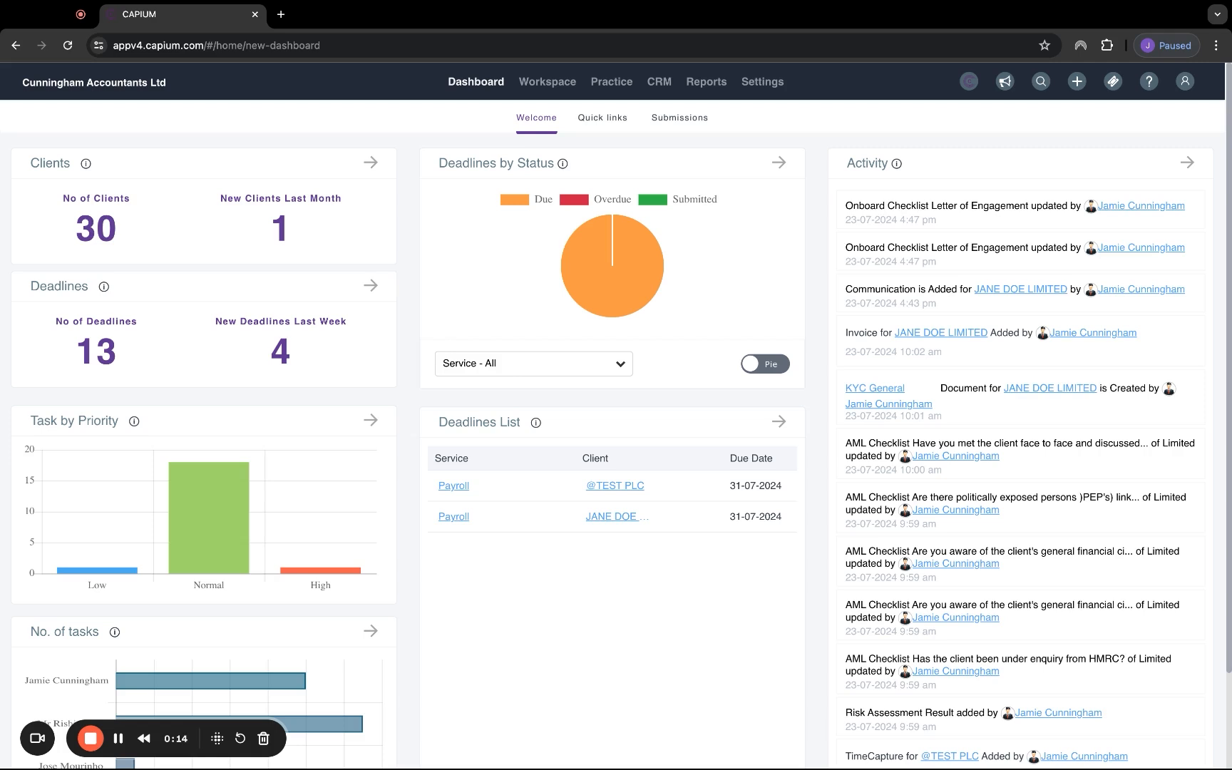
{"action": "mouse_move", "coordinate": [803, 192]}
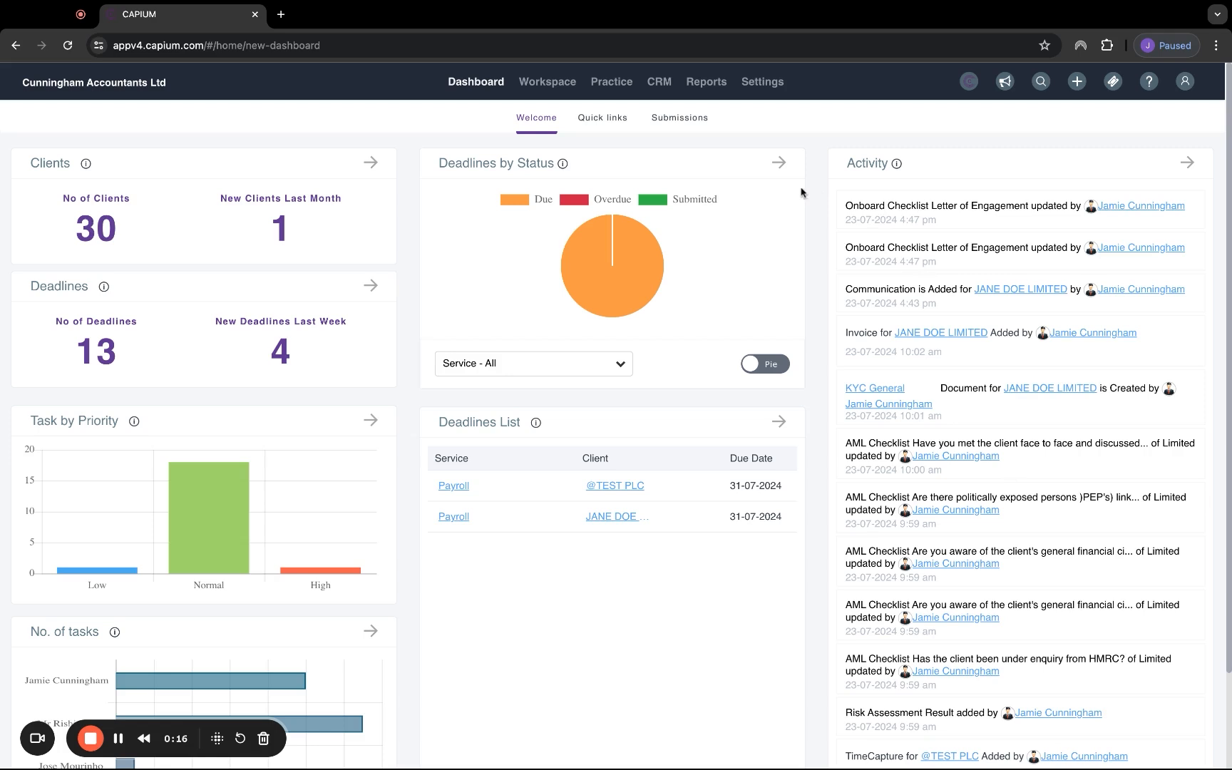
- Preview the CRM menu, then go to the Workspace clients list
{"action": "left_click", "coordinate": [659, 81]}
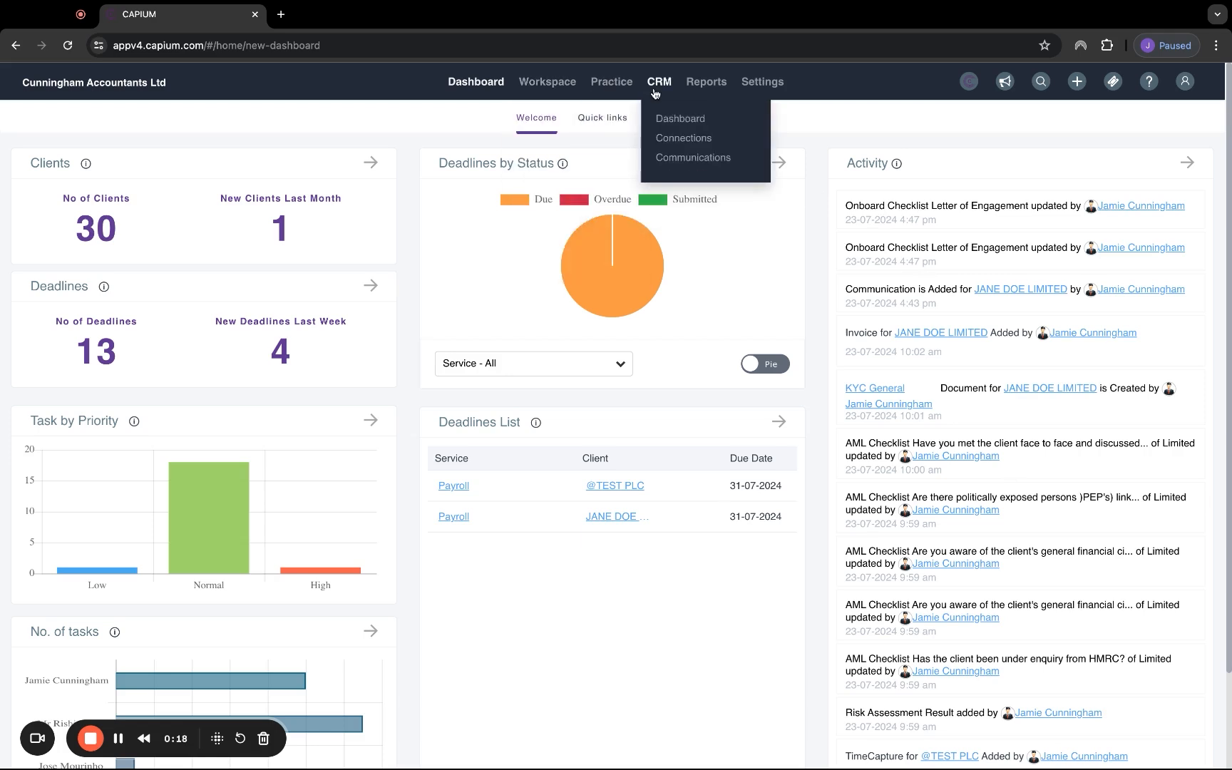
{"action": "left_click", "coordinate": [547, 82]}
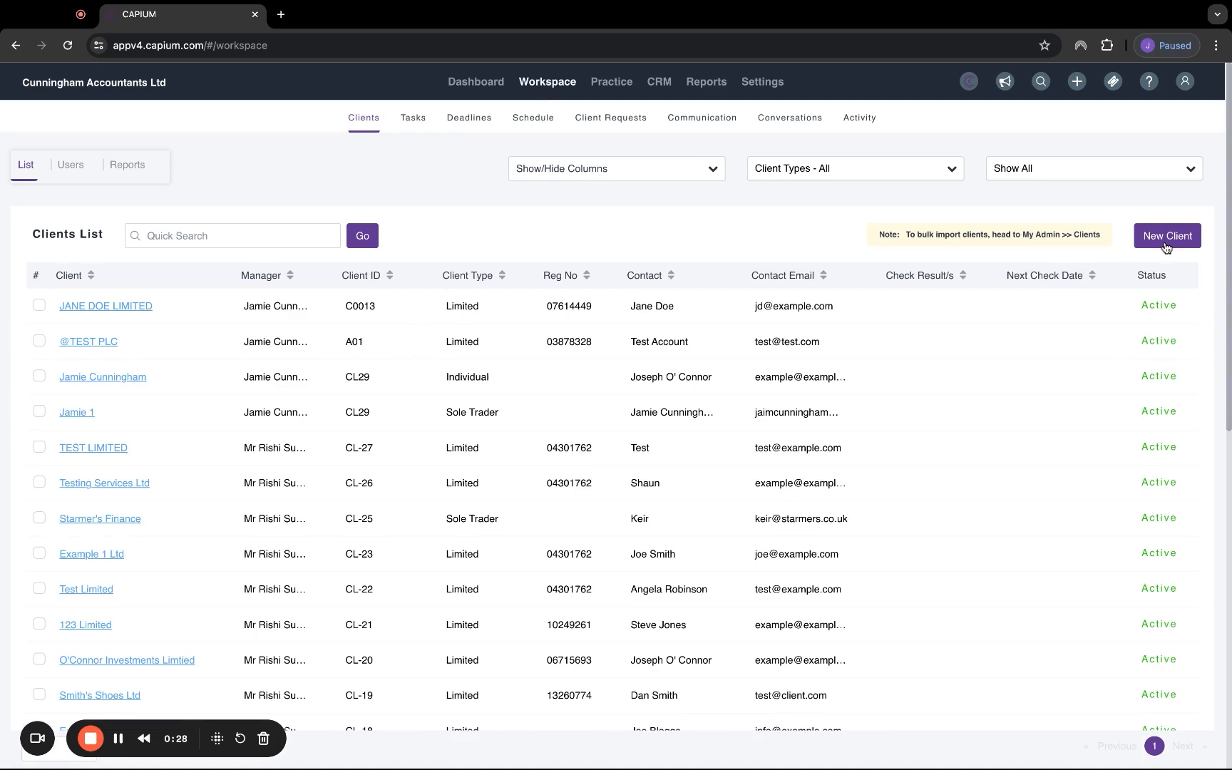
- Start a new client and search Companies House for 'test lim', scrolling to TEST LIMITED (04301762)
{"action": "left_click", "coordinate": [1166, 236]}
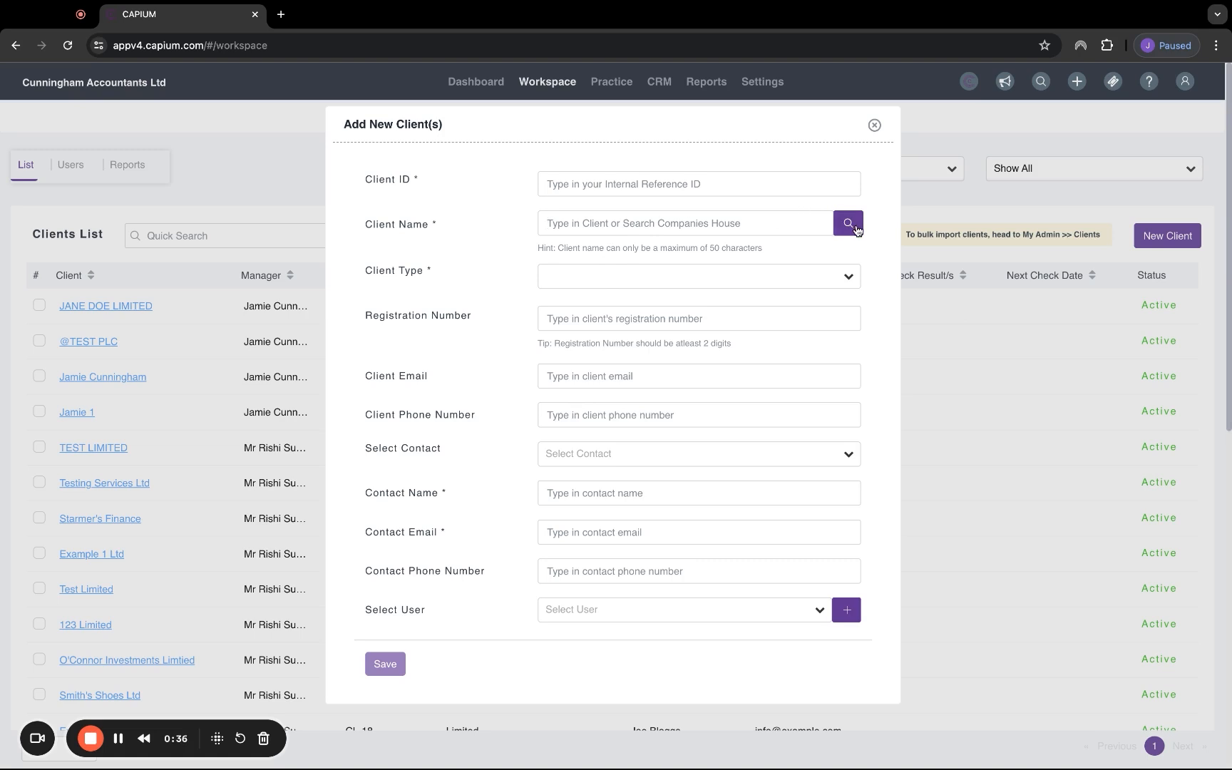
{"action": "left_click", "coordinate": [848, 223]}
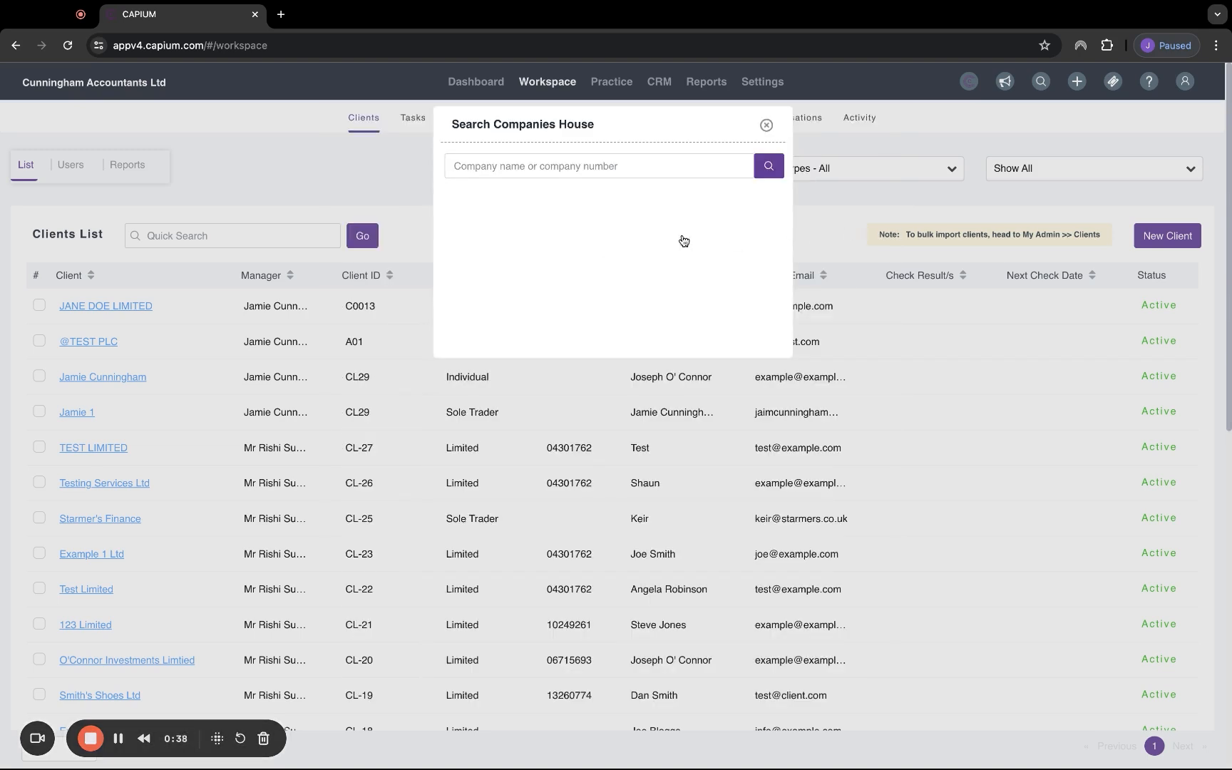
{"action": "type", "text": "test limited"}
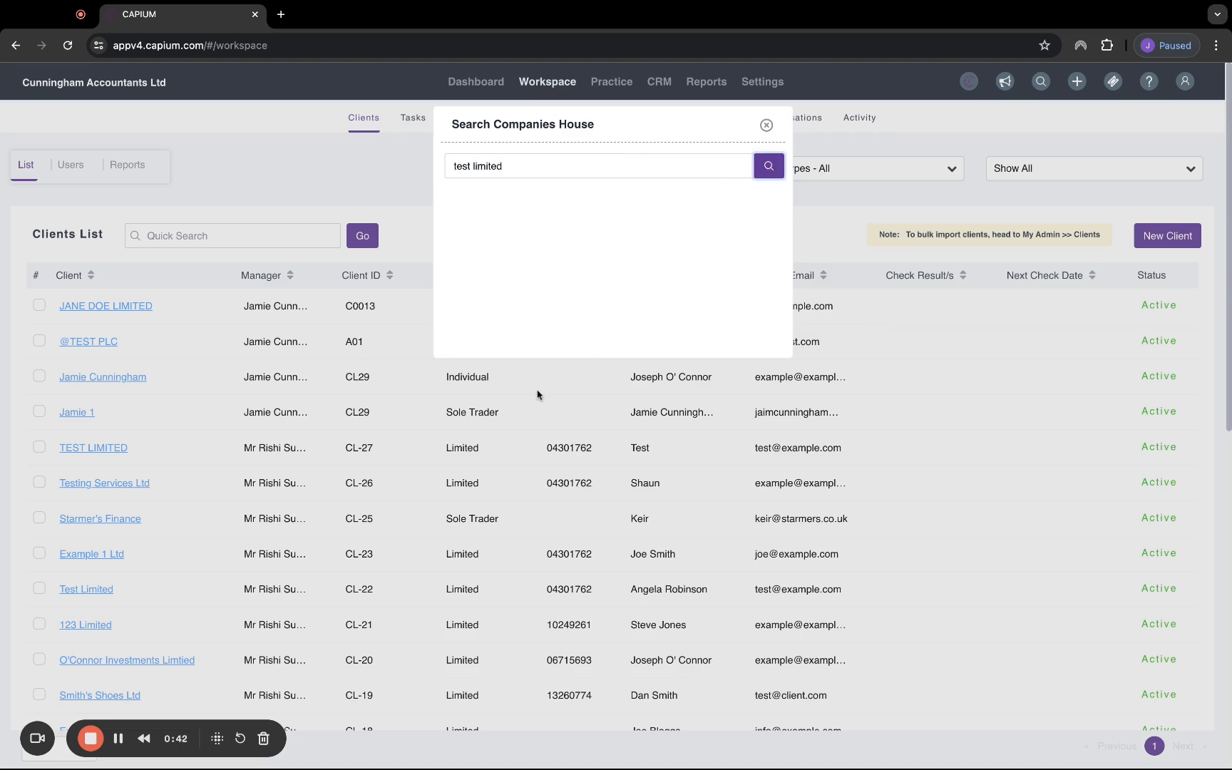
{"action": "left_click", "coordinate": [768, 167]}
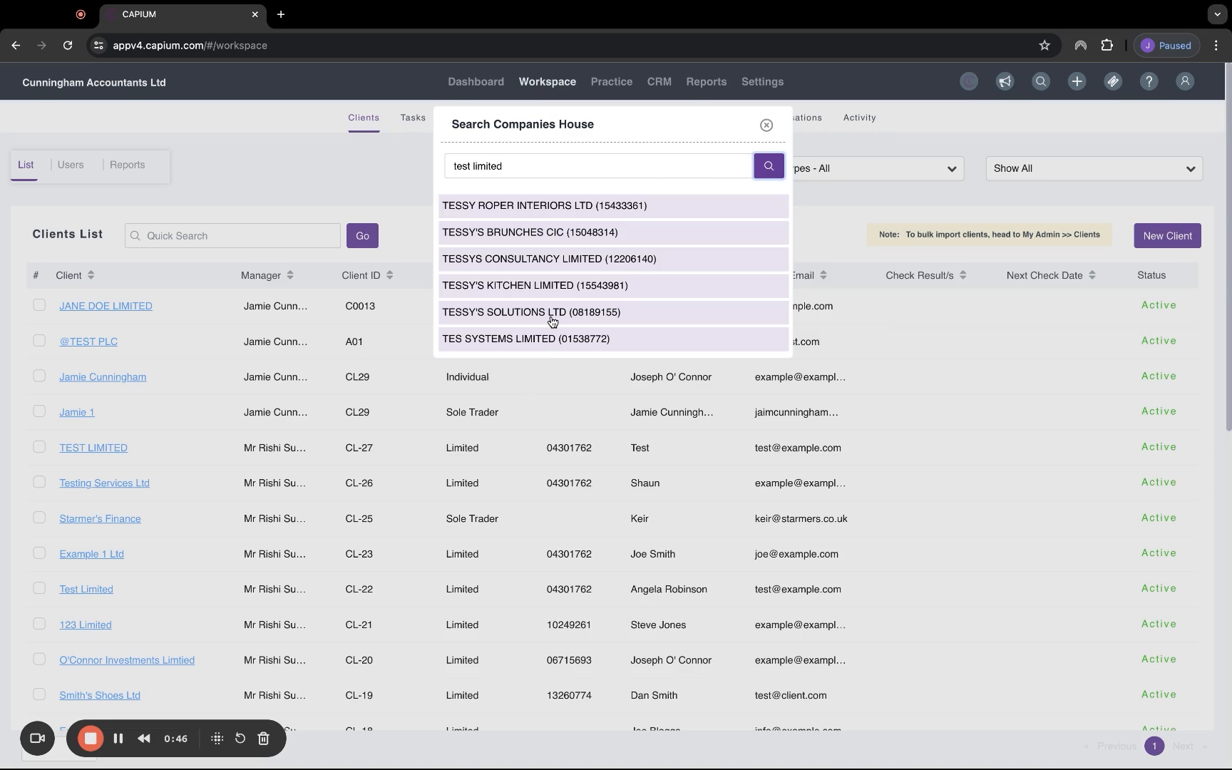
{"action": "scroll", "scroll_direction": "down", "scroll_amount": 3}
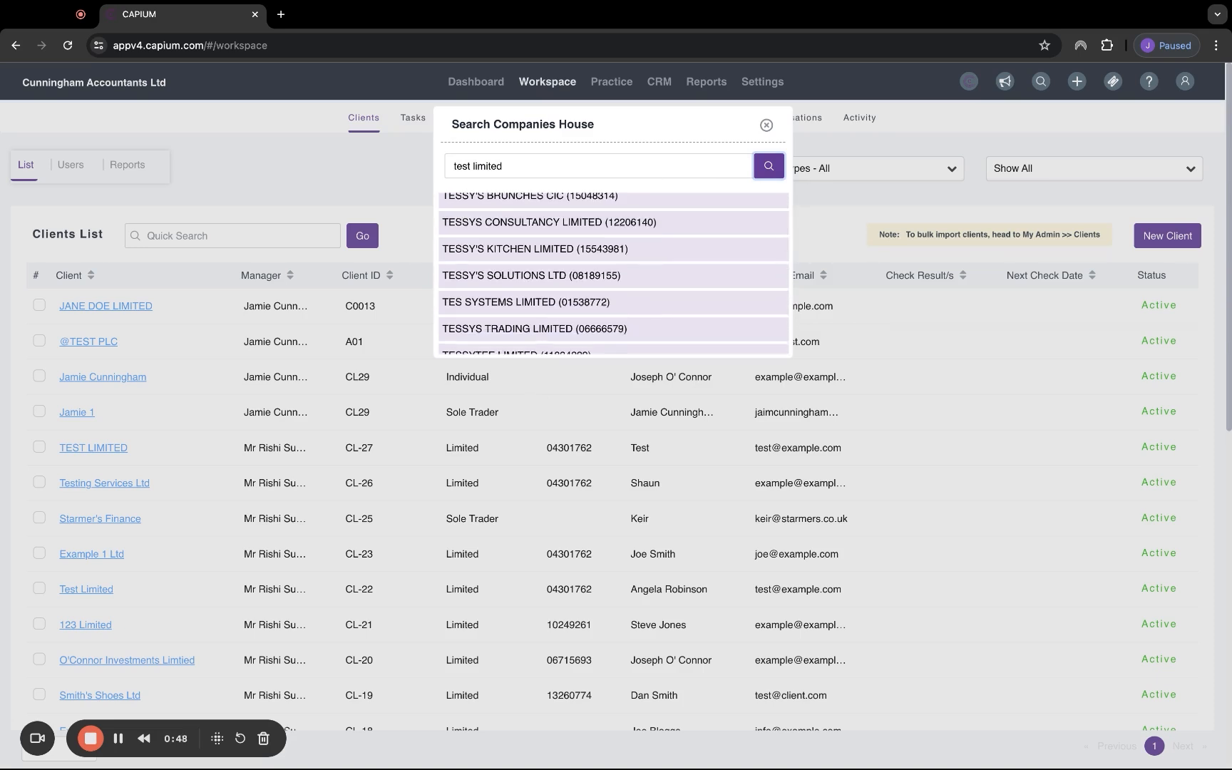
{"action": "scroll", "scroll_direction": "down", "scroll_amount": 3}
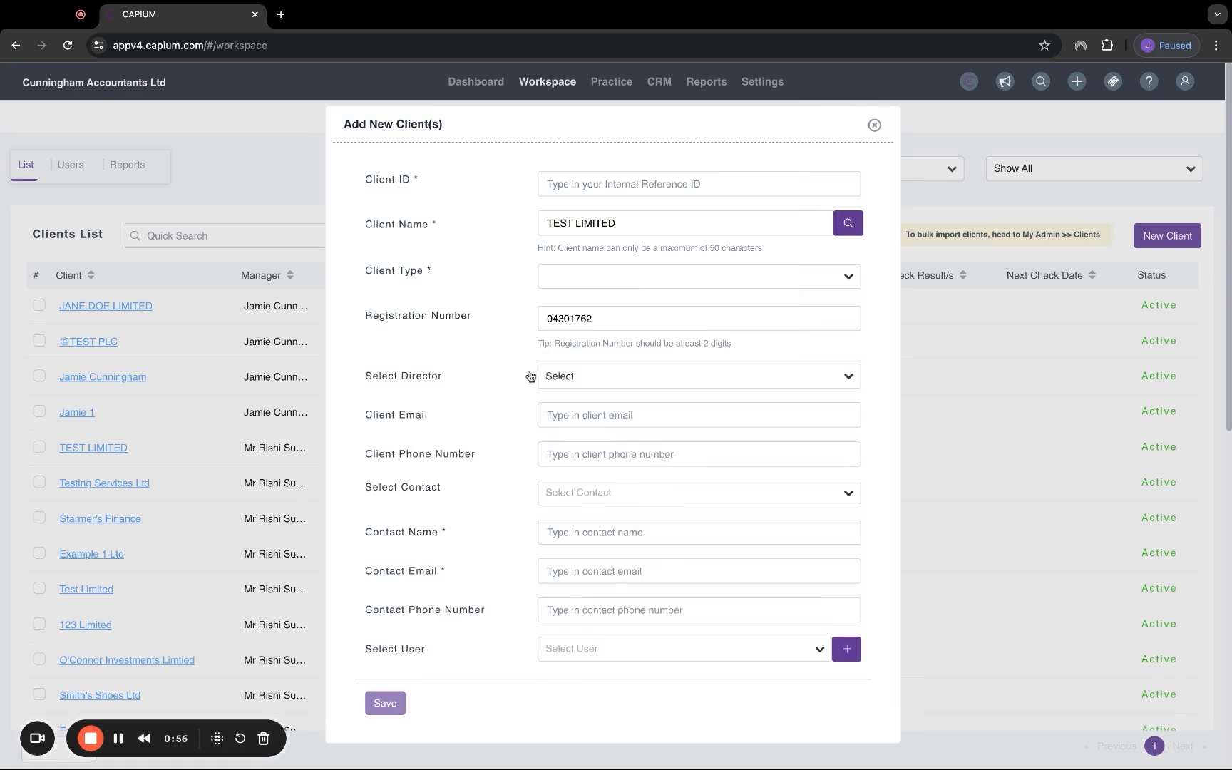
{"action": "mouse_move", "coordinate": [613, 560]}
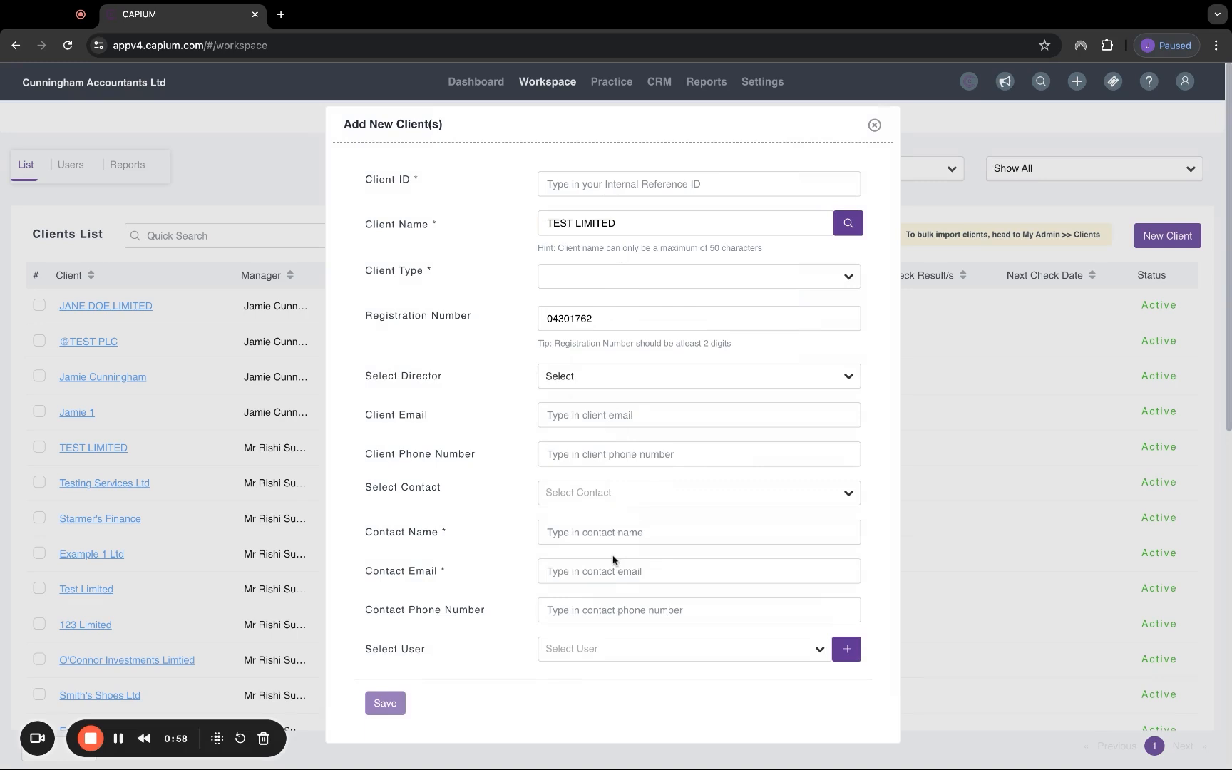
- Close the unsaved new client form, review the Deadlines list, and return to the Clients list
{"action": "left_click", "coordinate": [873, 125]}
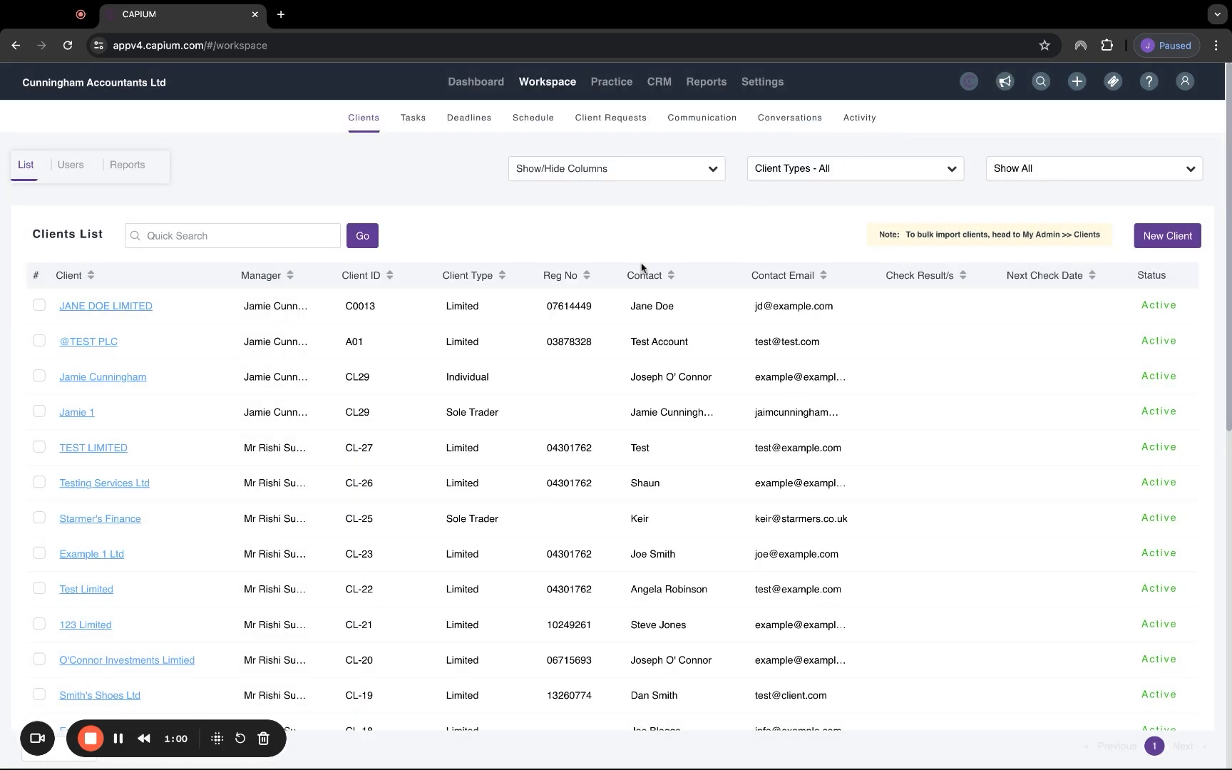
{"action": "mouse_move", "coordinate": [411, 336]}
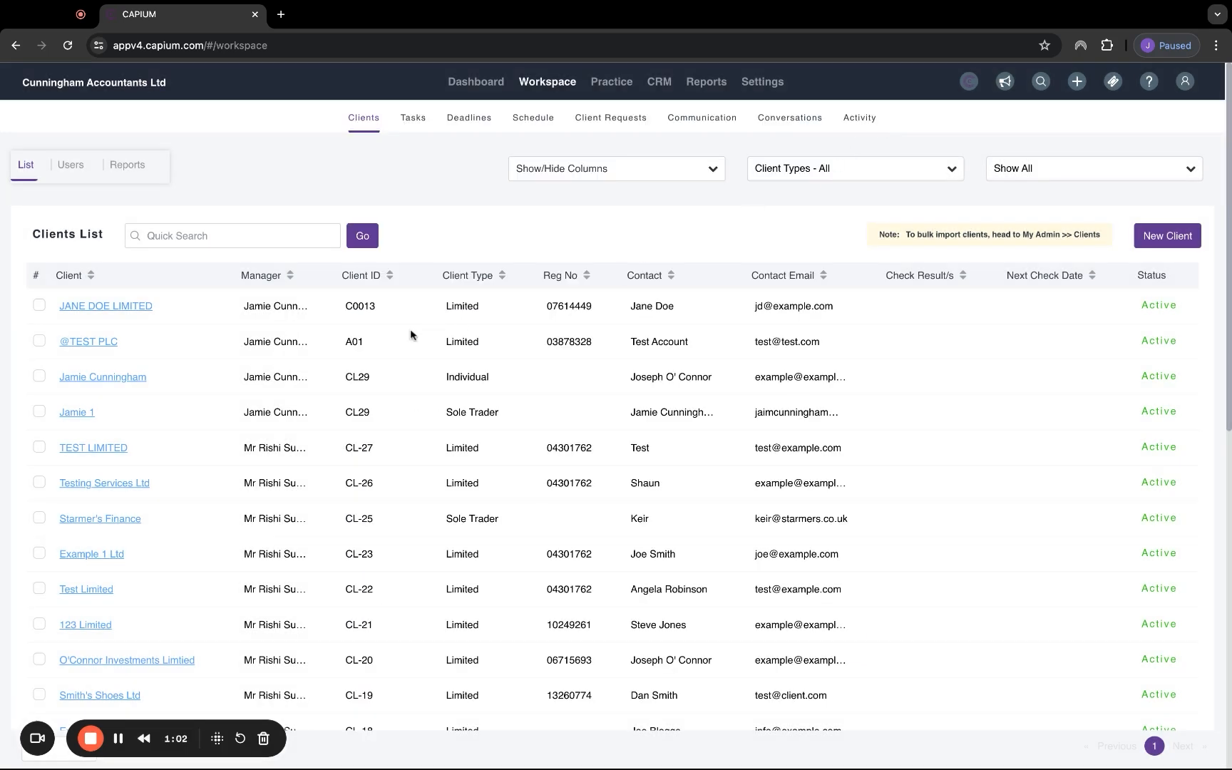
{"action": "mouse_move", "coordinate": [464, 129]}
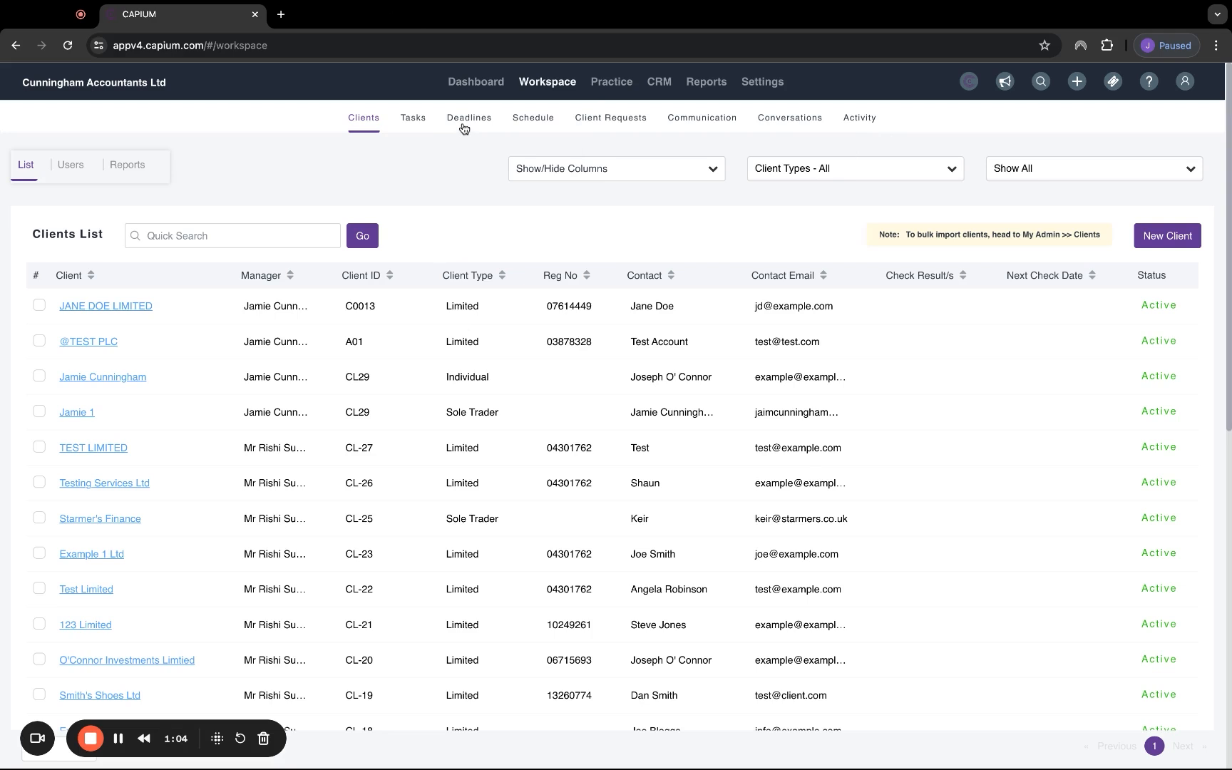
{"action": "left_click", "coordinate": [469, 118]}
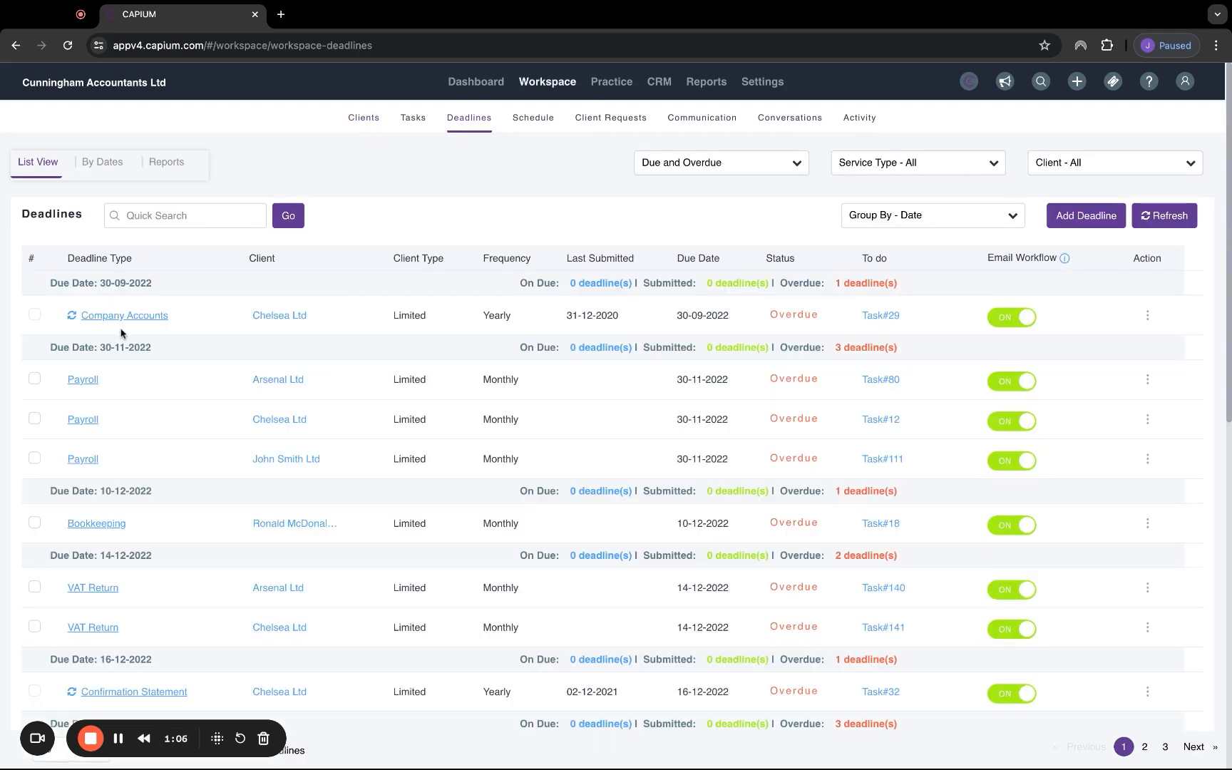
{"action": "scroll", "scroll_direction": "down", "scroll_amount": 3}
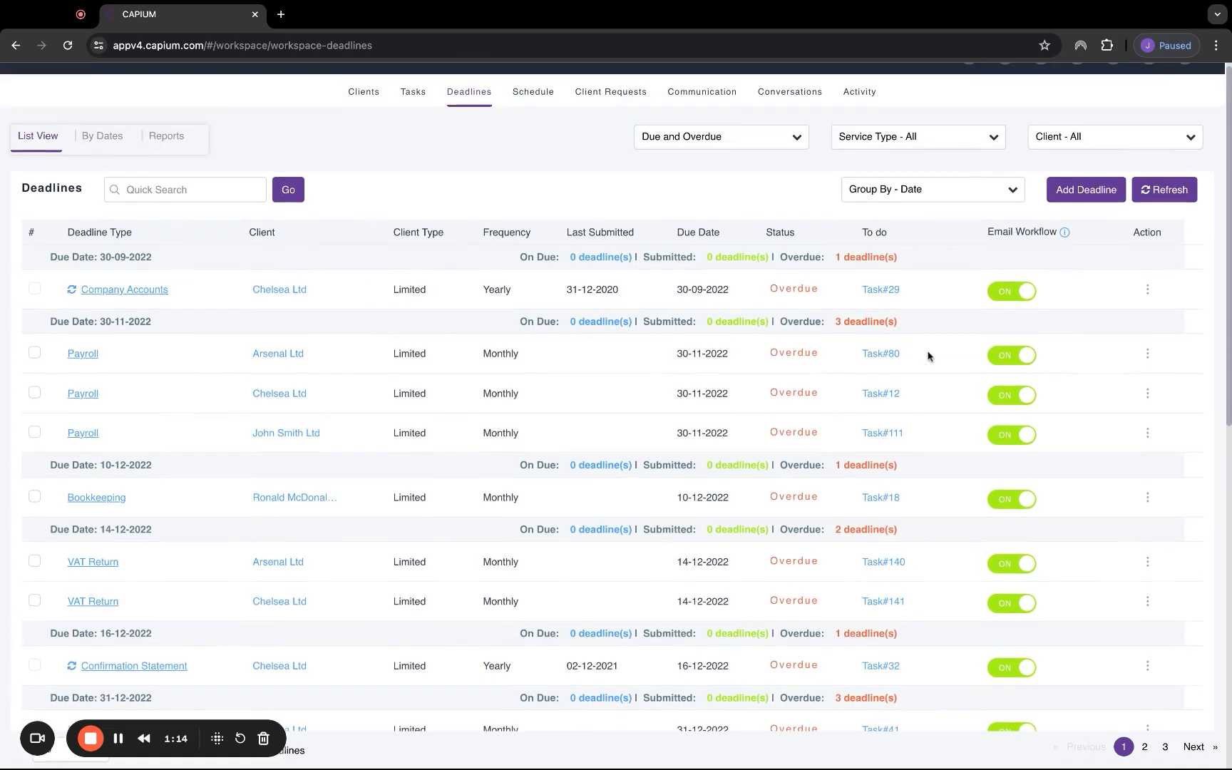
{"action": "mouse_move", "coordinate": [1133, 276]}
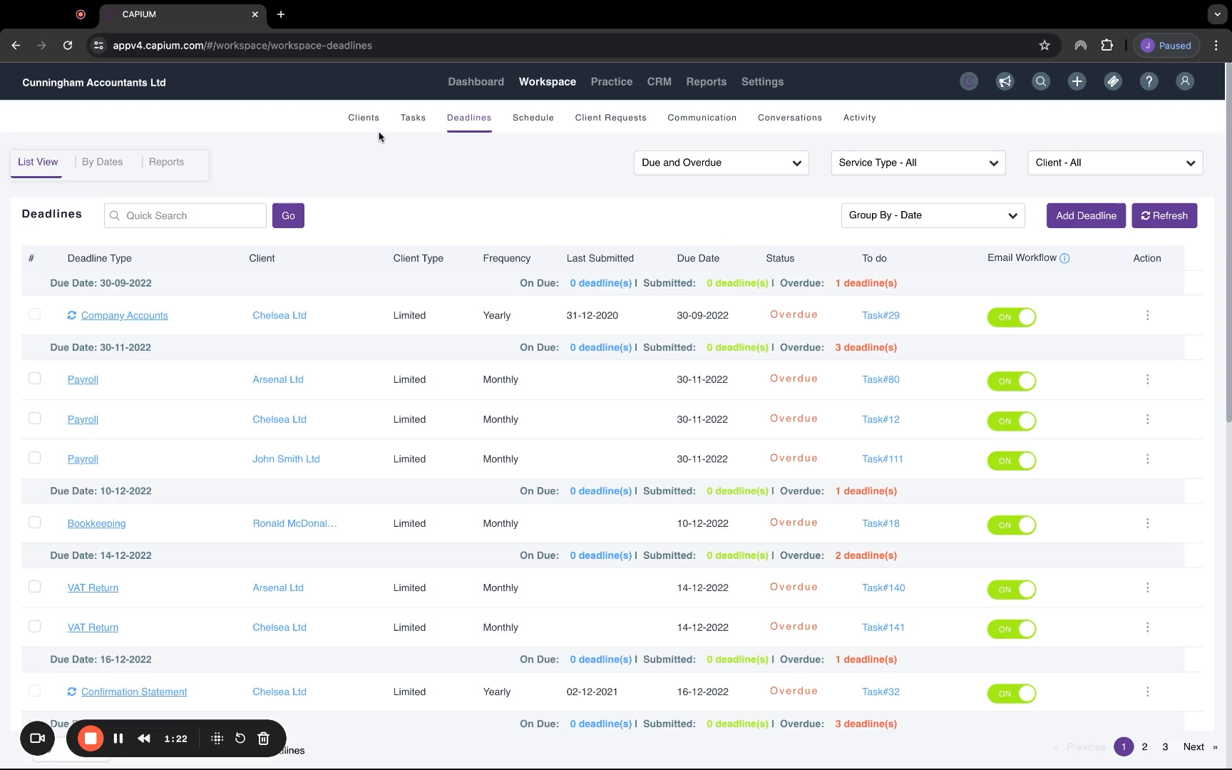
{"action": "left_click", "coordinate": [363, 117]}
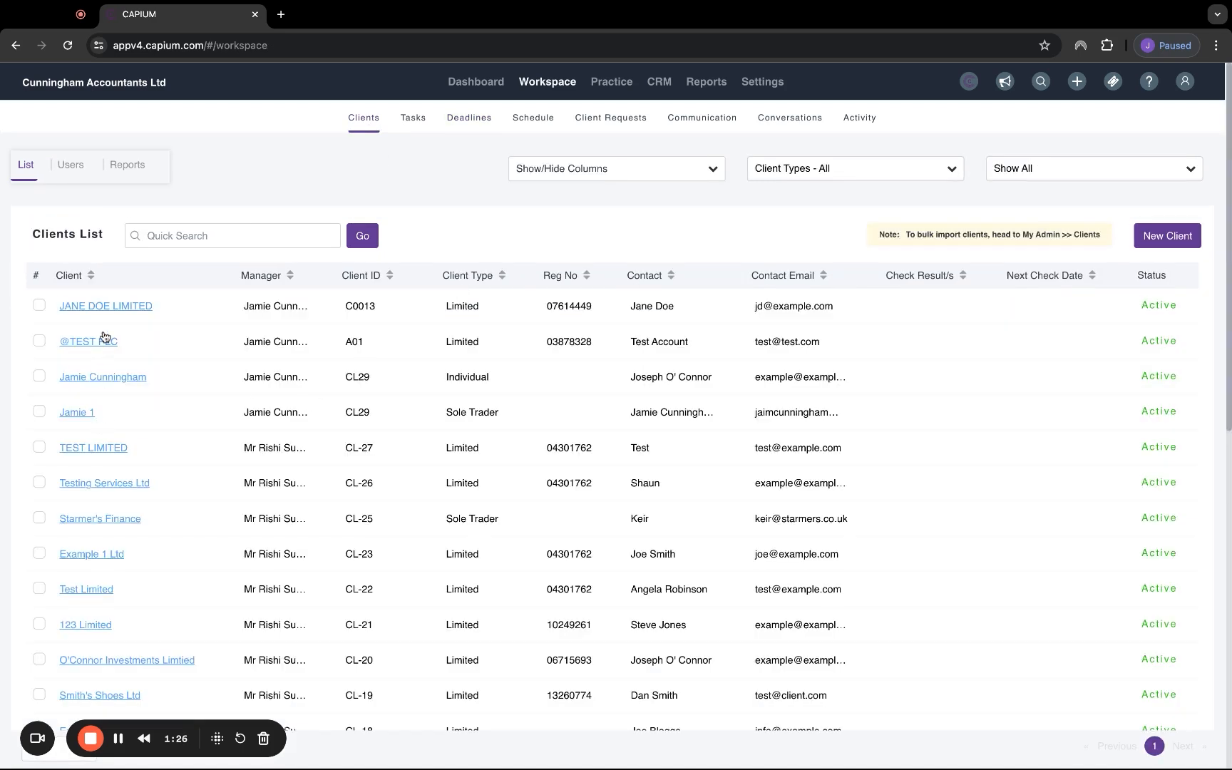
- Open the JANE DOE LIMITED client record from the Clients list
{"action": "left_click", "coordinate": [105, 306]}
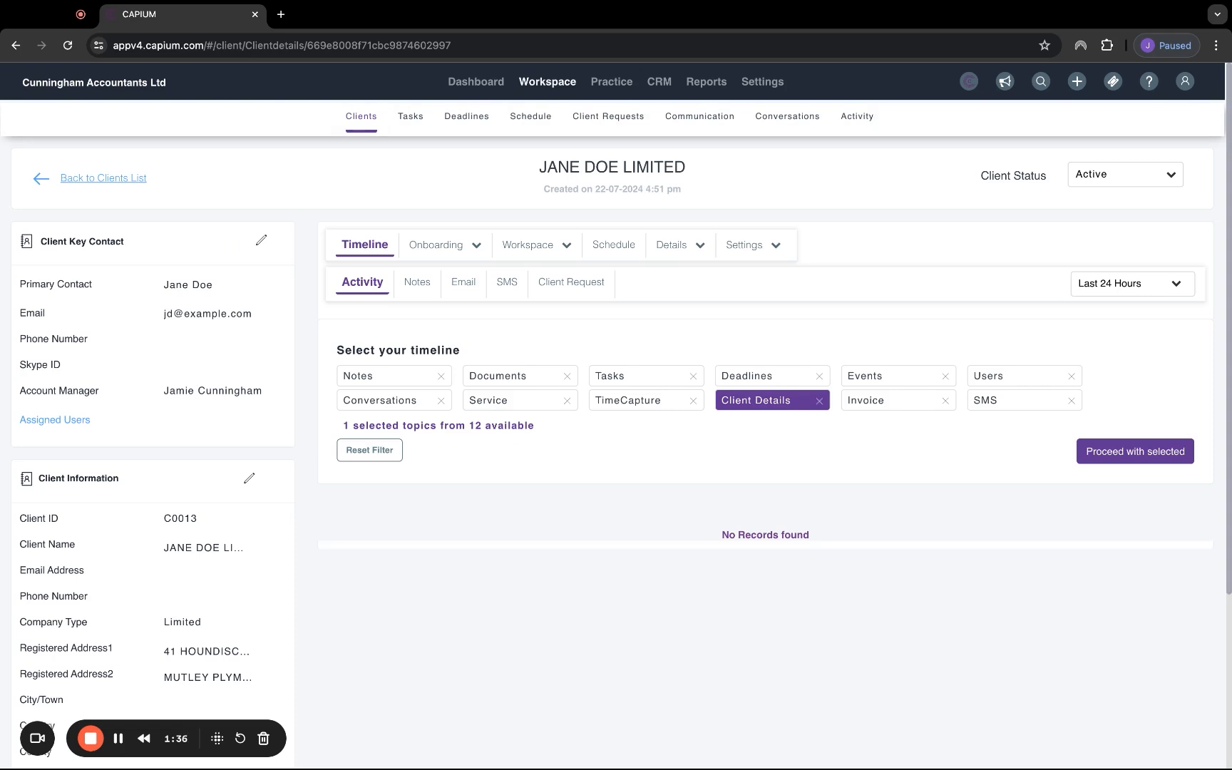
{"action": "mouse_move", "coordinate": [423, 317]}
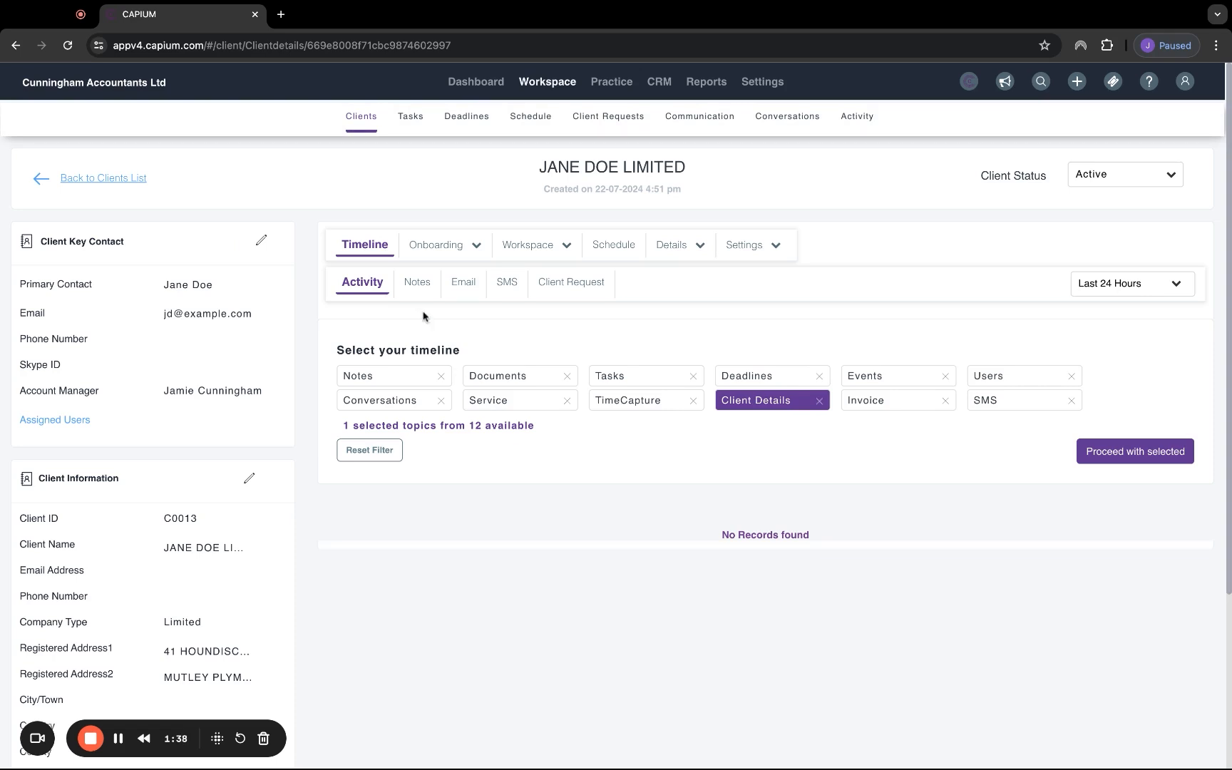
{"action": "mouse_move", "coordinate": [347, 317]}
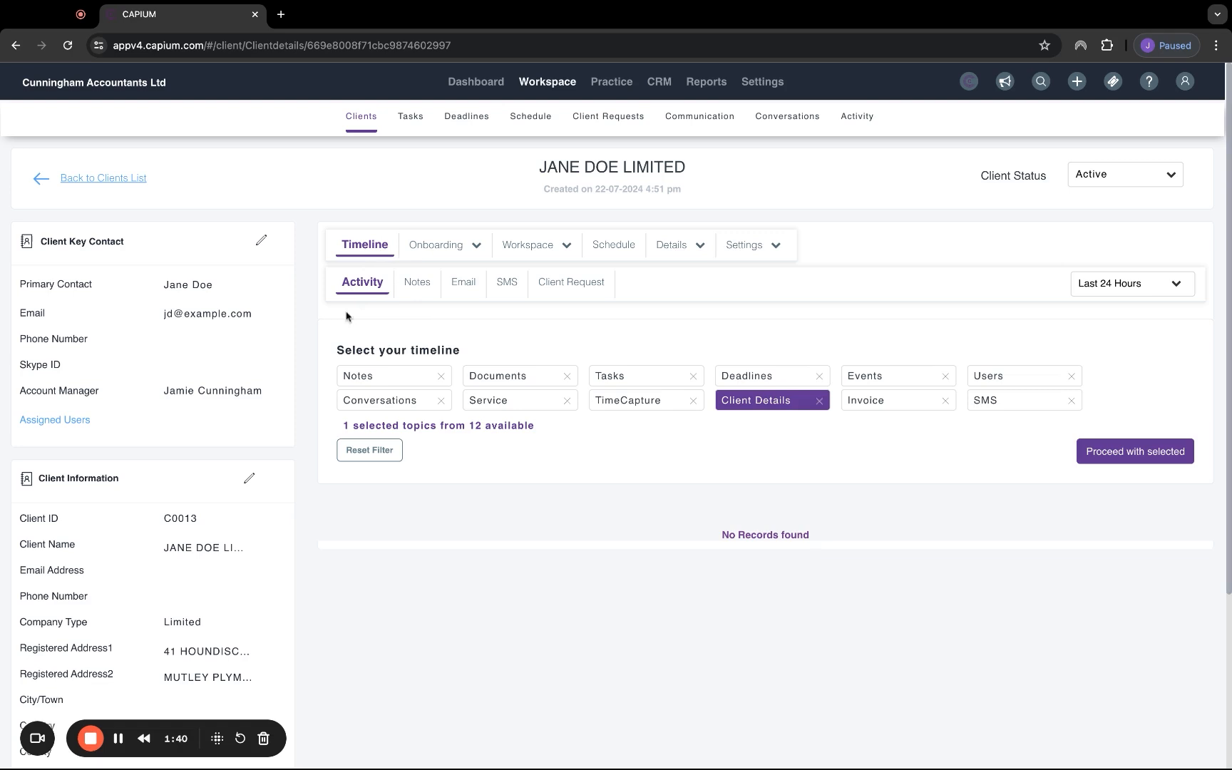
{"action": "mouse_move", "coordinate": [711, 492]}
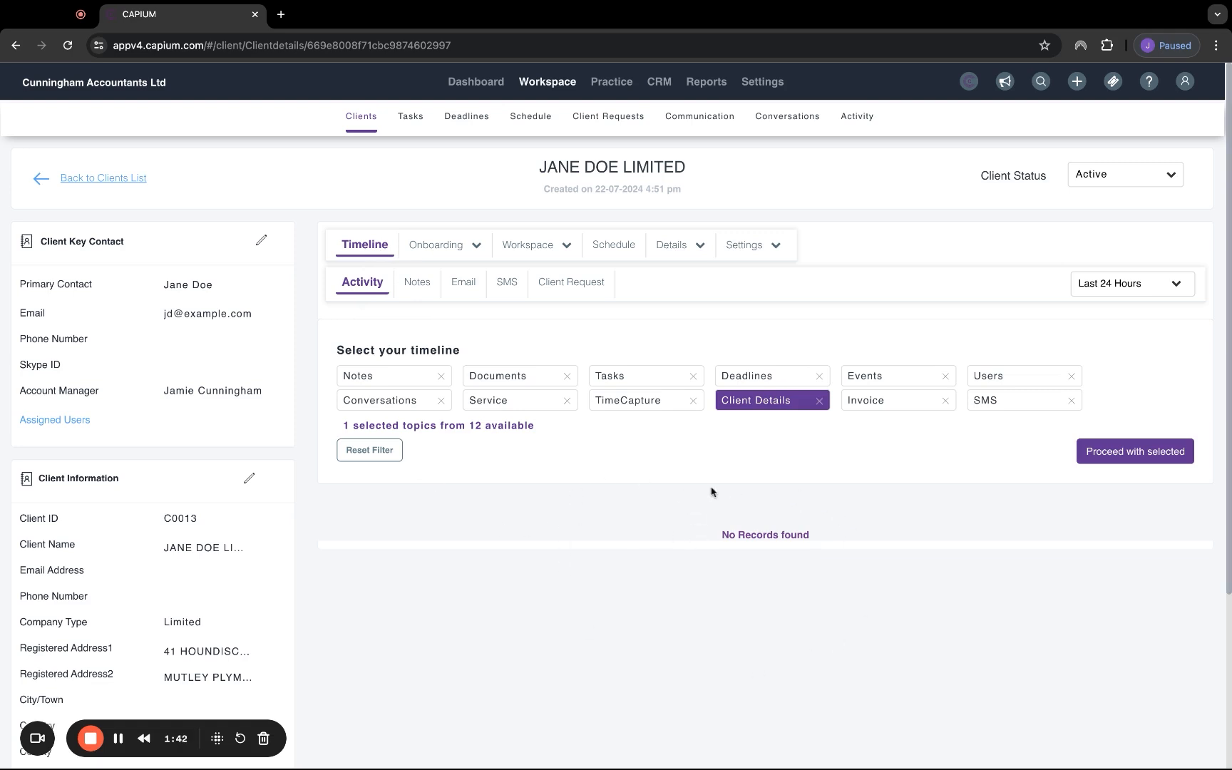
{"action": "mouse_move", "coordinate": [673, 668]}
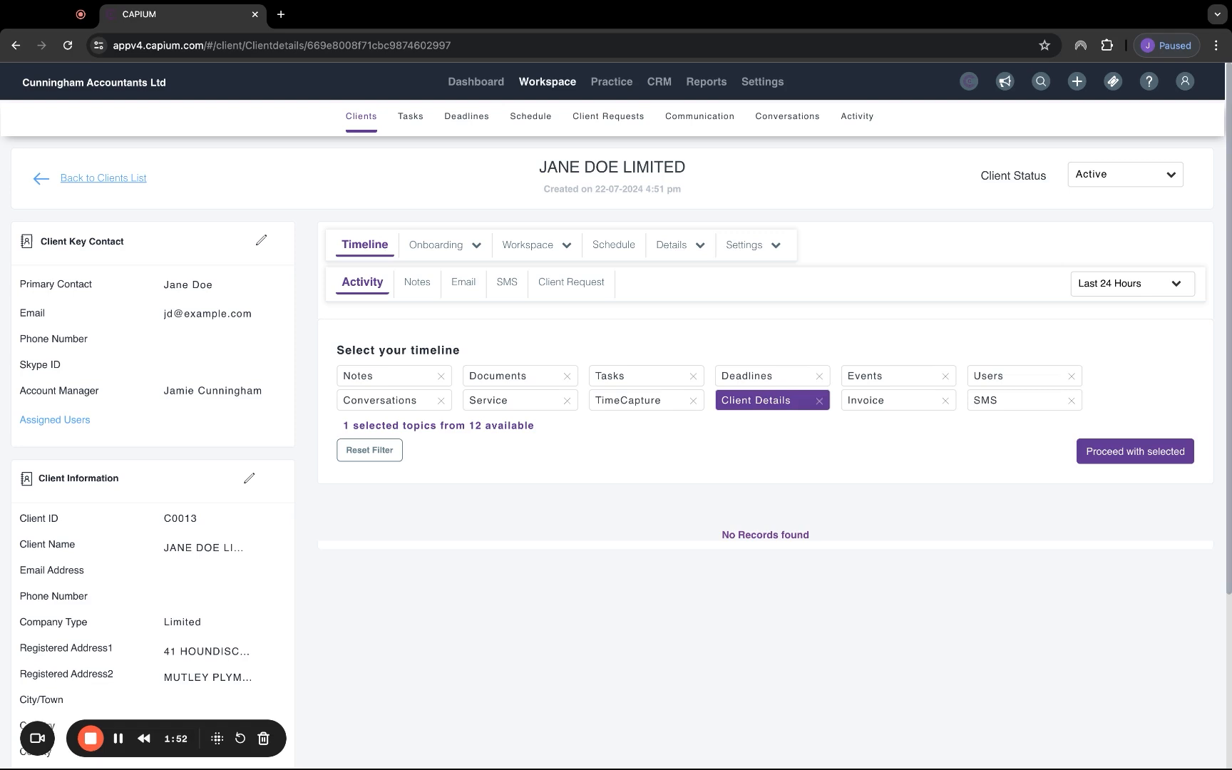
{"action": "mouse_move", "coordinate": [409, 292]}
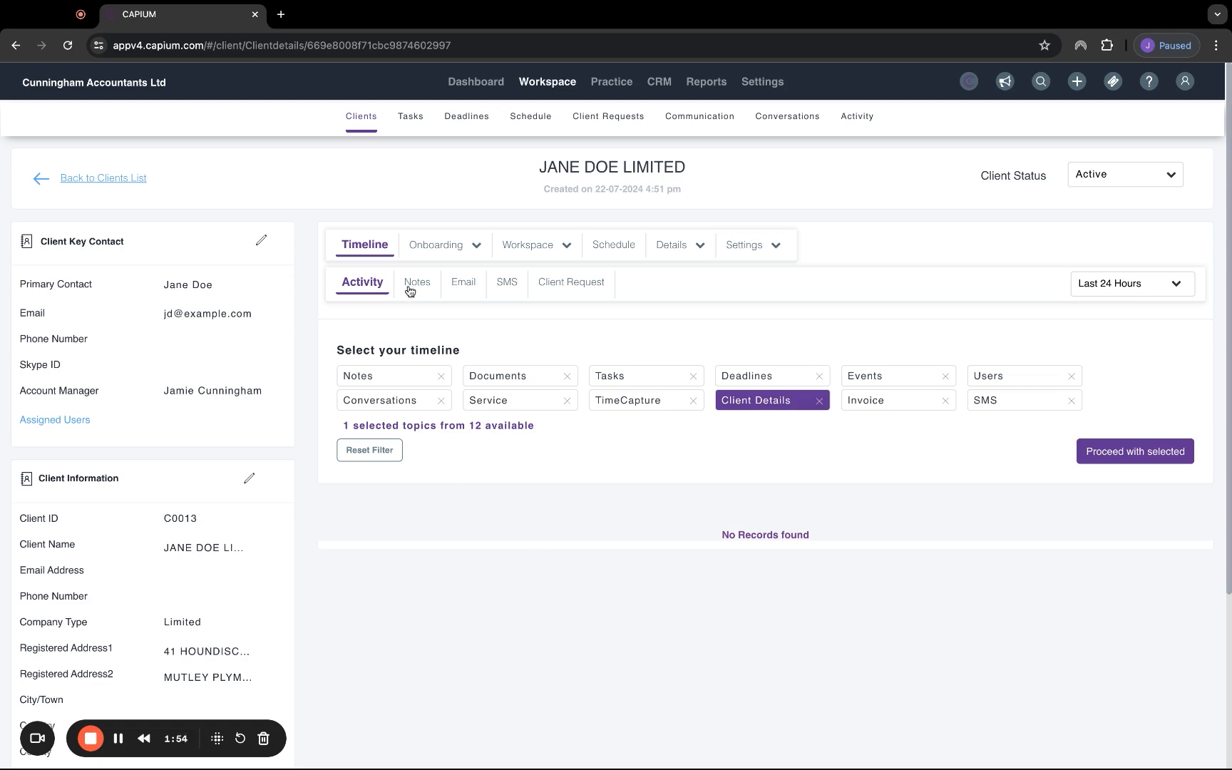
- View the client's Notes, Email, SMS and Client Request sections in turn
{"action": "left_click", "coordinate": [417, 283]}
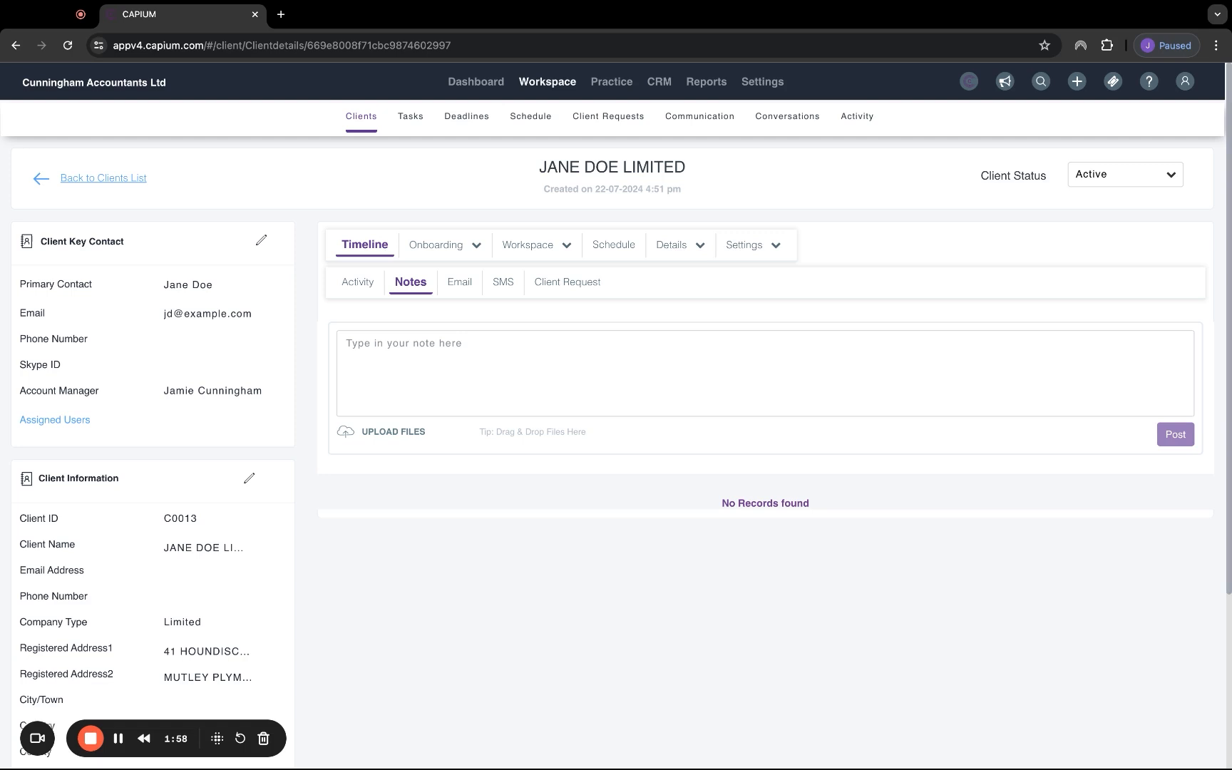
{"action": "left_click", "coordinate": [458, 283]}
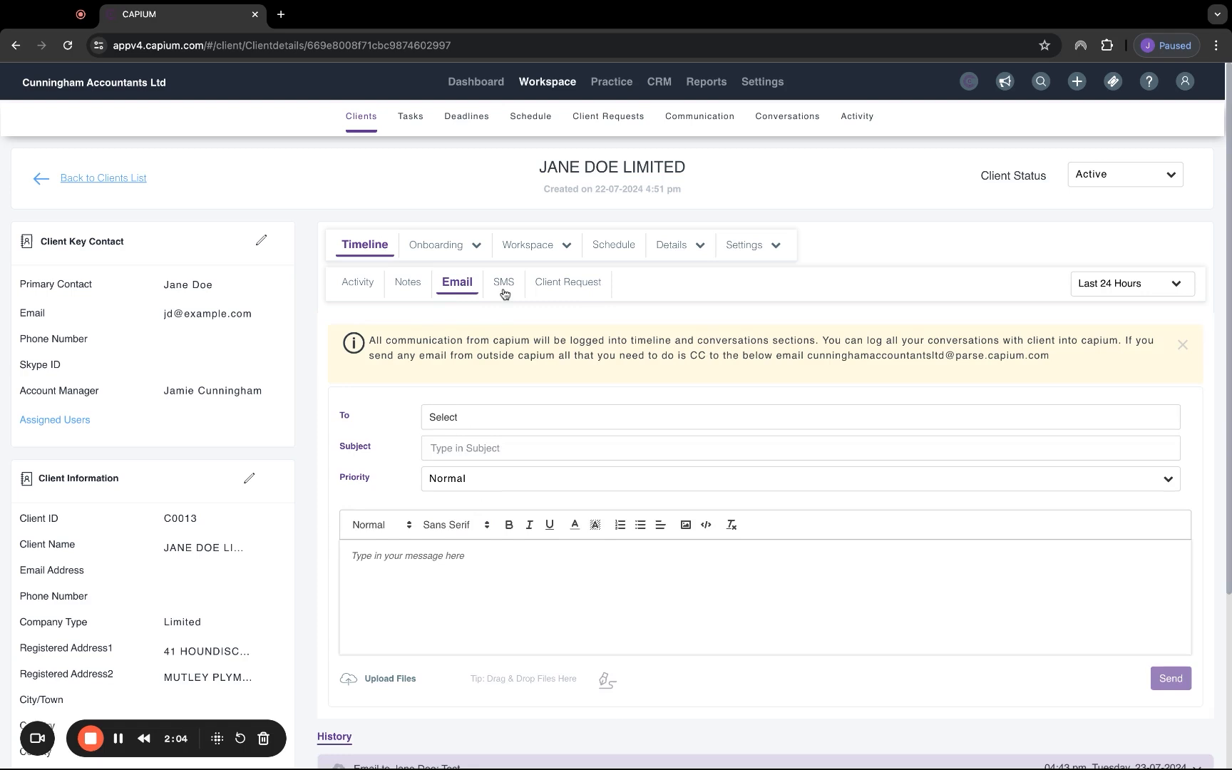
{"action": "left_click", "coordinate": [503, 282]}
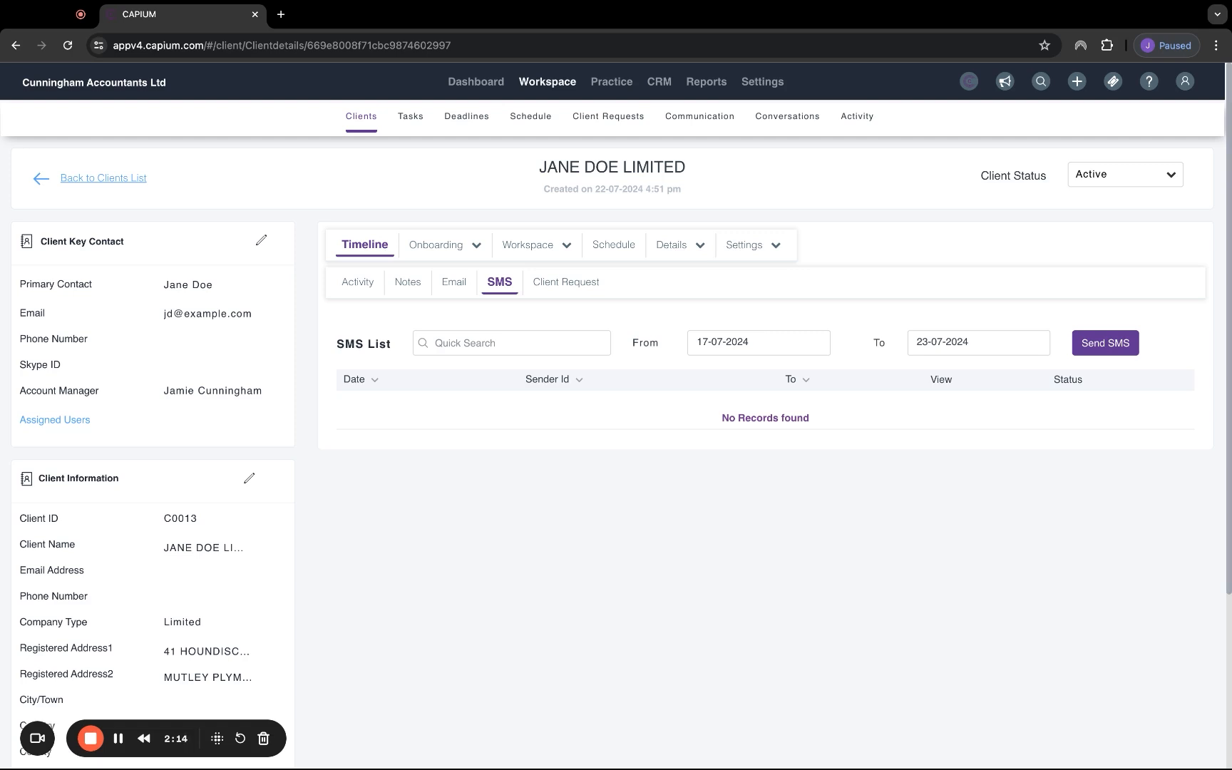
{"action": "left_click", "coordinate": [565, 282]}
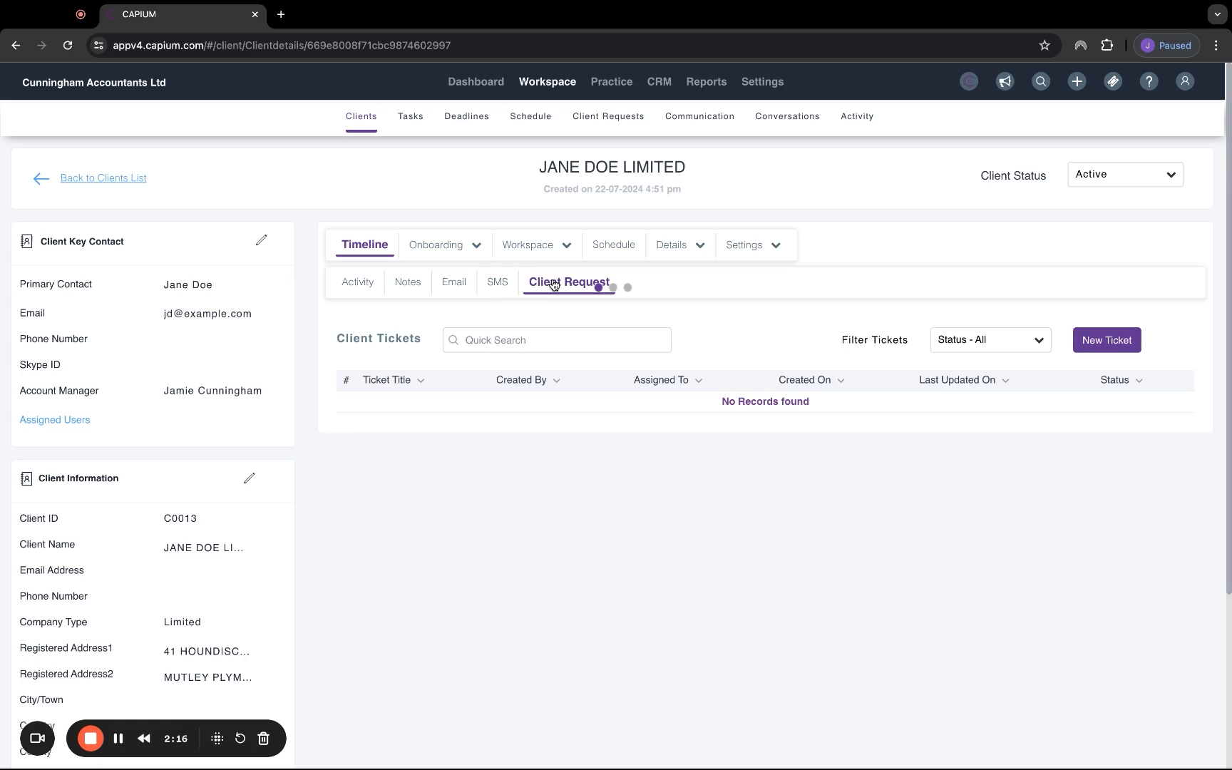
{"action": "mouse_move", "coordinate": [662, 325]}
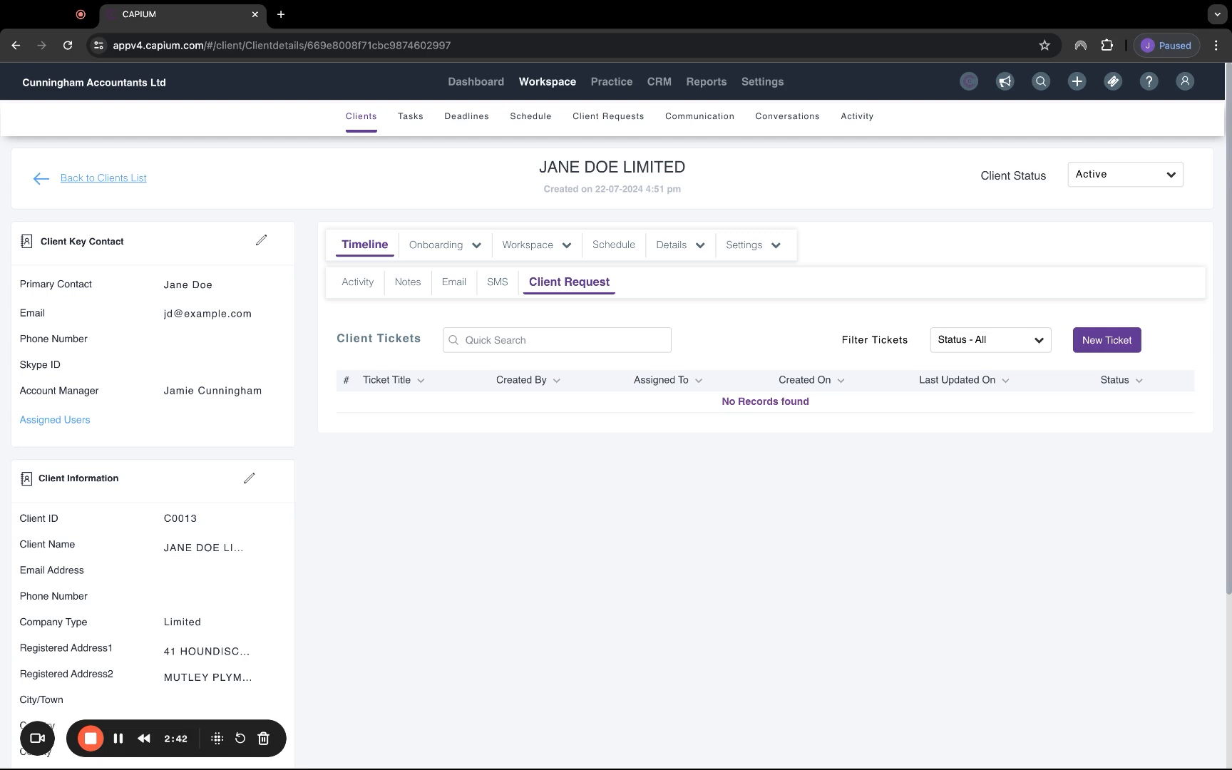
{"action": "mouse_move", "coordinate": [494, 274]}
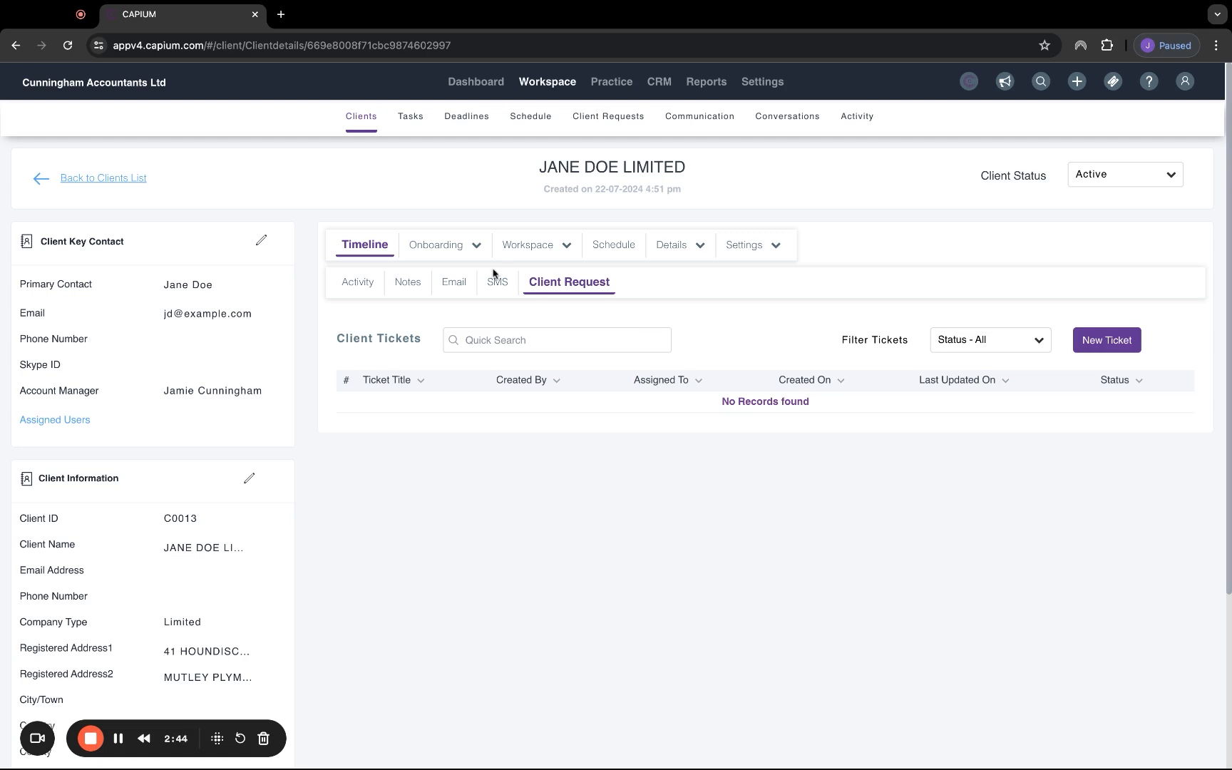
- Collapse the Onboarding and KYC panel to reveal the Risk Assessment section with RA1
{"action": "left_click", "coordinate": [436, 244]}
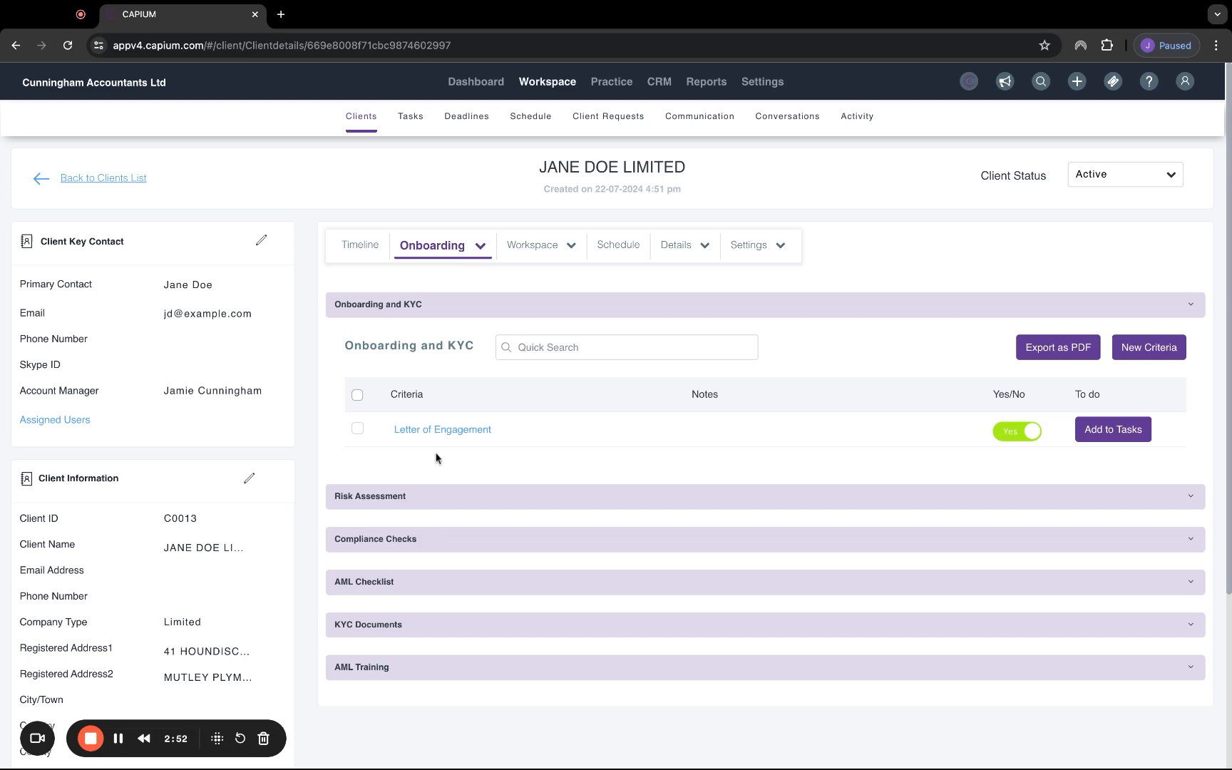
{"action": "mouse_move", "coordinate": [496, 454]}
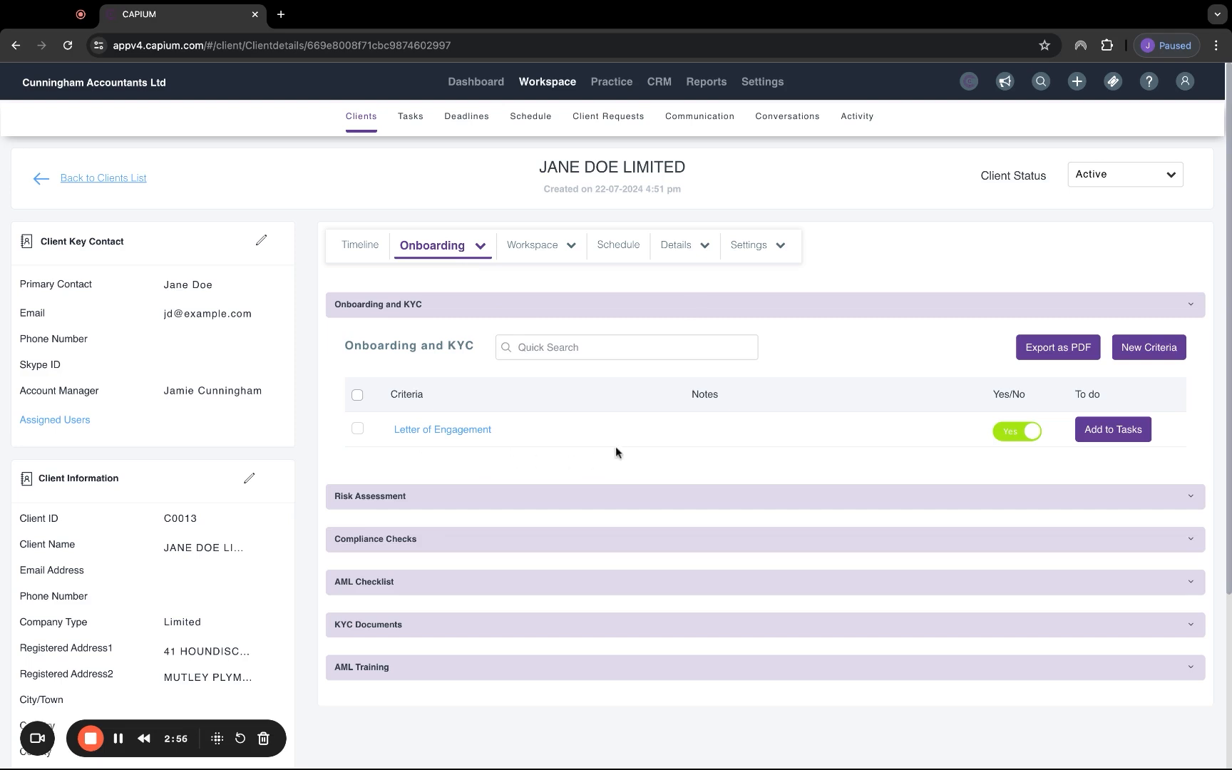
{"action": "mouse_move", "coordinate": [632, 313]}
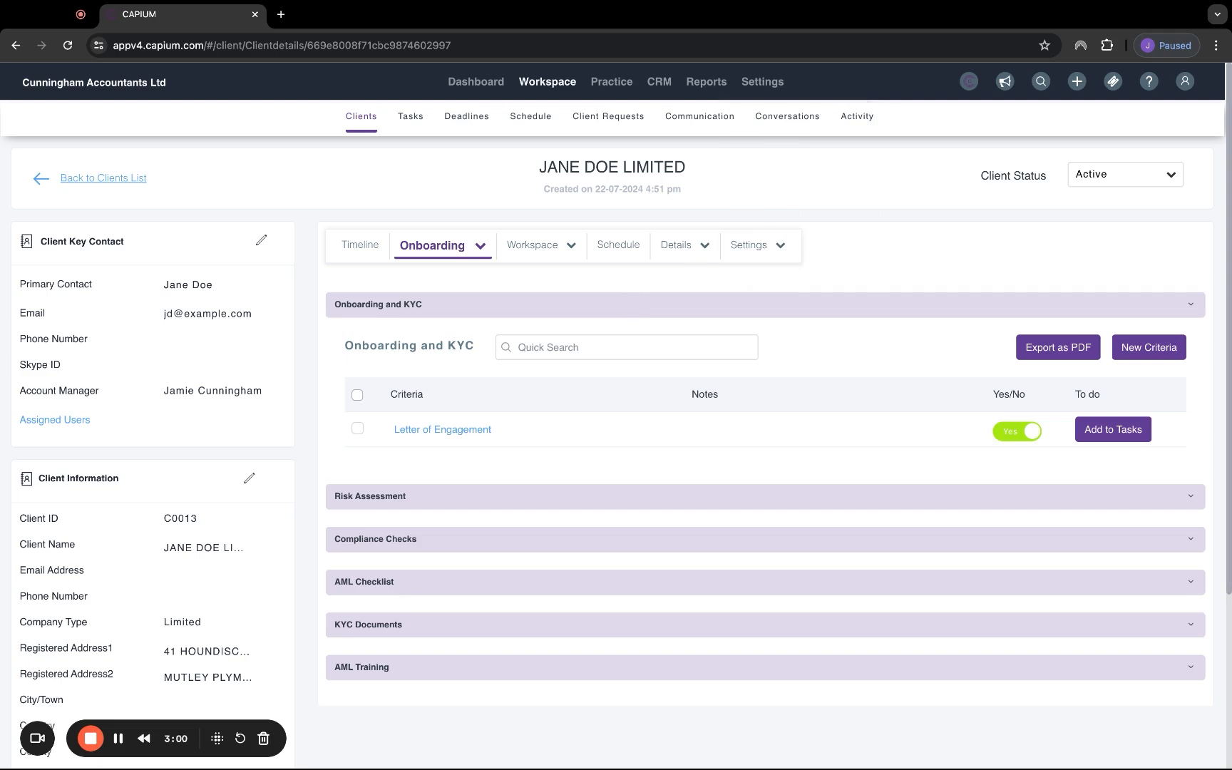
{"action": "mouse_move", "coordinate": [532, 495]}
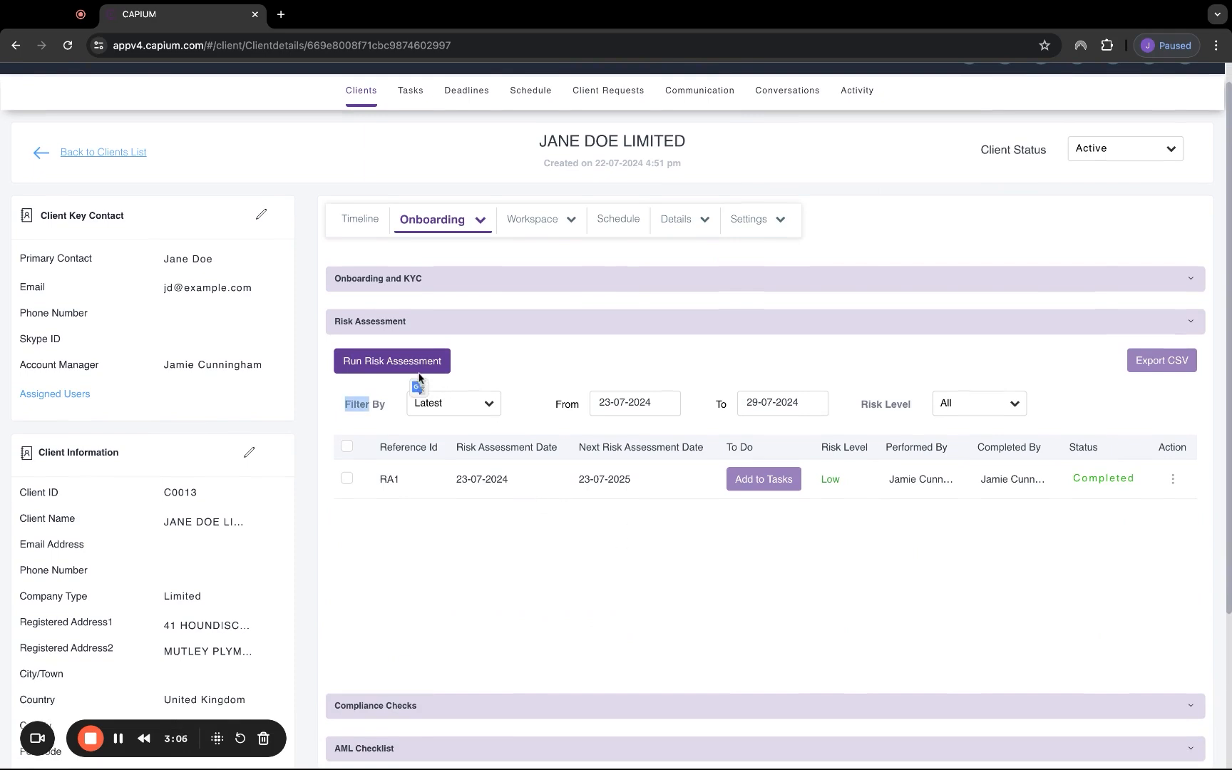
{"action": "left_click", "coordinate": [391, 361]}
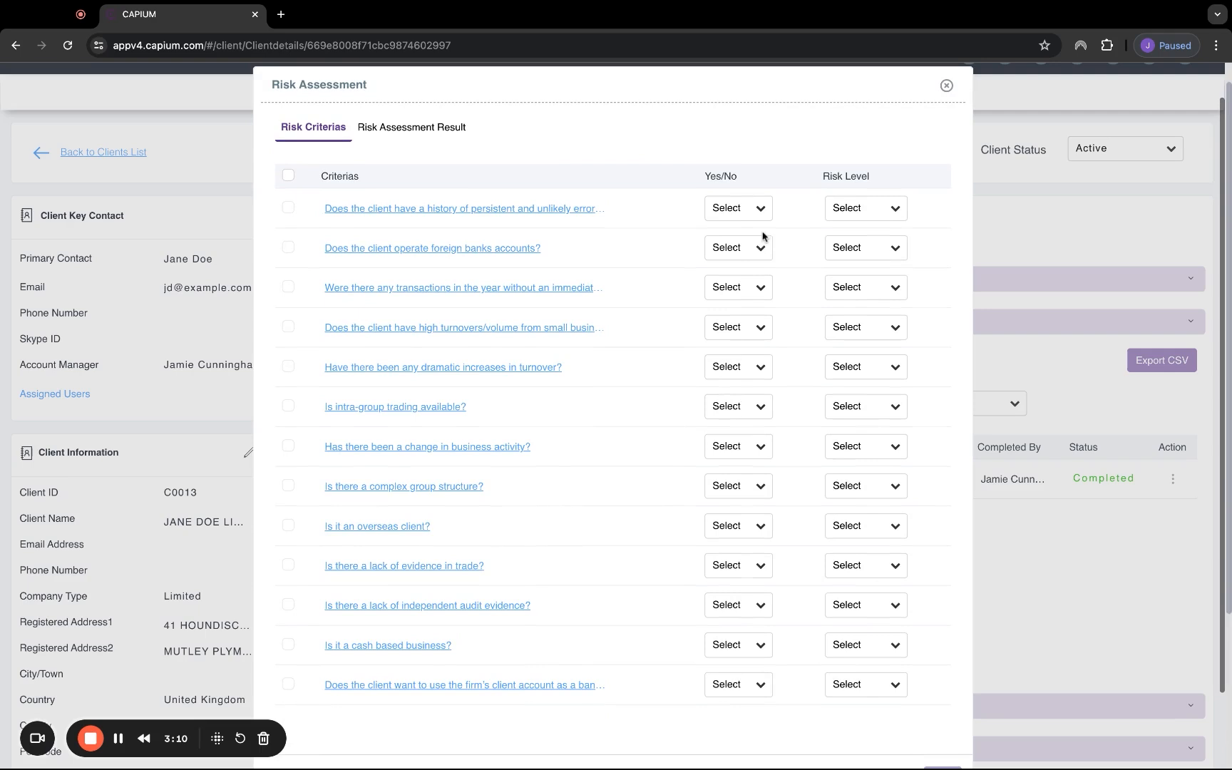
{"action": "left_click", "coordinate": [737, 208]}
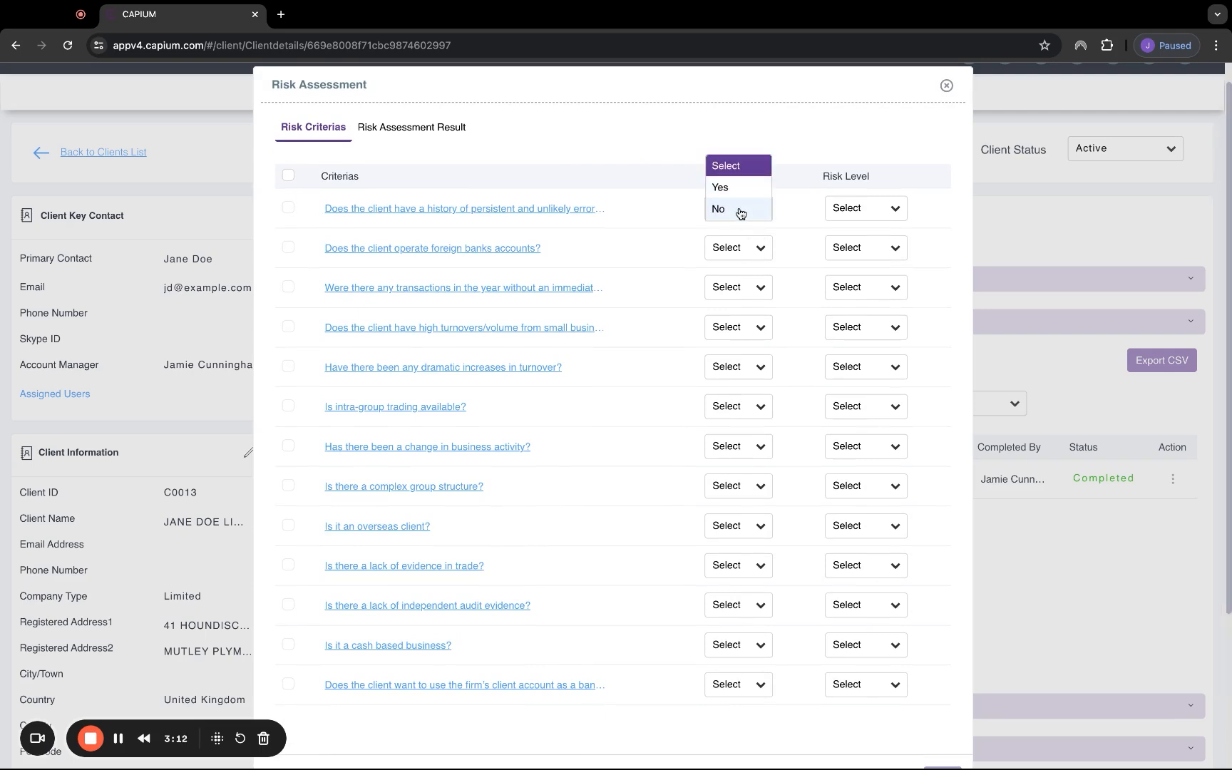
{"action": "mouse_move", "coordinate": [830, 208]}
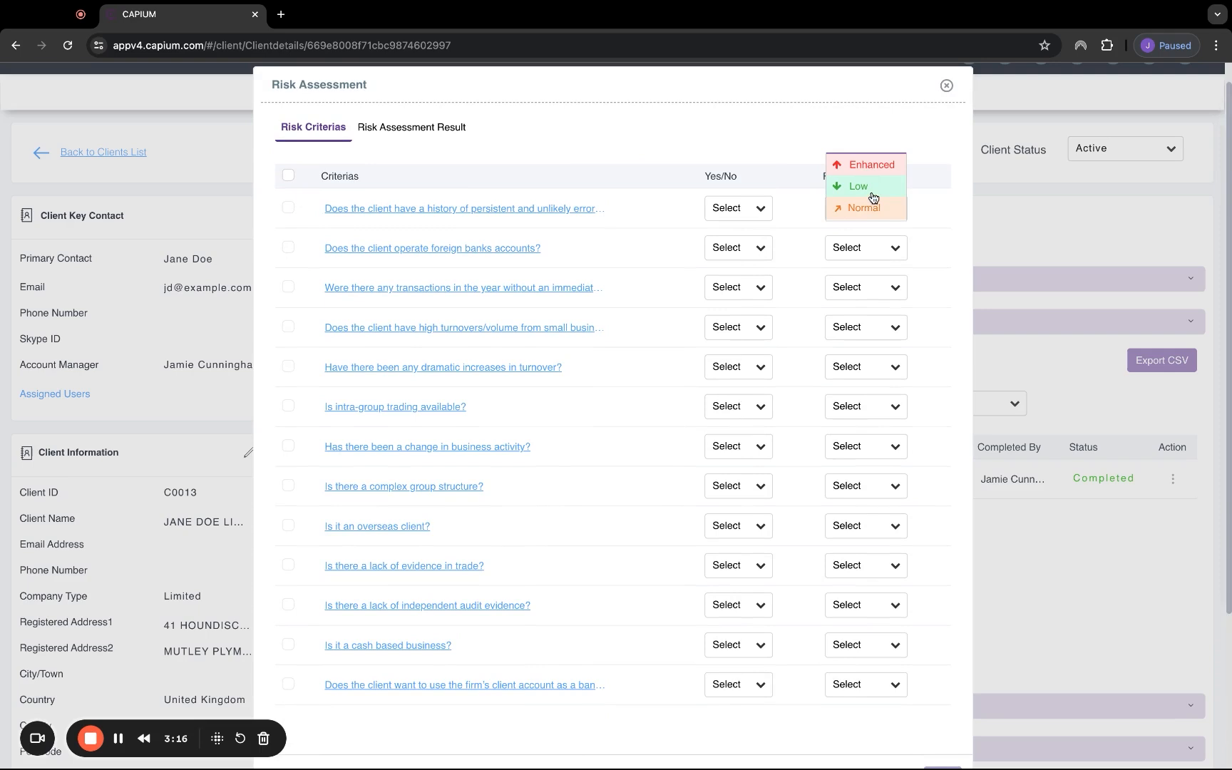
{"action": "left_click", "coordinate": [865, 209]}
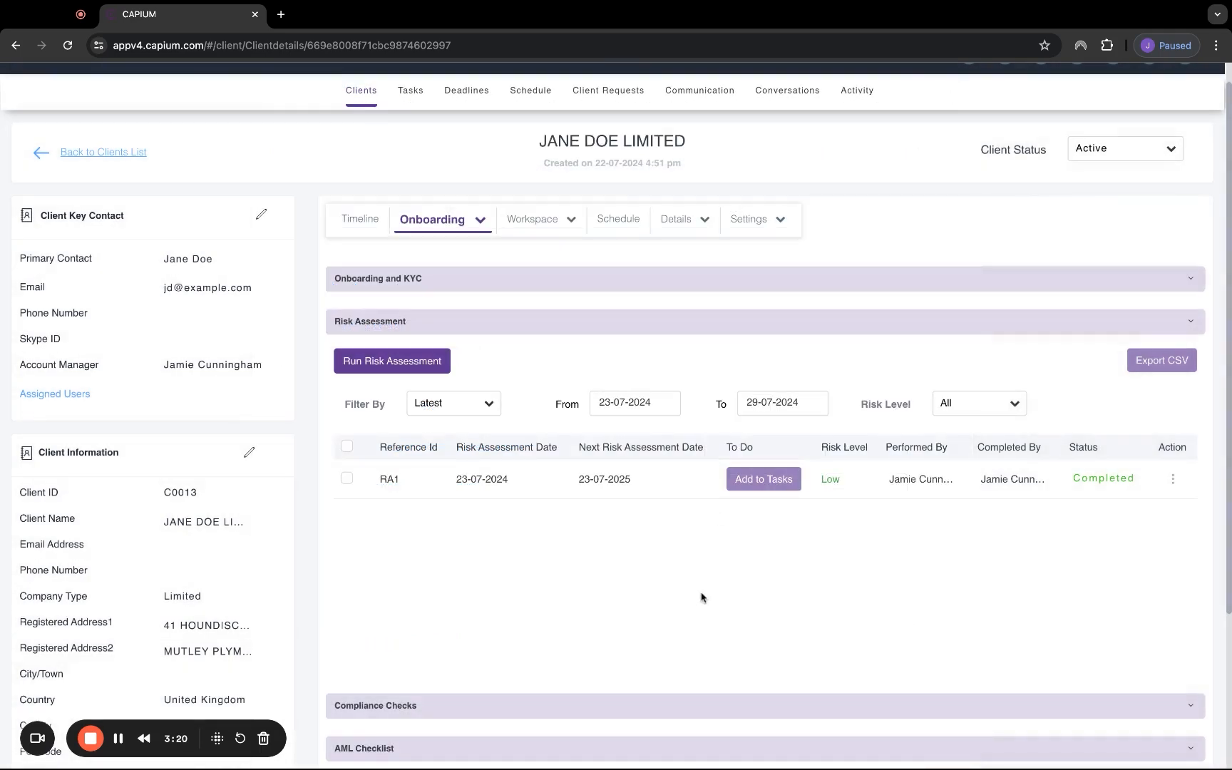
{"action": "mouse_move", "coordinate": [877, 496]}
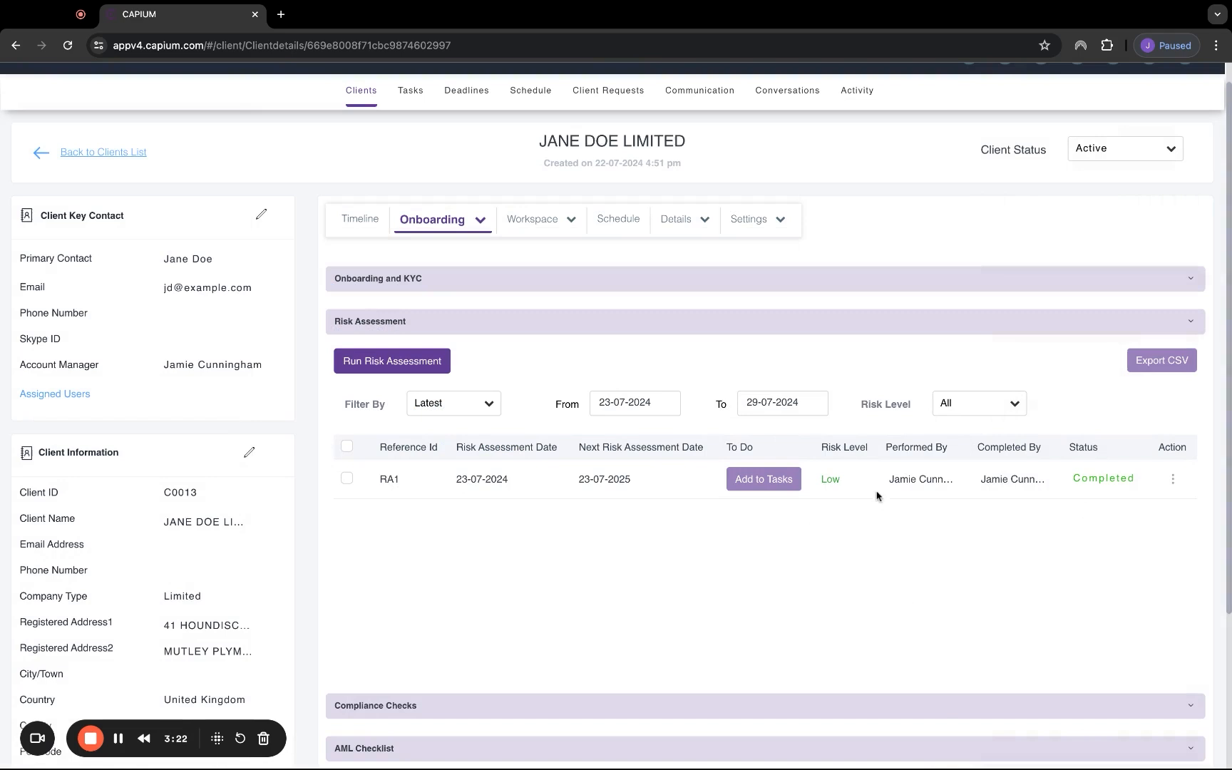
{"action": "mouse_move", "coordinate": [867, 495]}
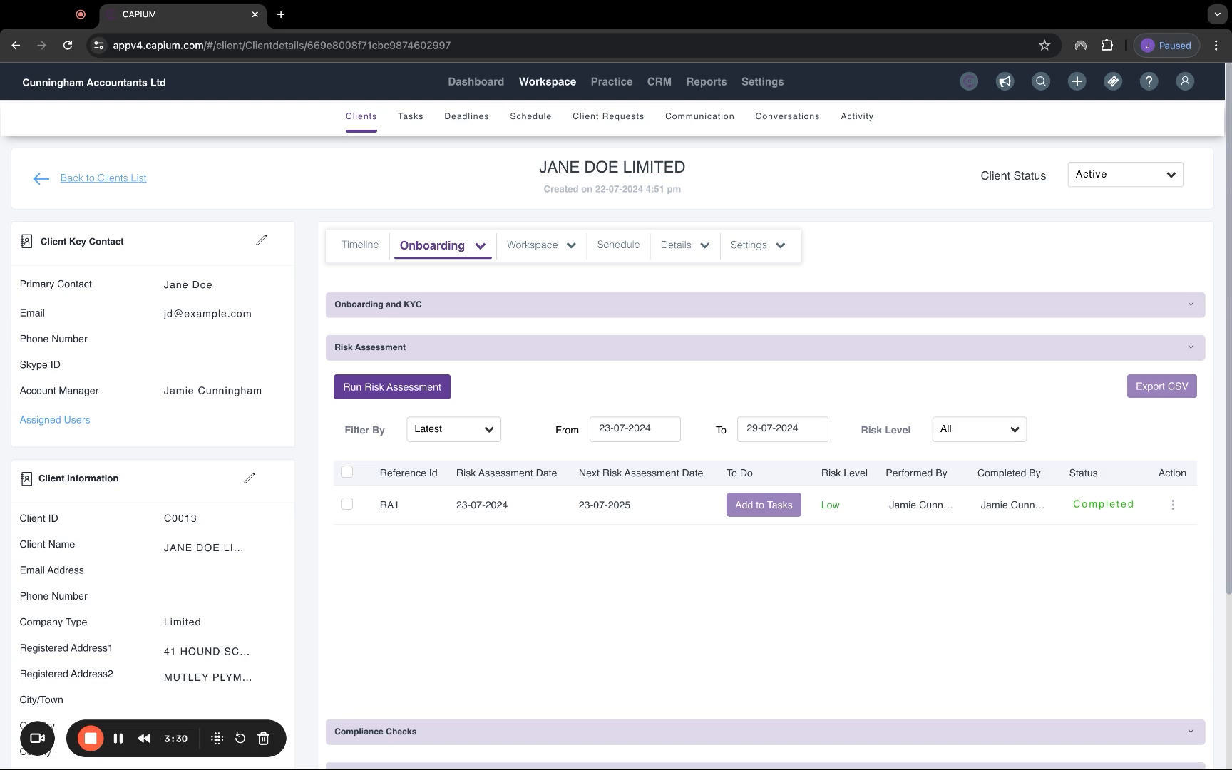
{"action": "left_click", "coordinate": [761, 82]}
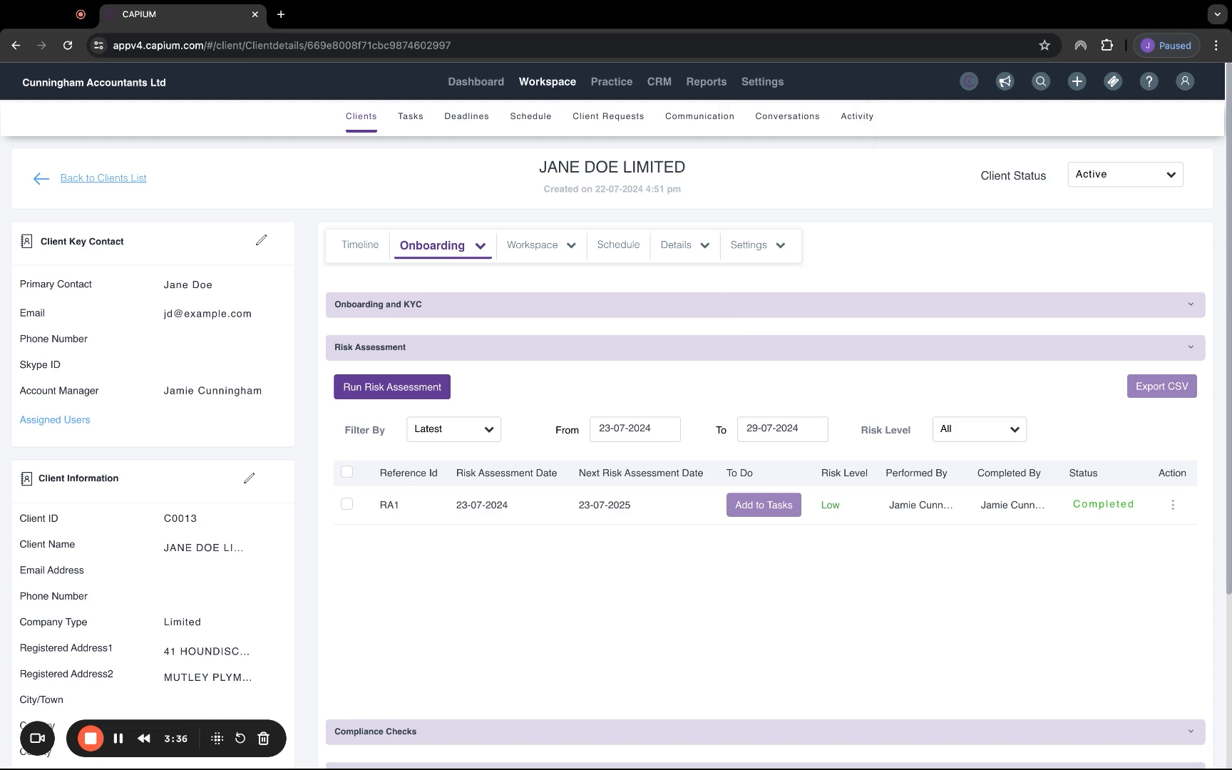
- Scroll through the Compliance Checks and AML Training sections of the client record
{"action": "scroll", "scroll_direction": "down", "scroll_amount": 3}
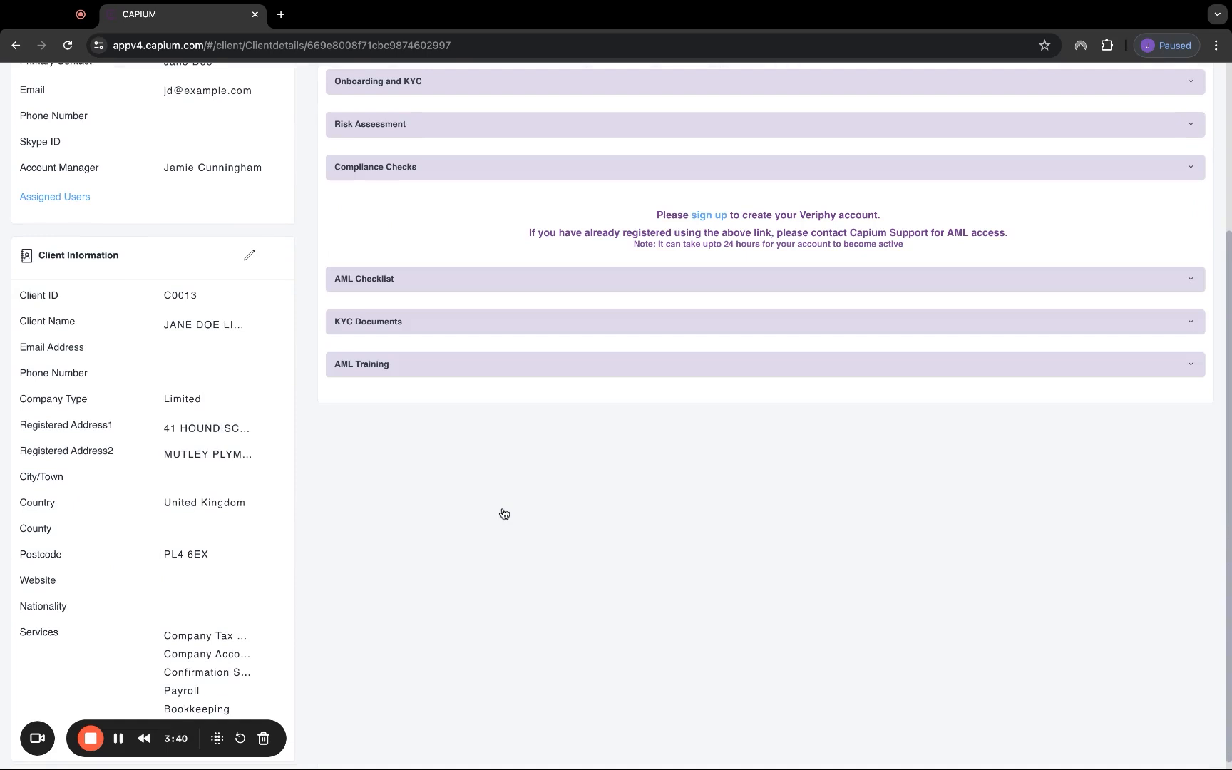
{"action": "scroll", "scroll_direction": "up", "scroll_amount": 3}
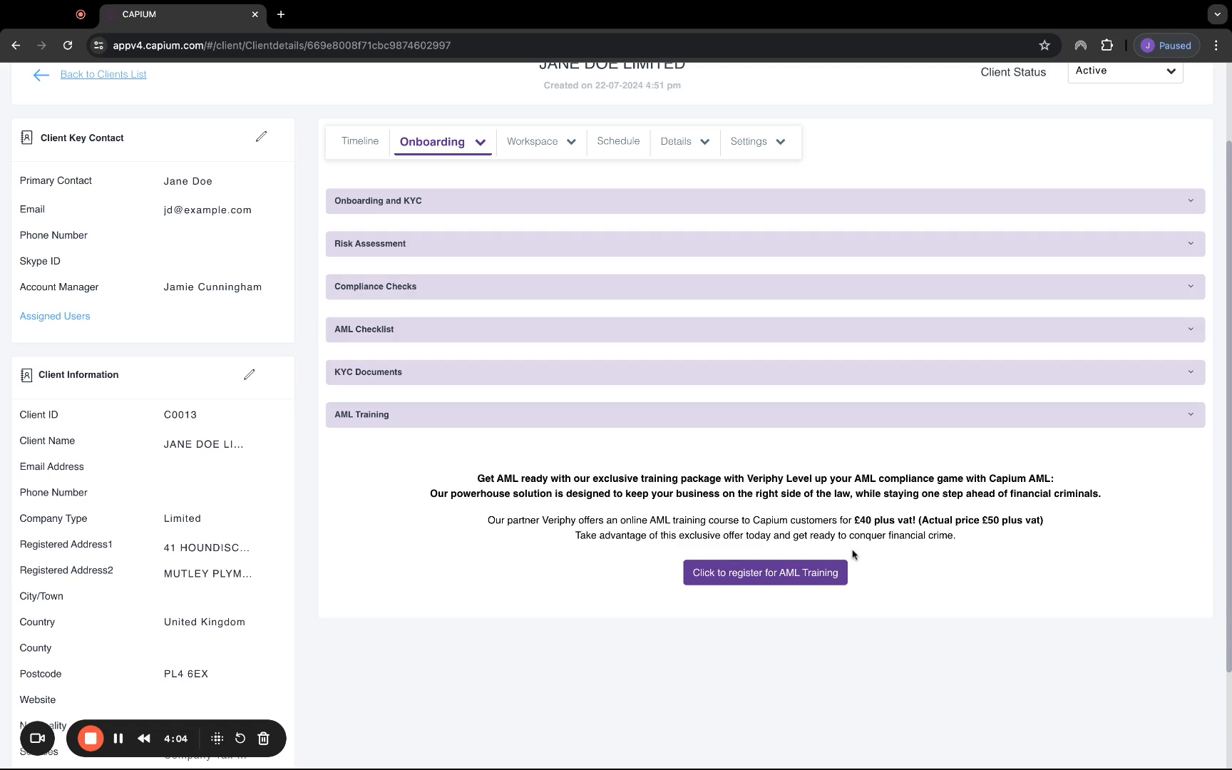
{"action": "mouse_move", "coordinate": [847, 529]}
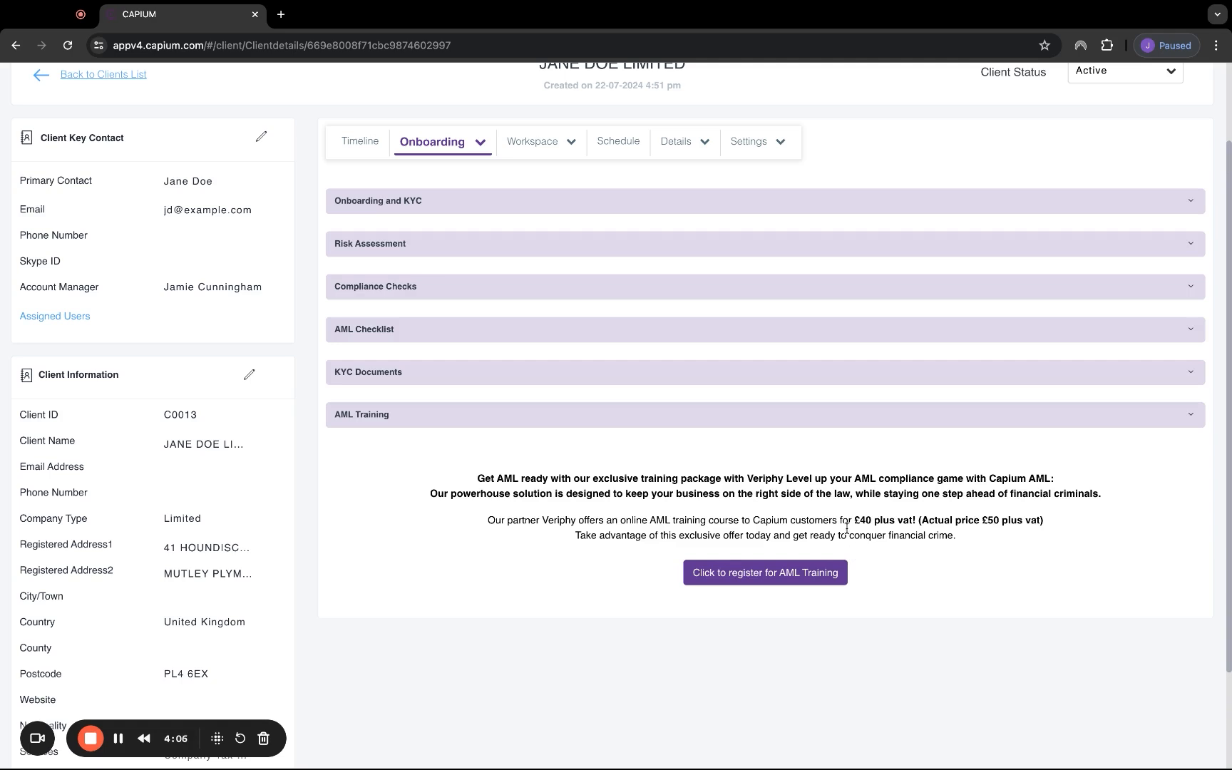
{"action": "mouse_move", "coordinate": [996, 535]}
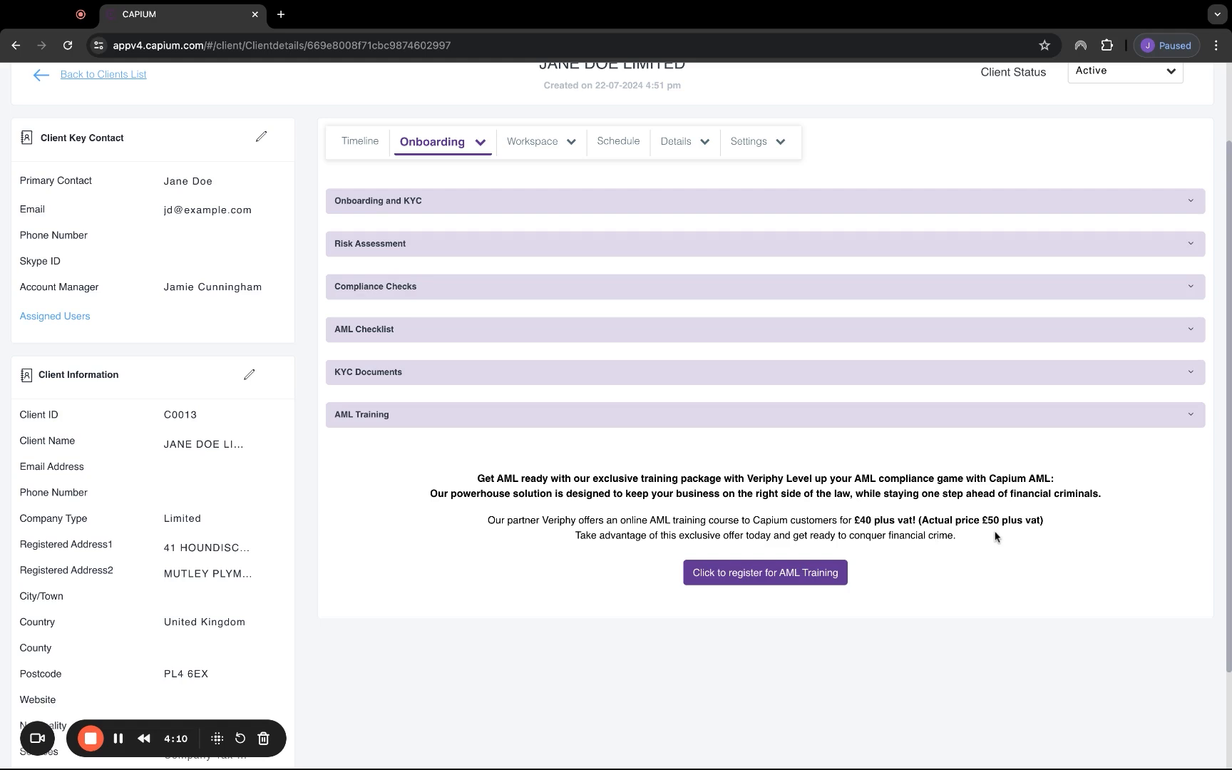
{"action": "mouse_move", "coordinate": [421, 333]}
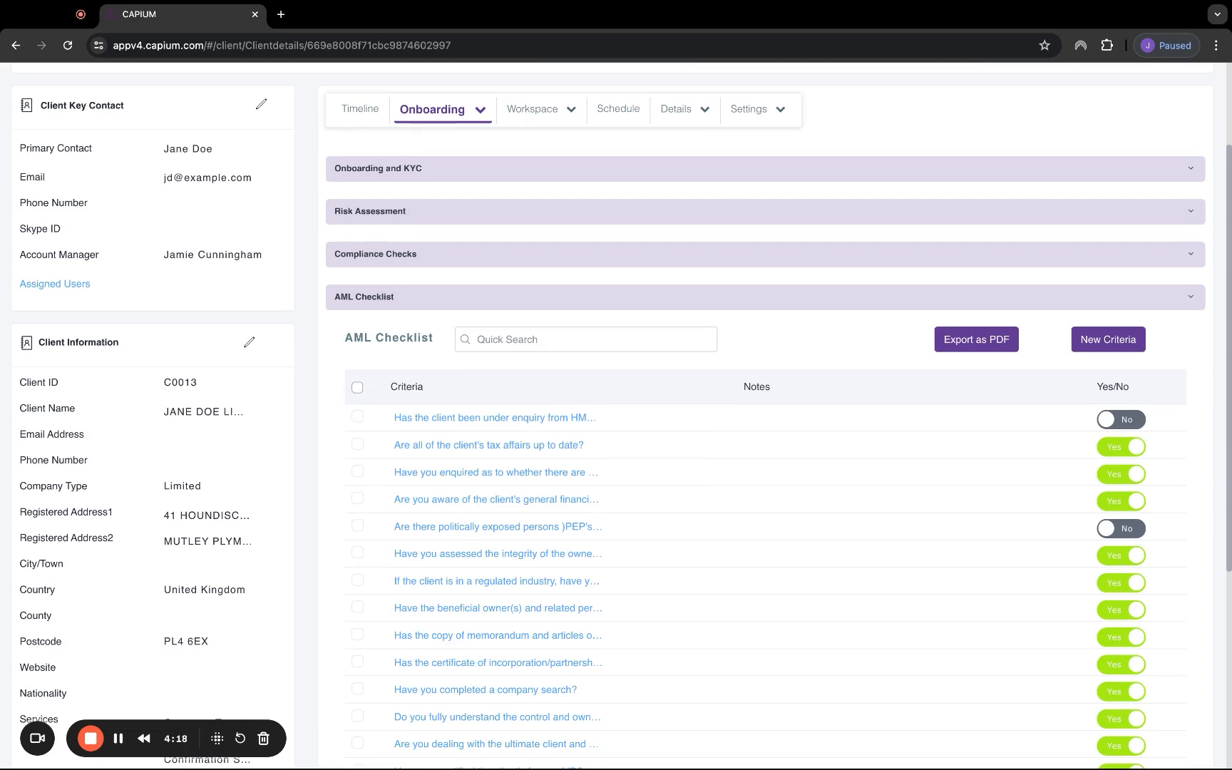
{"action": "scroll", "scroll_direction": "down", "scroll_amount": 3}
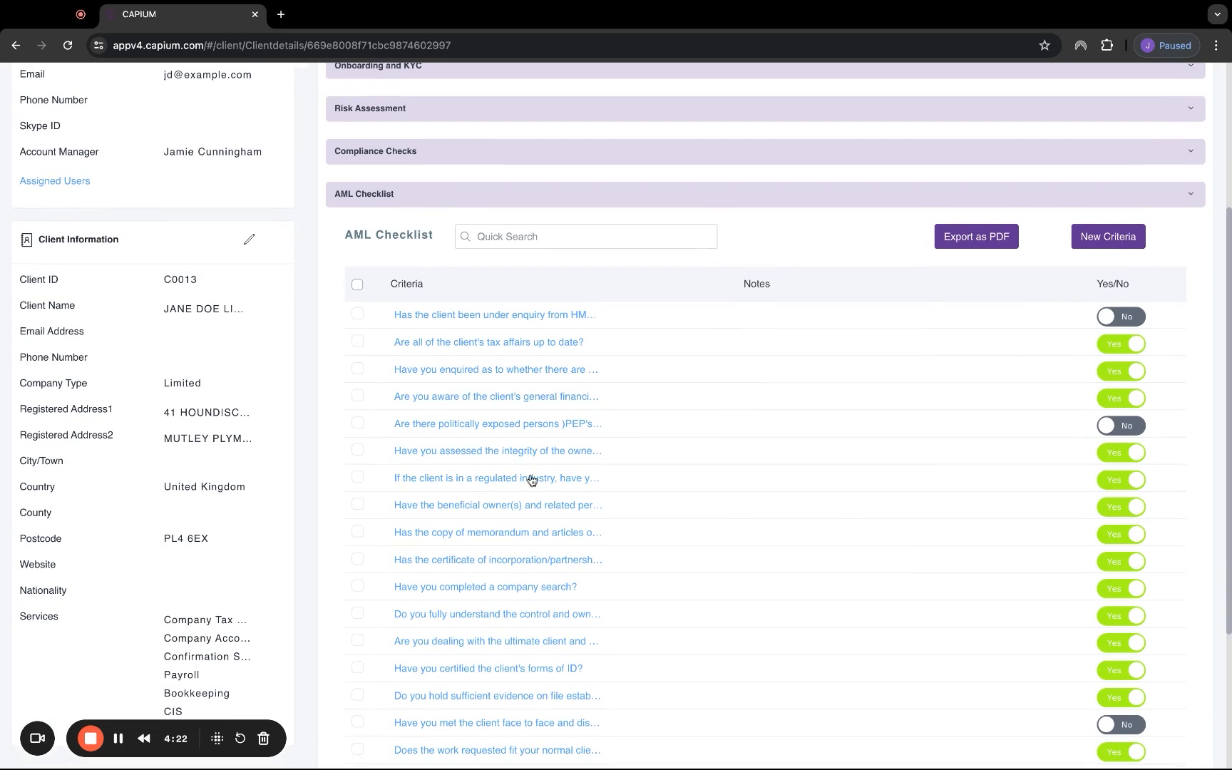
{"action": "left_click", "coordinate": [495, 478]}
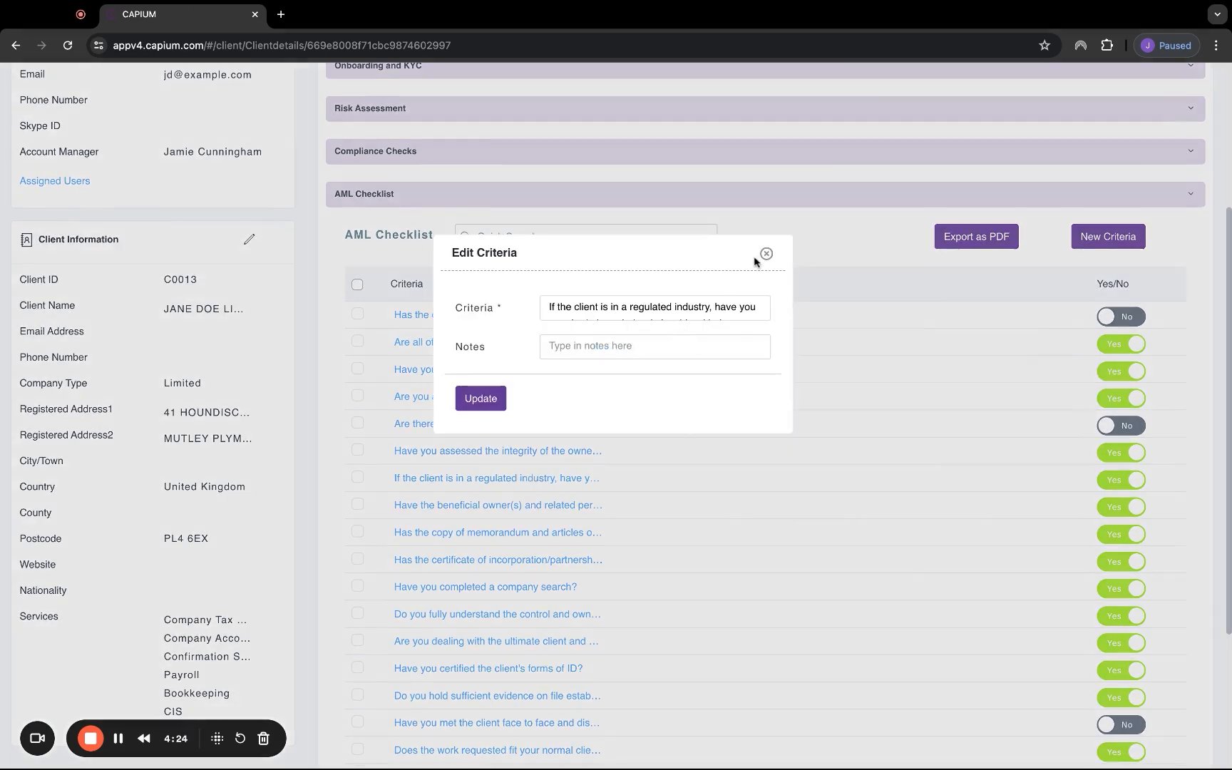
{"action": "left_click", "coordinate": [765, 254]}
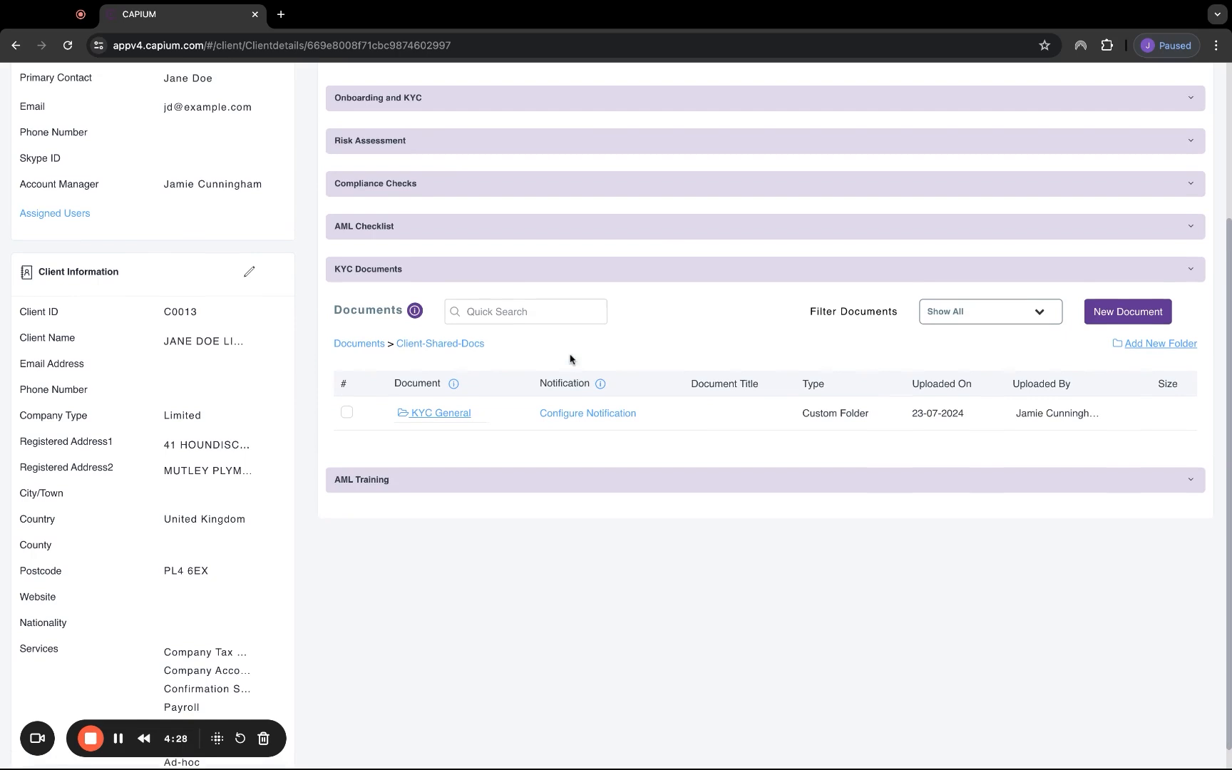
{"action": "mouse_move", "coordinate": [609, 470]}
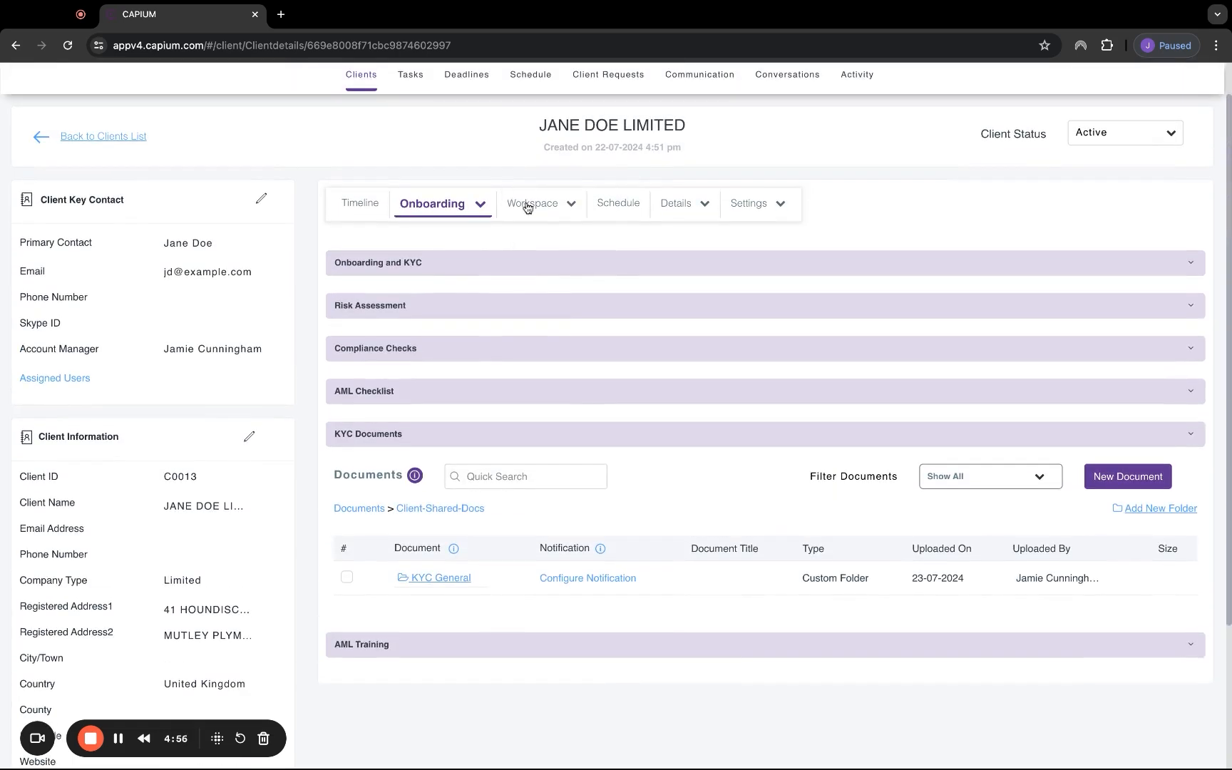
- Switch to the client's Workspace tab, try the Add Deadline form with Is Recurring, without saving
{"action": "left_click", "coordinate": [529, 203]}
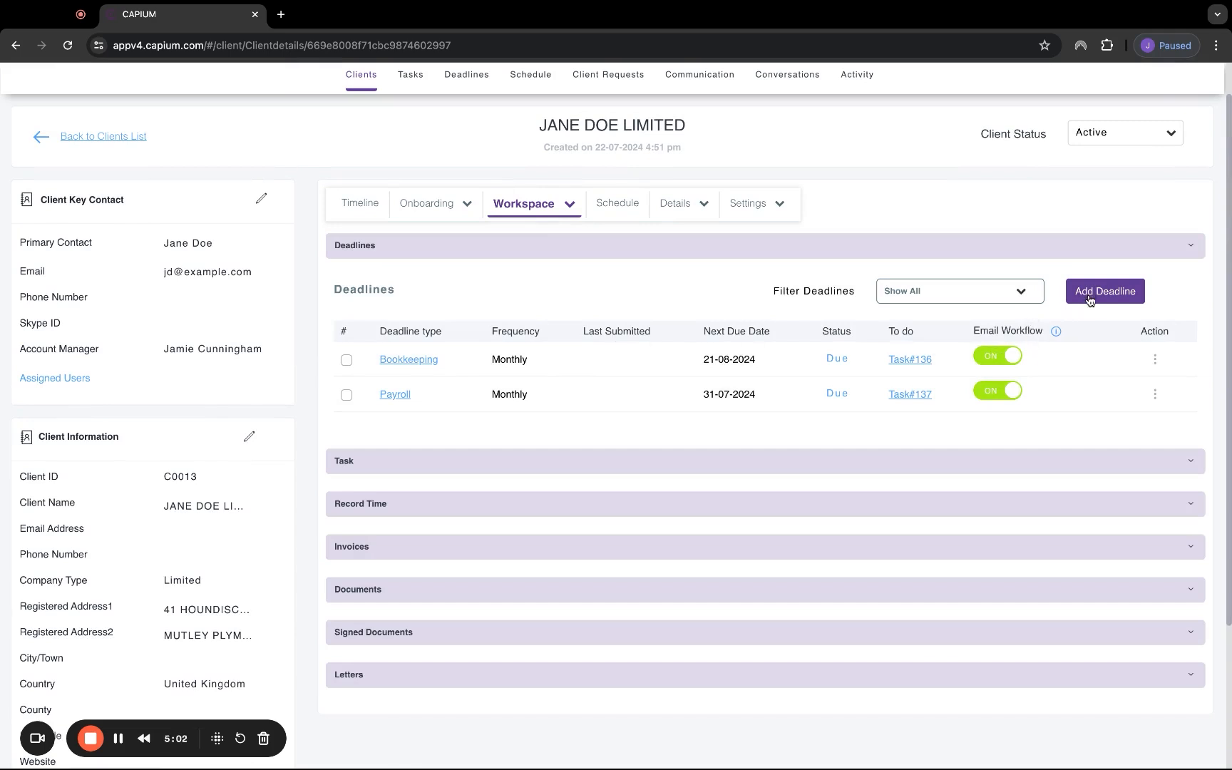
{"action": "left_click", "coordinate": [1103, 291]}
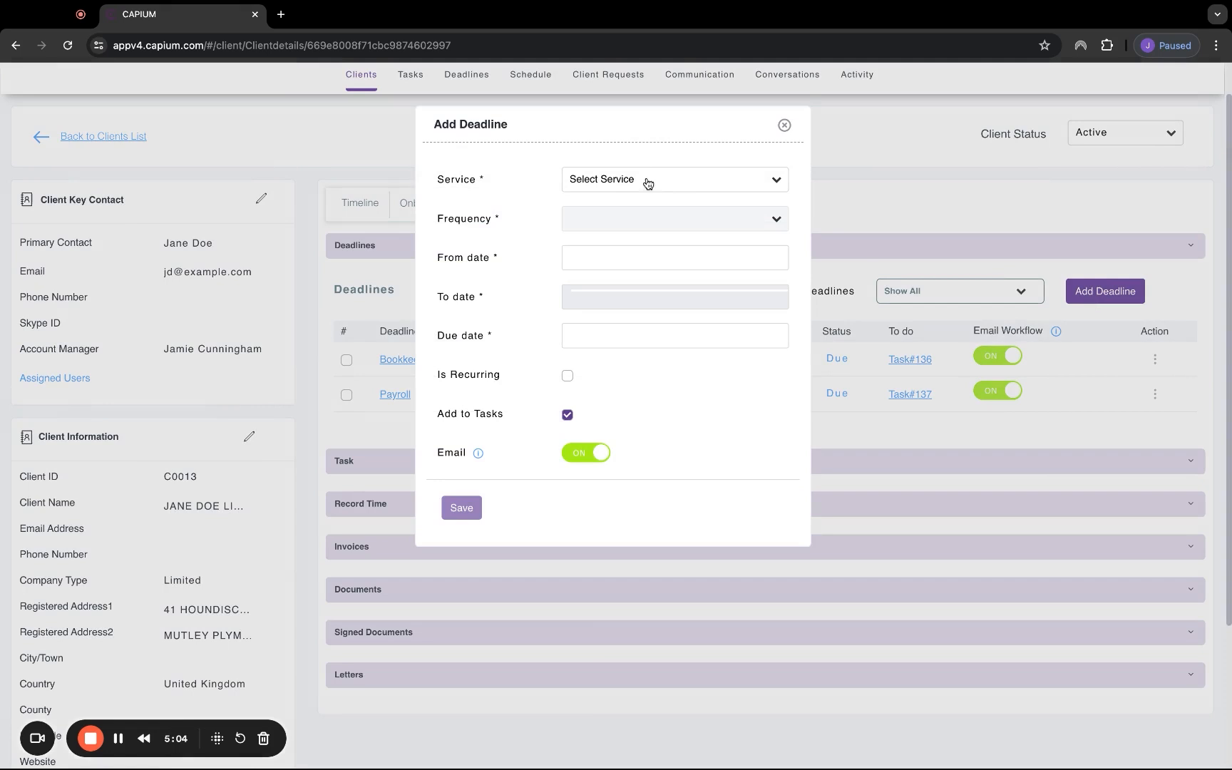
{"action": "mouse_move", "coordinate": [543, 218]}
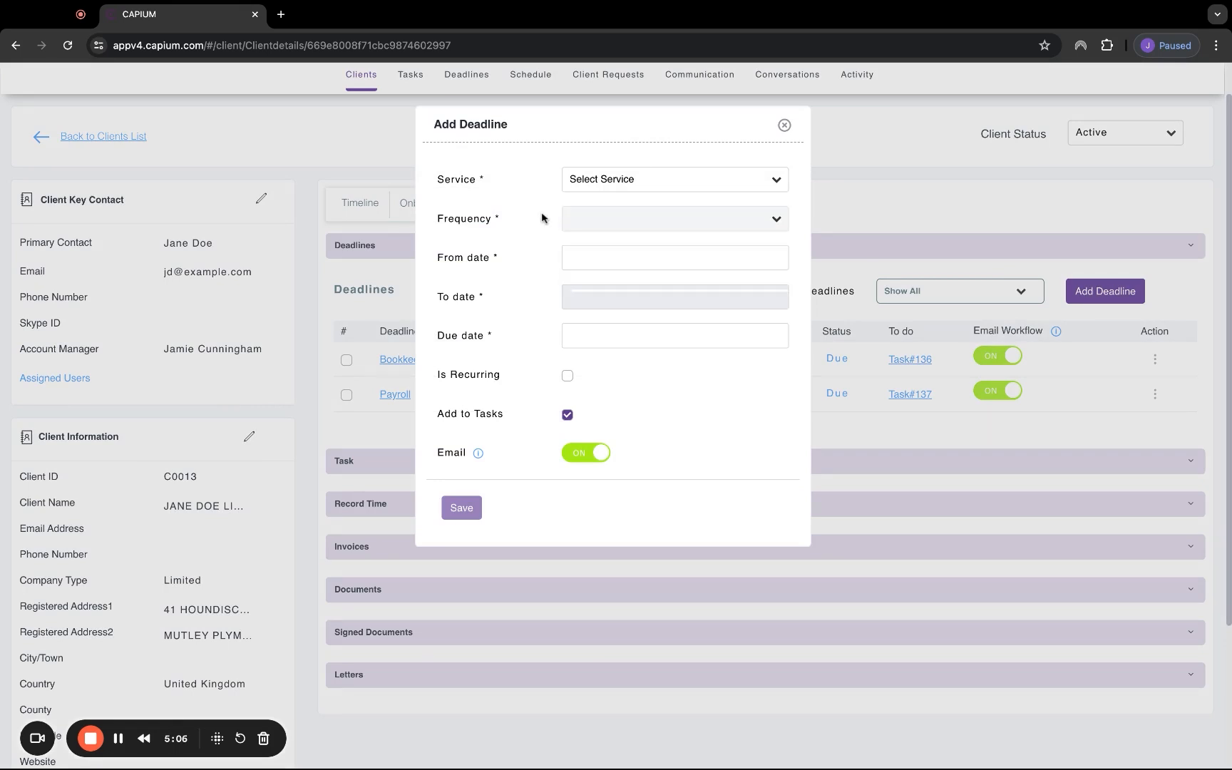
{"action": "mouse_move", "coordinate": [476, 386]}
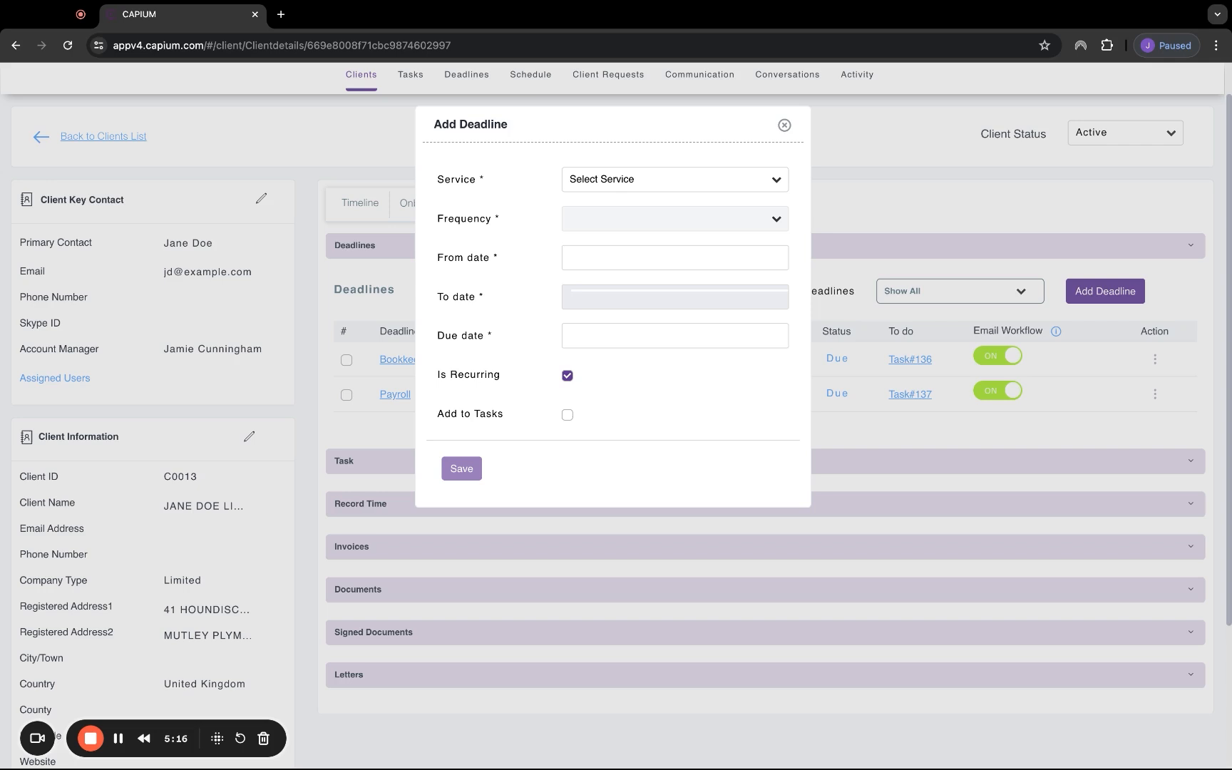
{"action": "left_click", "coordinate": [784, 125]}
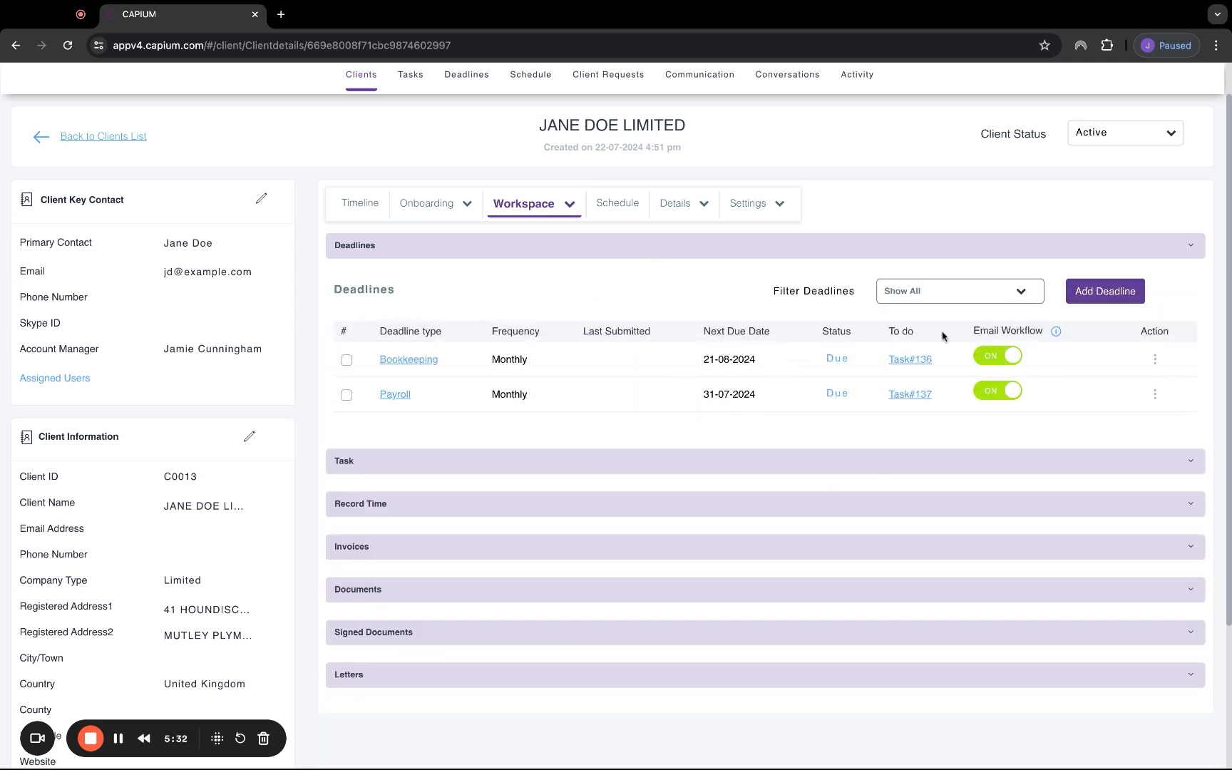
{"action": "left_click", "coordinate": [1104, 291]}
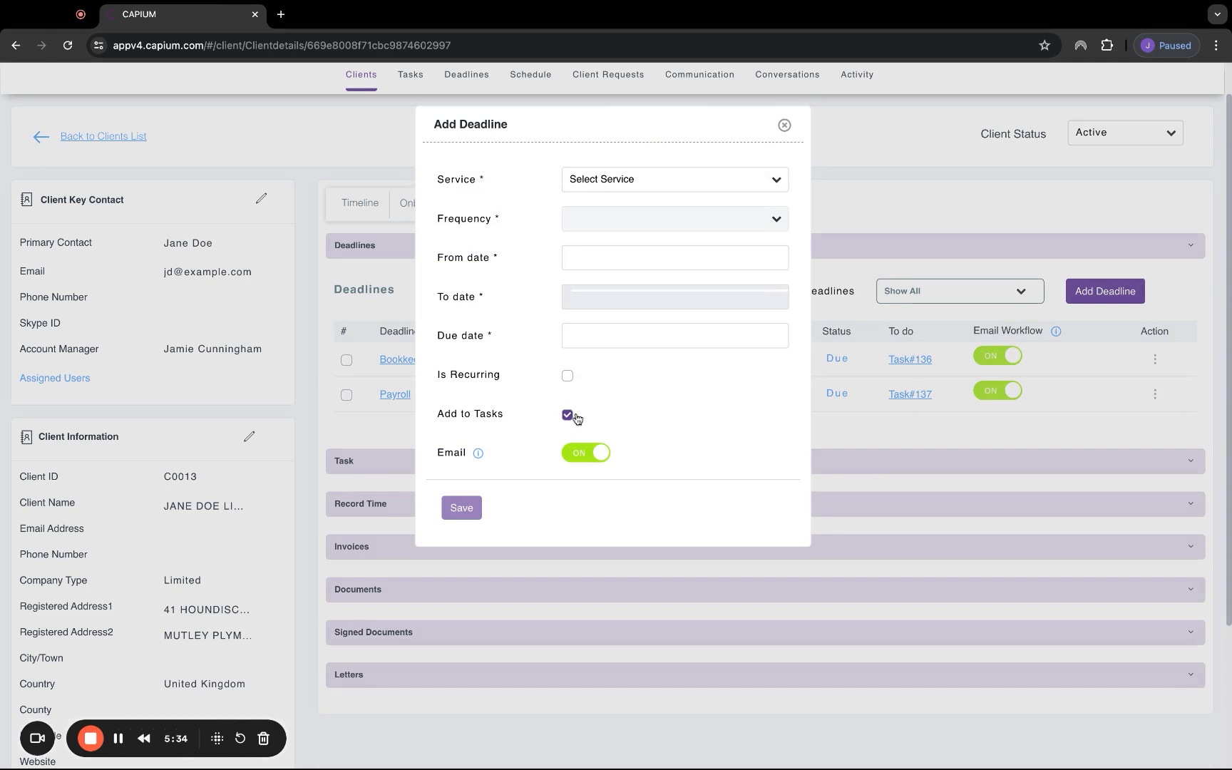
{"action": "left_click", "coordinate": [568, 416]}
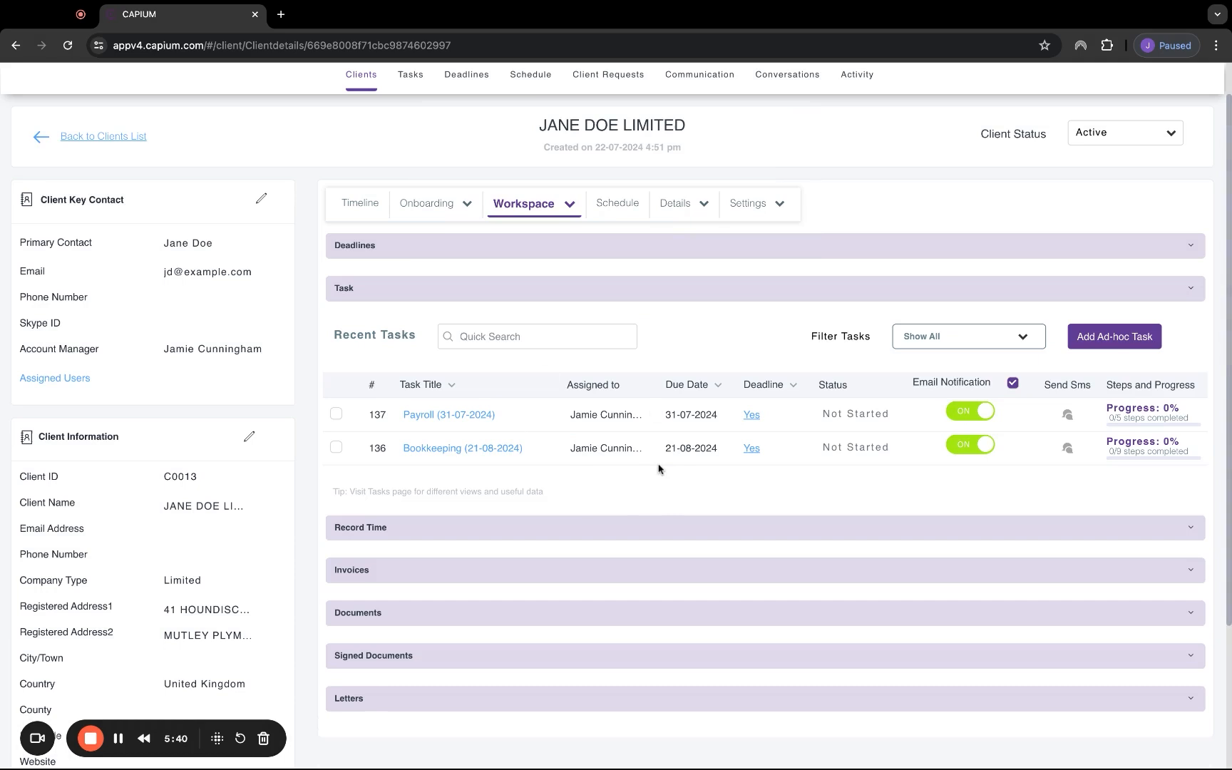
{"action": "mouse_move", "coordinate": [1015, 480]}
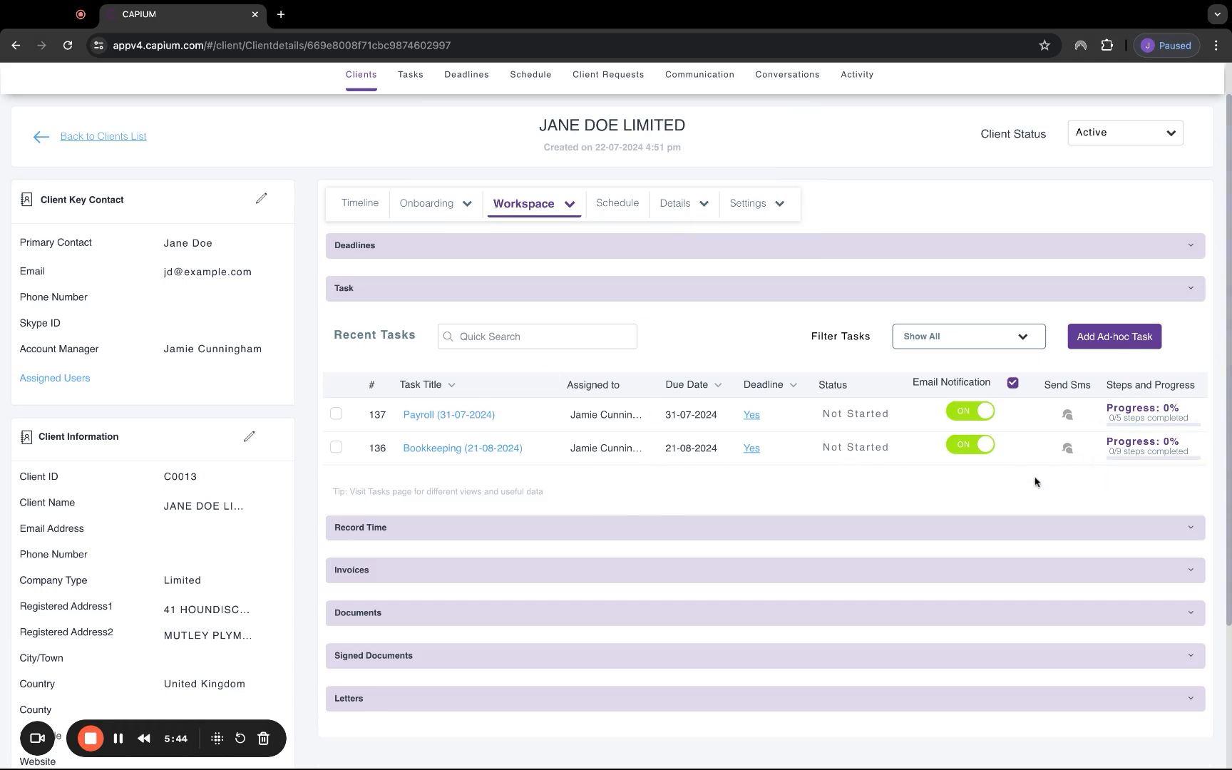
- Open the Payroll task #137 due 31-07-2024 from the Task panel
{"action": "left_click", "coordinate": [448, 414]}
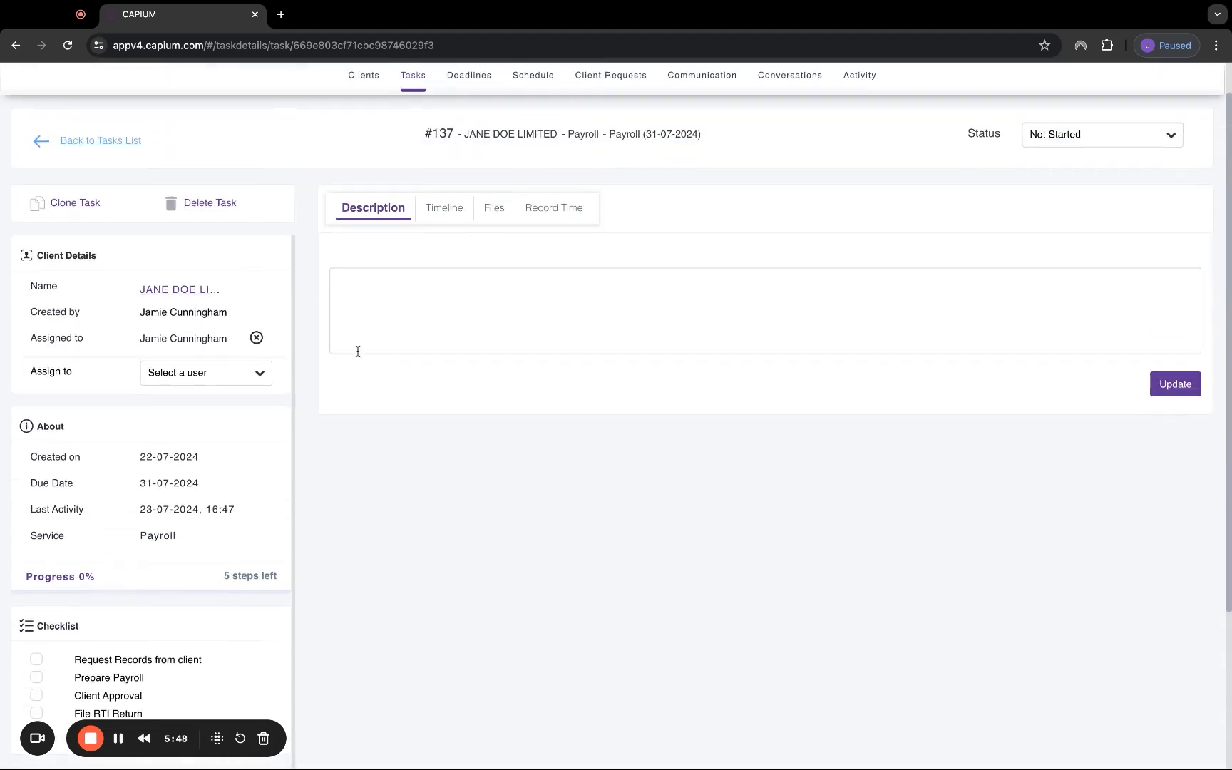
- Tick the first two Payroll checklist steps and set the task priority to High
{"action": "left_click", "coordinate": [205, 372]}
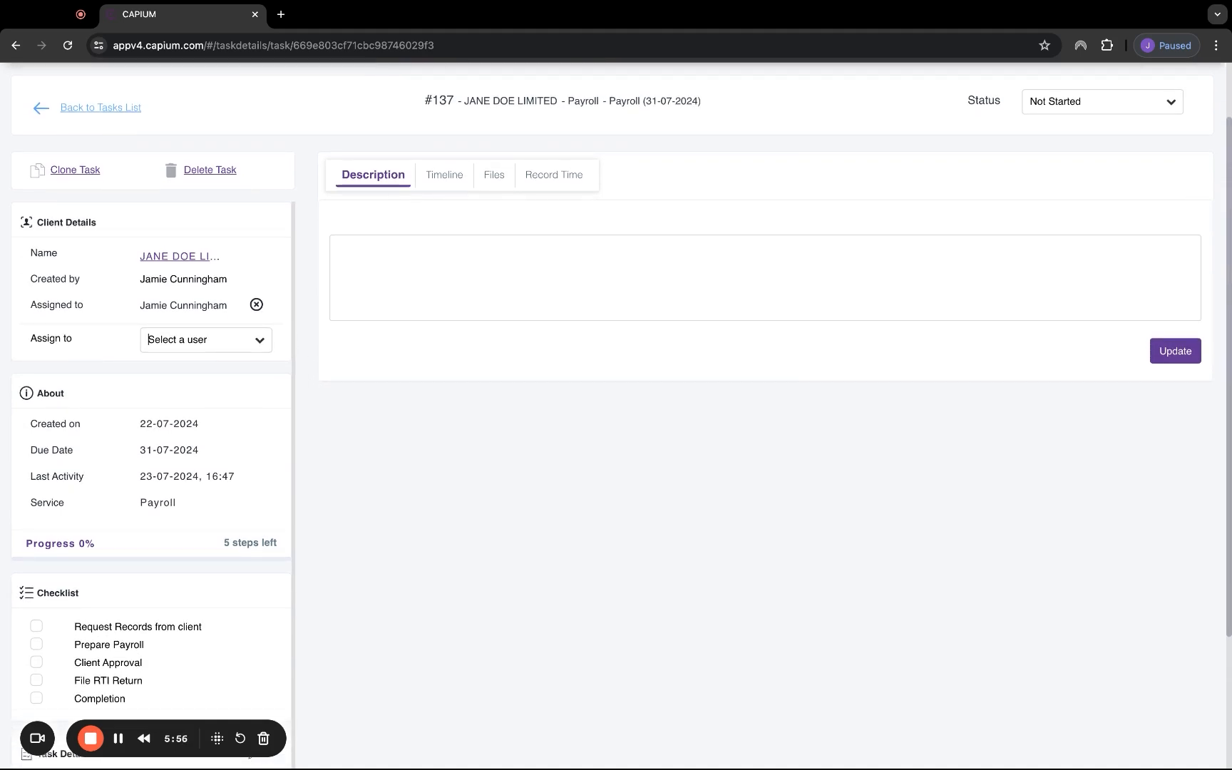
{"action": "scroll", "scroll_direction": "down", "scroll_amount": 3}
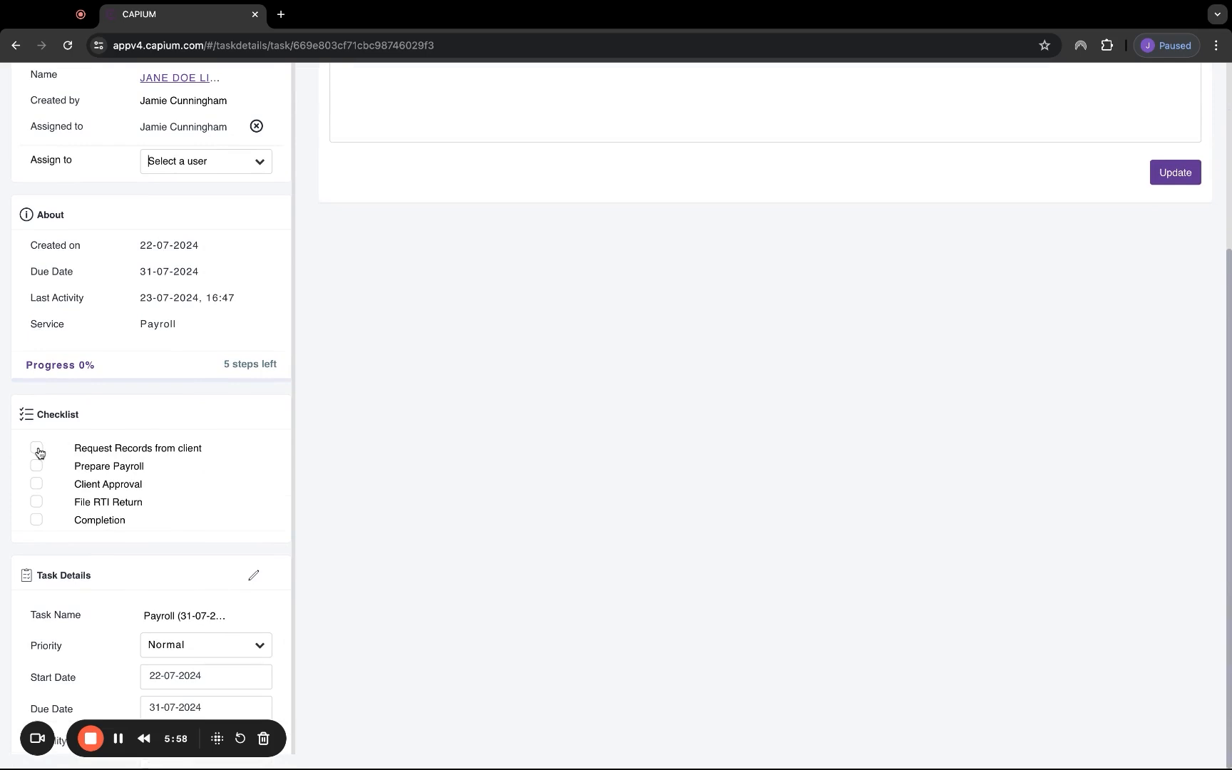
{"action": "left_click", "coordinate": [36, 448]}
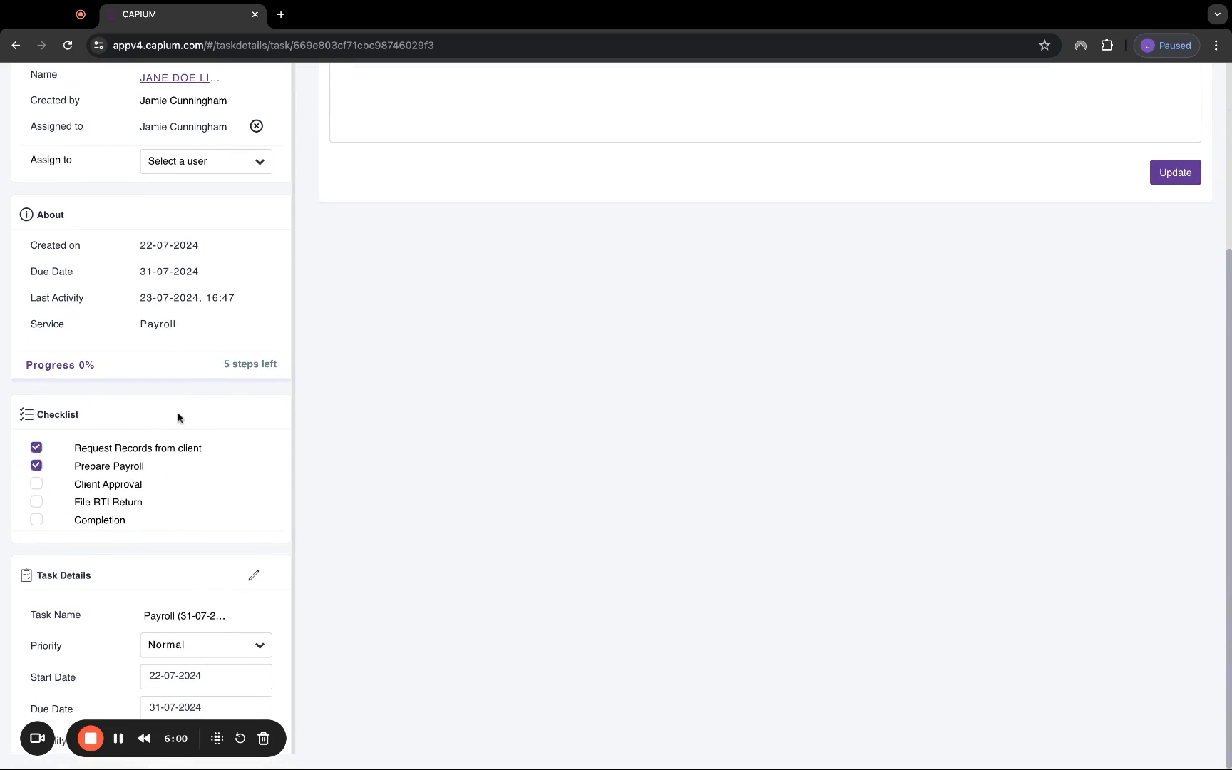
{"action": "mouse_move", "coordinate": [125, 393]}
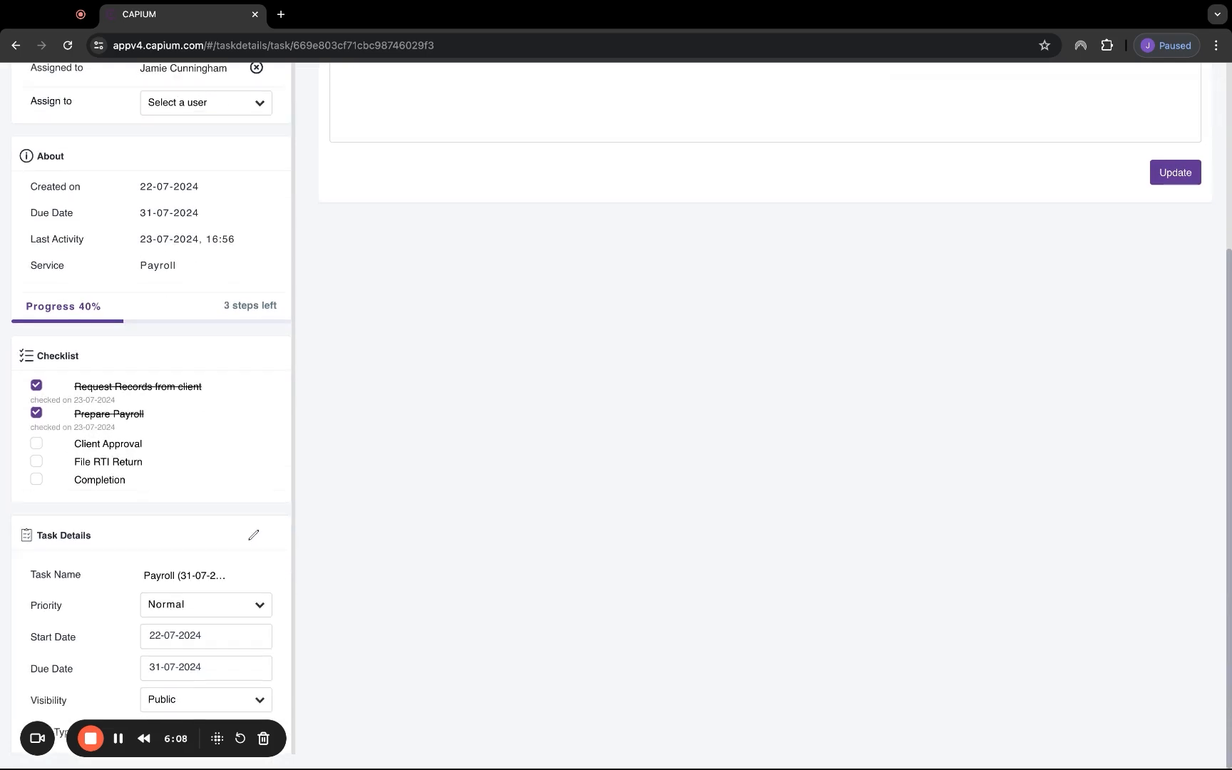
{"action": "left_click", "coordinate": [205, 604]}
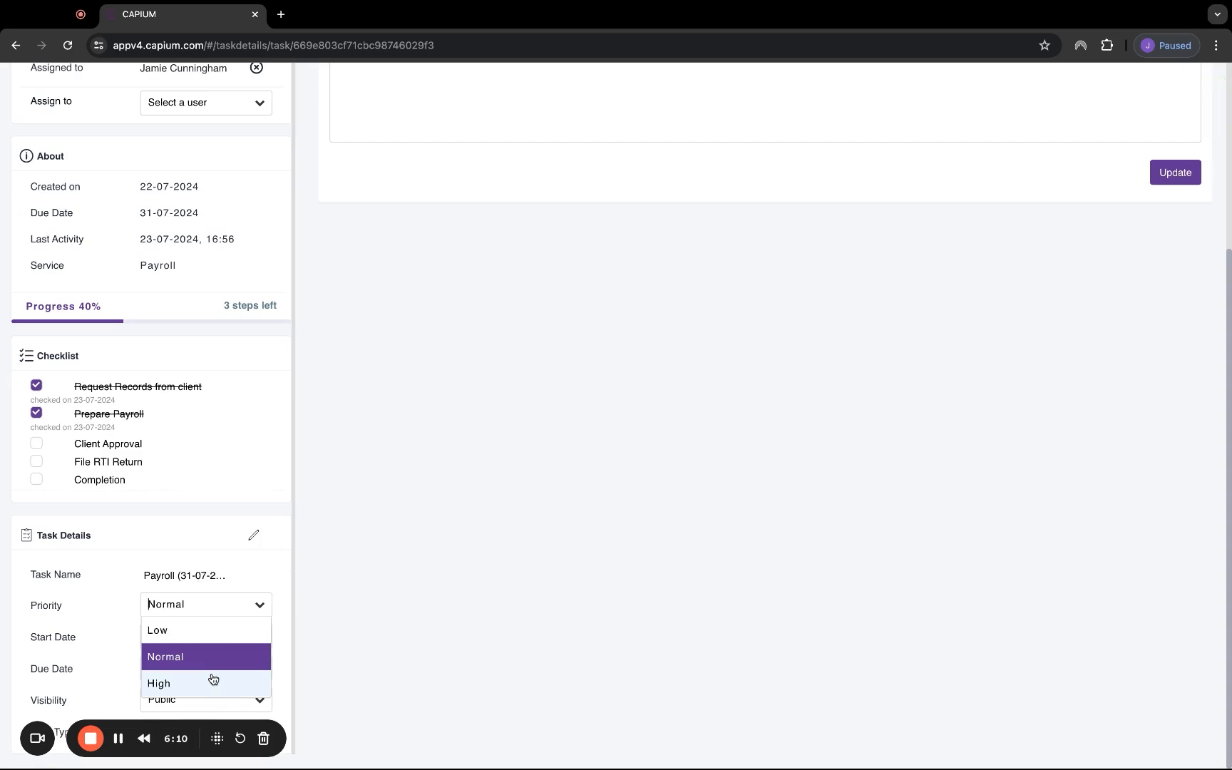
{"action": "left_click", "coordinate": [159, 683]}
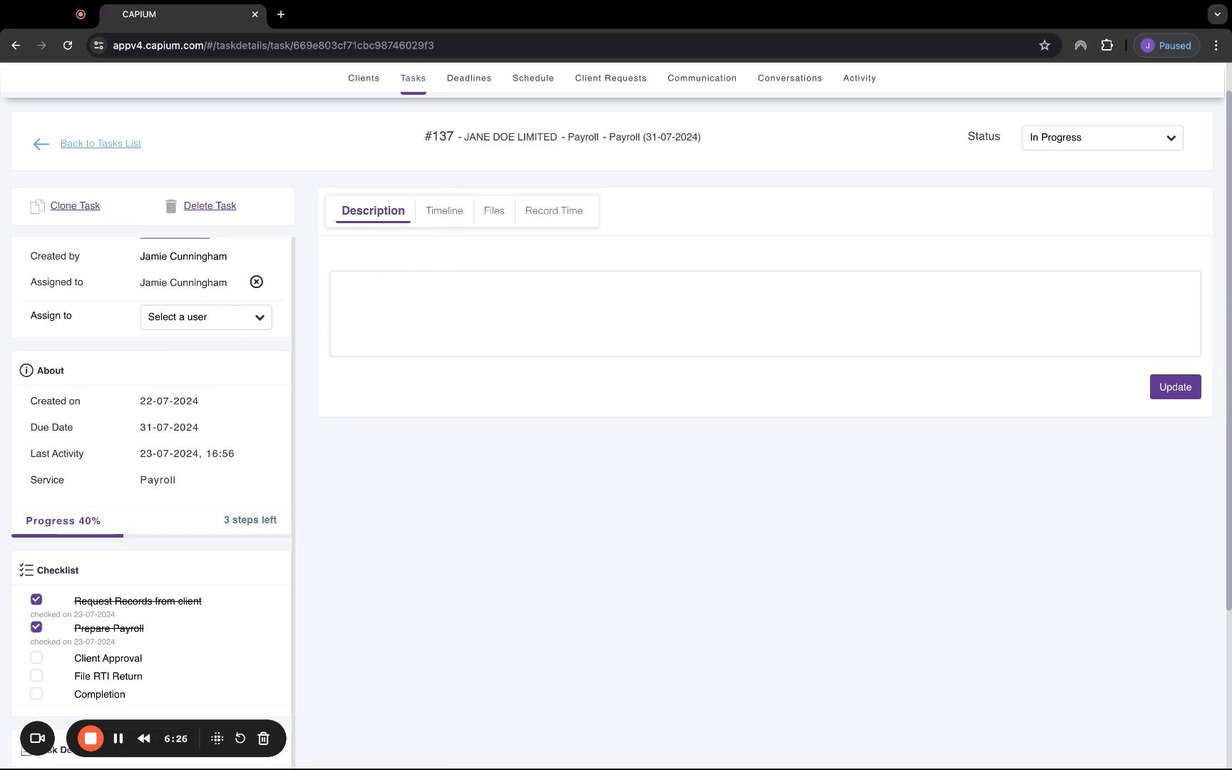
- Review task #137's activity timeline and its attached files
{"action": "left_click", "coordinate": [444, 210]}
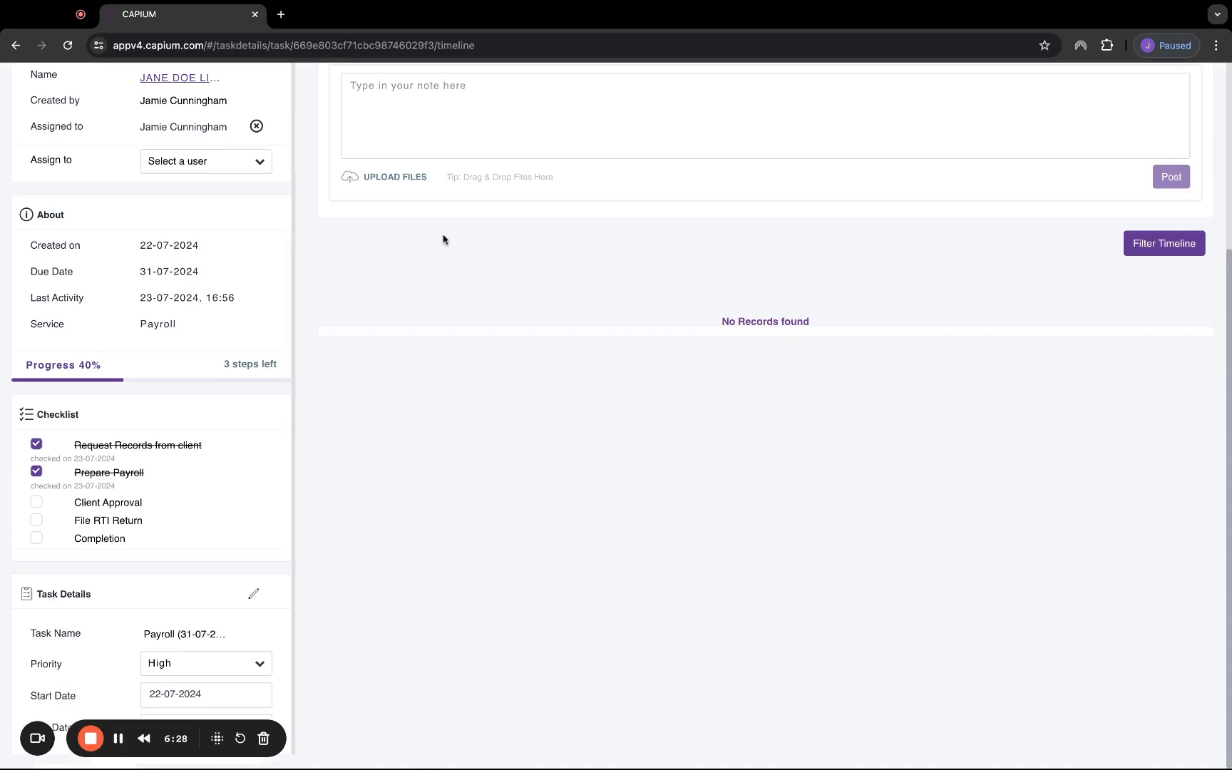
{"action": "scroll", "scroll_direction": "up", "scroll_amount": 3}
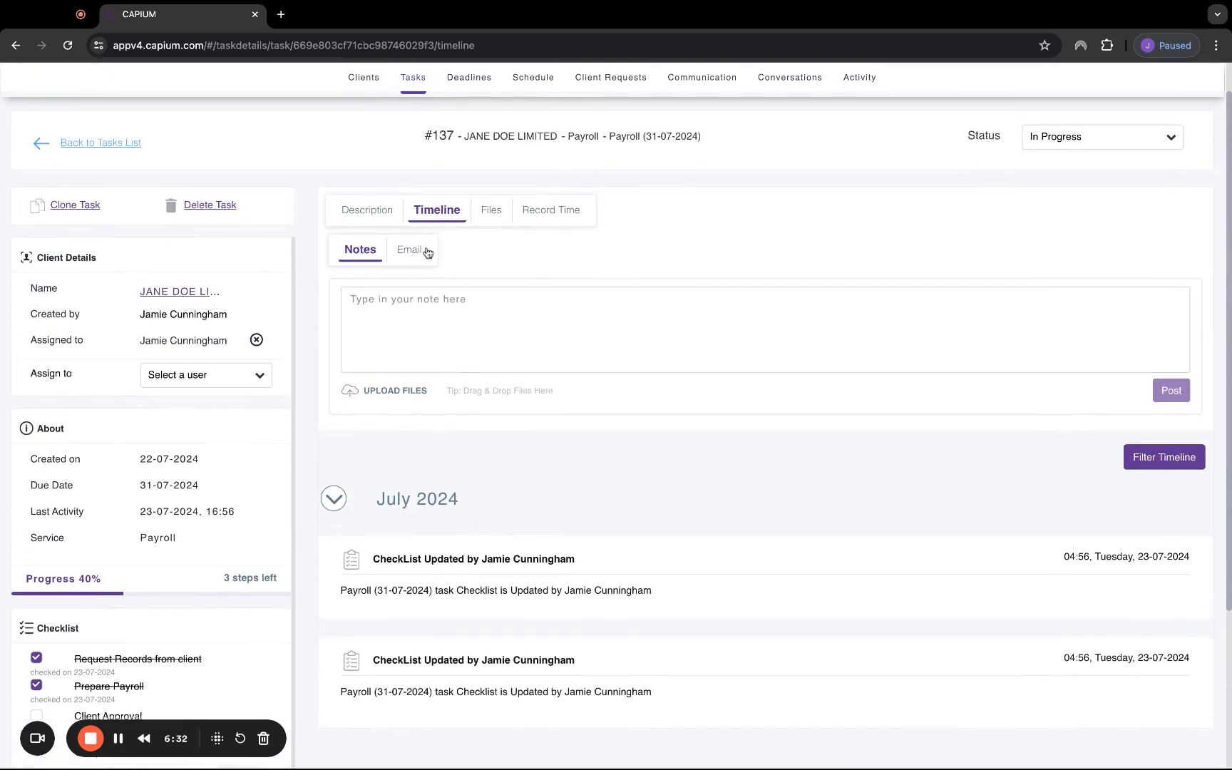
{"action": "left_click", "coordinate": [407, 250]}
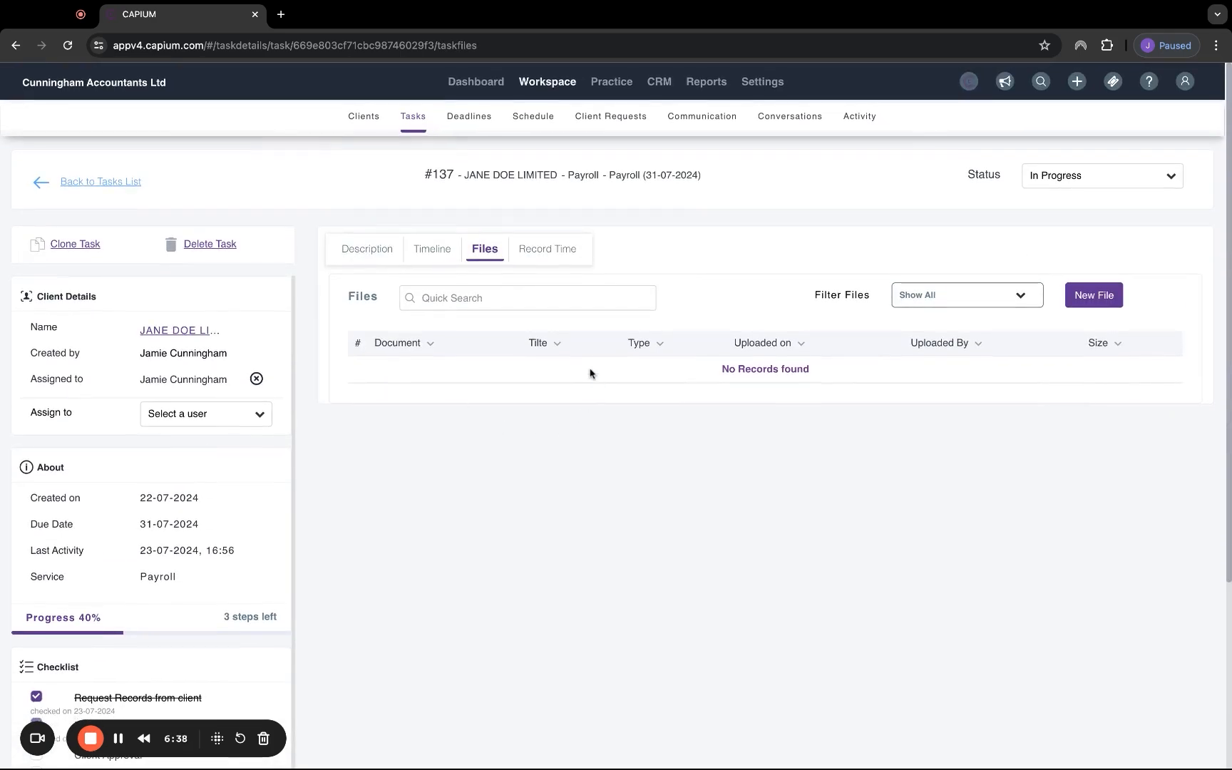
{"action": "mouse_move", "coordinate": [539, 268]}
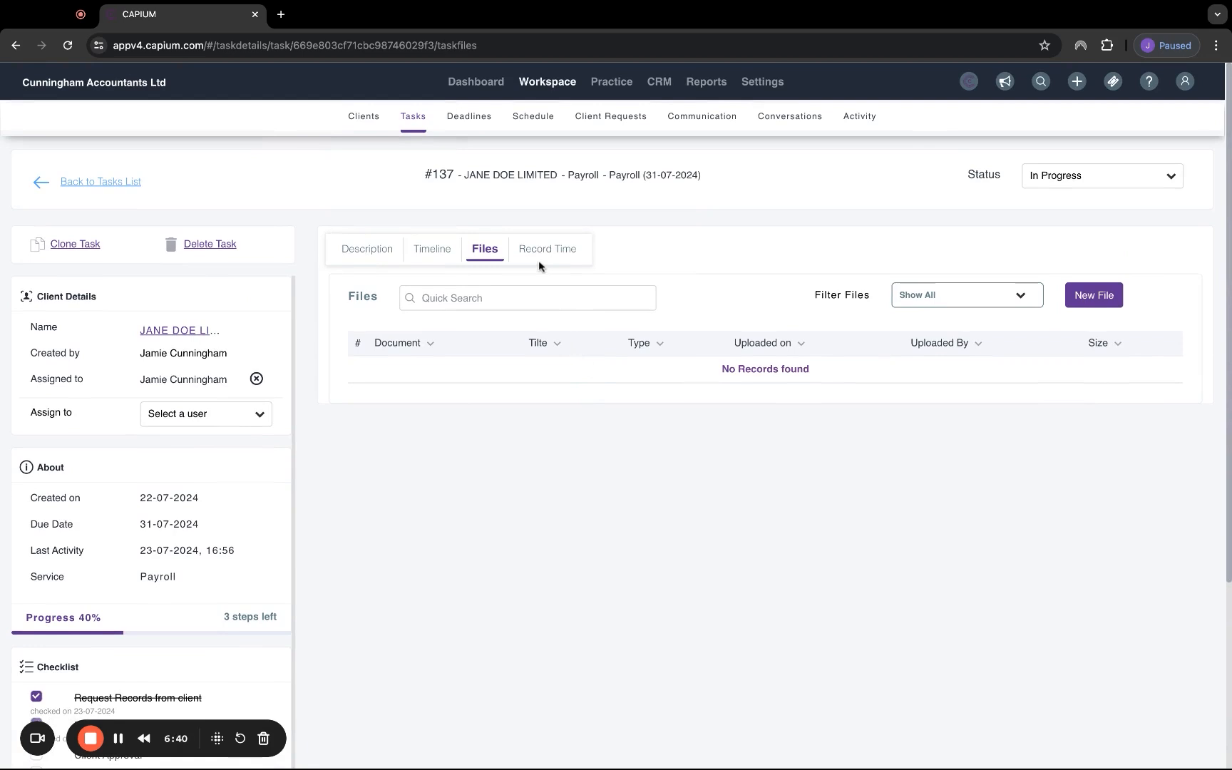
- View the time recorded against the task, starting and discarding a new time capture
{"action": "left_click", "coordinate": [547, 249]}
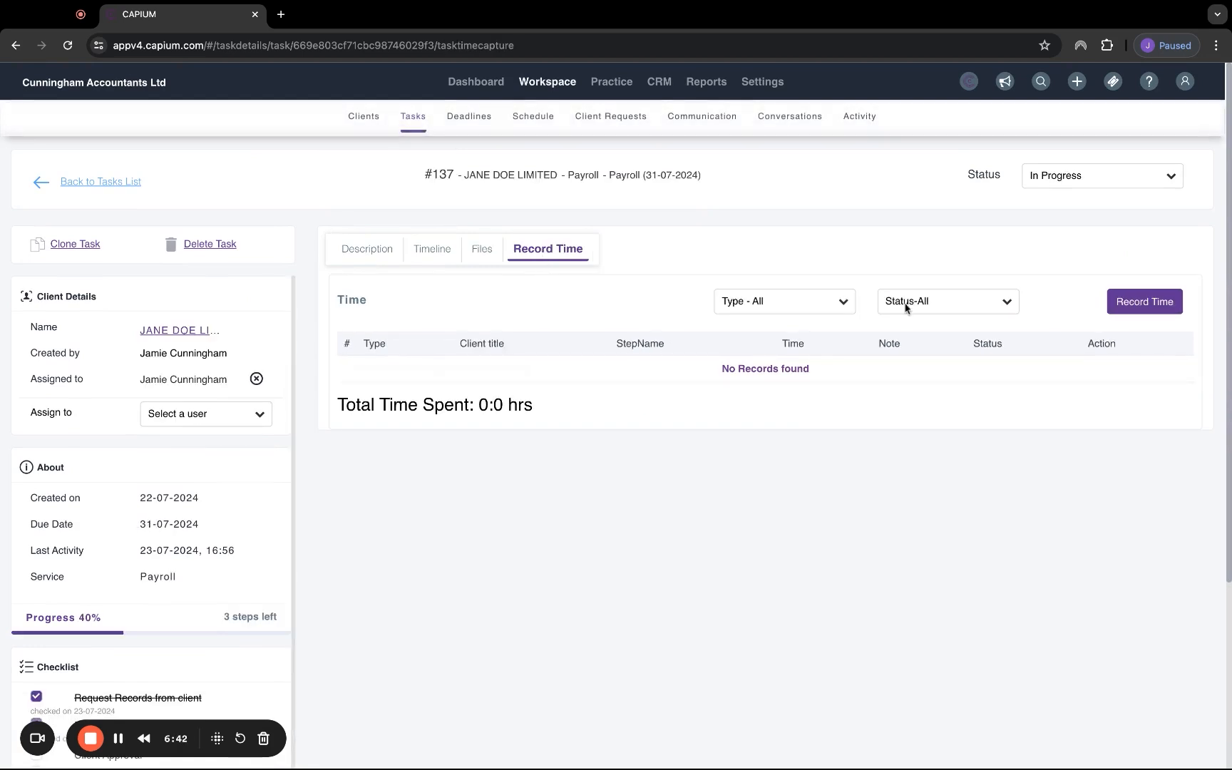
{"action": "left_click", "coordinate": [1144, 301]}
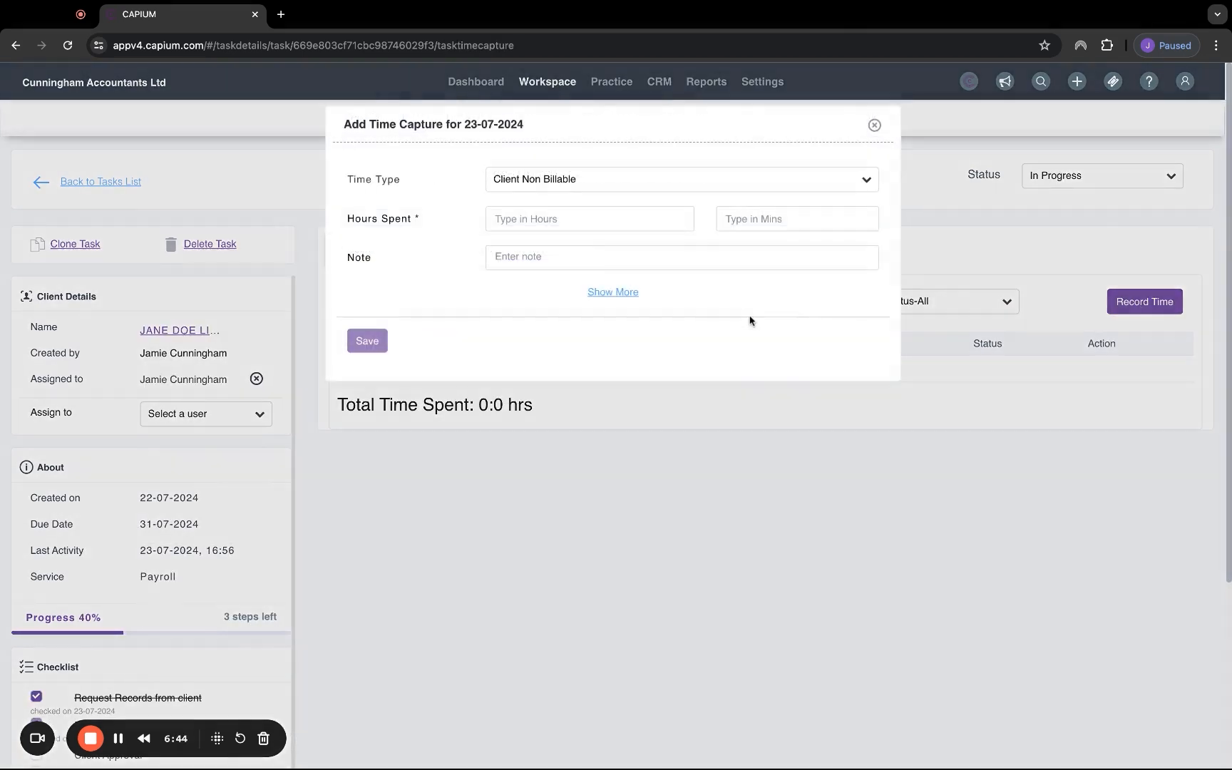
{"action": "left_click", "coordinate": [680, 179]}
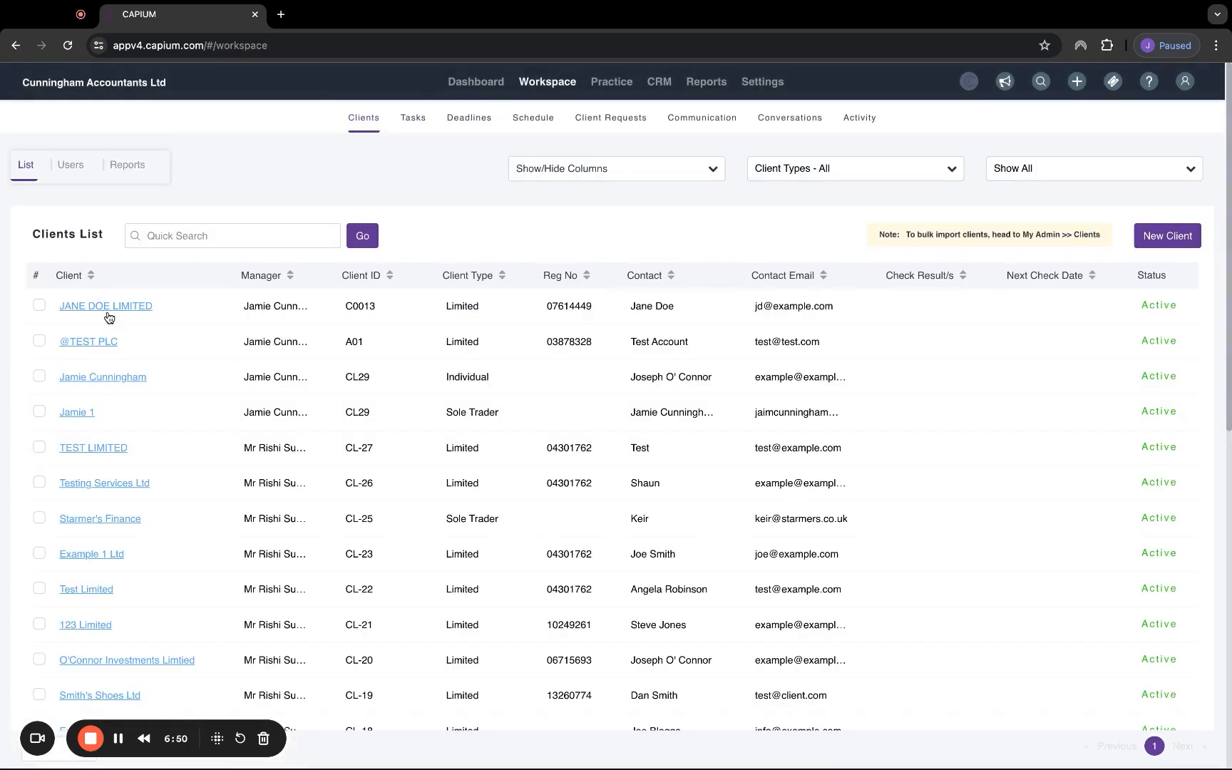
- Open JANE DOE LIMITED's record and expand its Workspace invoices, showing draft INV-161 for £216
{"action": "left_click", "coordinate": [105, 306]}
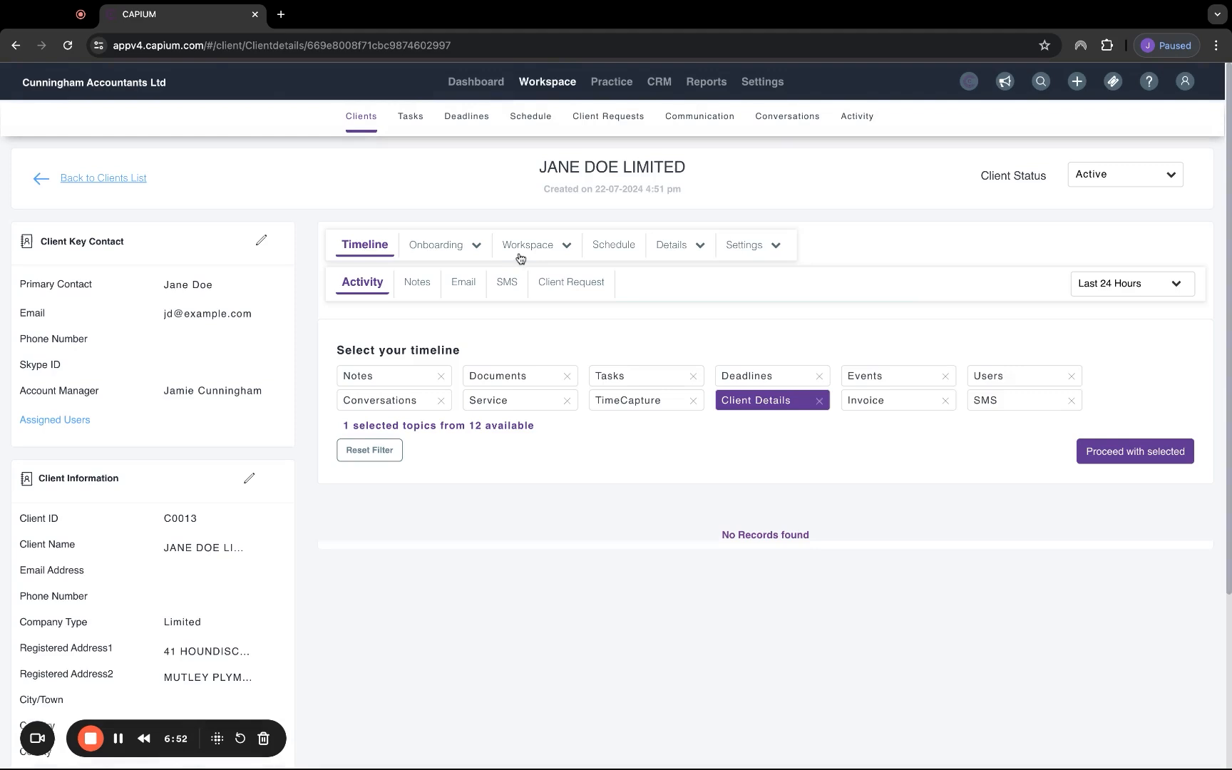
{"action": "left_click", "coordinate": [528, 245]}
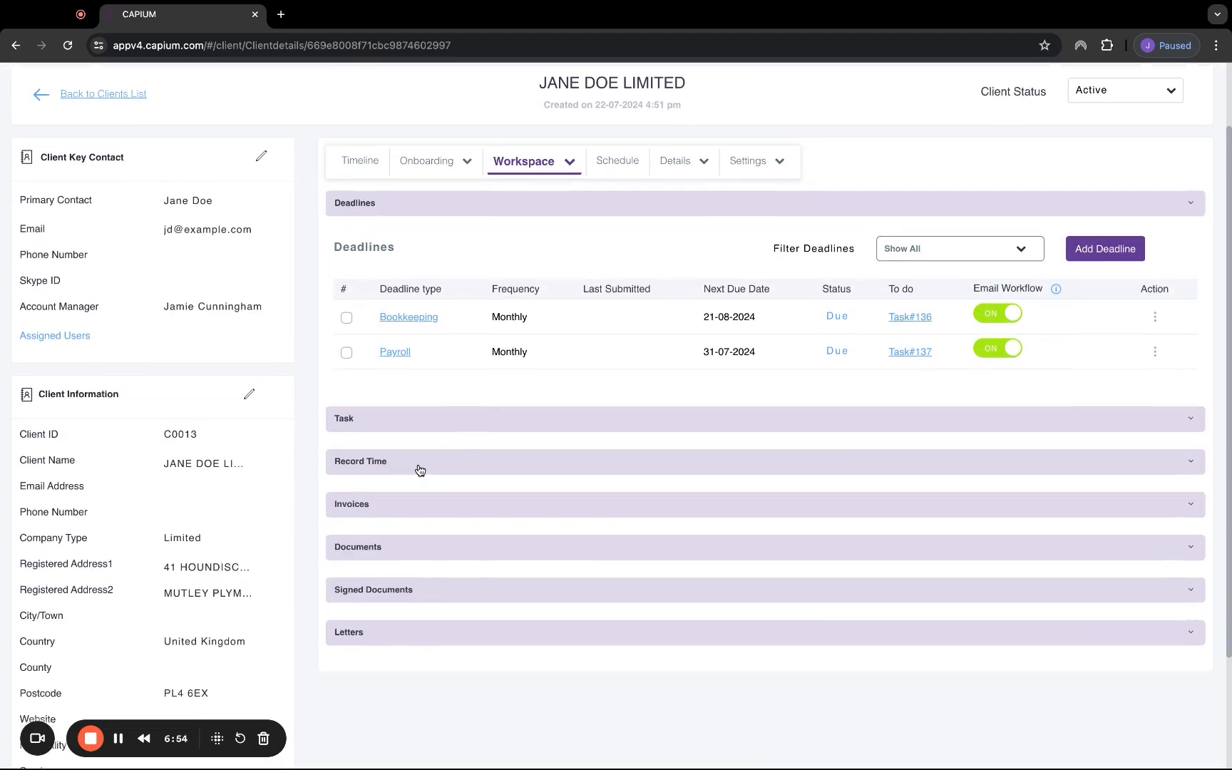
{"action": "left_click", "coordinate": [361, 461]}
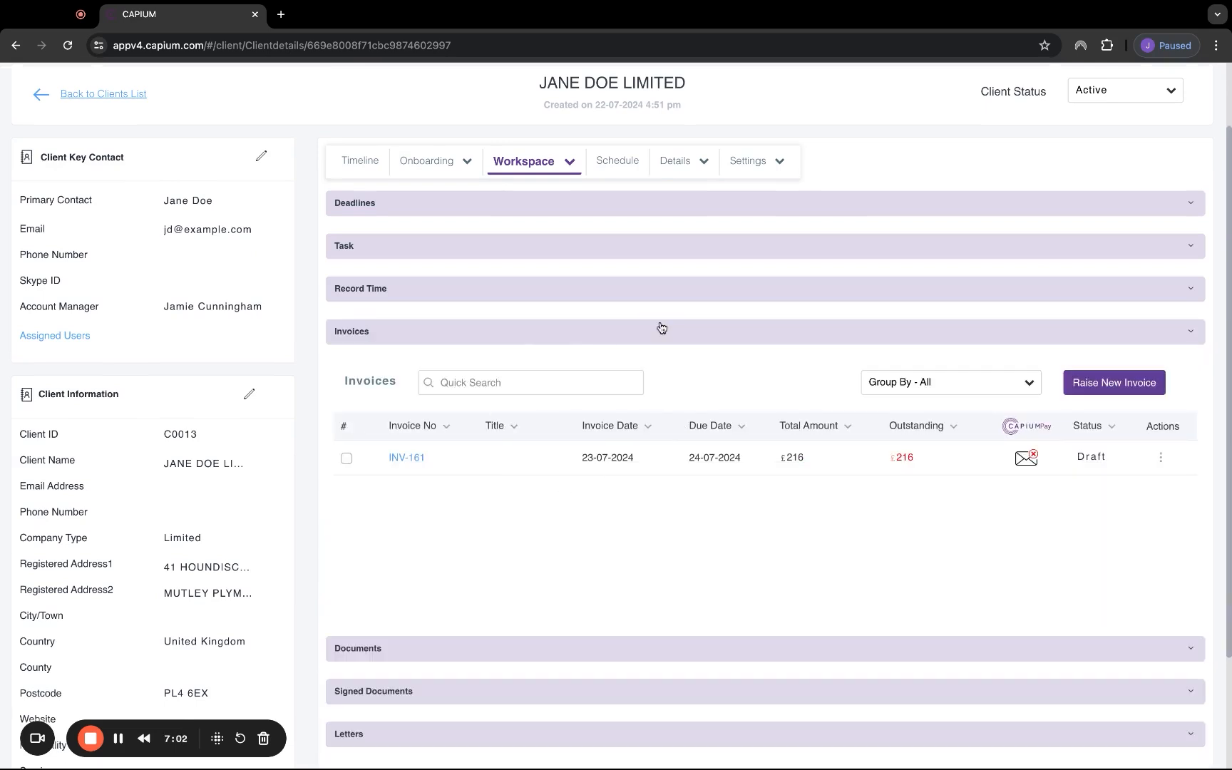
{"action": "left_click", "coordinate": [746, 161]}
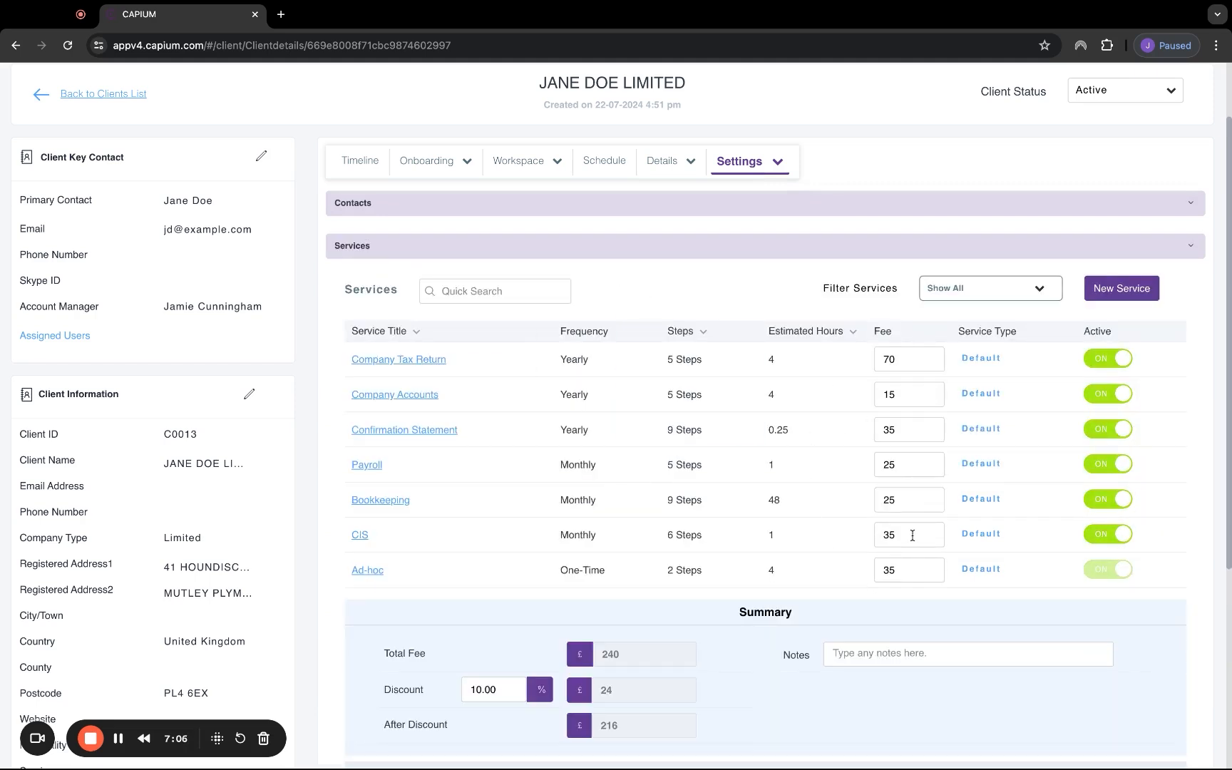
{"action": "scroll", "scroll_direction": "down", "scroll_amount": 3}
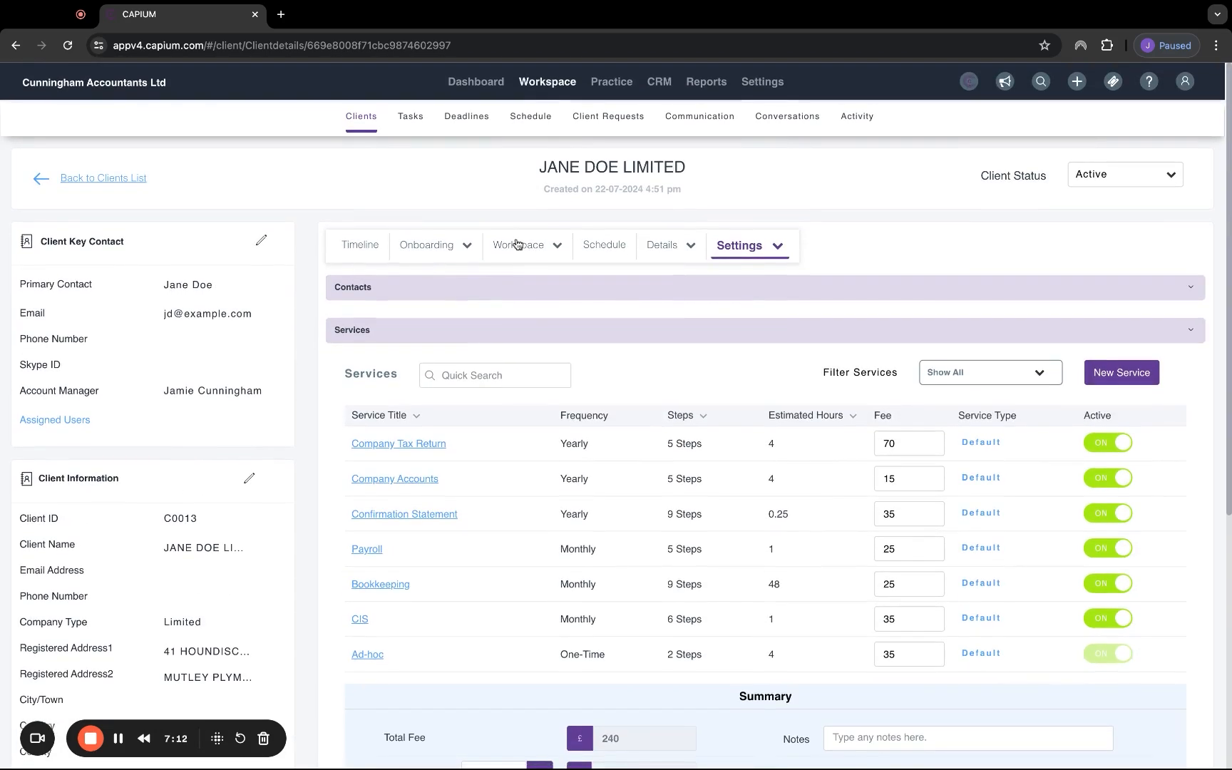
{"action": "left_click", "coordinate": [519, 245]}
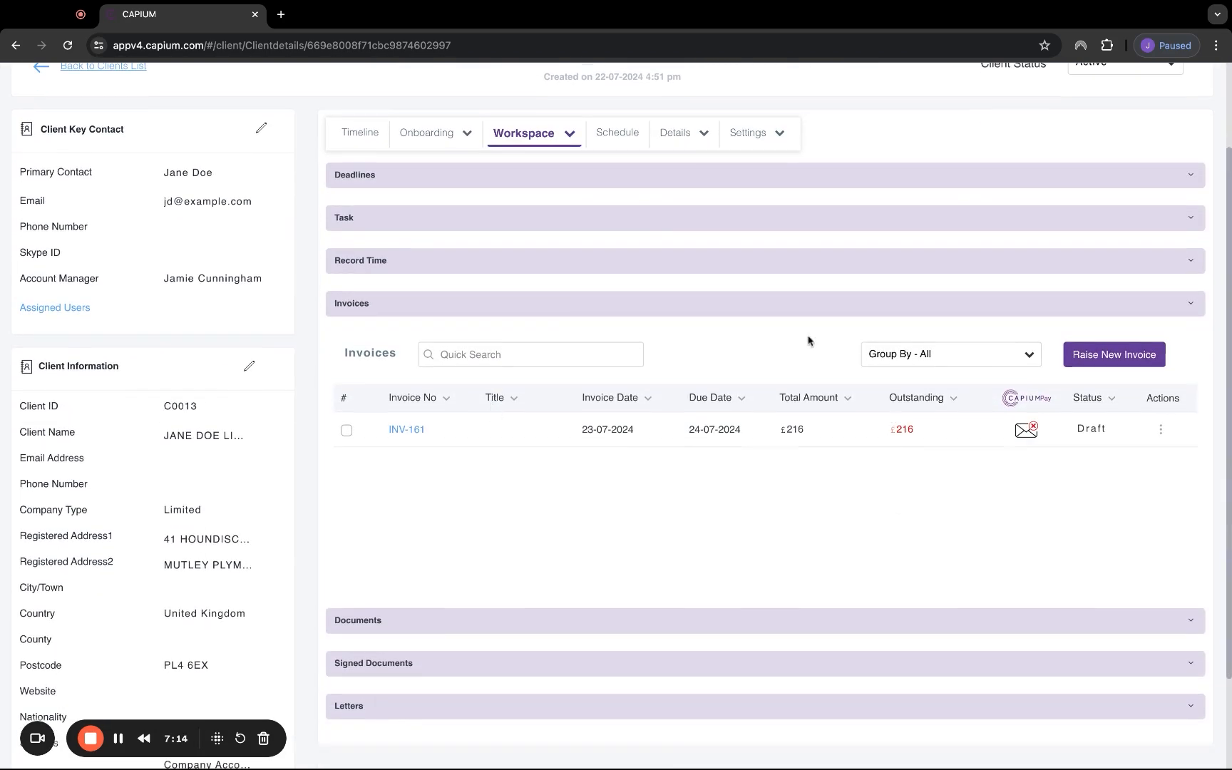
{"action": "mouse_move", "coordinate": [903, 464]}
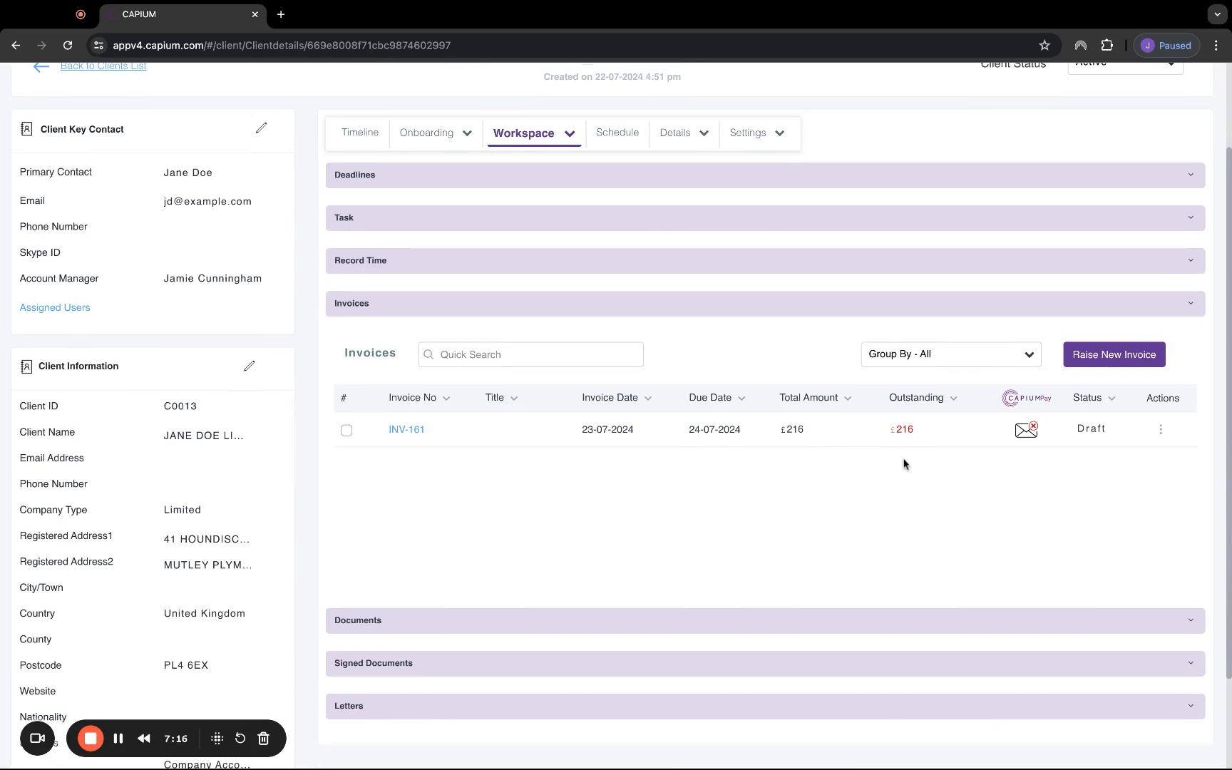
{"action": "mouse_move", "coordinate": [1089, 447]}
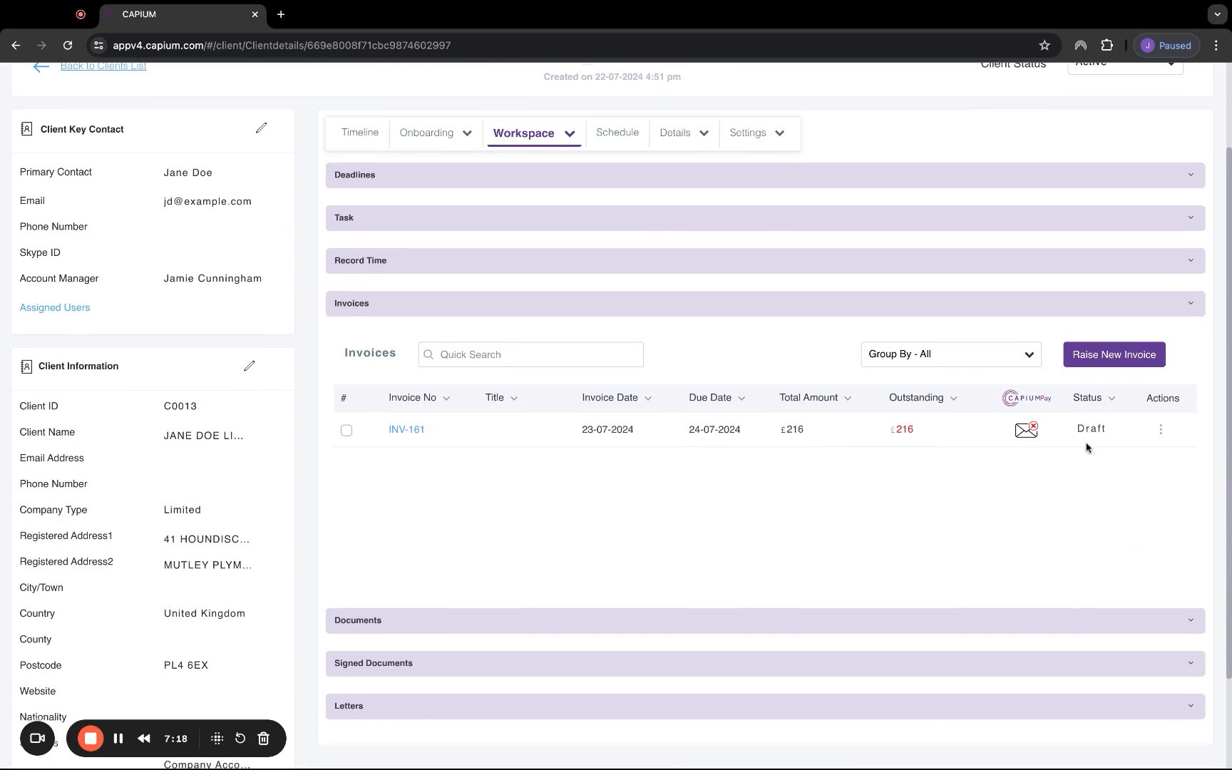
{"action": "mouse_move", "coordinate": [1019, 465]}
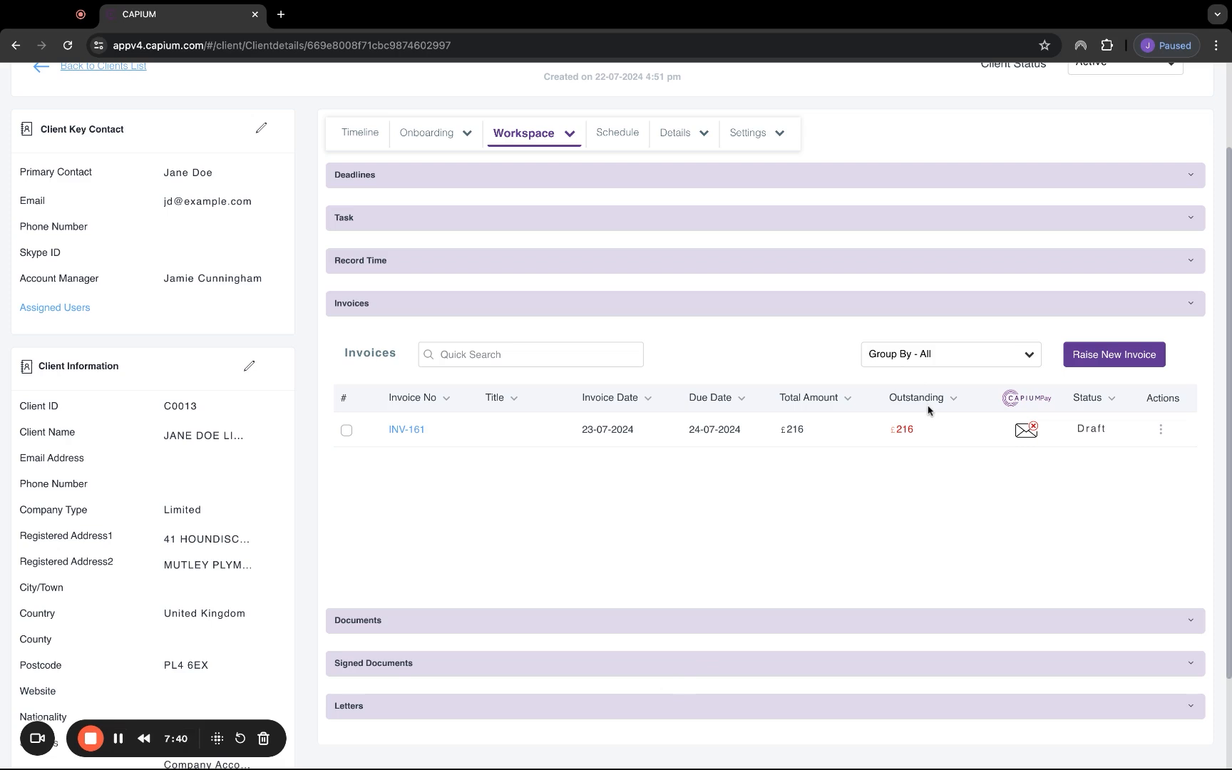
{"action": "mouse_move", "coordinate": [1000, 471]}
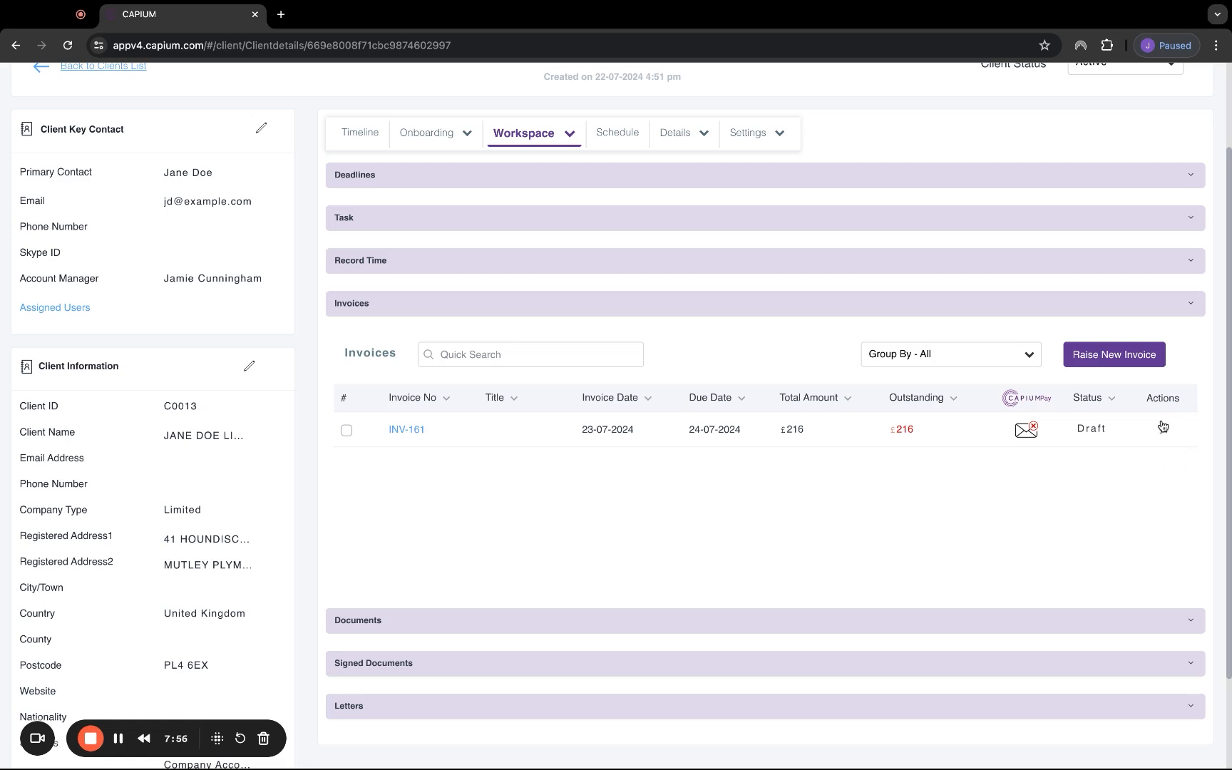
- Bring up the row actions menu for draft invoice INV-161
{"action": "left_click", "coordinate": [1163, 430]}
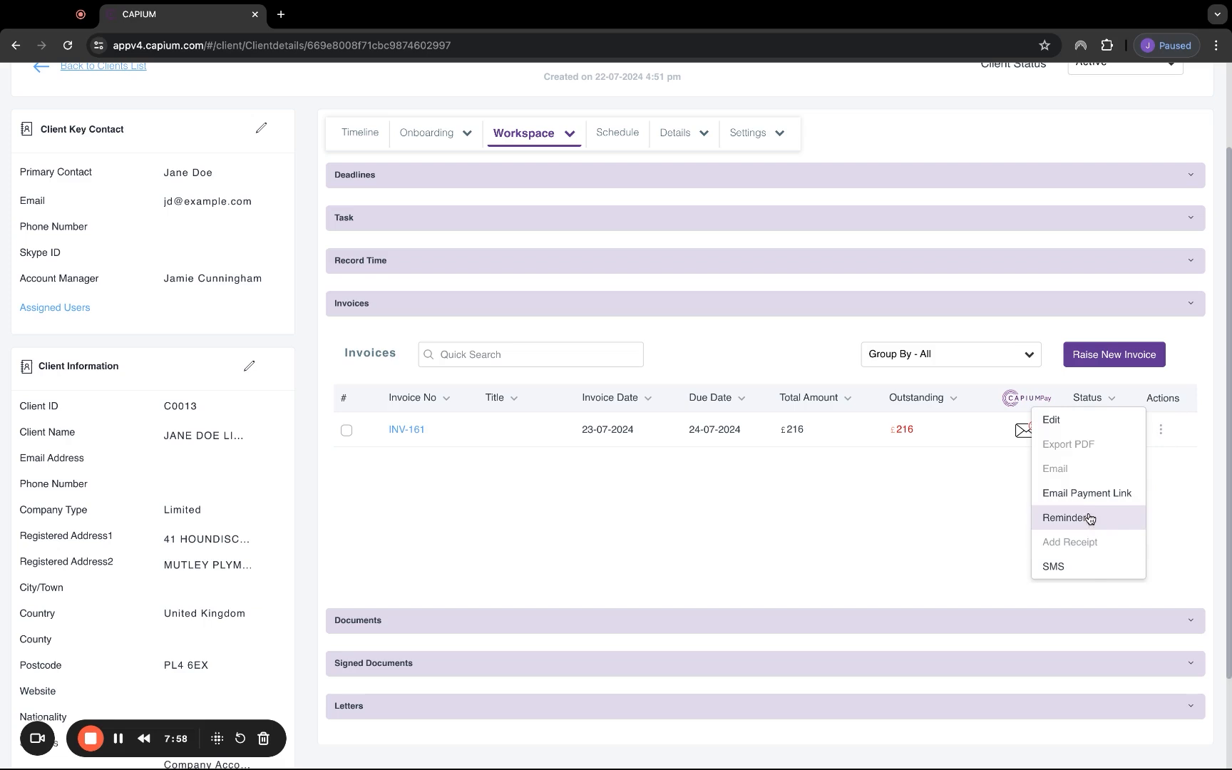
{"action": "mouse_move", "coordinate": [955, 506]}
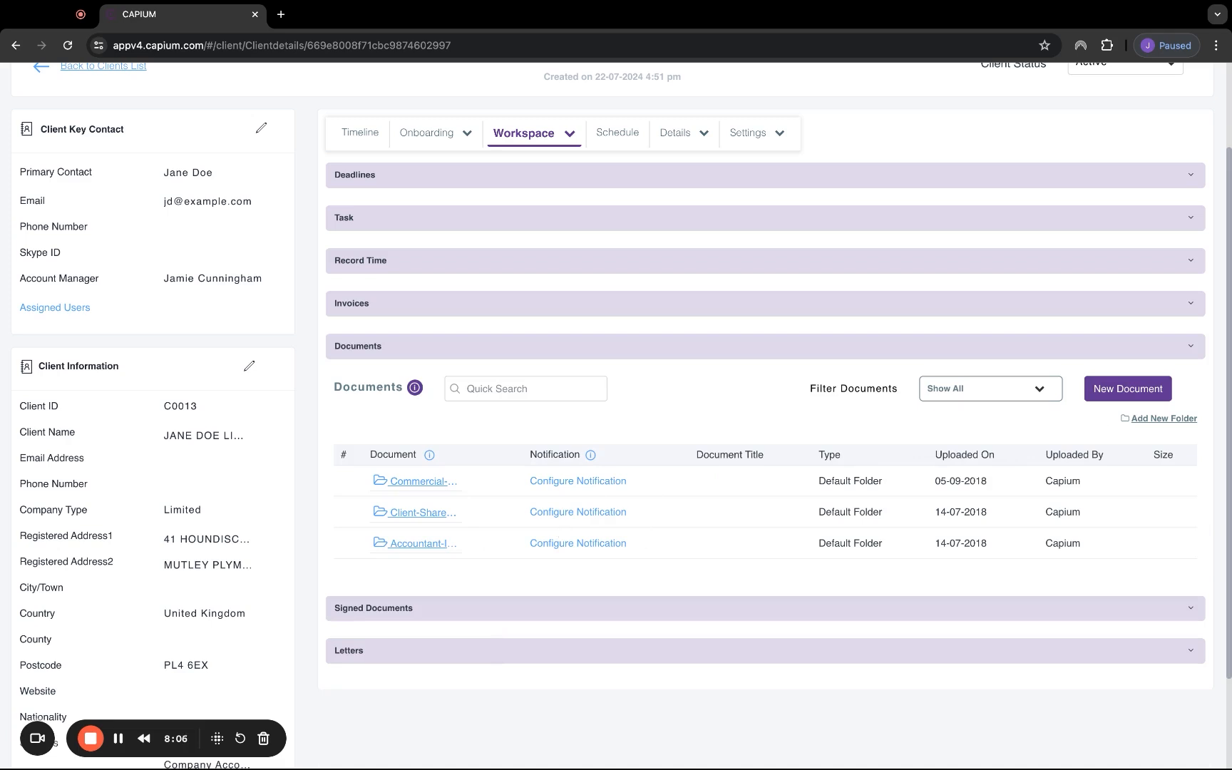
{"action": "mouse_move", "coordinate": [472, 530]}
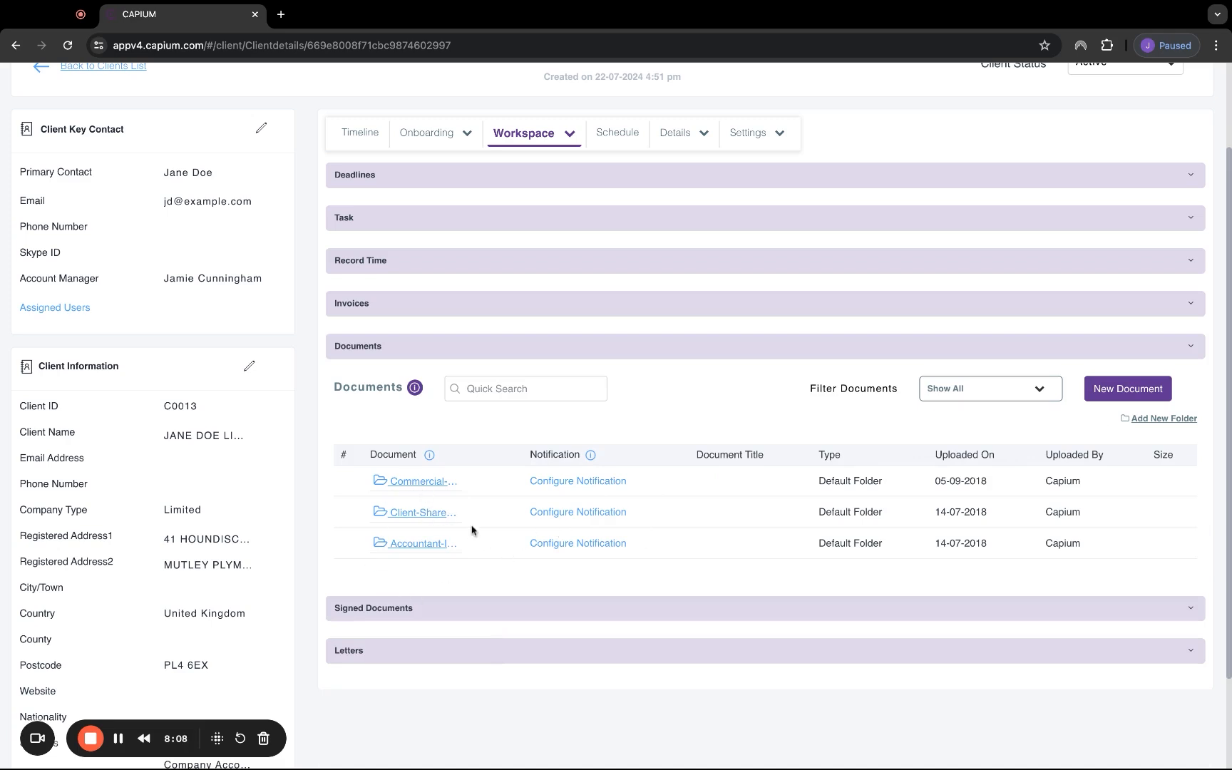
{"action": "mouse_move", "coordinate": [414, 517]}
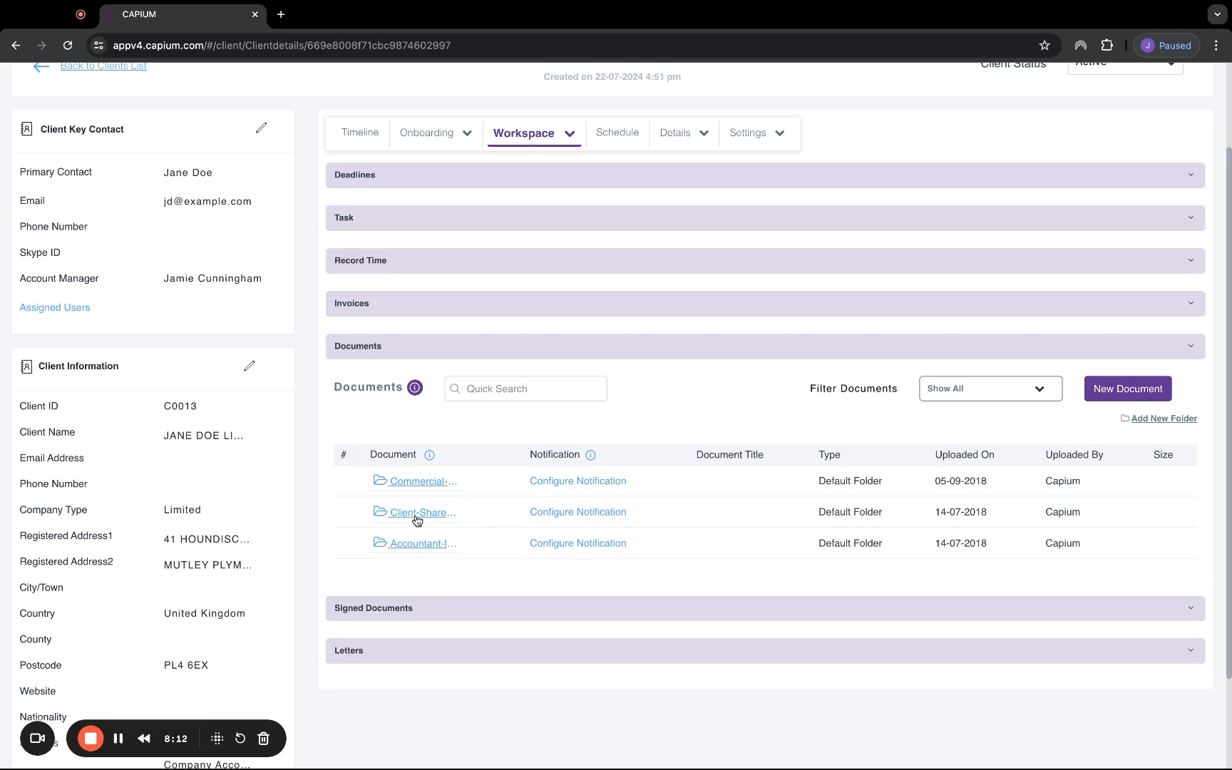
{"action": "mouse_move", "coordinate": [417, 522]}
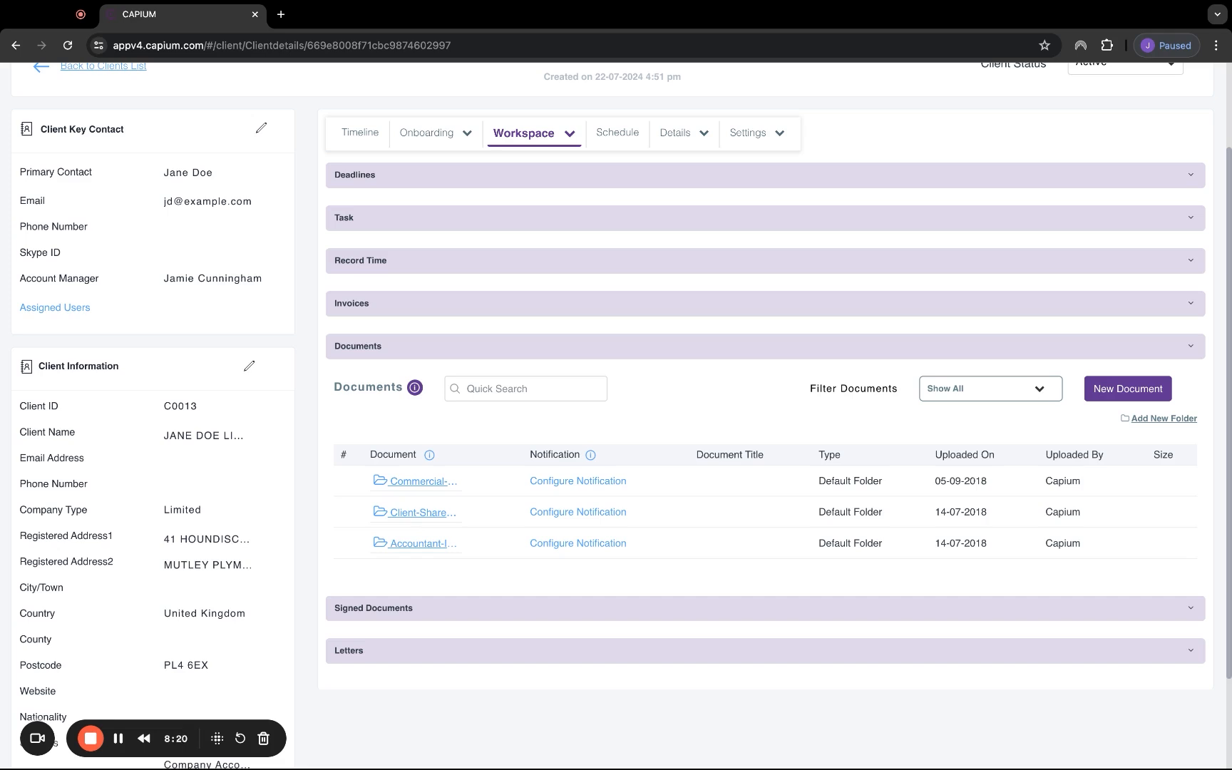
{"action": "mouse_move", "coordinate": [431, 484]}
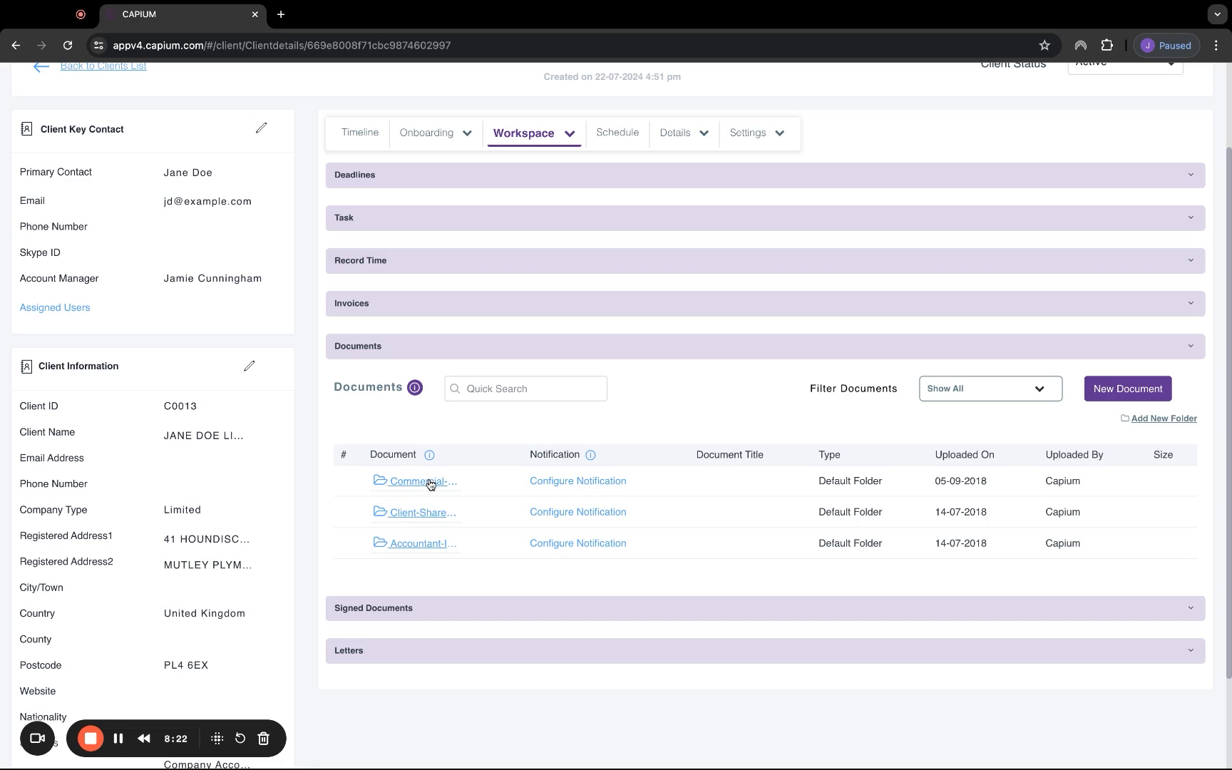
{"action": "mouse_move", "coordinate": [435, 485]}
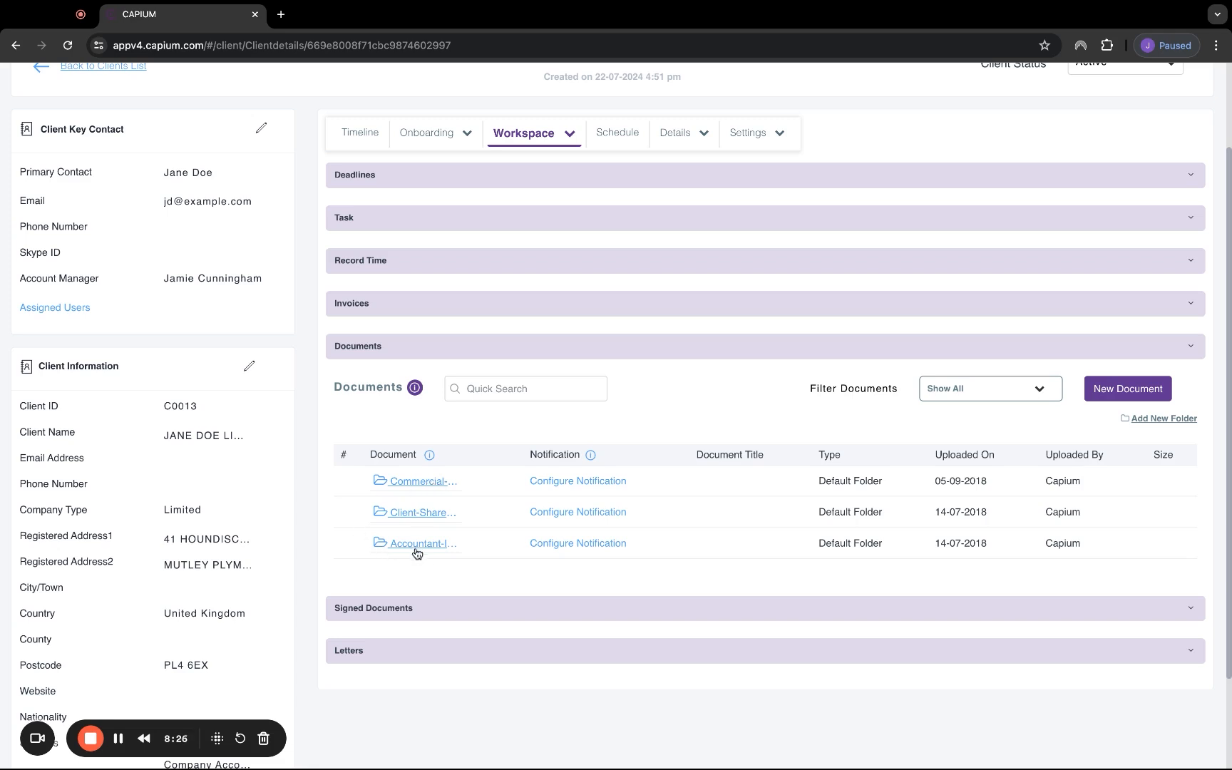
{"action": "mouse_move", "coordinate": [423, 557]}
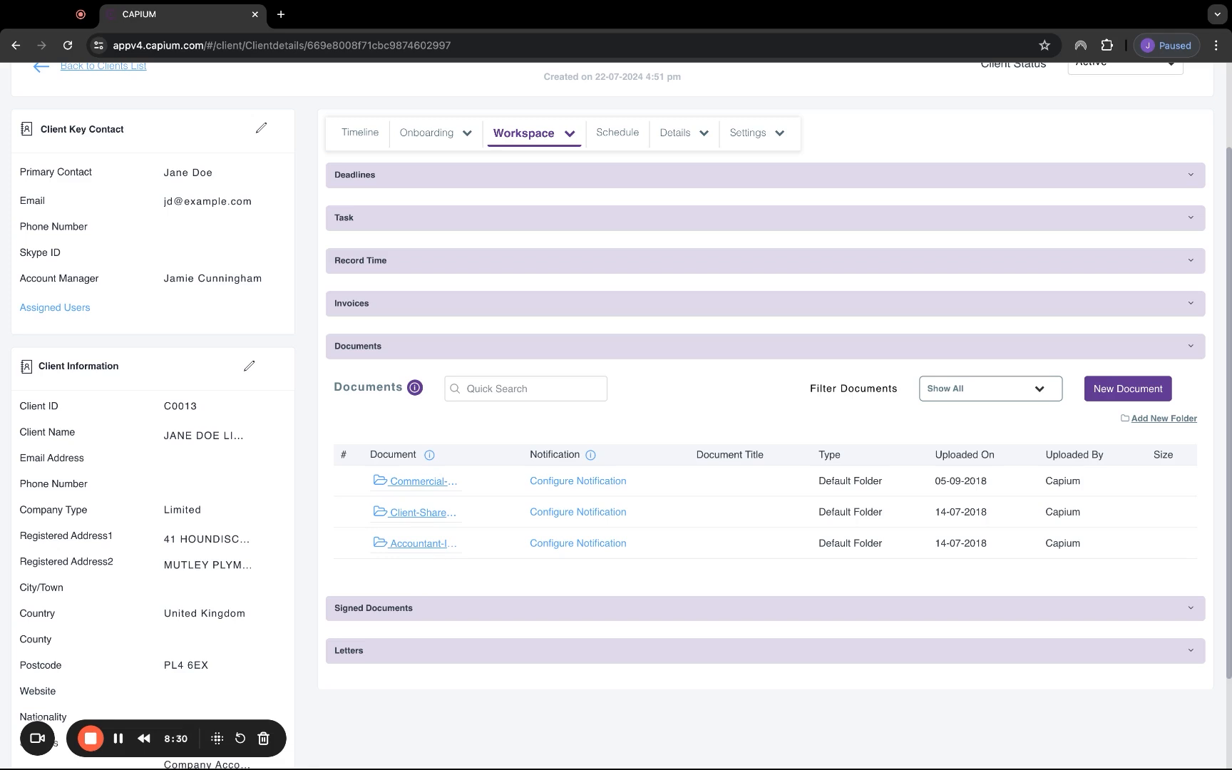
- Expand the client's Signed Documents section, which lists none
{"action": "left_click", "coordinate": [357, 346]}
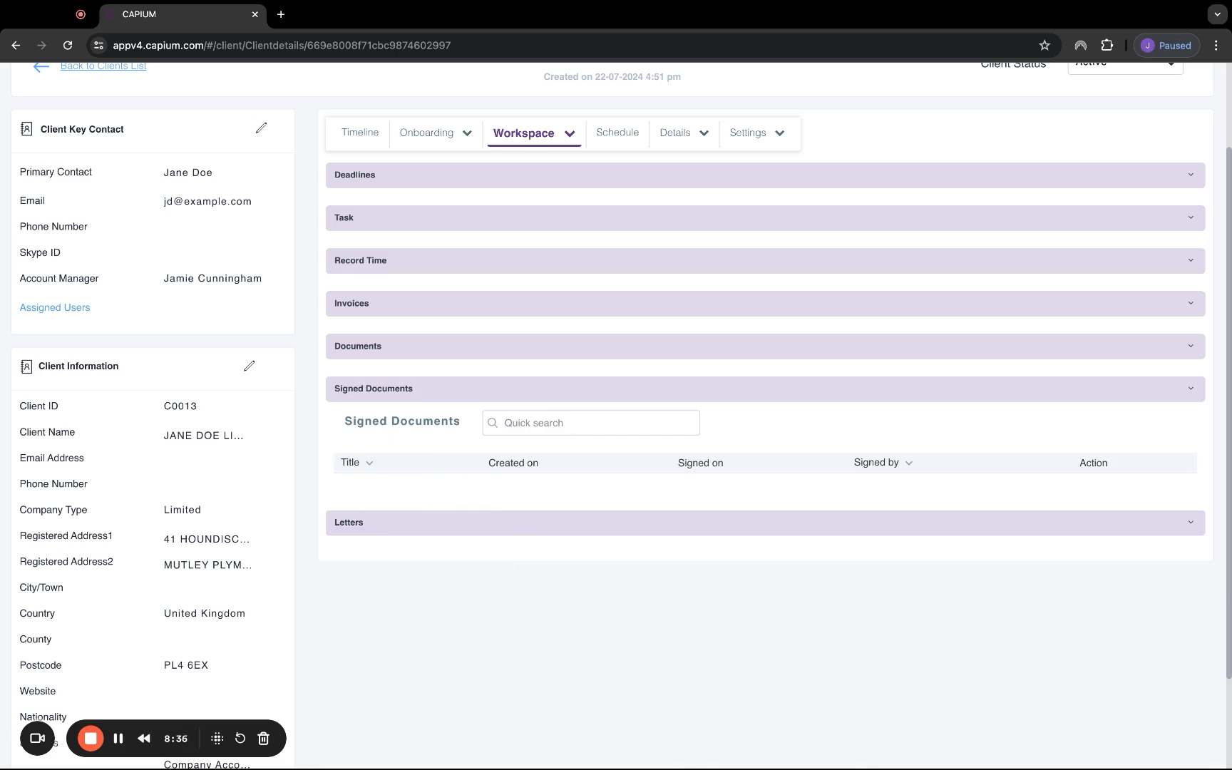
{"action": "mouse_move", "coordinate": [116, 739]}
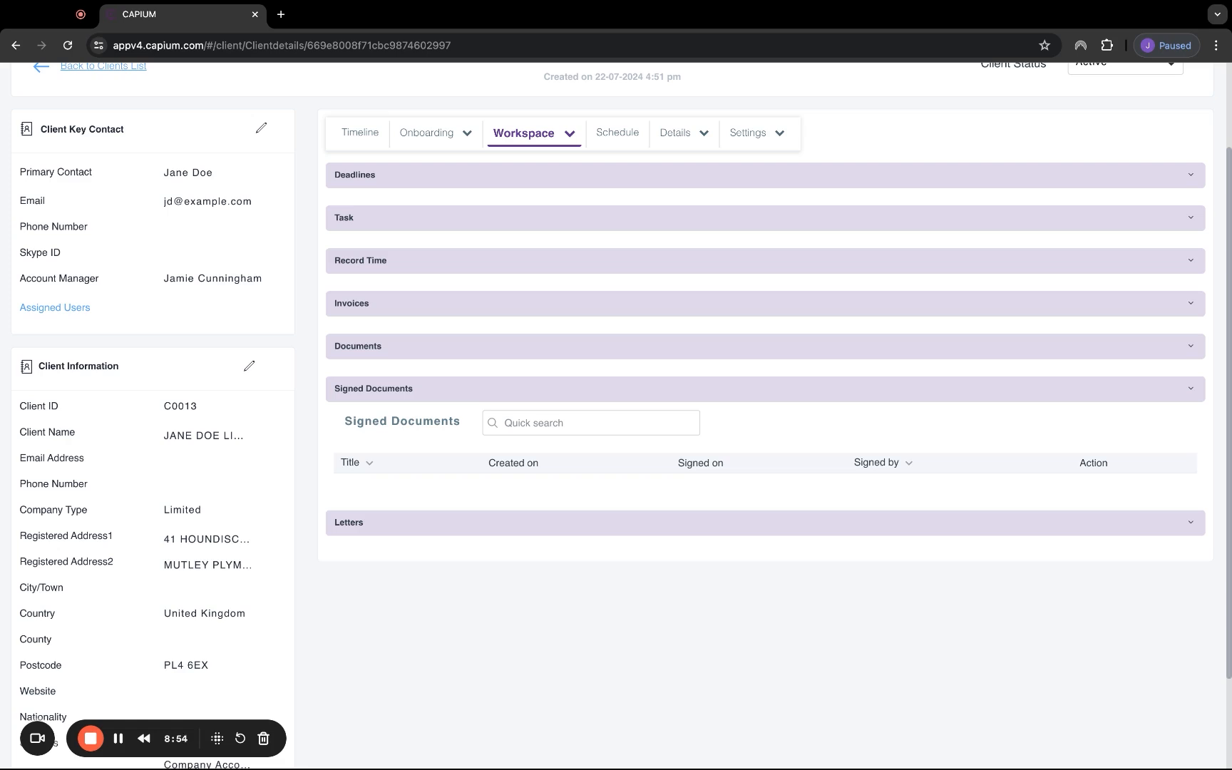
{"action": "mouse_move", "coordinate": [516, 447]}
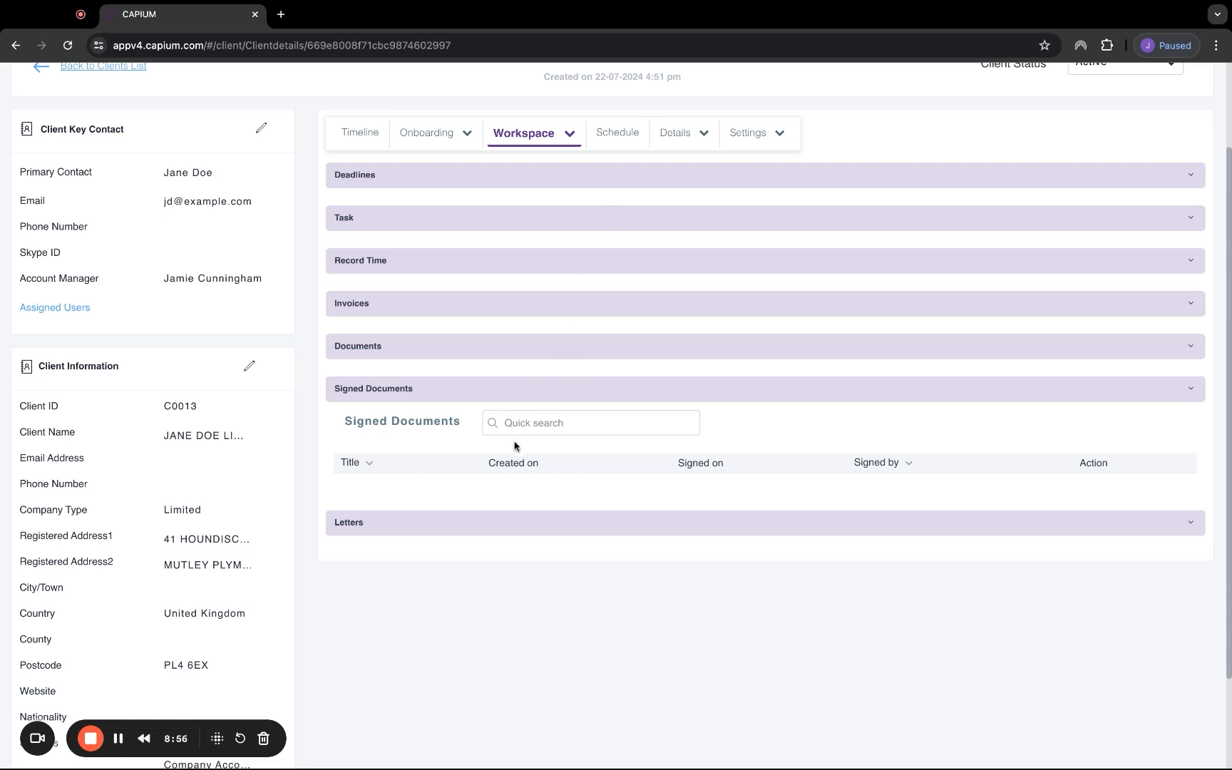
{"action": "mouse_move", "coordinate": [403, 474]}
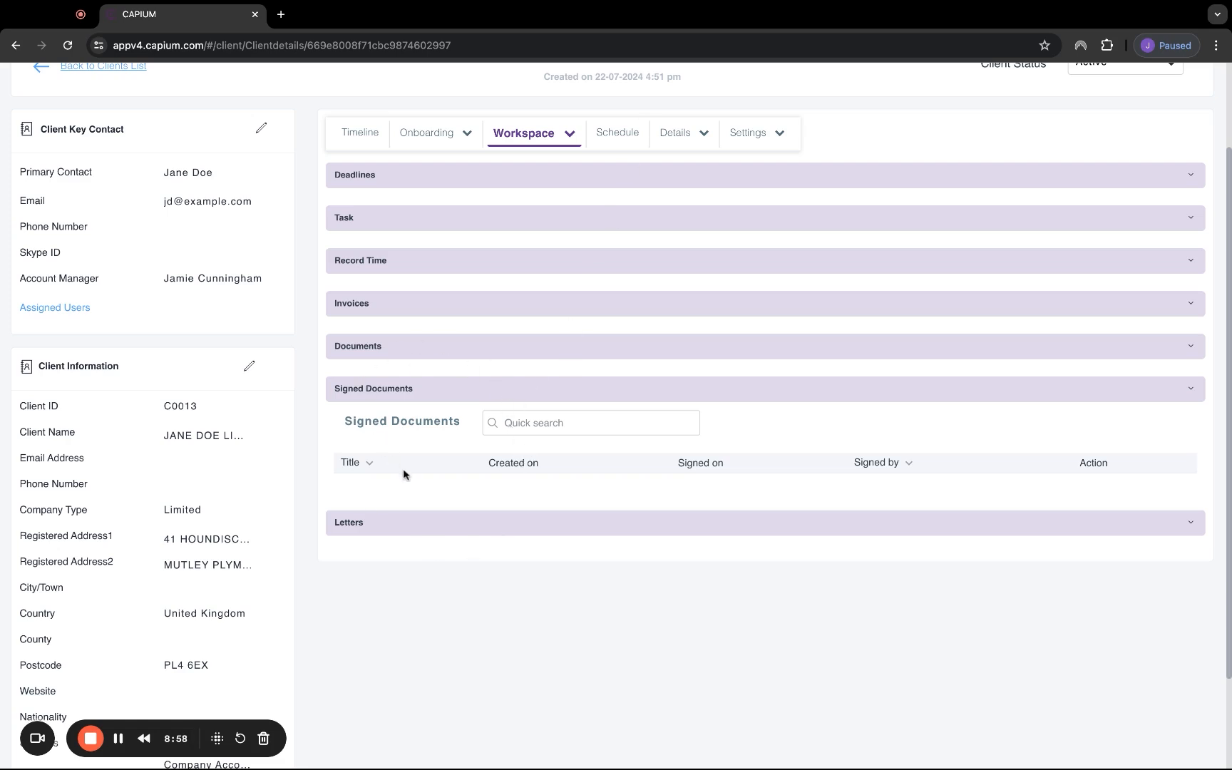
{"action": "mouse_move", "coordinate": [413, 530]}
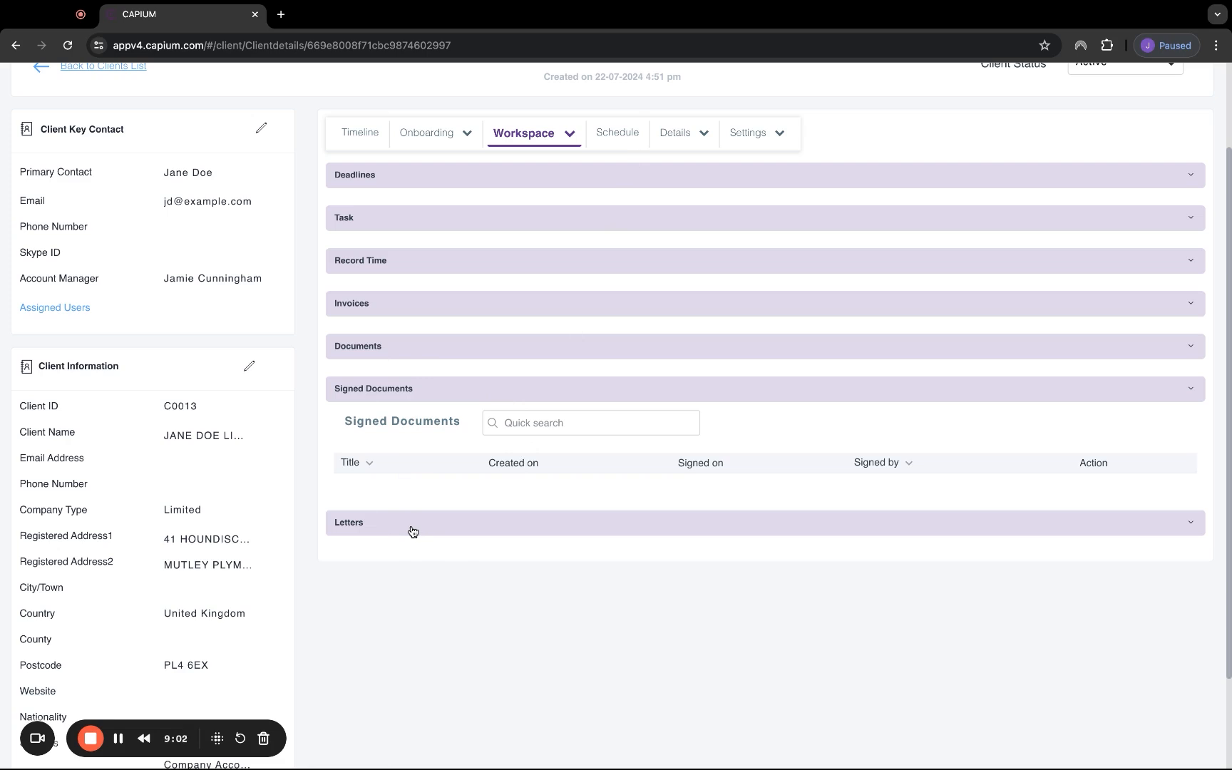
- Expand the Letters section and discard the New Document form unsaved
{"action": "left_click", "coordinate": [349, 523]}
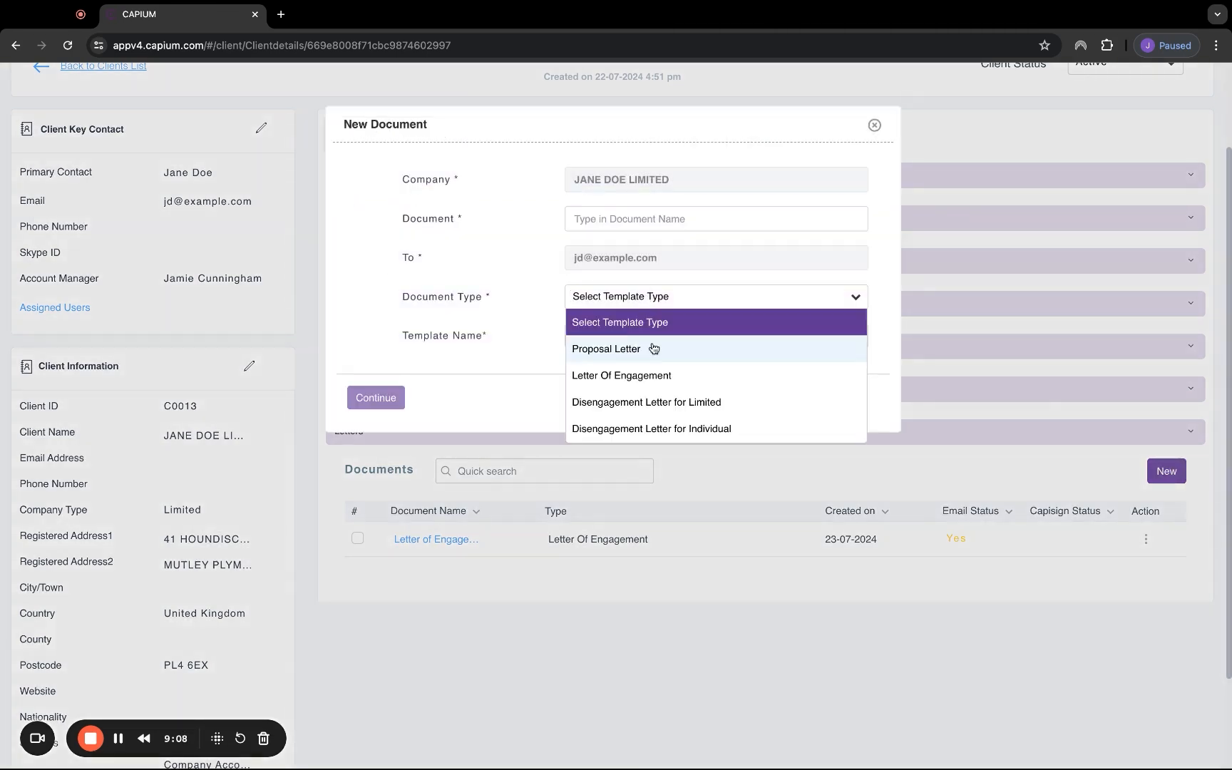
{"action": "mouse_move", "coordinate": [700, 409]}
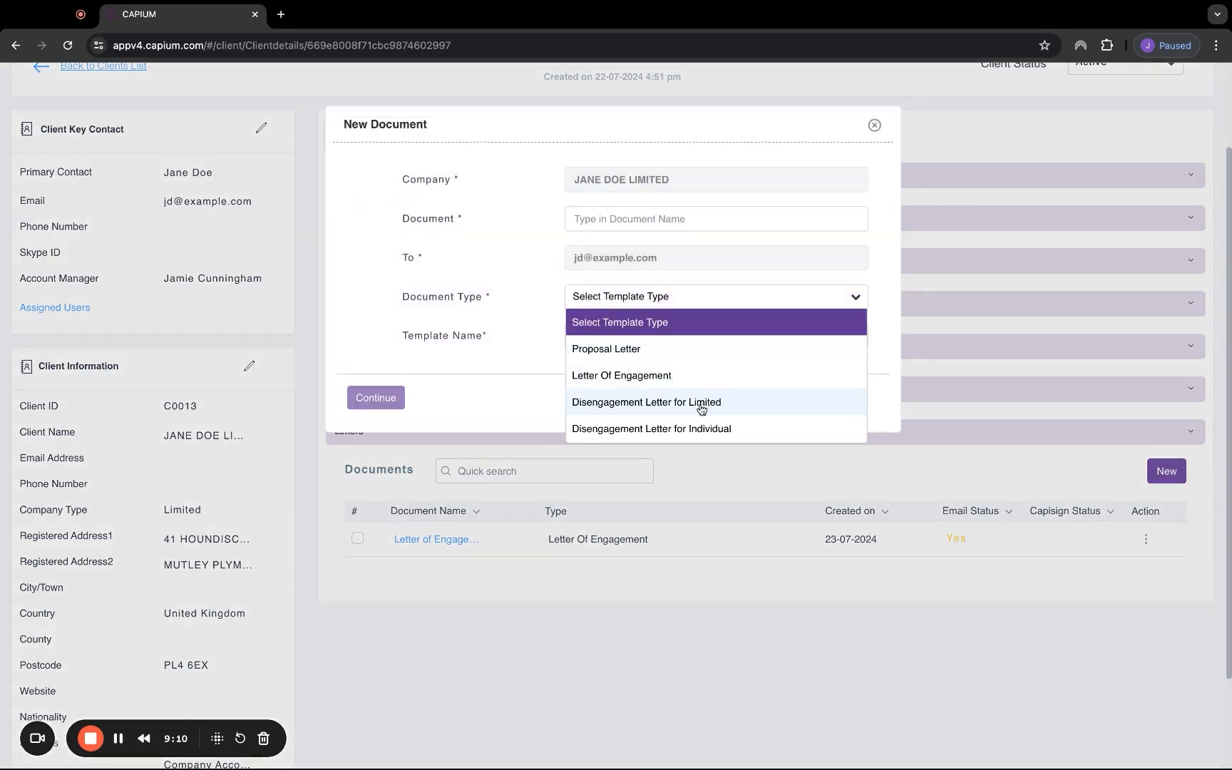
{"action": "mouse_move", "coordinate": [719, 429]}
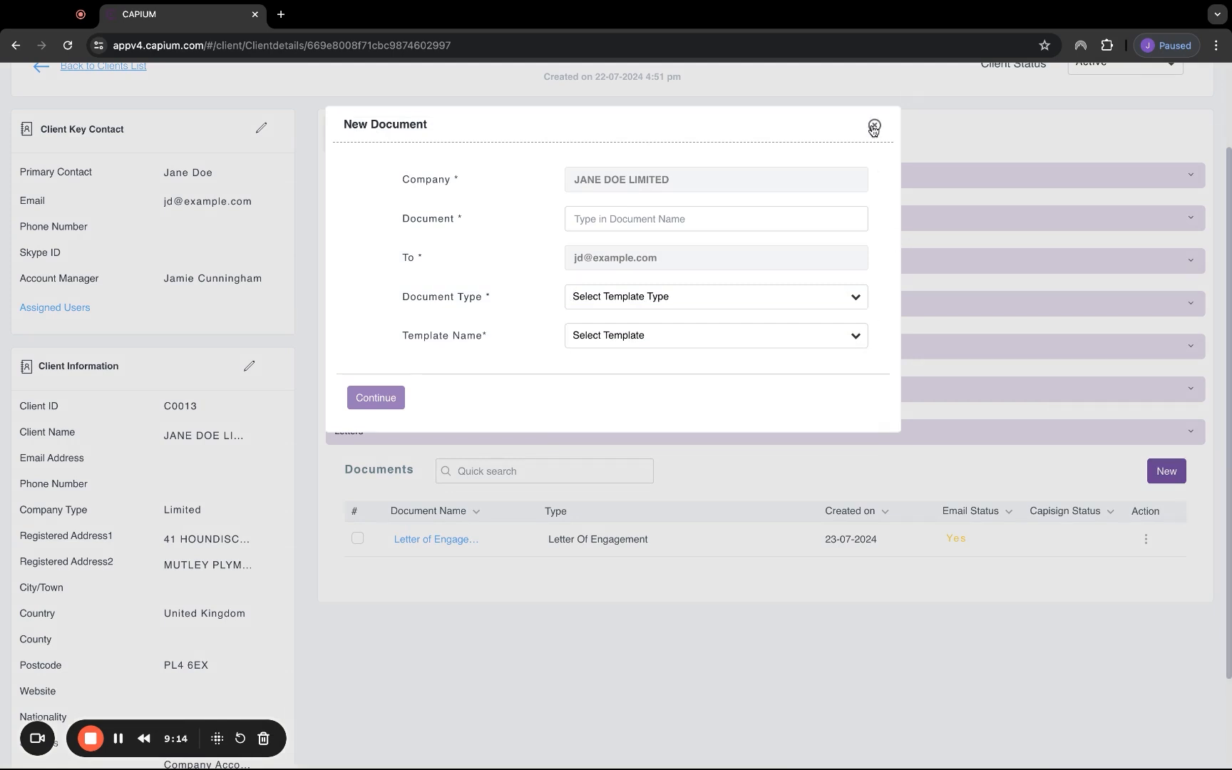
{"action": "left_click", "coordinate": [873, 127]}
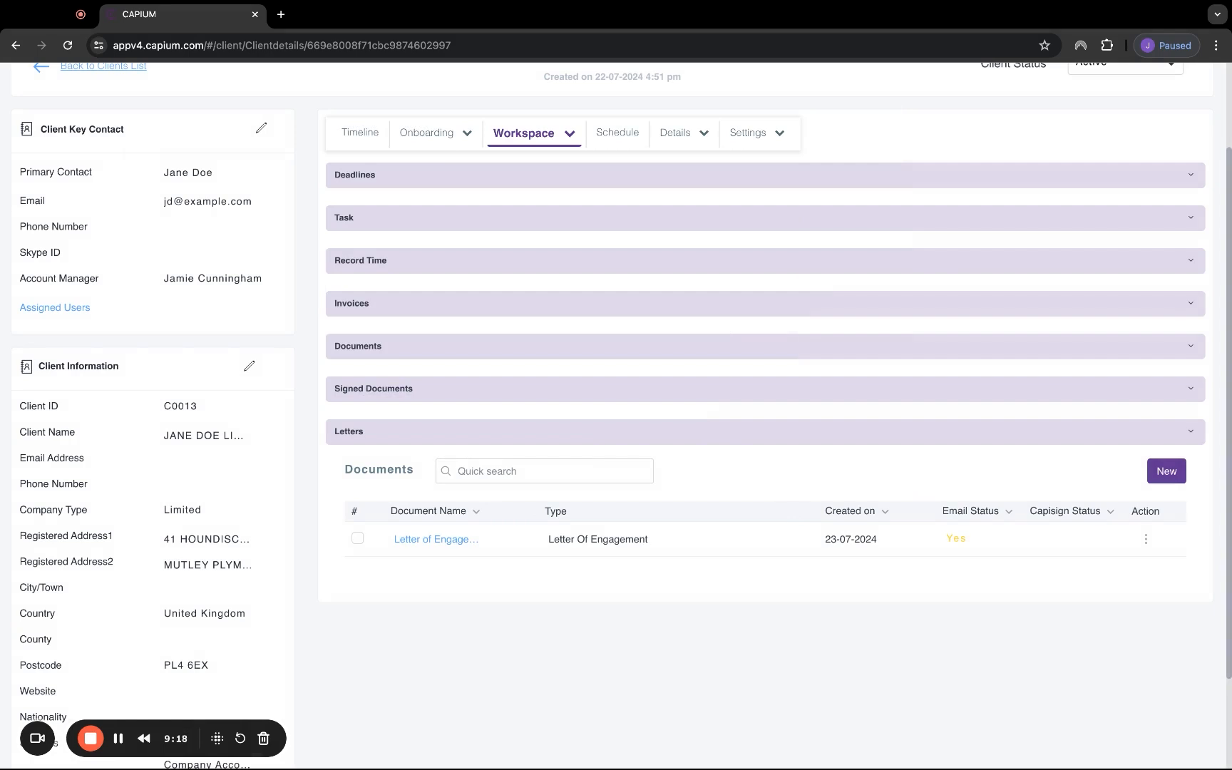
- Dismiss the practice Settings menu and show the client's Schedule with no meetings
{"action": "left_click", "coordinate": [761, 82]}
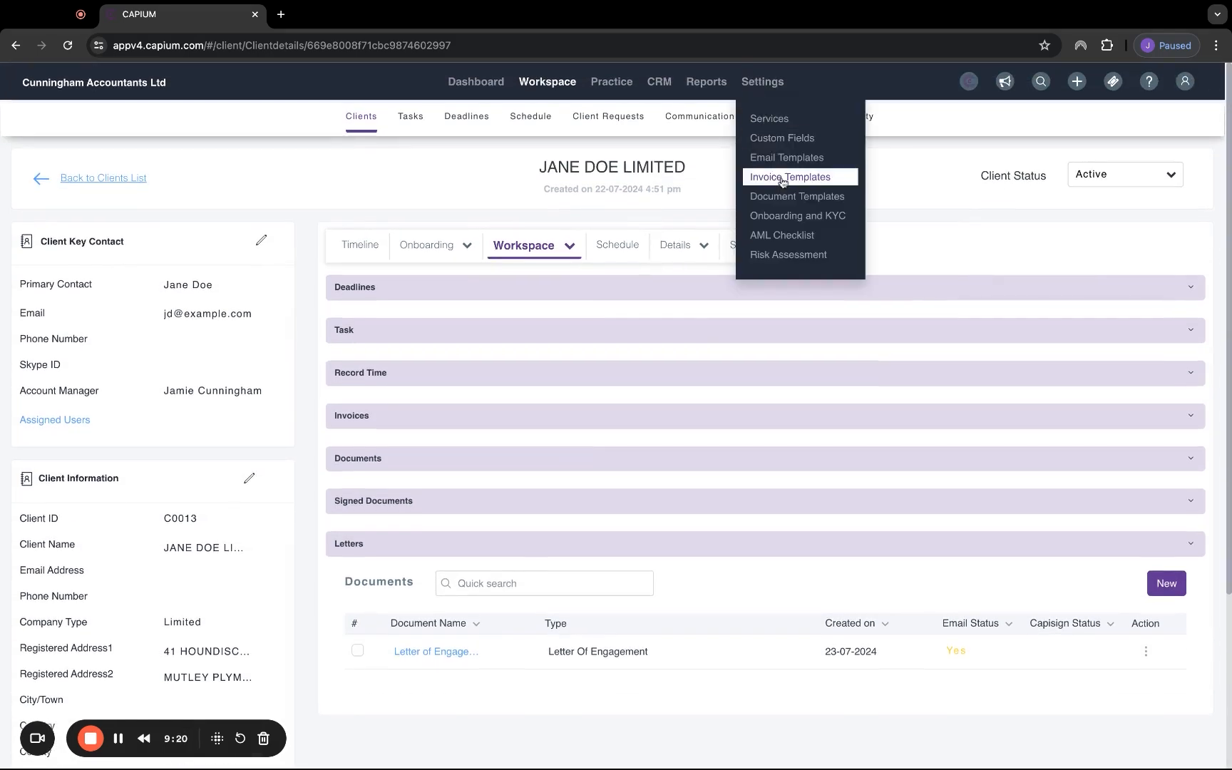
{"action": "mouse_move", "coordinate": [799, 195]}
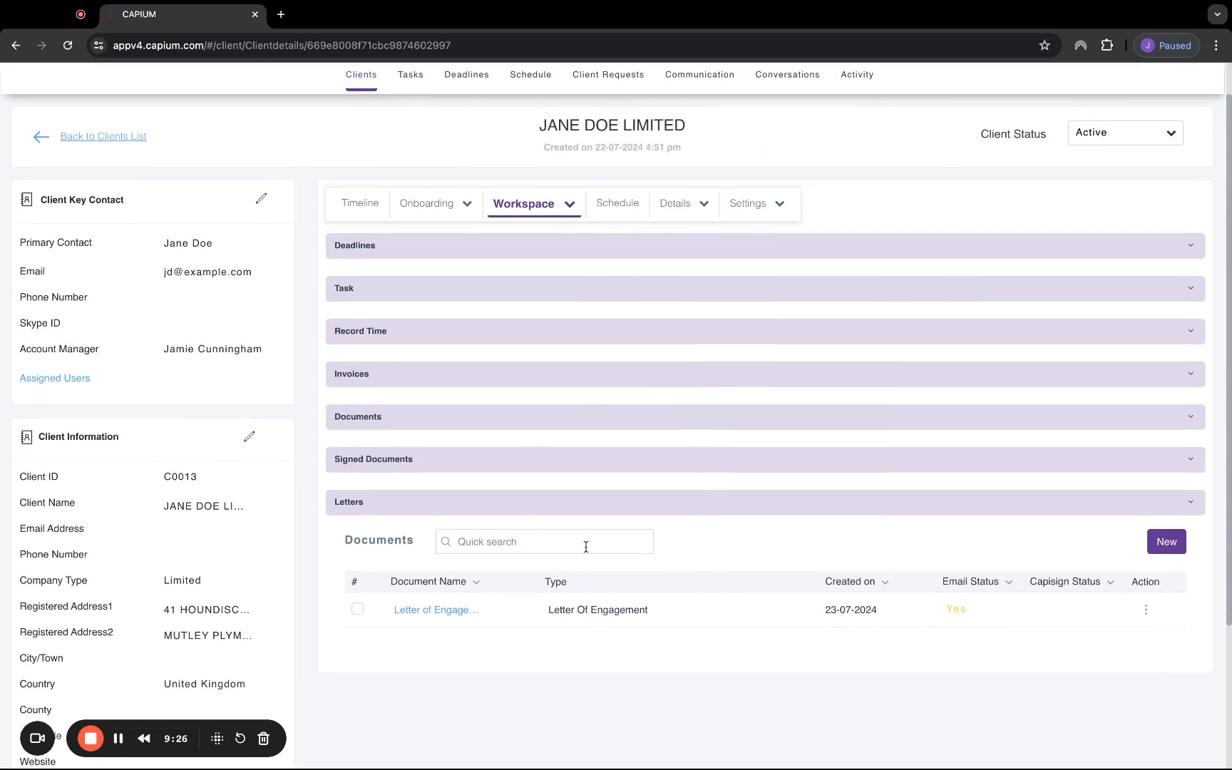
{"action": "left_click", "coordinate": [762, 82]}
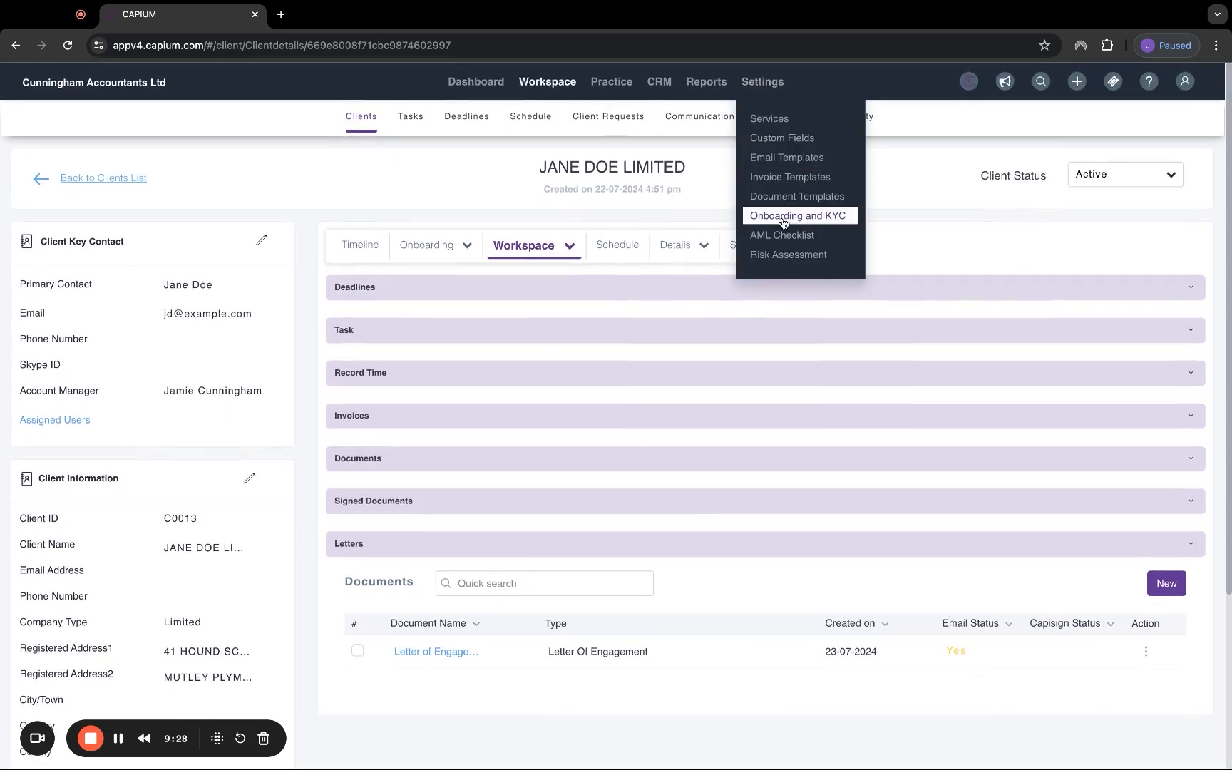
{"action": "left_click", "coordinate": [796, 196]}
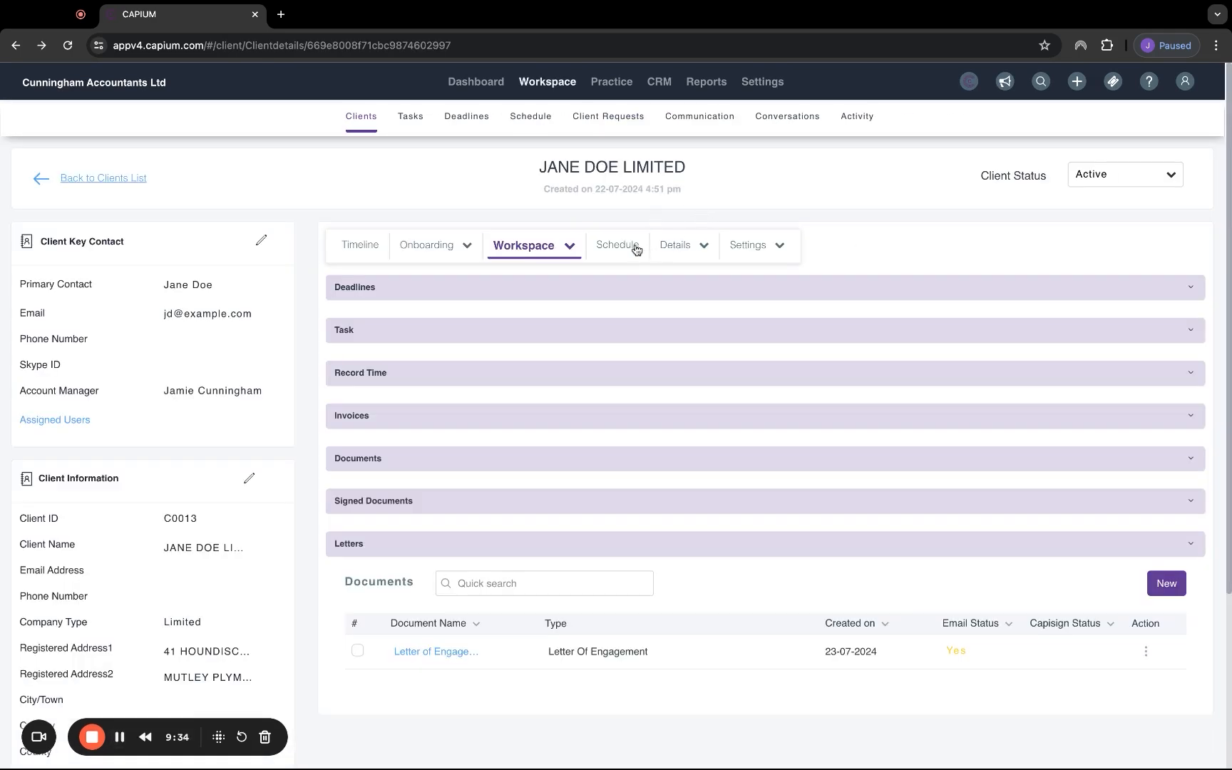
{"action": "left_click", "coordinate": [609, 245]}
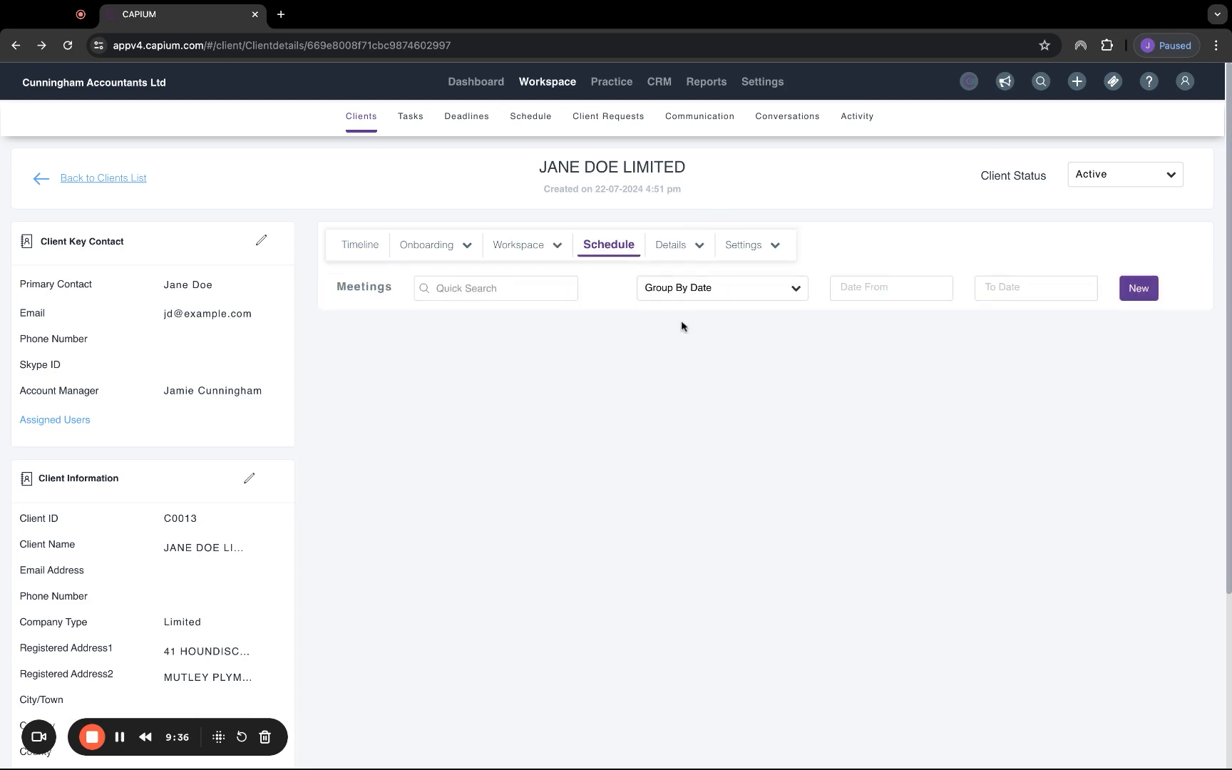
{"action": "mouse_move", "coordinate": [993, 267]}
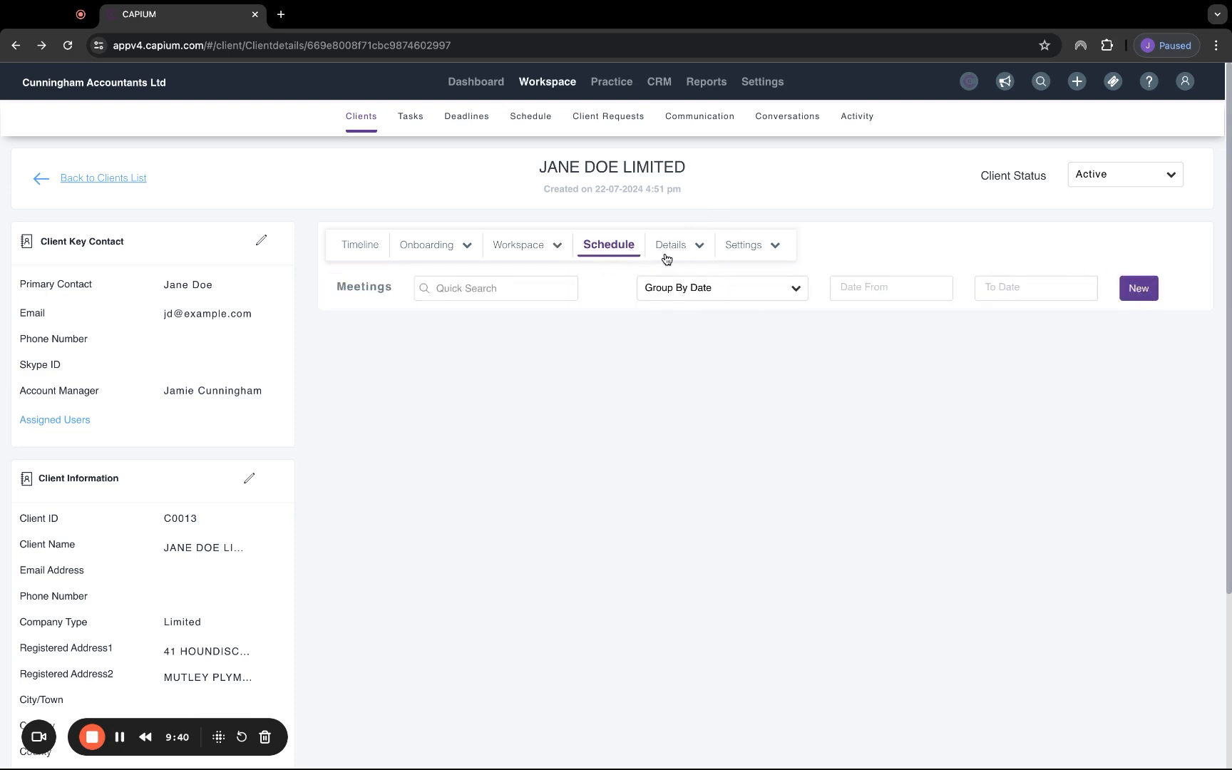
- View the client's Details and expand its Social information
{"action": "left_click", "coordinate": [669, 245]}
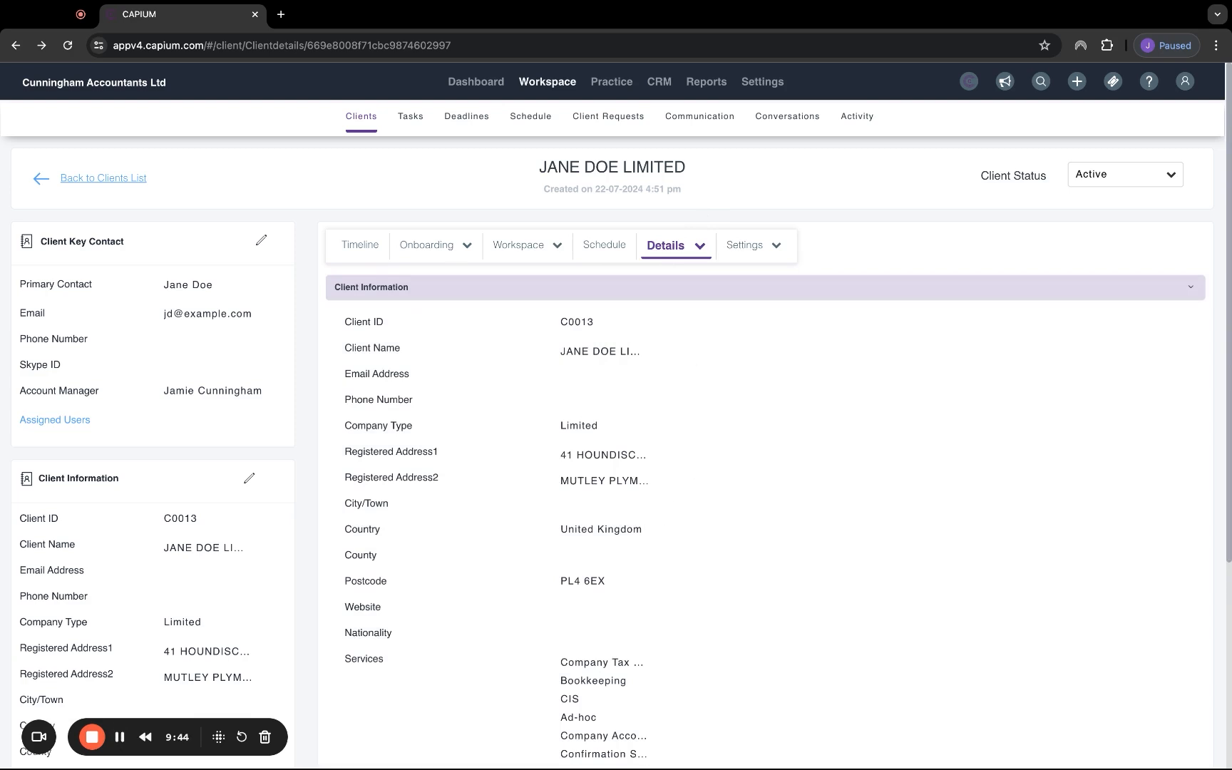
{"action": "scroll", "scroll_direction": "down", "scroll_amount": 3}
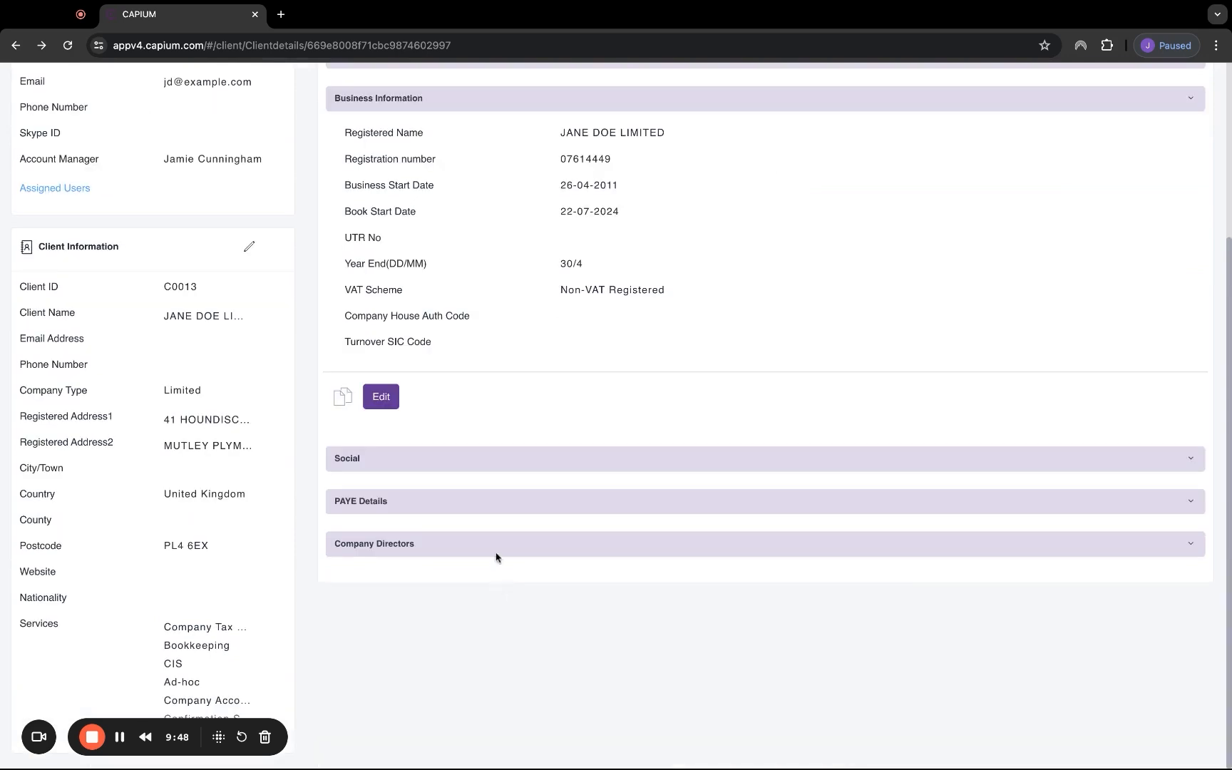
{"action": "left_click", "coordinate": [378, 99]}
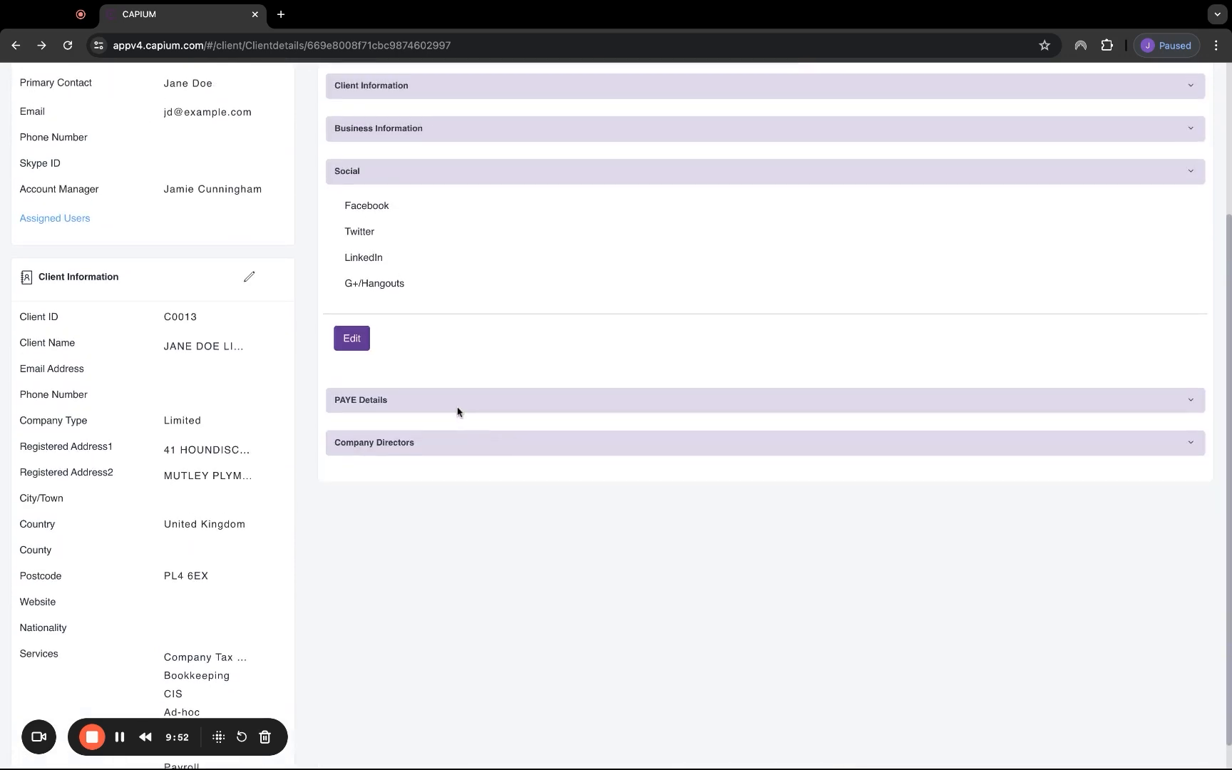
- Expand Company Directors and close the Add Director form without adding one
{"action": "left_click", "coordinate": [360, 399]}
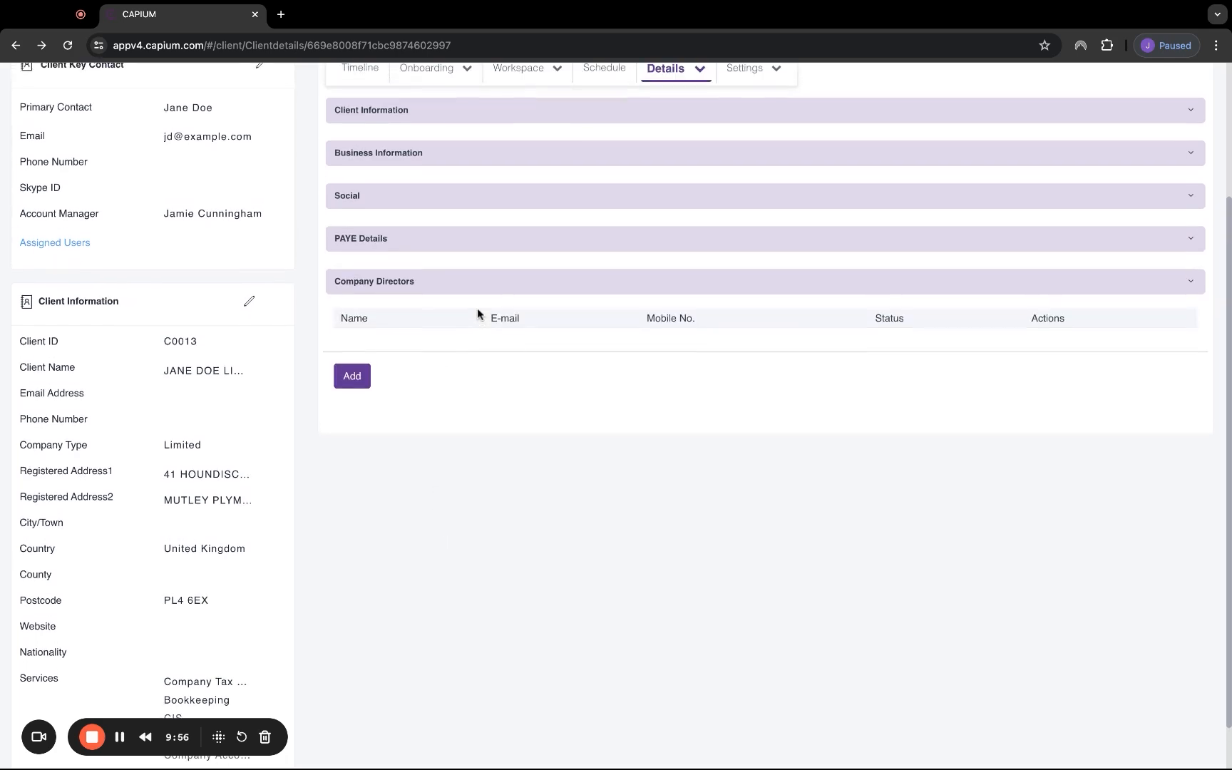
{"action": "left_click", "coordinate": [351, 376]}
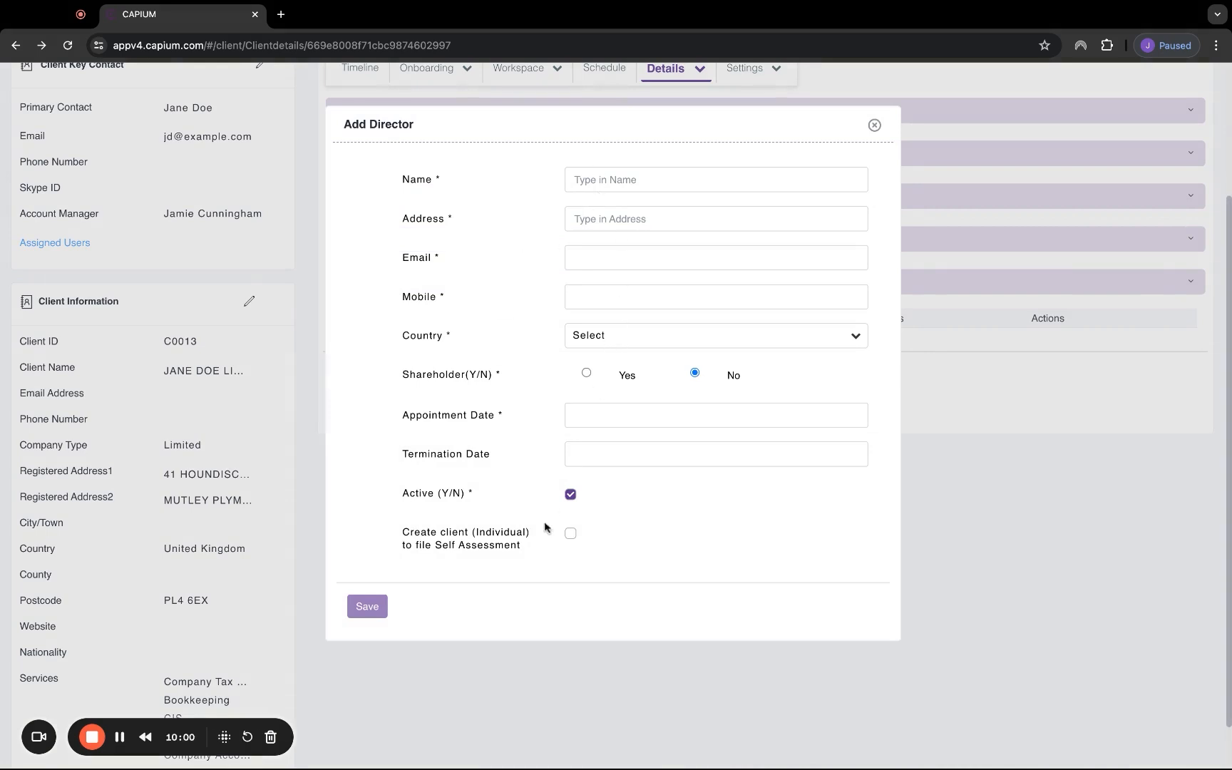
{"action": "left_click", "coordinate": [570, 533]}
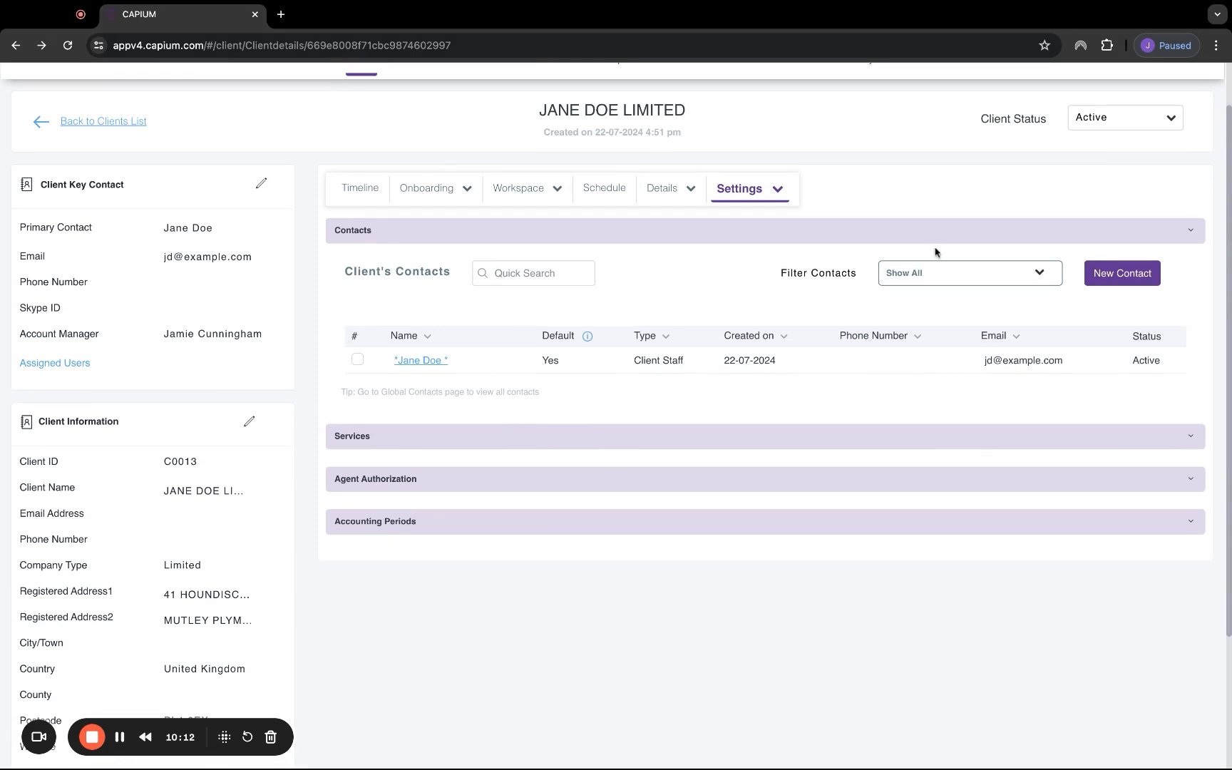
- Expand the client's Services section and scroll through its fees
{"action": "left_click", "coordinate": [351, 437]}
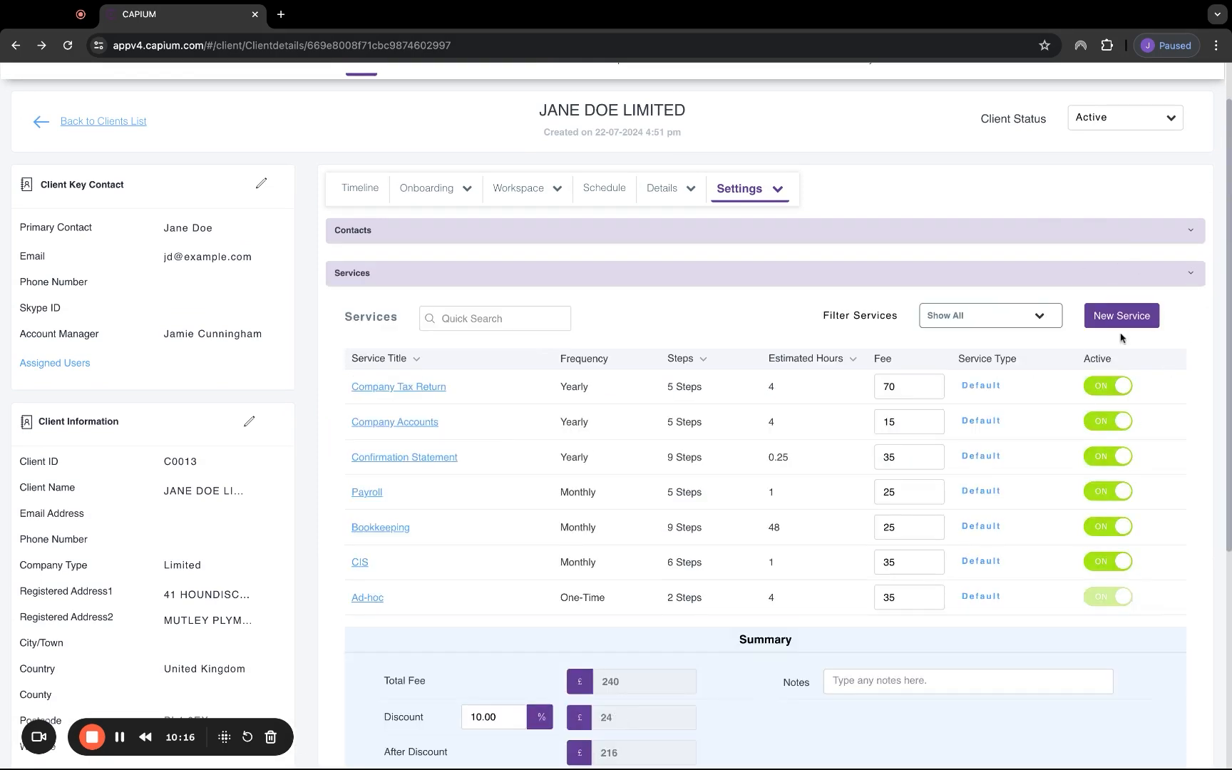
{"action": "scroll", "scroll_direction": "down", "scroll_amount": 3}
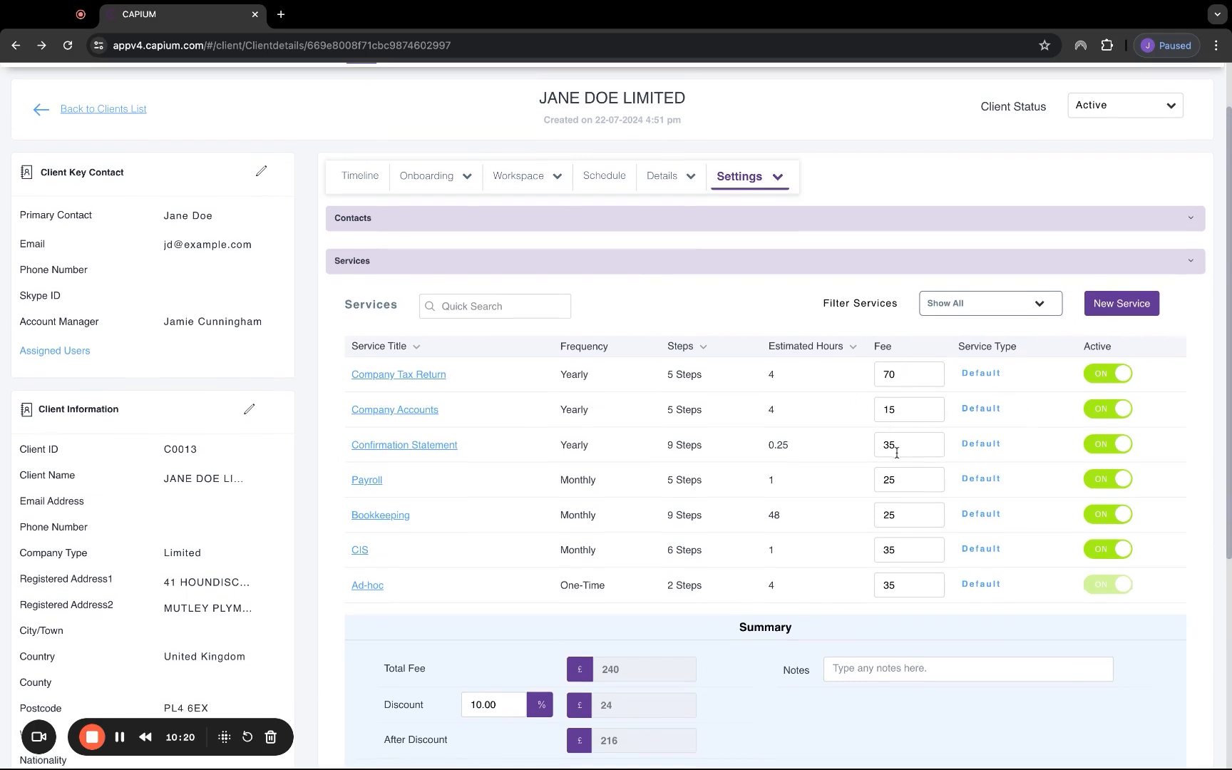
{"action": "scroll", "scroll_direction": "down", "scroll_amount": 3}
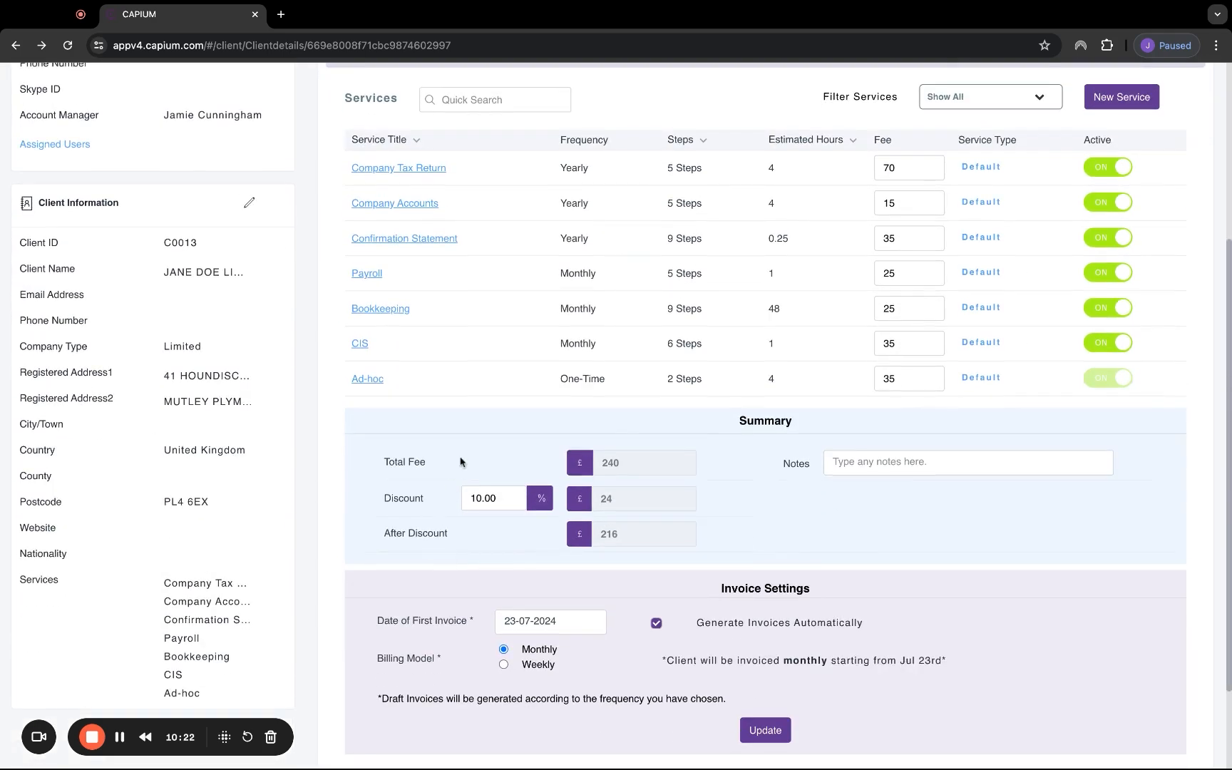
{"action": "scroll", "scroll_direction": "down", "scroll_amount": 3}
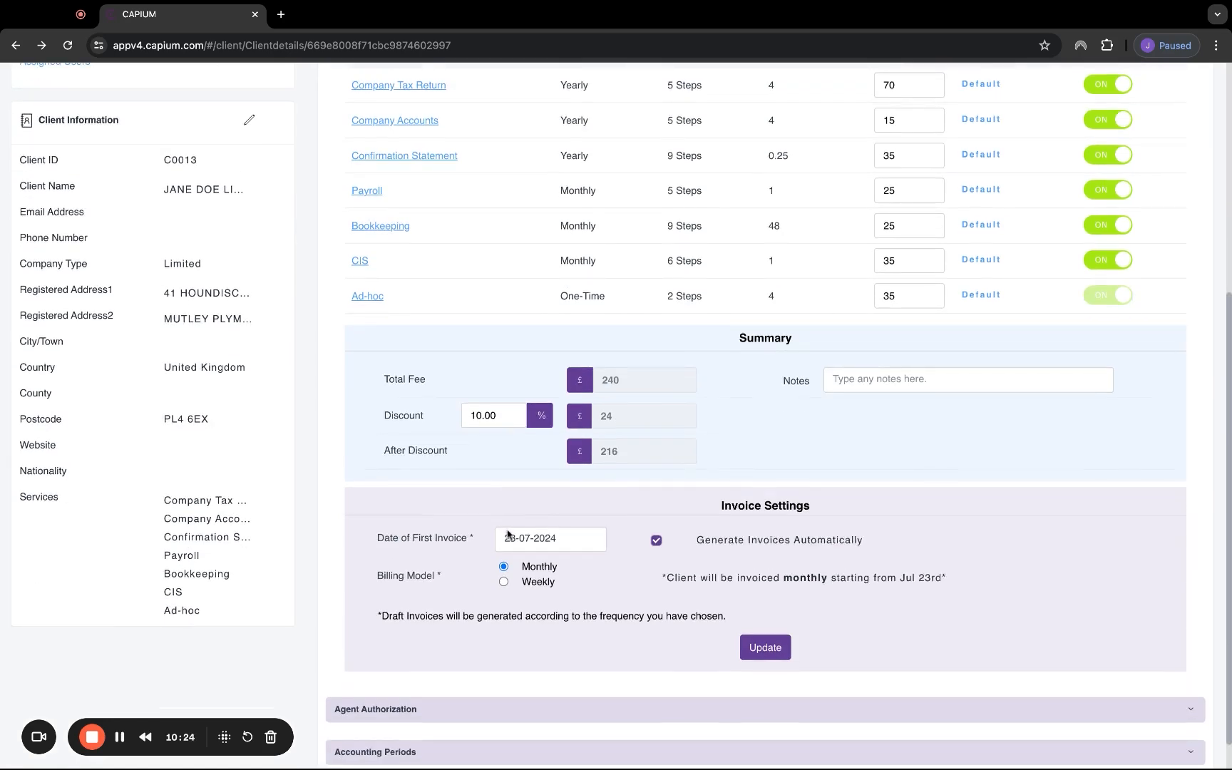
{"action": "scroll", "scroll_direction": "down", "scroll_amount": 3}
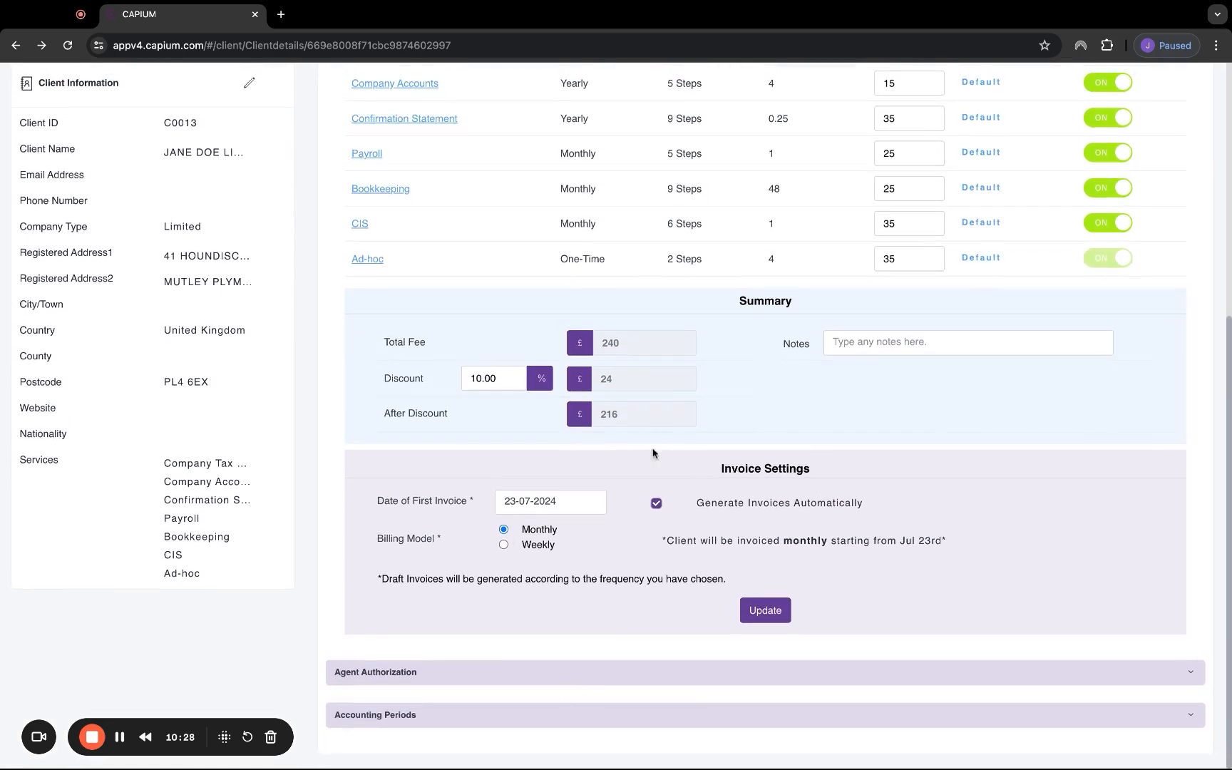
- Expand Agent Authorization and Accounting Periods, listing the 26-04-2011 to 25-04-2012 period
{"action": "left_click", "coordinate": [375, 672]}
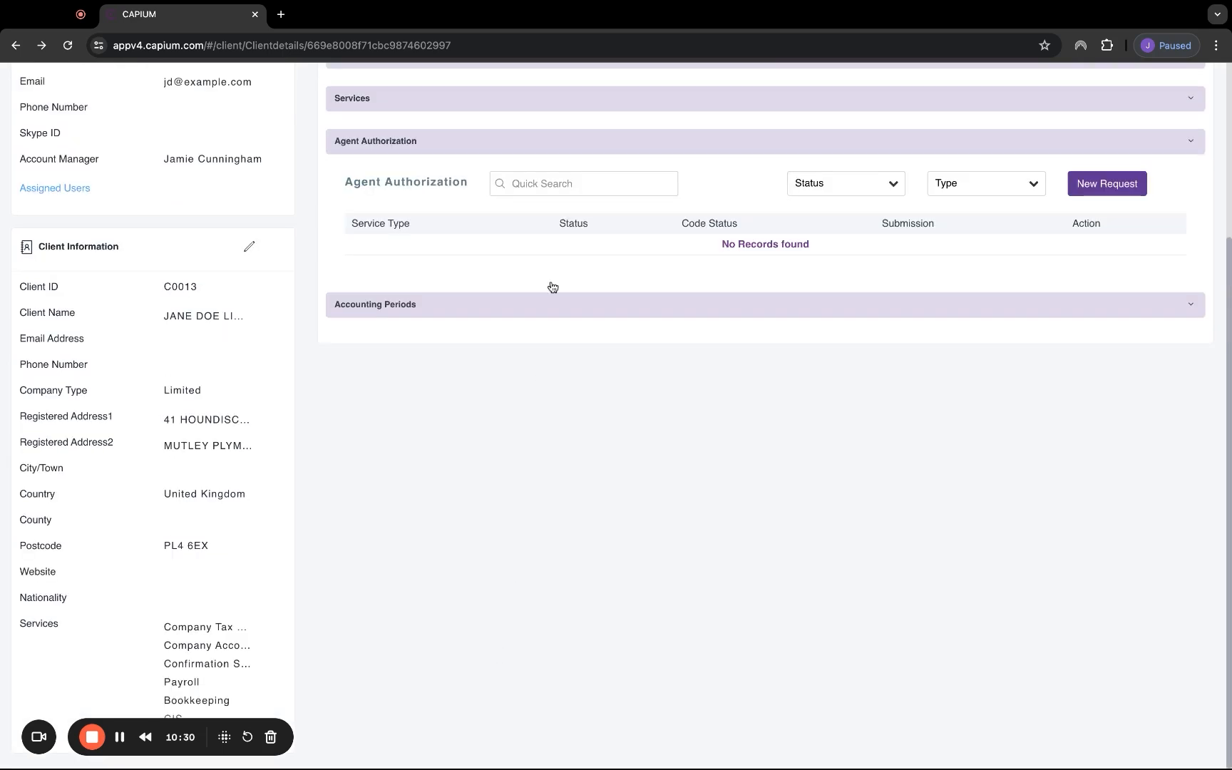
{"action": "left_click", "coordinate": [764, 305]}
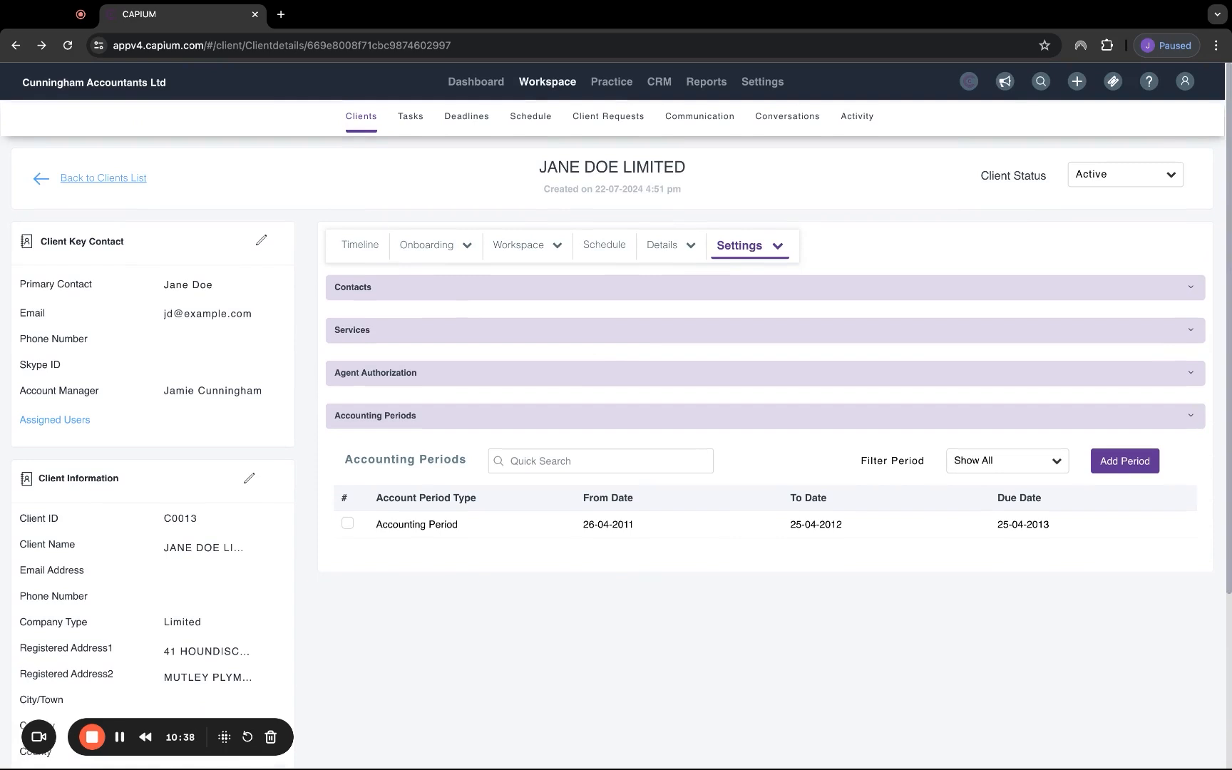
- Return to the Workspace list of all clients with JANE DOE LIMITED at the top
{"action": "left_click", "coordinate": [547, 82]}
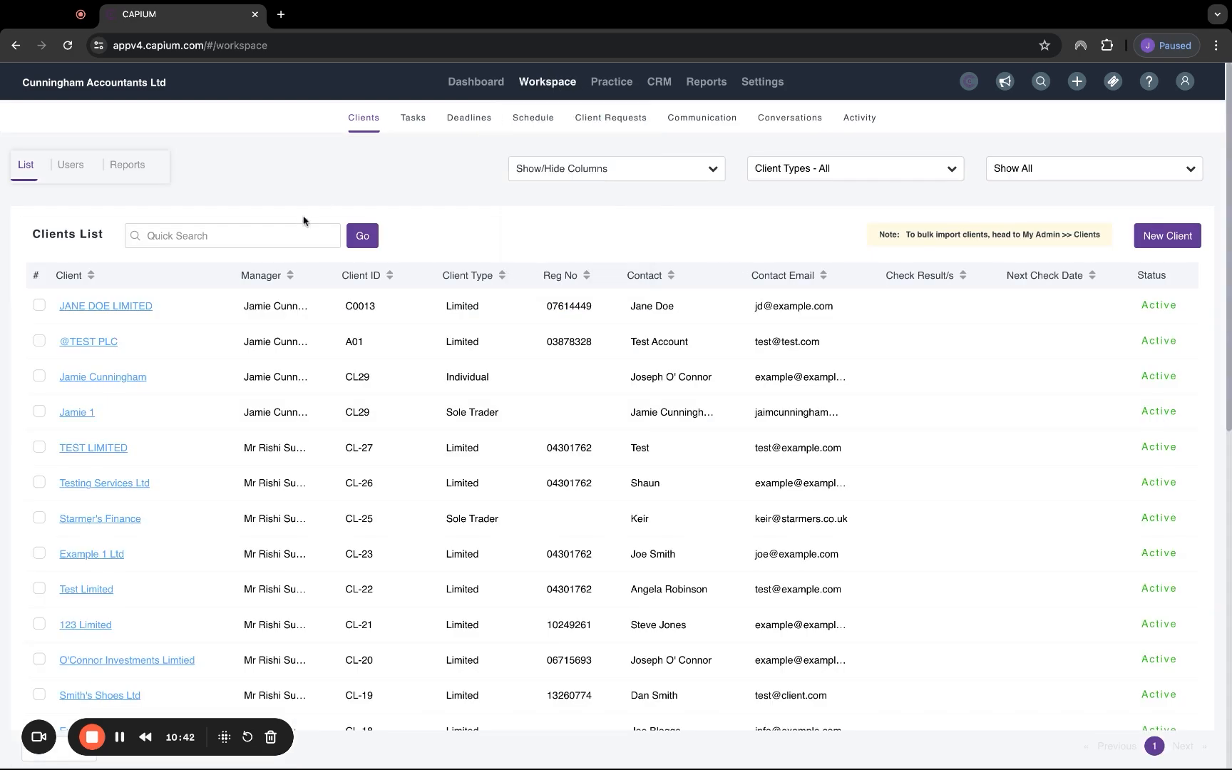
{"action": "mouse_move", "coordinate": [560, 140]}
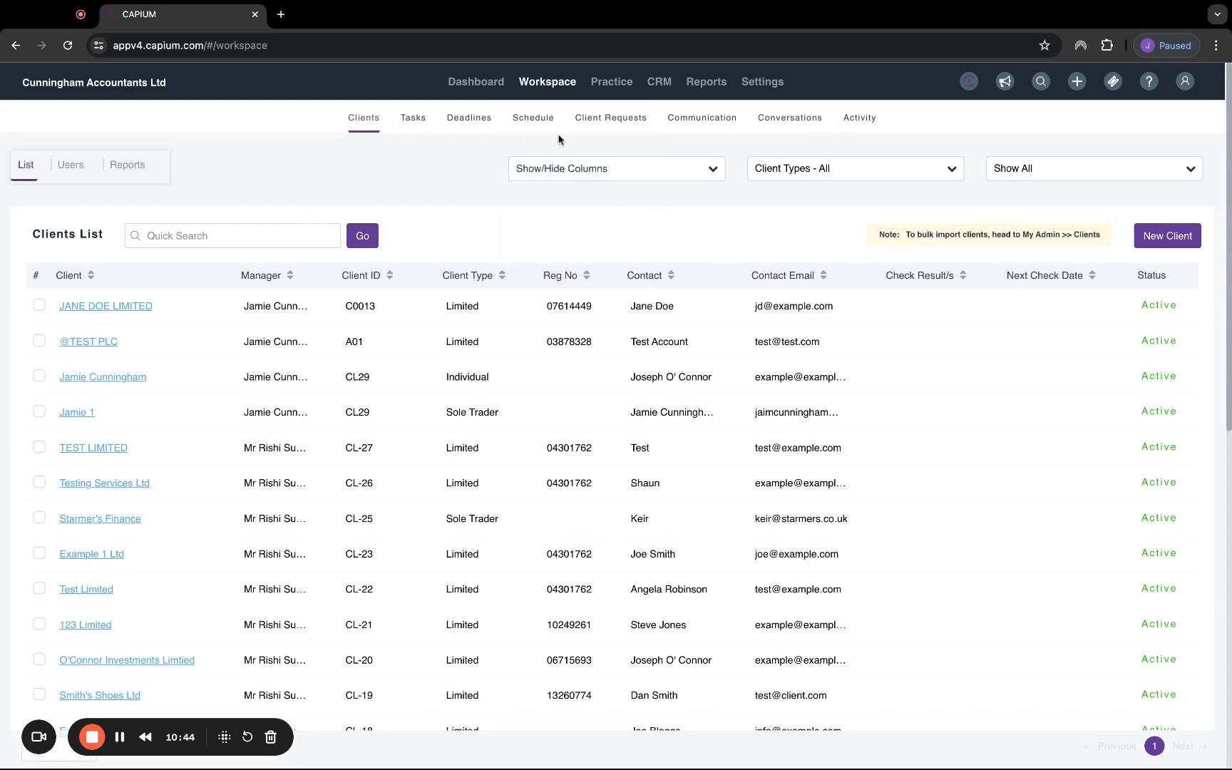
{"action": "mouse_move", "coordinate": [396, 174]}
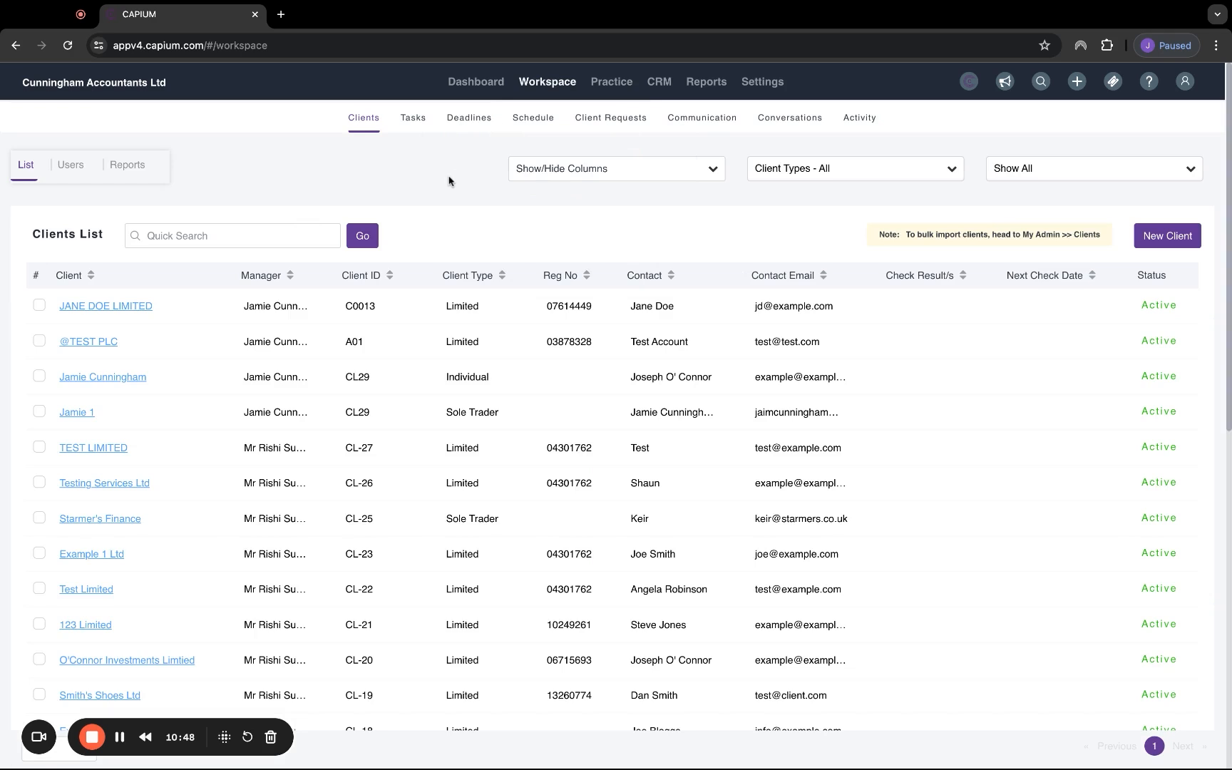
- Open the practice deadlines and filter to Self-Assessment across every status
{"action": "left_click", "coordinate": [468, 118]}
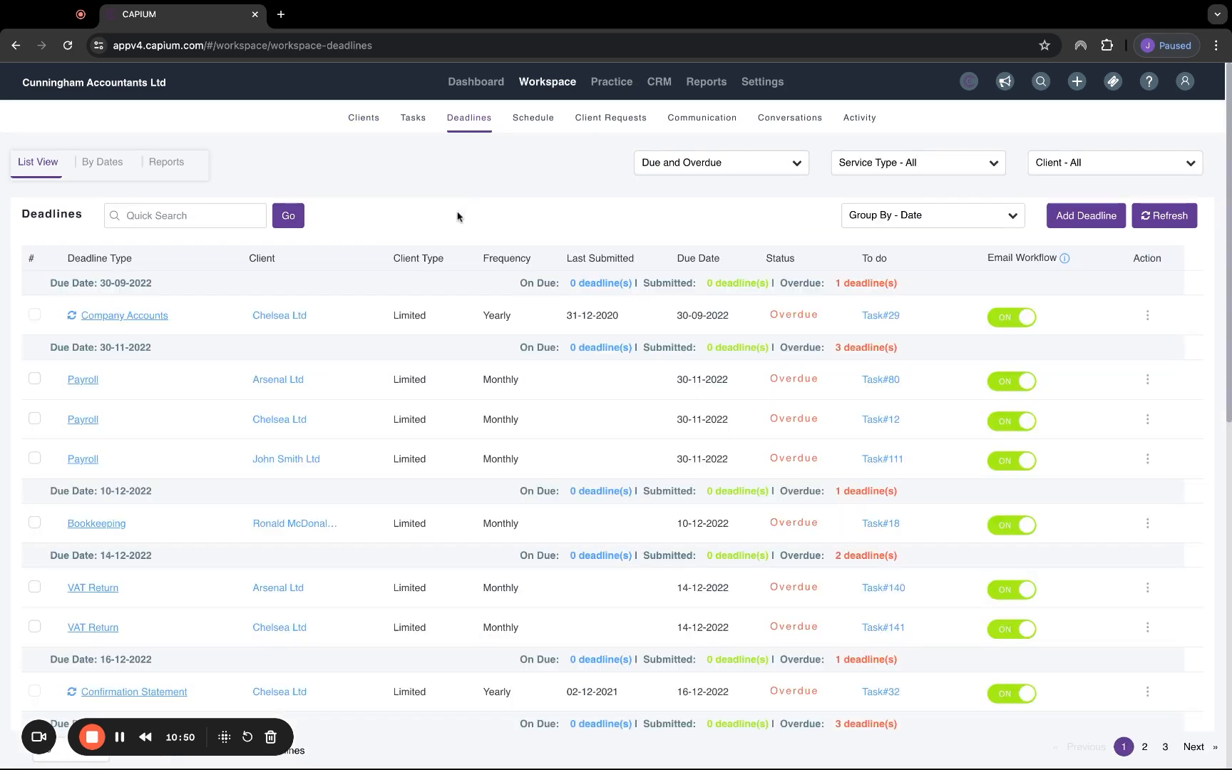
{"action": "mouse_move", "coordinate": [570, 407]}
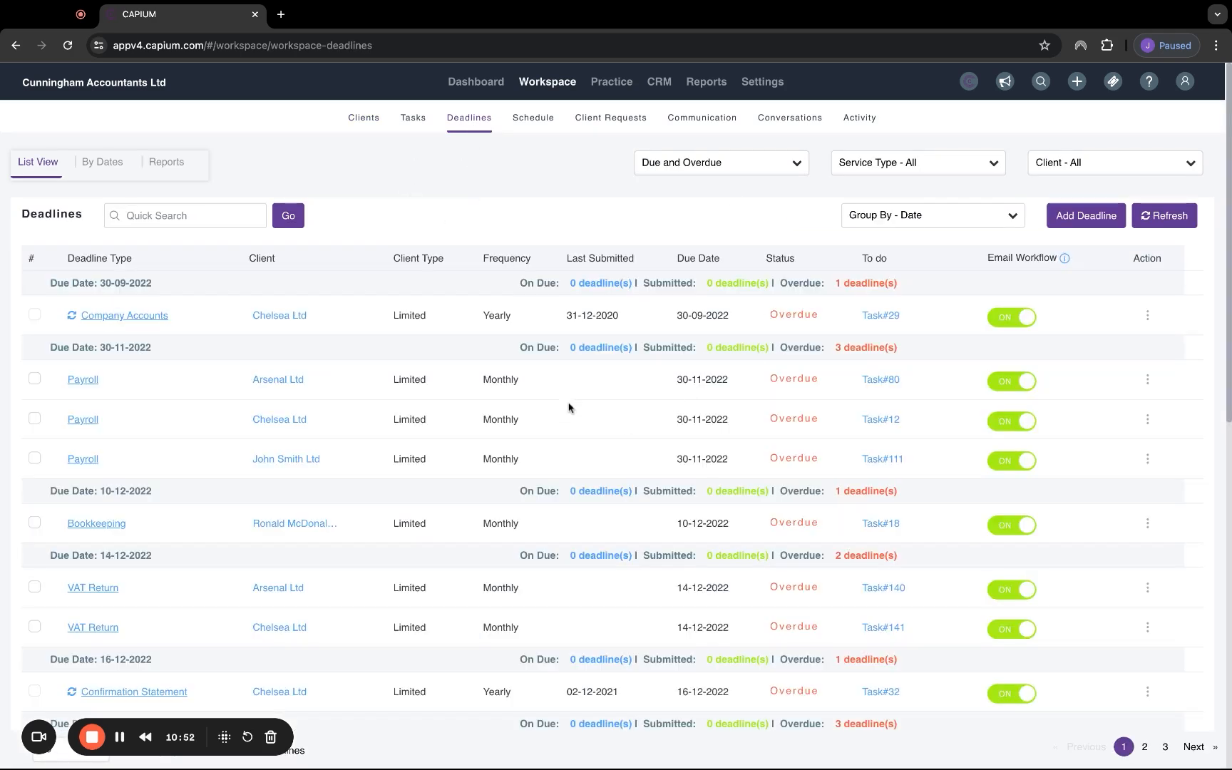
{"action": "mouse_move", "coordinate": [669, 194]}
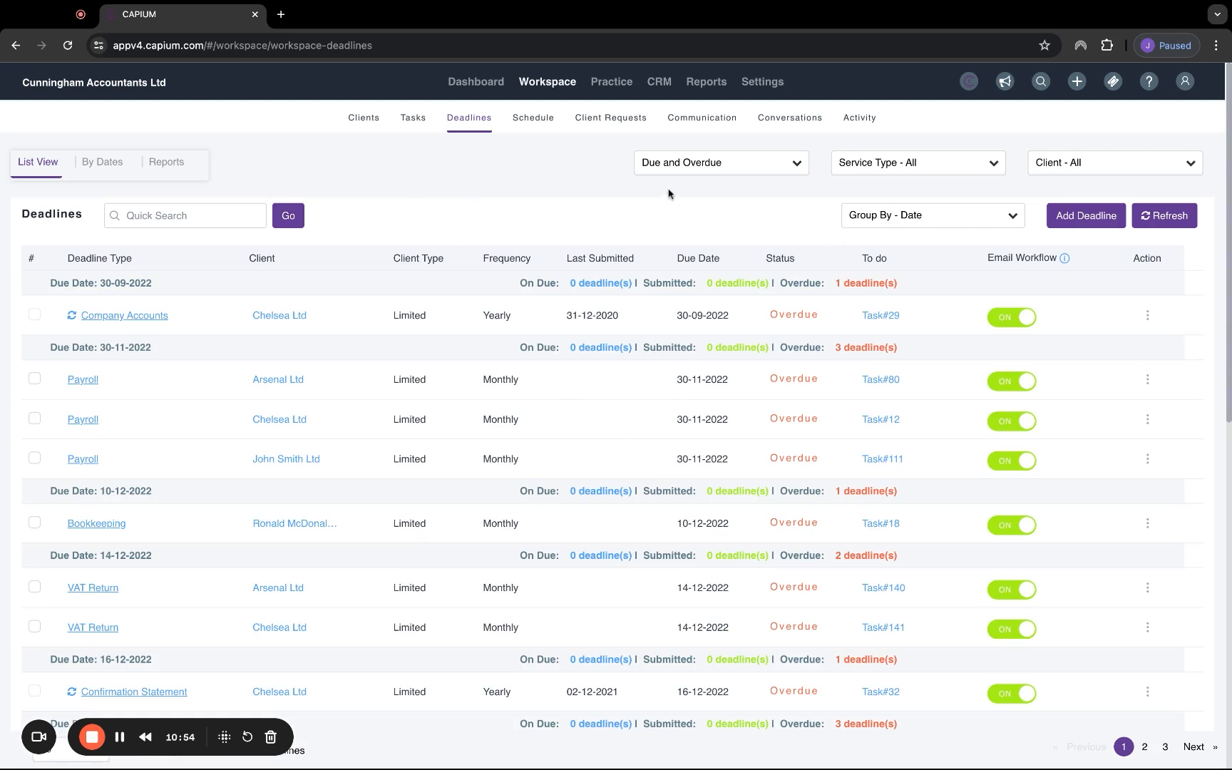
{"action": "left_click", "coordinate": [718, 163]}
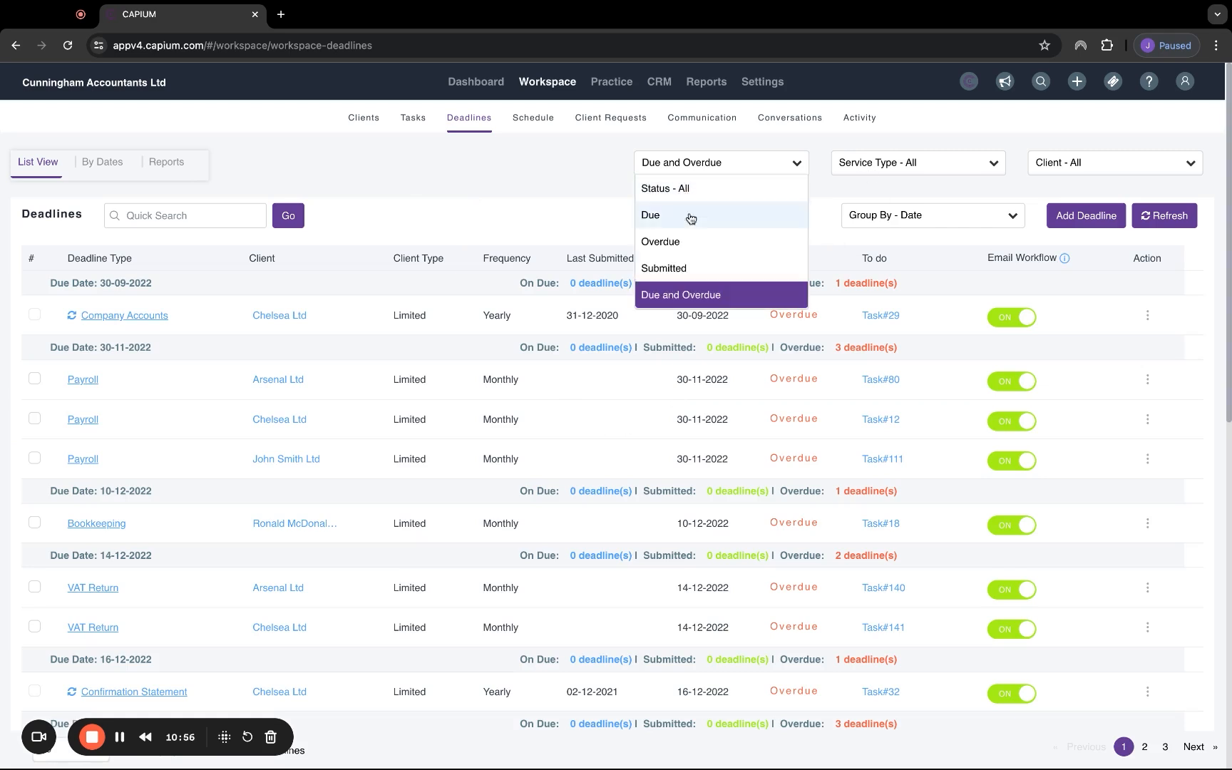
{"action": "mouse_move", "coordinate": [726, 303]}
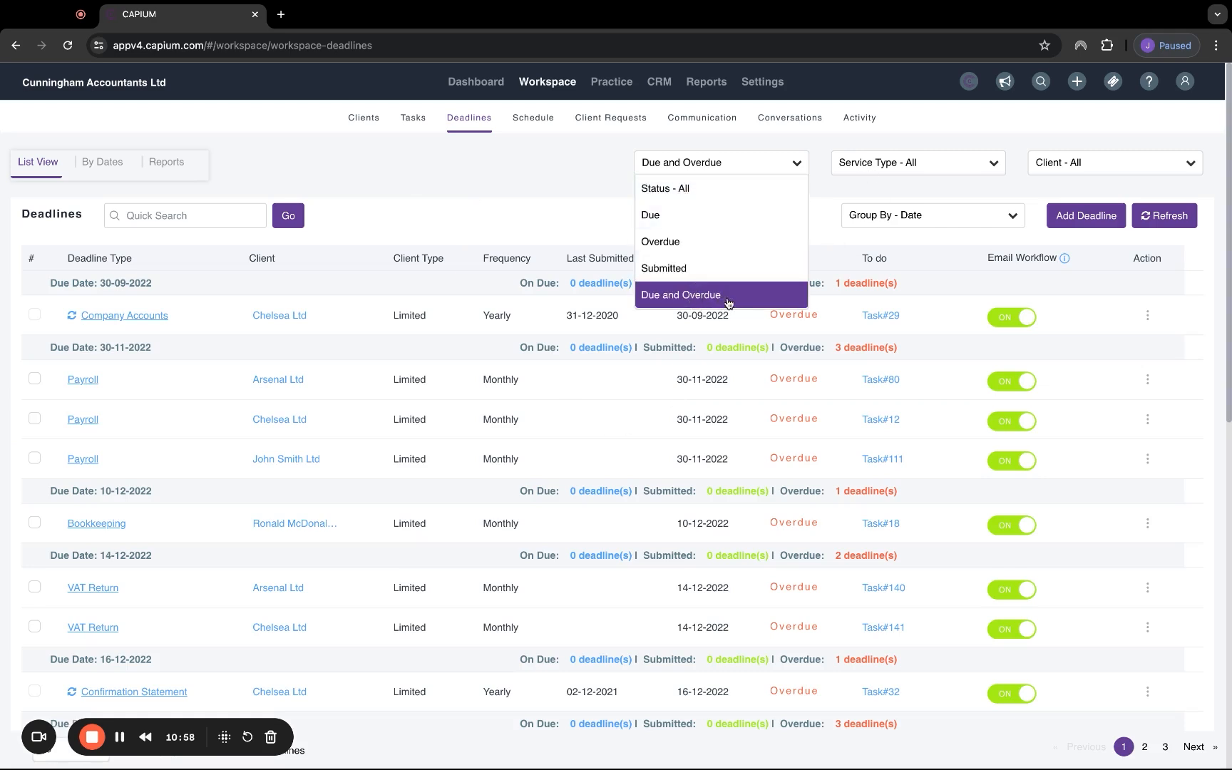
{"action": "mouse_move", "coordinate": [705, 241]}
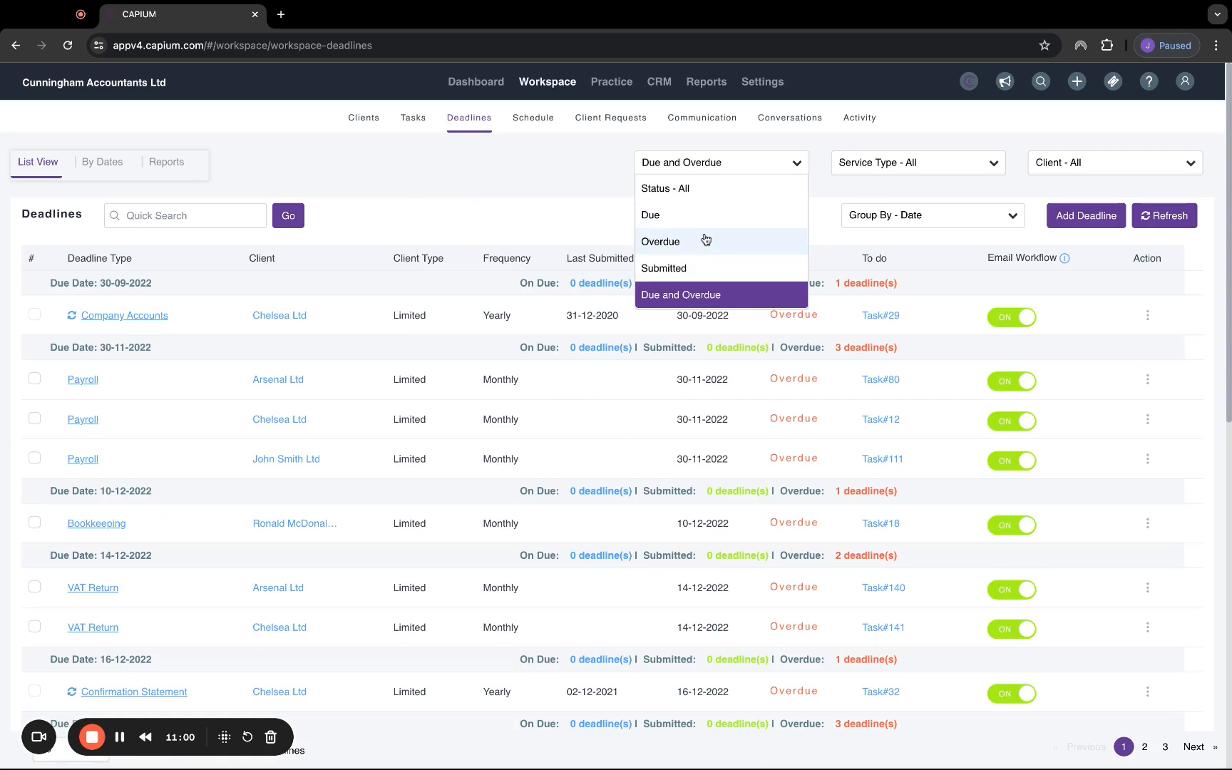
{"action": "left_click", "coordinate": [916, 163]}
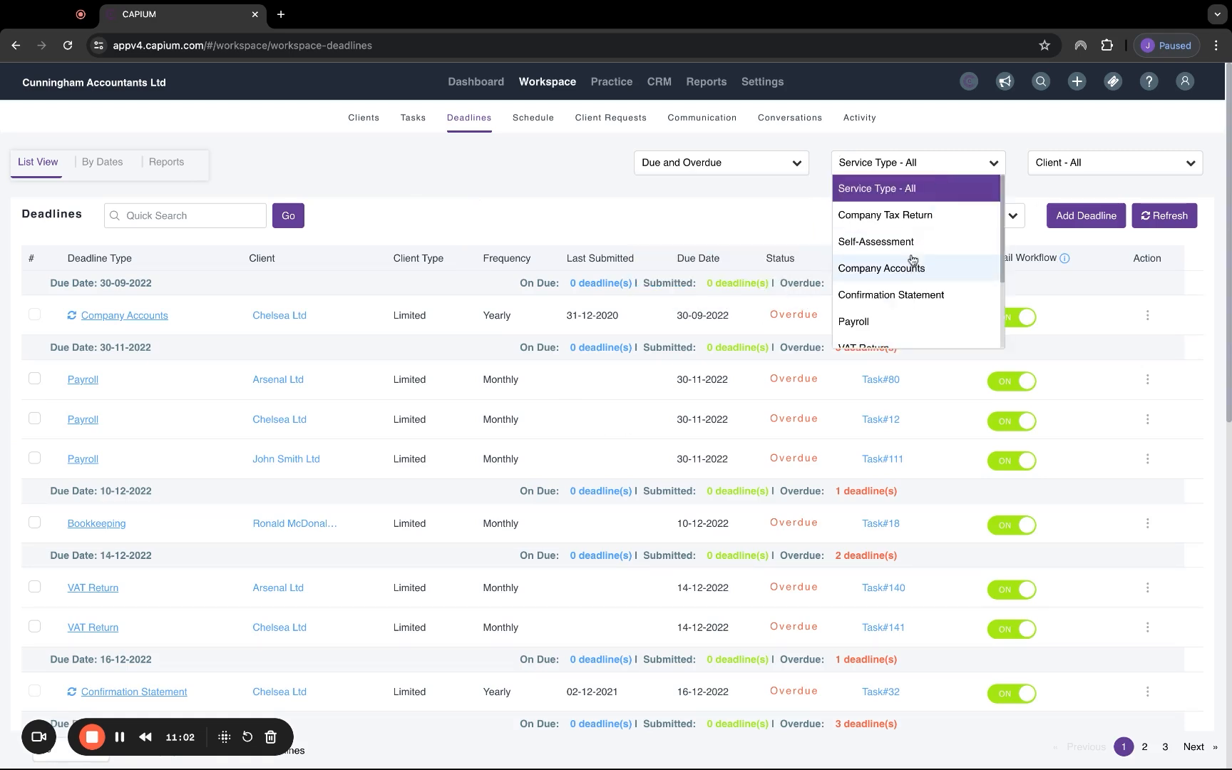
{"action": "left_click", "coordinate": [876, 241]}
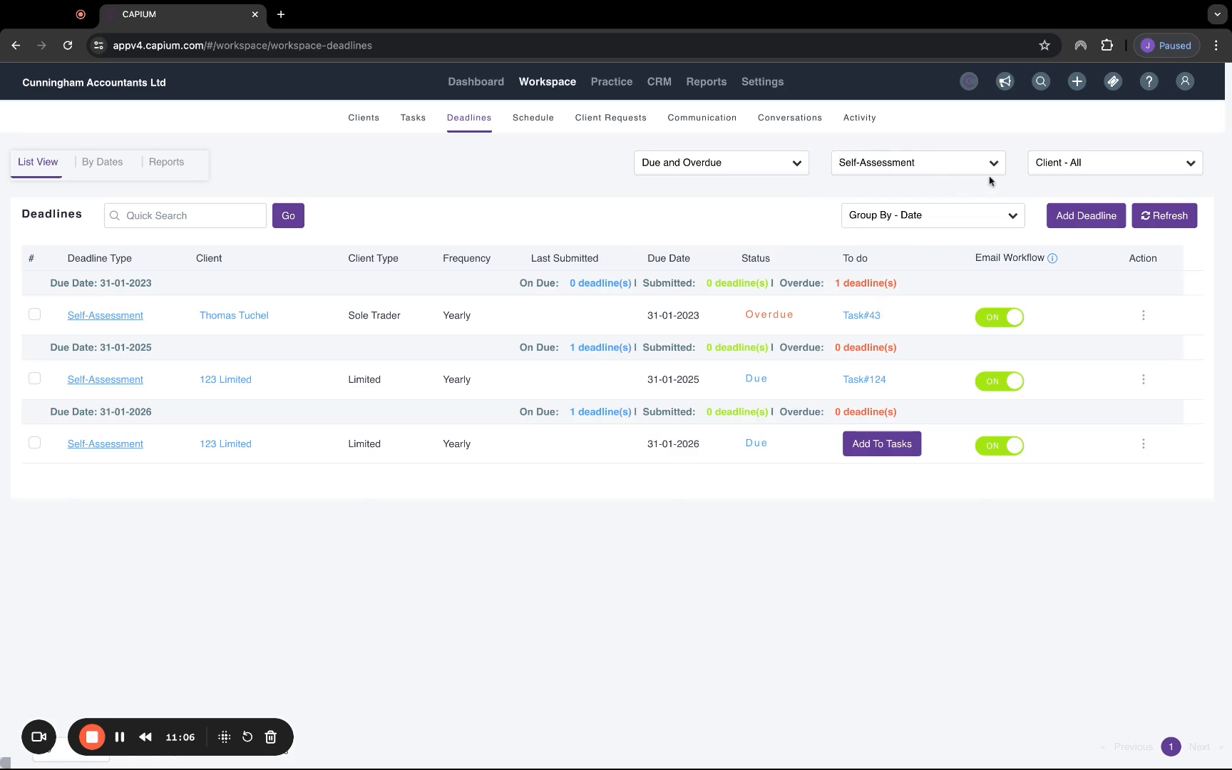
{"action": "left_click", "coordinate": [719, 163]}
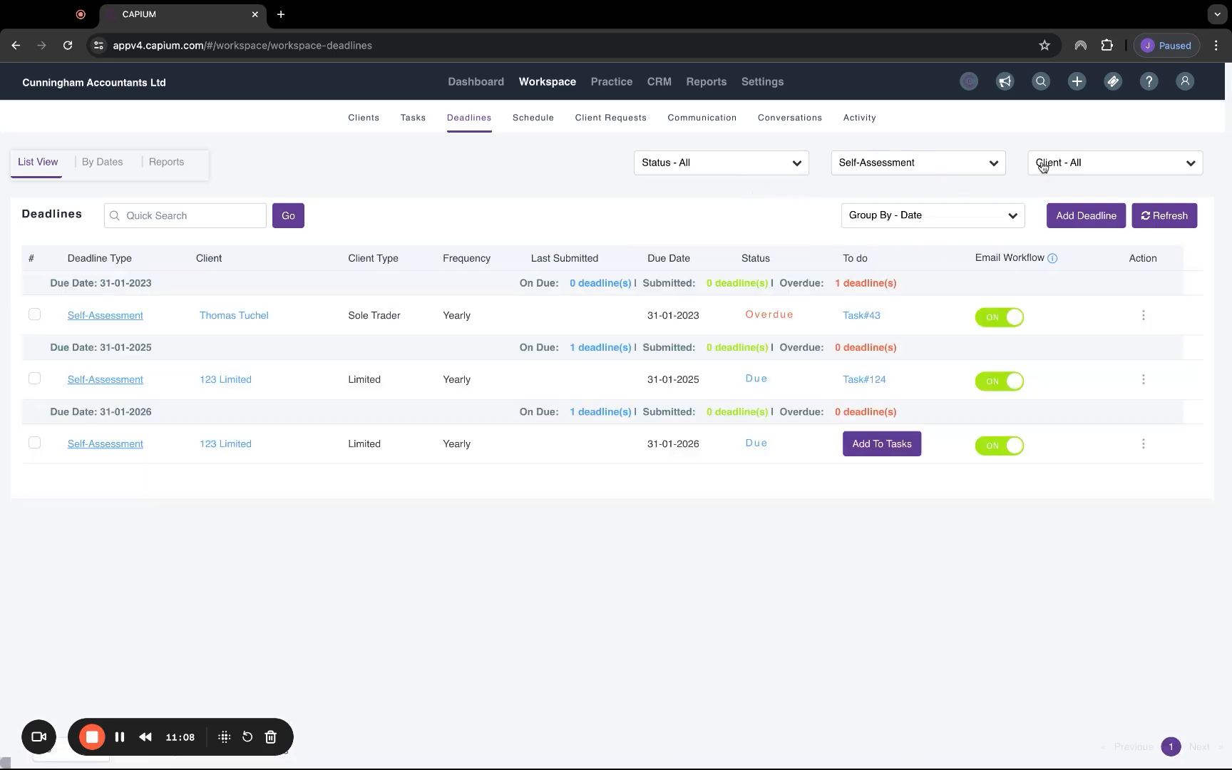
{"action": "left_click", "coordinate": [1112, 163]}
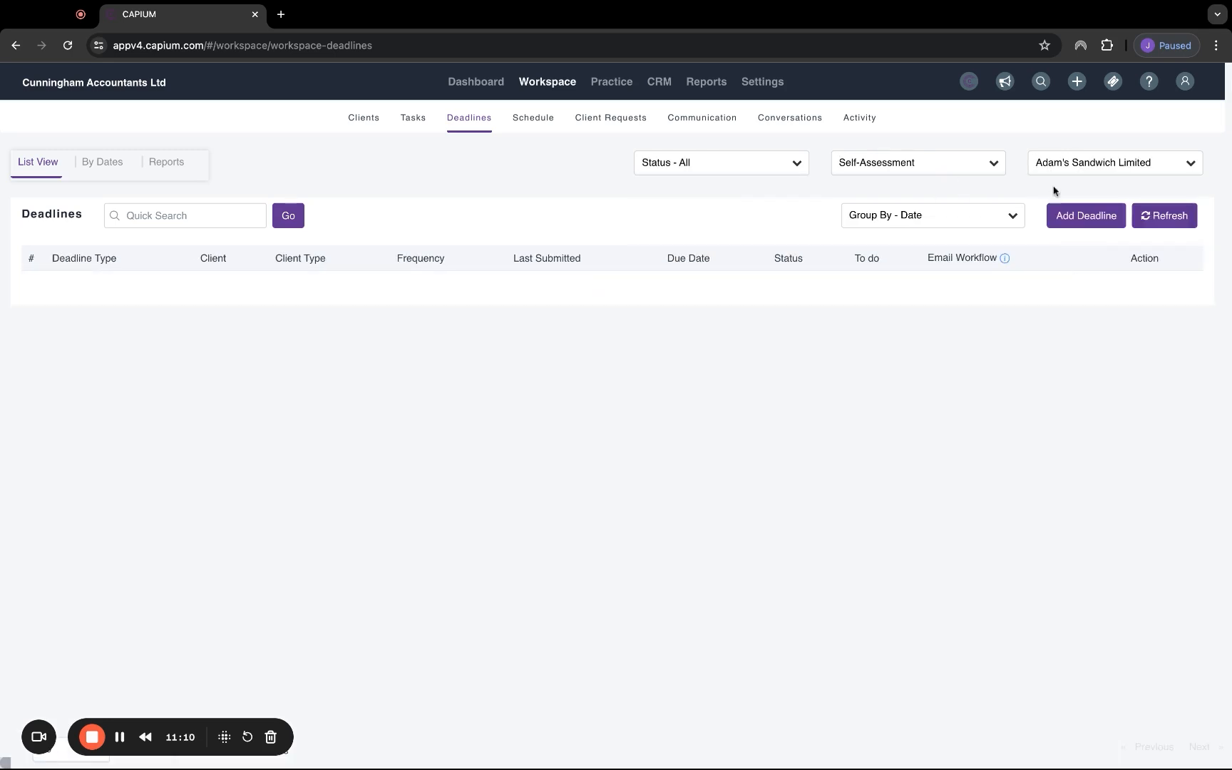
{"action": "left_click", "coordinate": [1112, 162]}
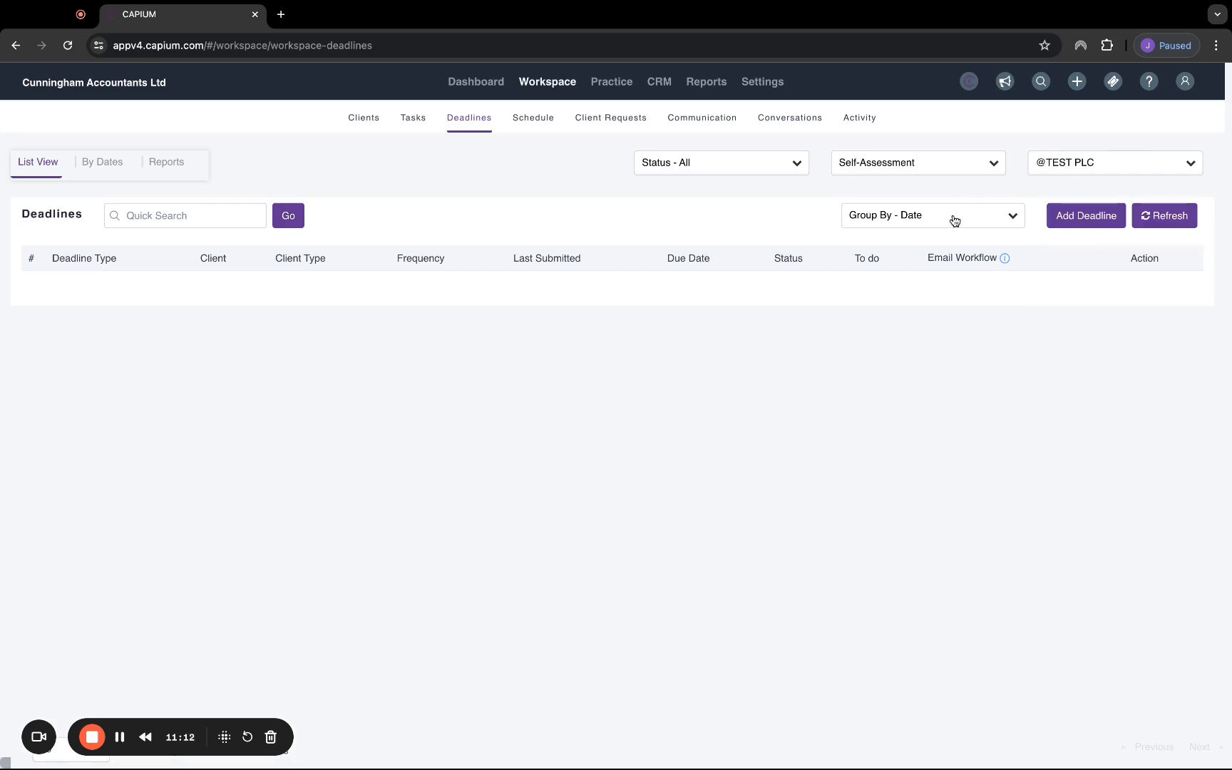
{"action": "left_click", "coordinate": [103, 162]}
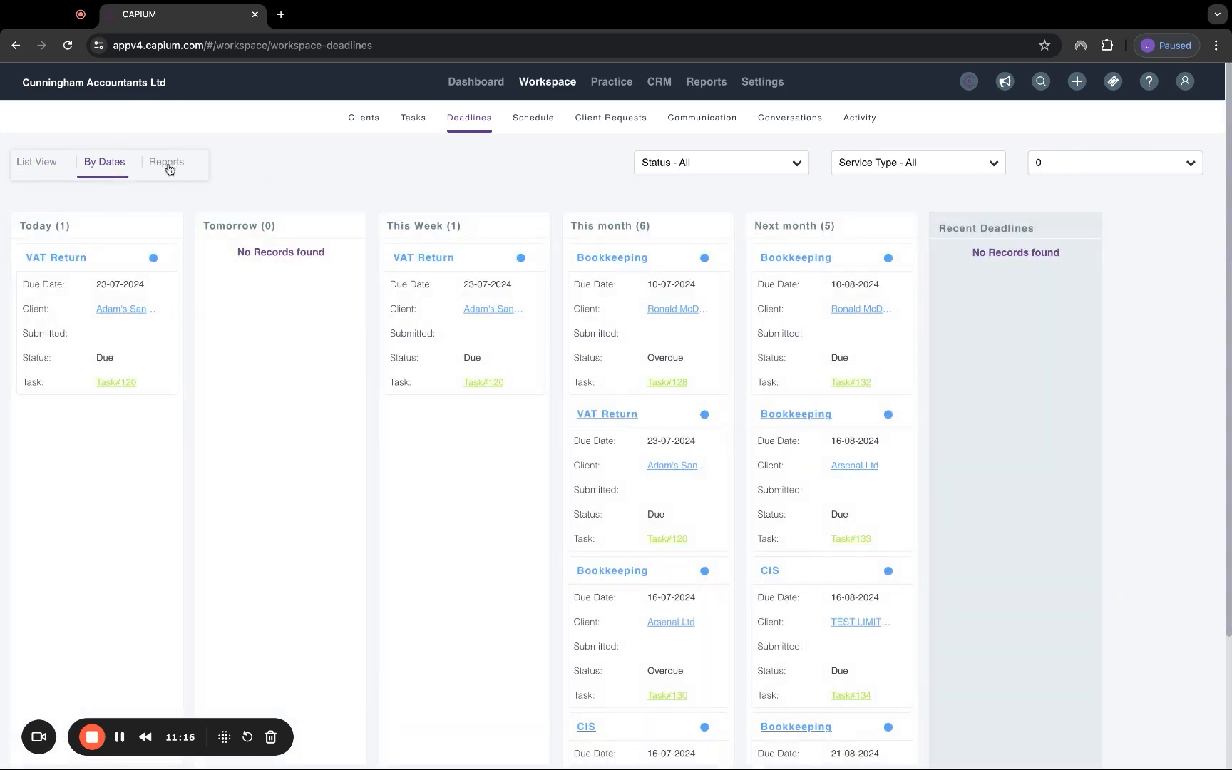
- Open the Workspace tasks and cycle through Kanban and By Status views back to the list
{"action": "left_click", "coordinate": [413, 117]}
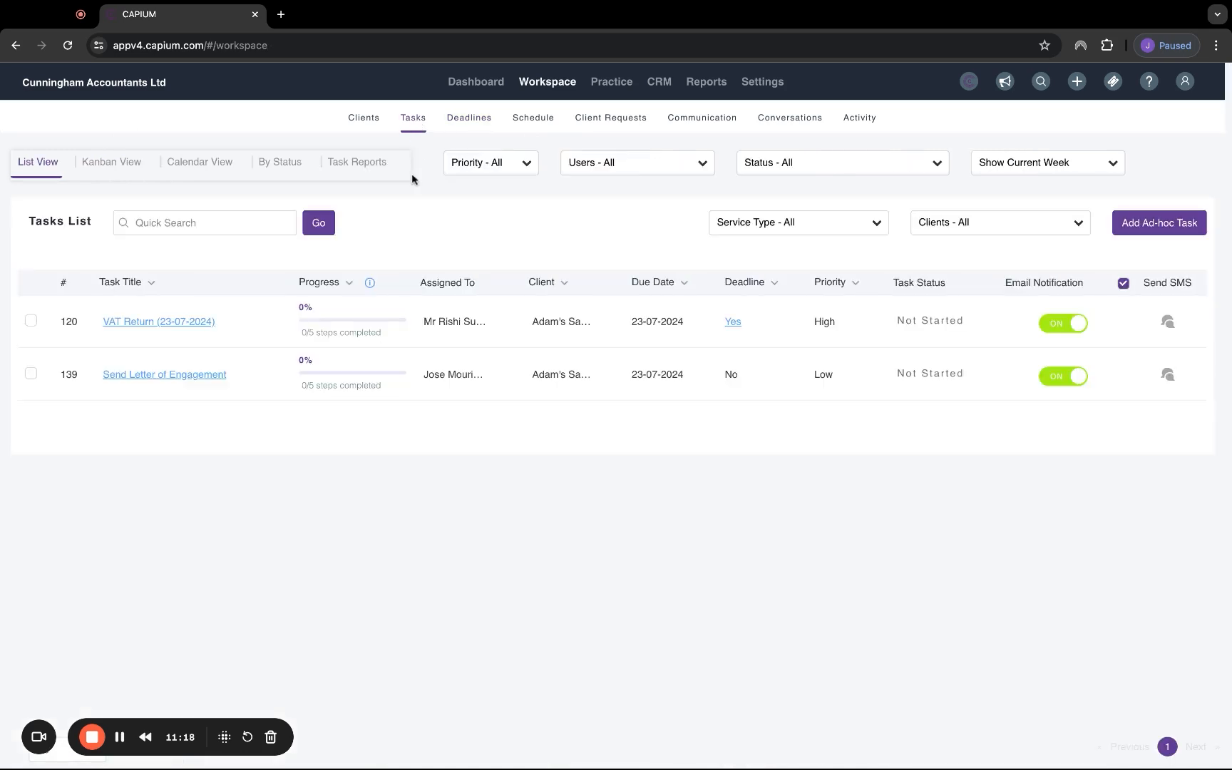
{"action": "left_click", "coordinate": [112, 162]}
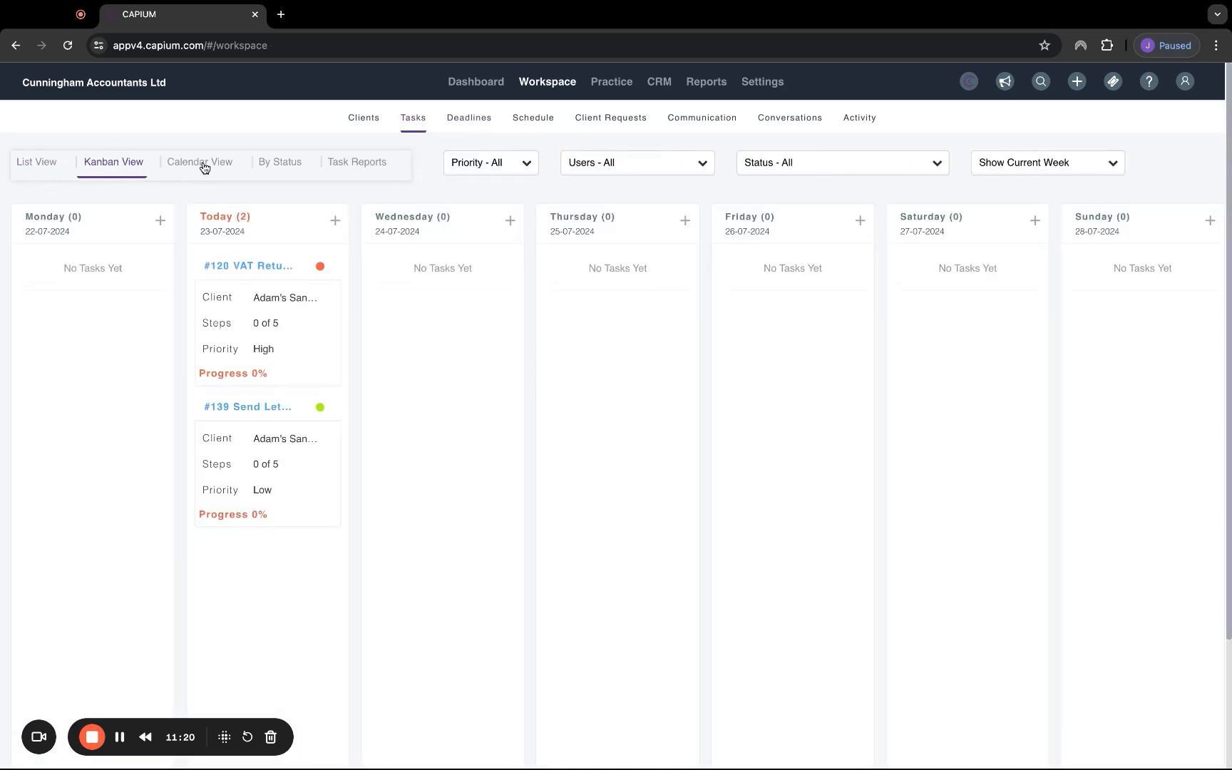
{"action": "left_click", "coordinate": [280, 162]}
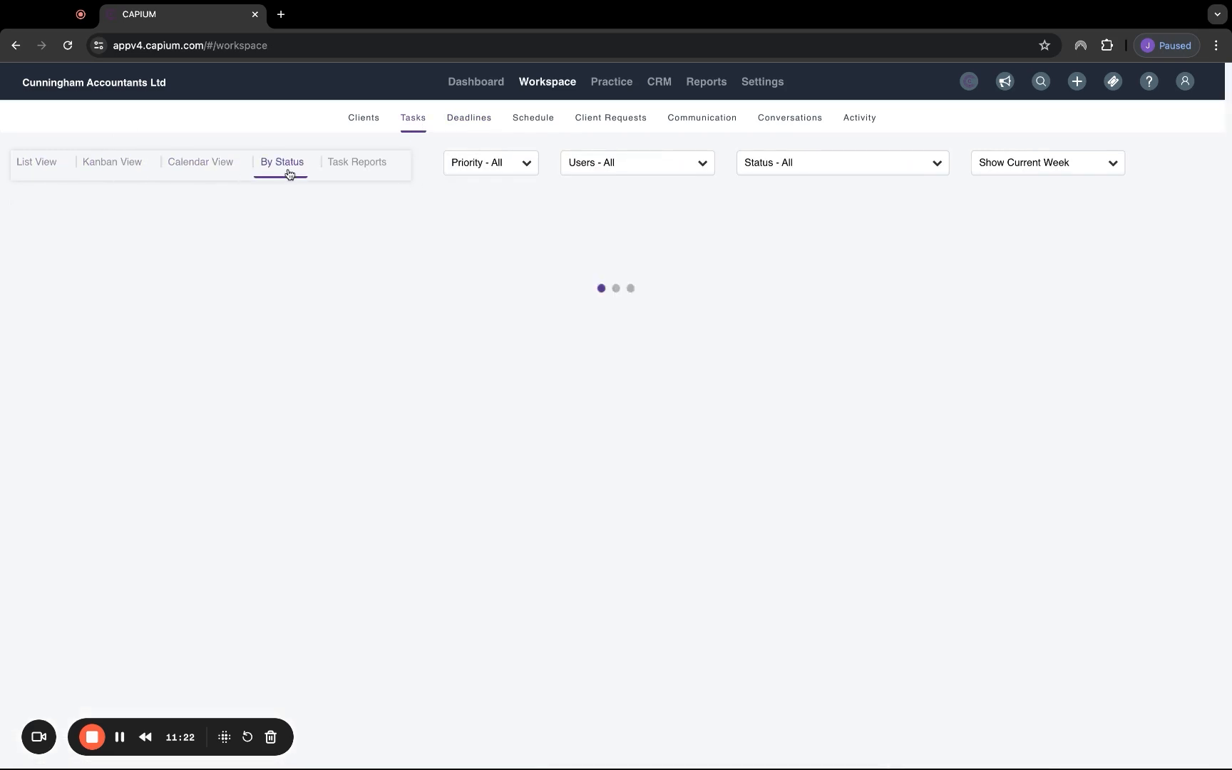
{"action": "left_click", "coordinate": [36, 162]}
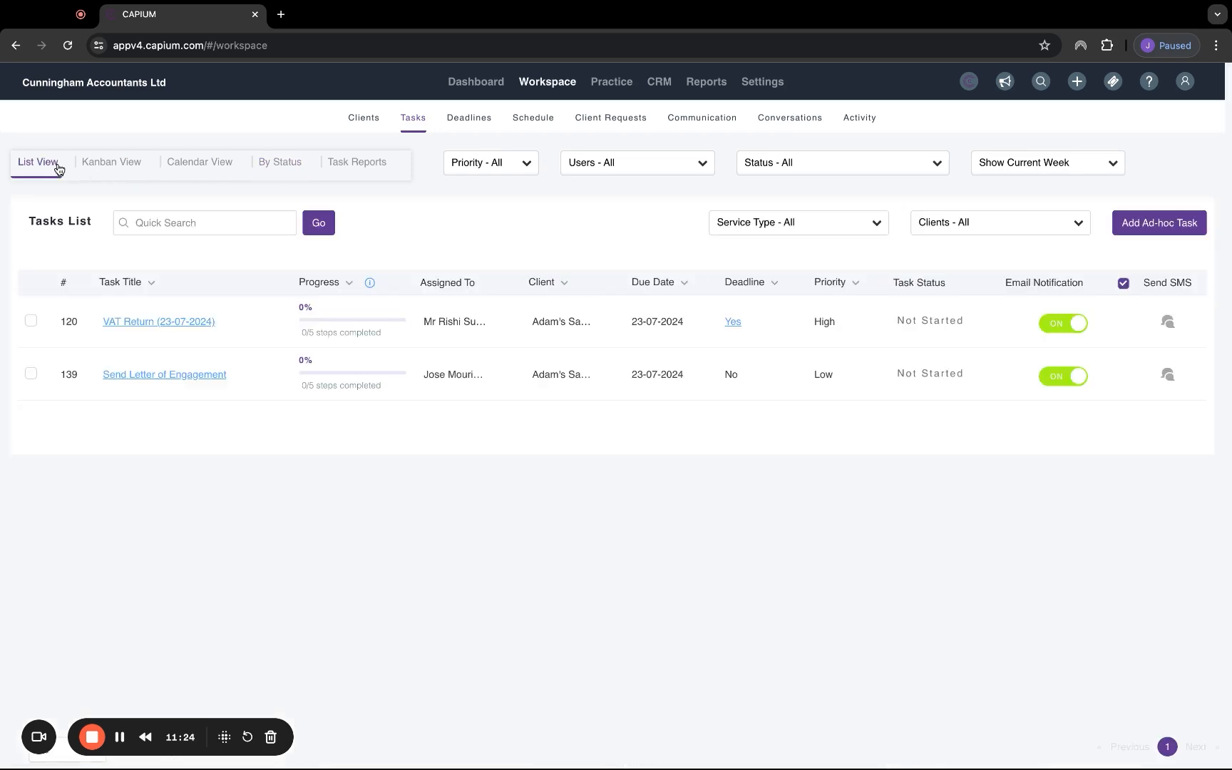
{"action": "mouse_move", "coordinate": [1035, 176]}
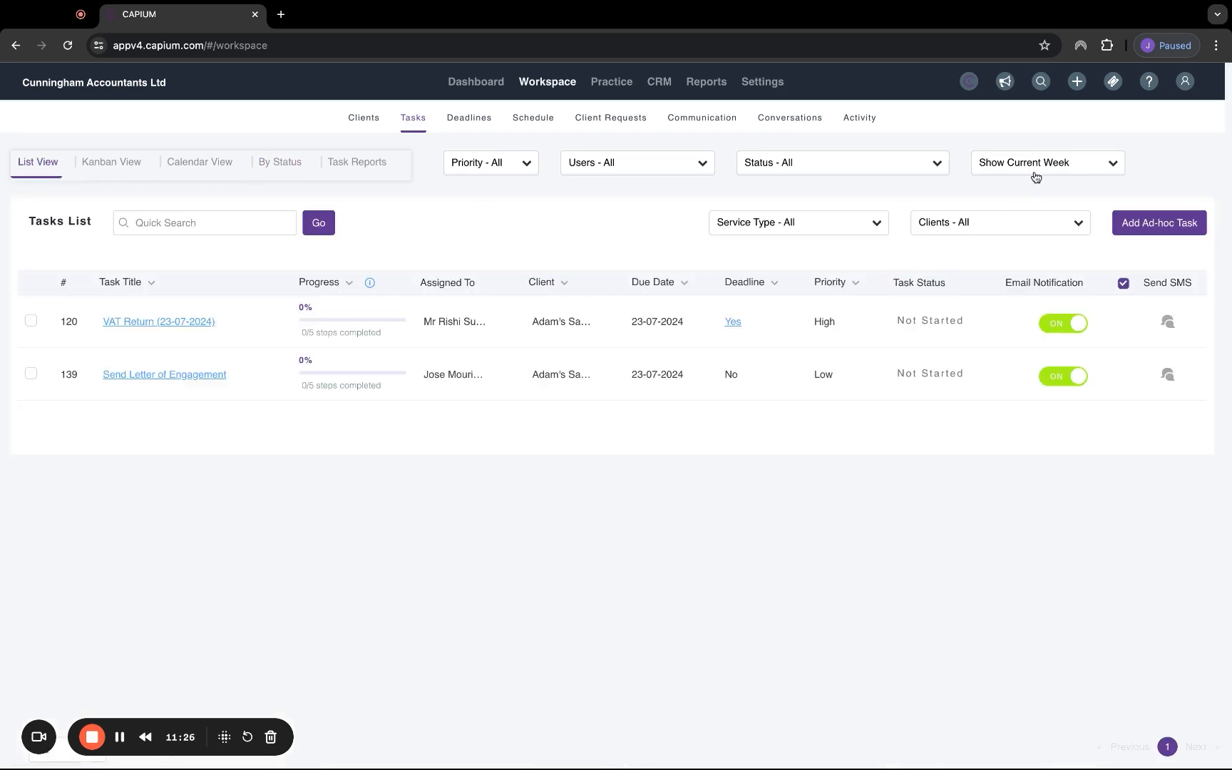
{"action": "left_click", "coordinate": [1046, 162]}
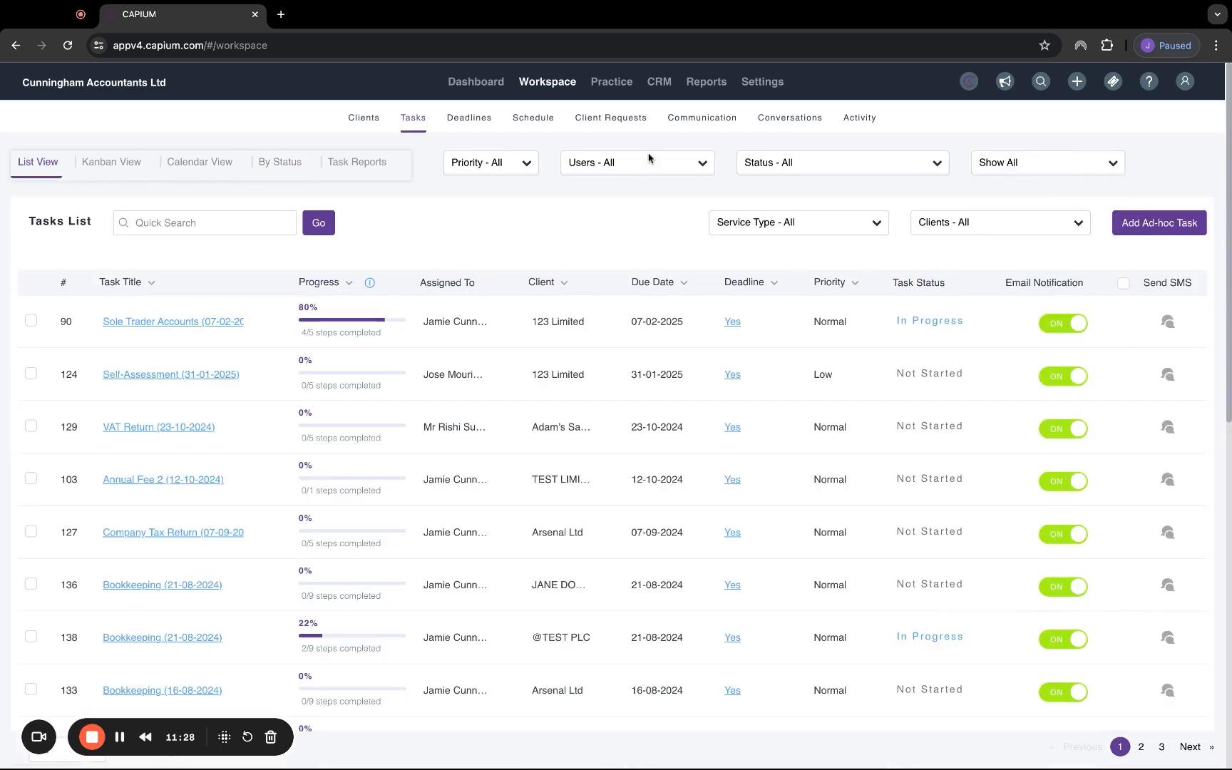
{"action": "scroll", "scroll_direction": "down", "scroll_amount": 3}
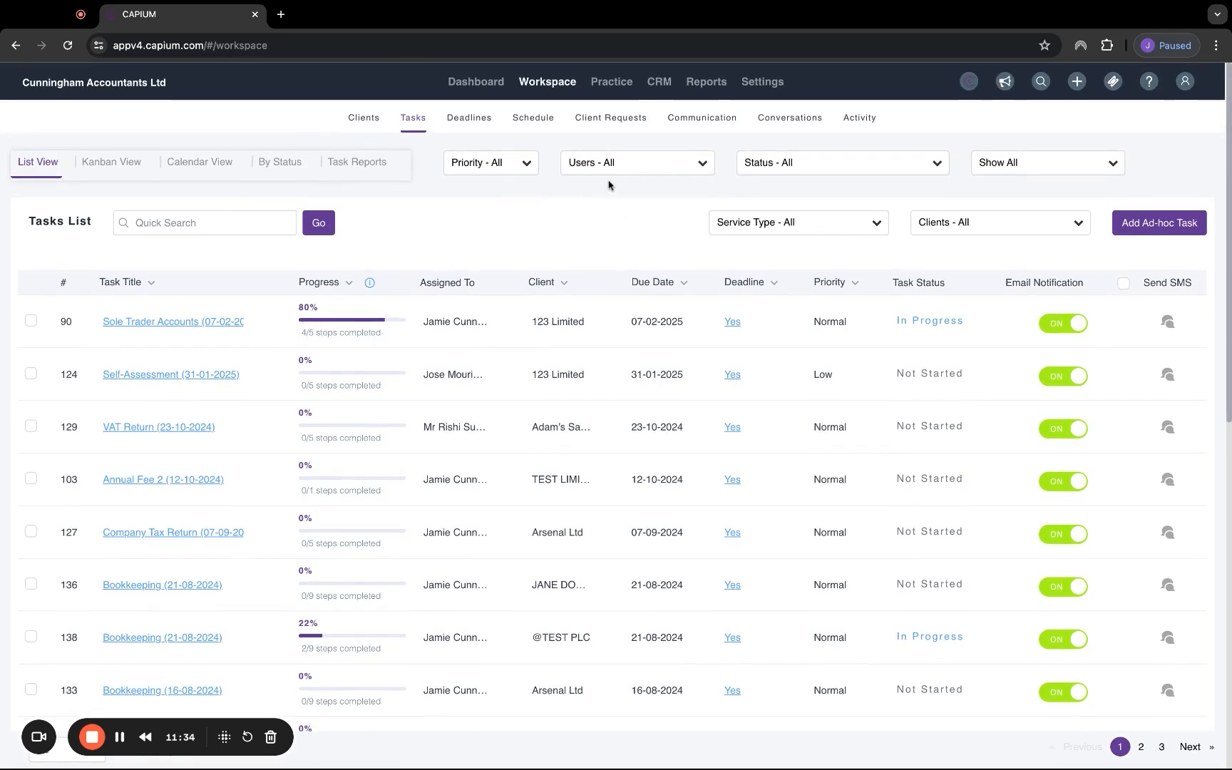
{"action": "left_click", "coordinate": [636, 163]}
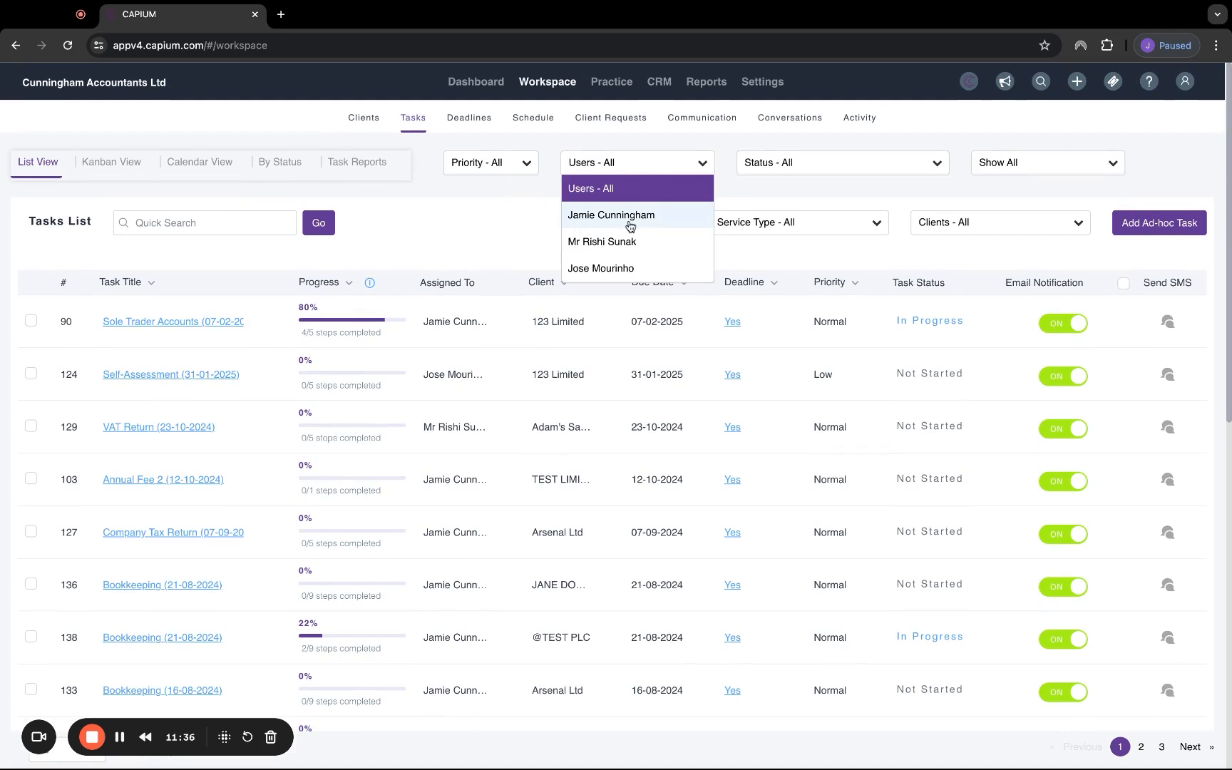
{"action": "left_click", "coordinate": [611, 214]}
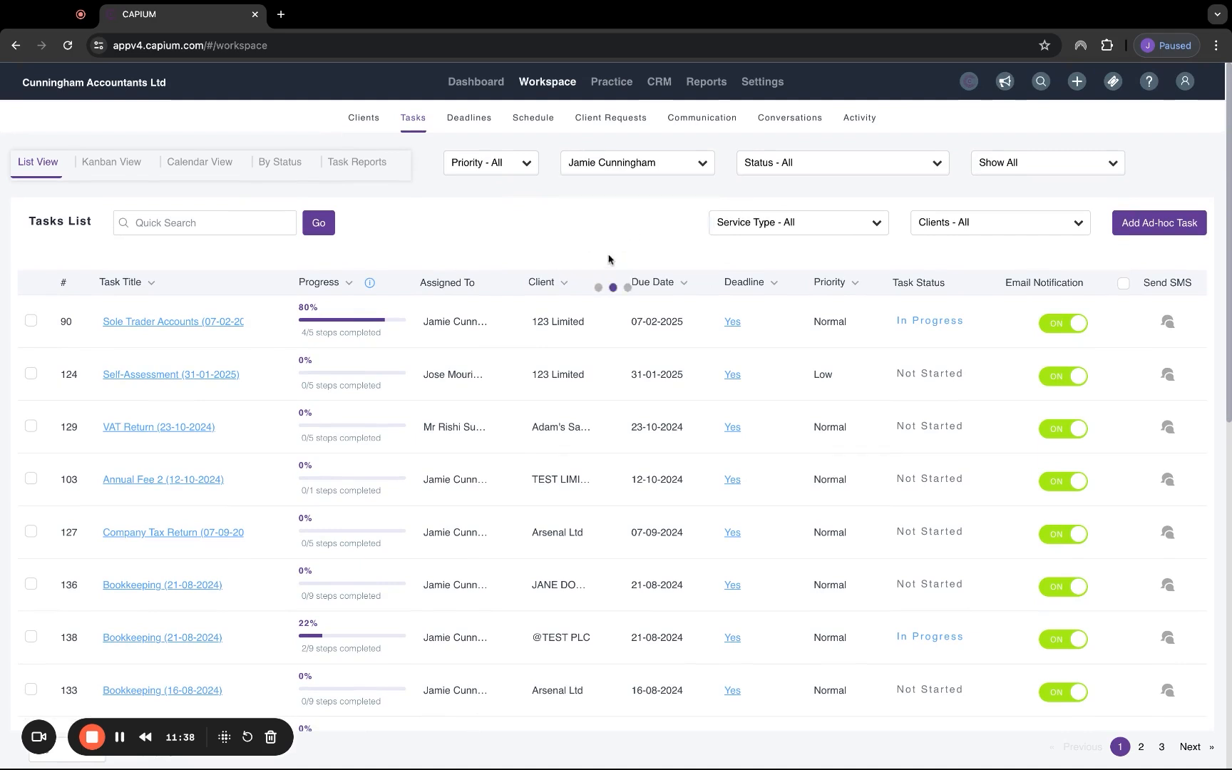
{"action": "mouse_move", "coordinate": [564, 475]}
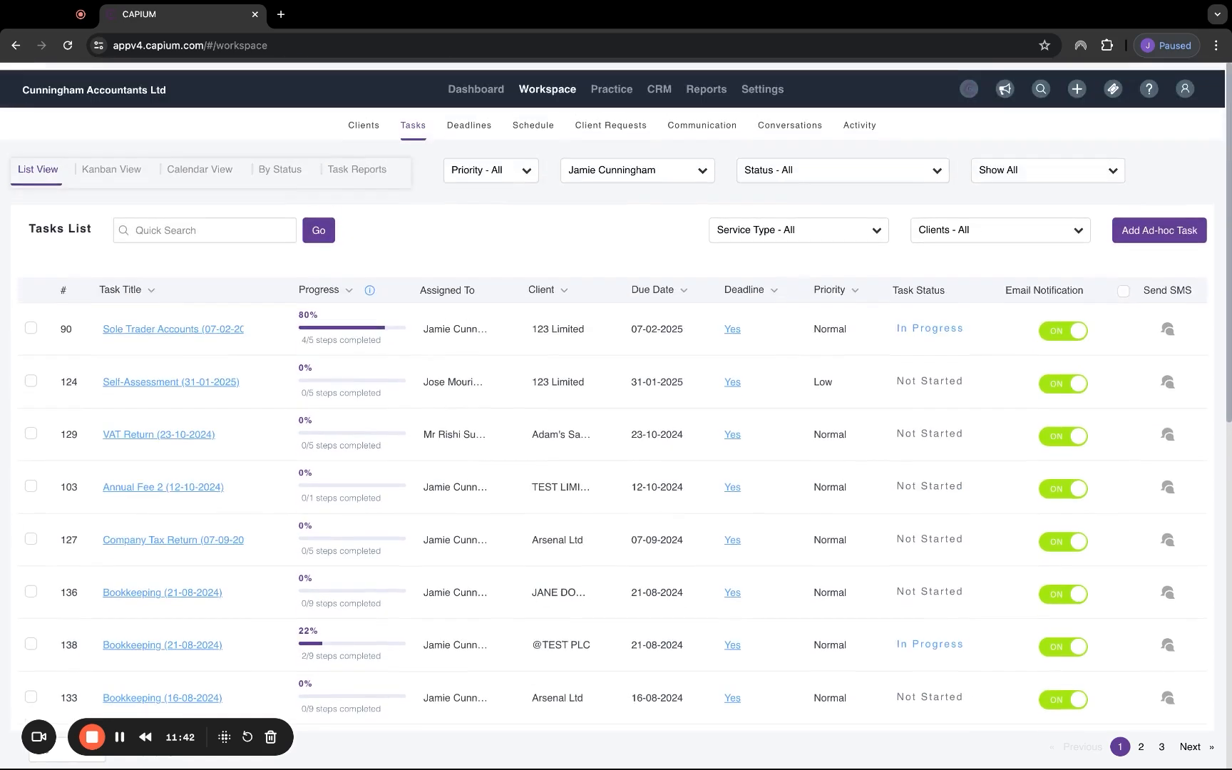
- View the Schedule meetings, then the Client Requests tickets grouped by status showing one closed Re-consent Bank Feeds ticket
{"action": "left_click", "coordinate": [532, 124]}
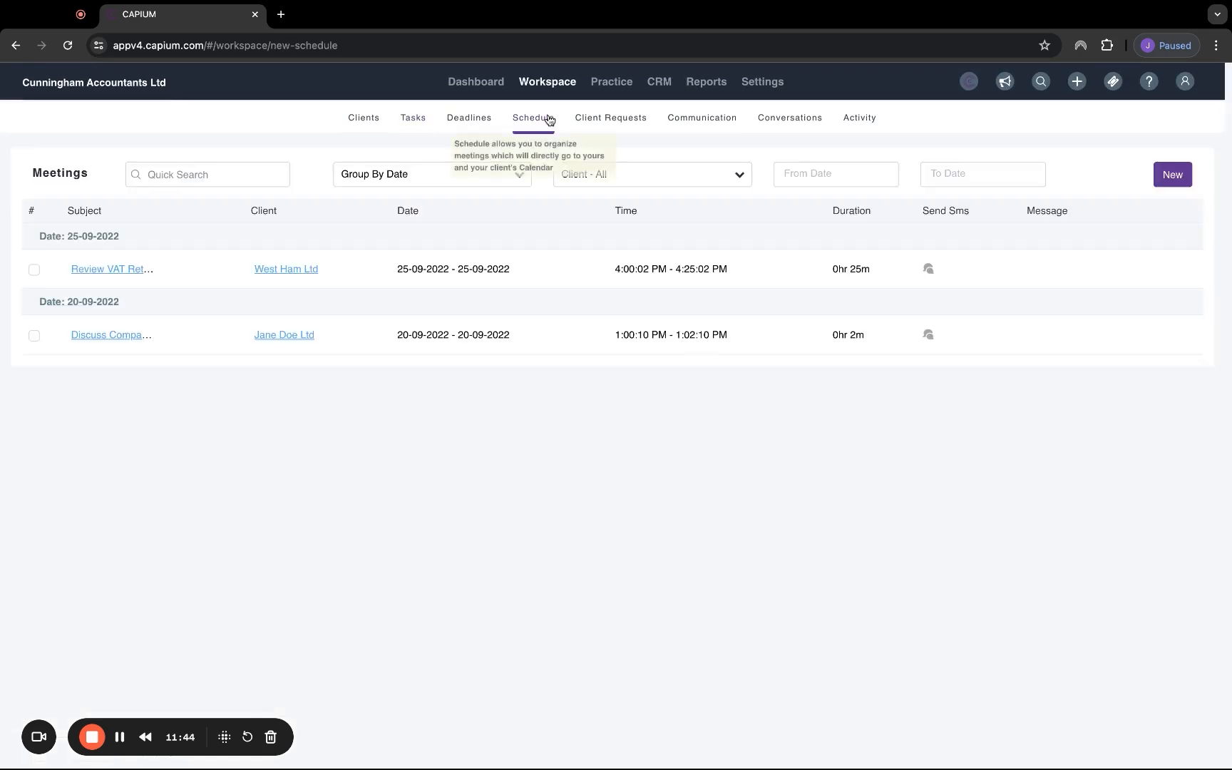
{"action": "mouse_move", "coordinate": [456, 309]}
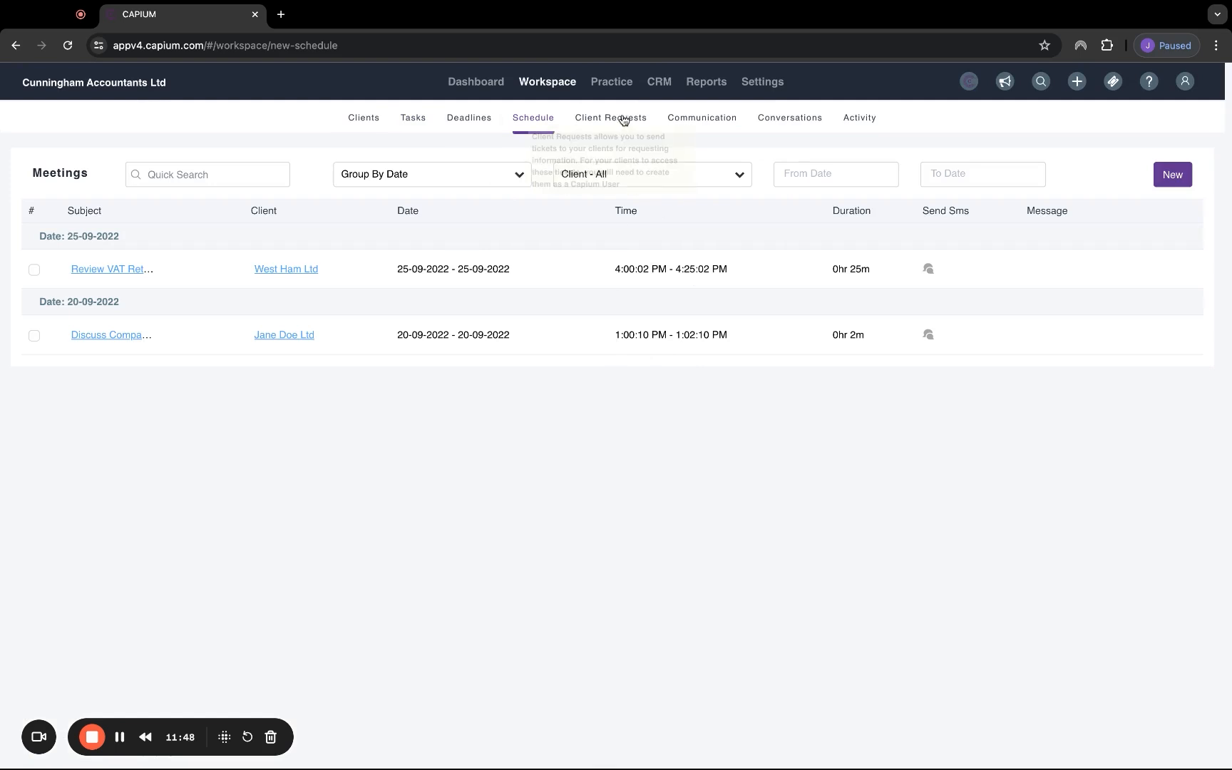
{"action": "left_click", "coordinate": [609, 117]}
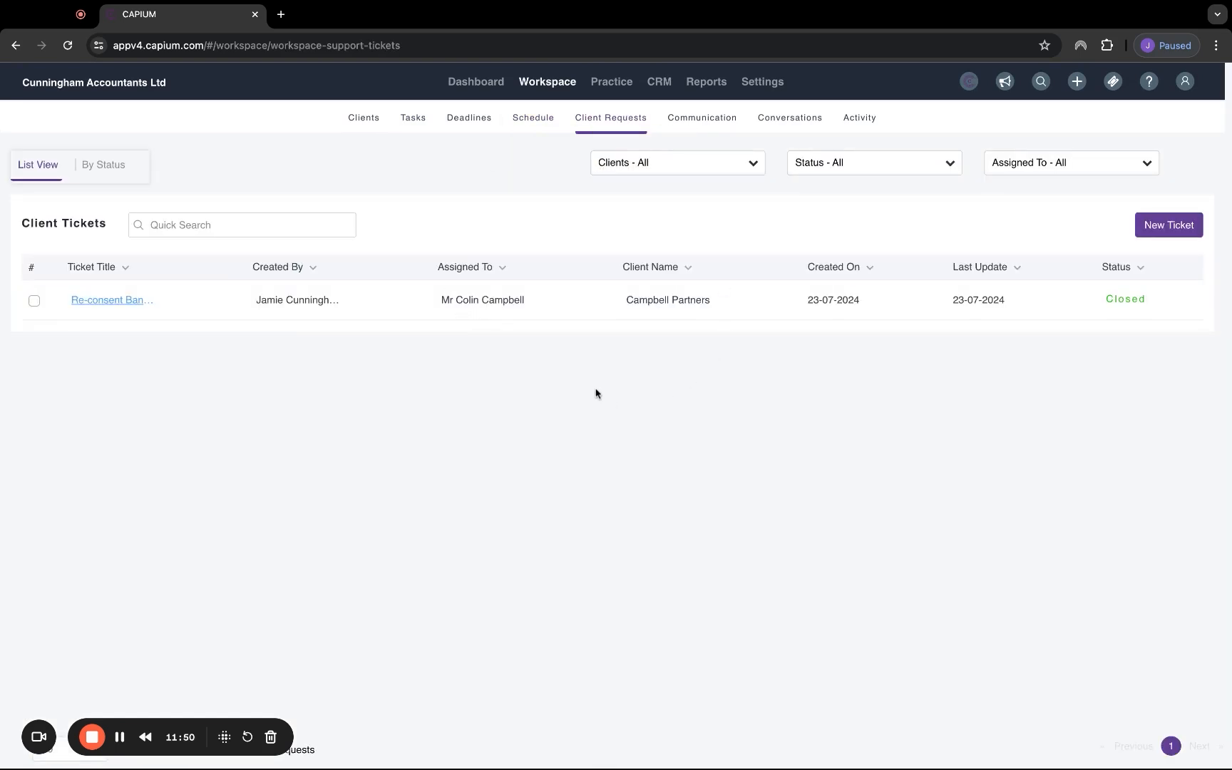
{"action": "mouse_move", "coordinate": [379, 318]}
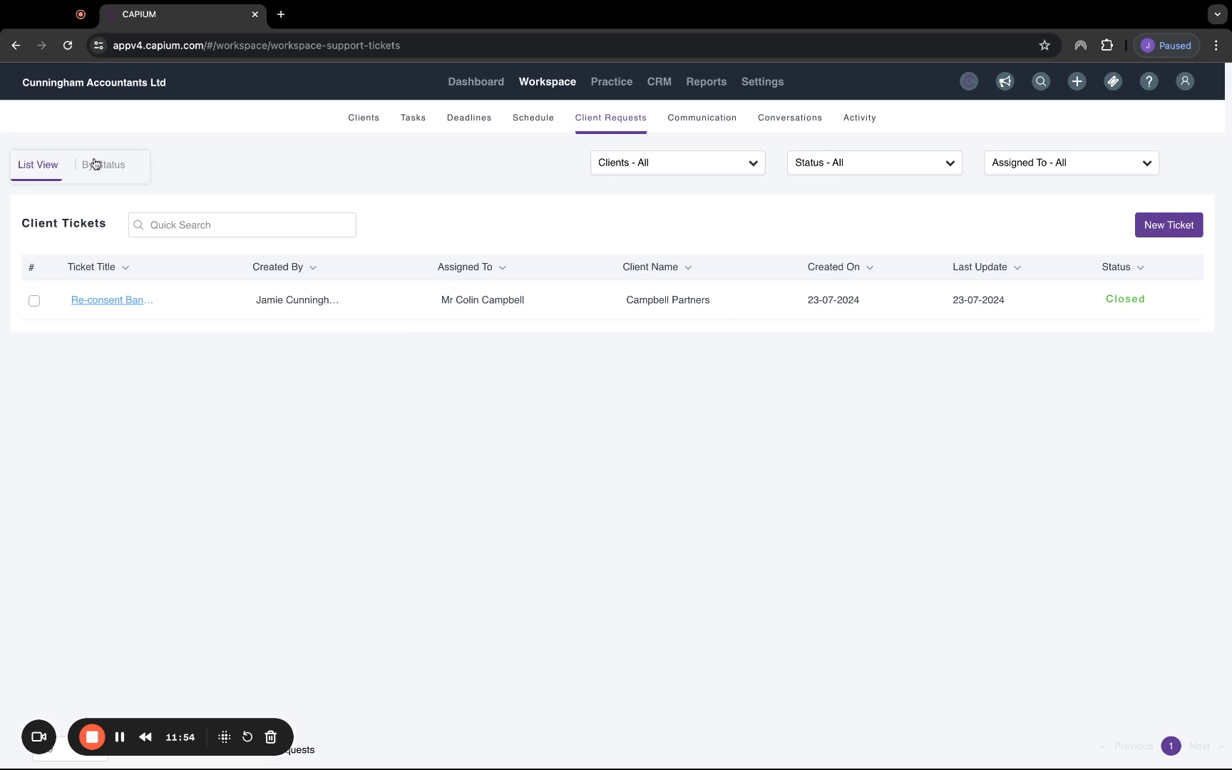
{"action": "left_click", "coordinate": [105, 165]}
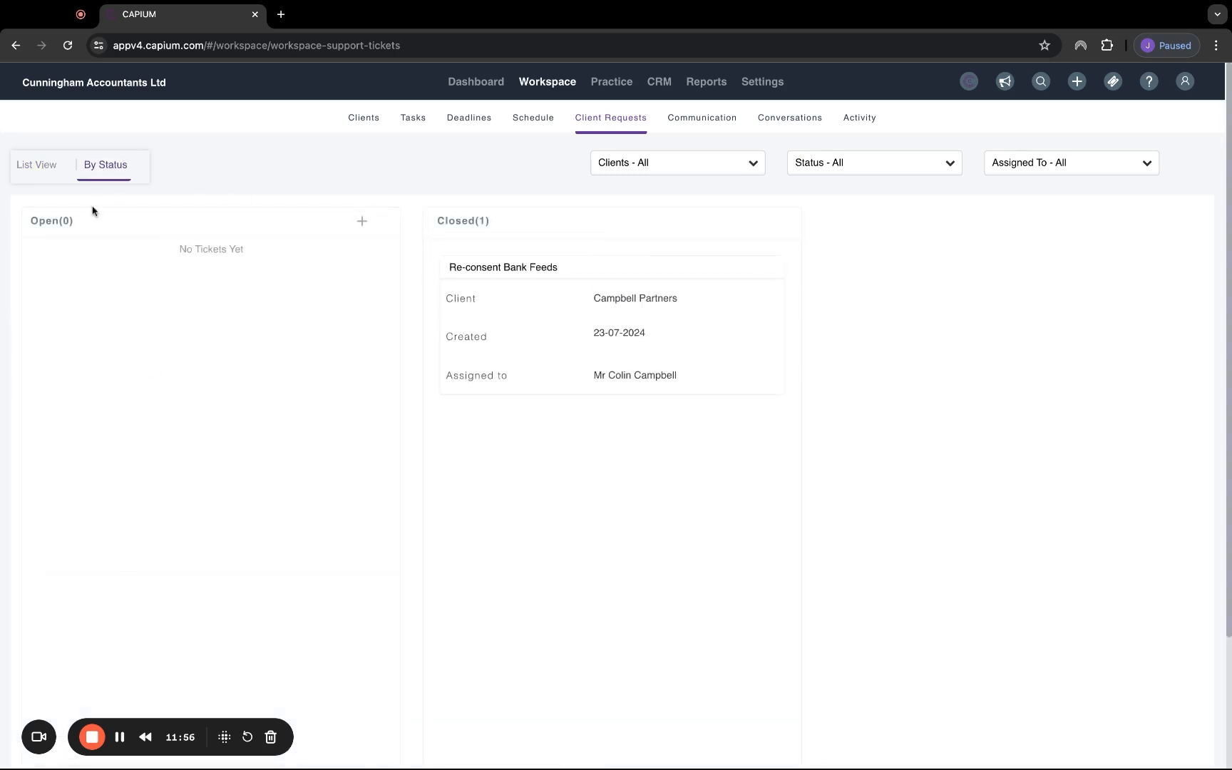
{"action": "mouse_move", "coordinate": [665, 238]}
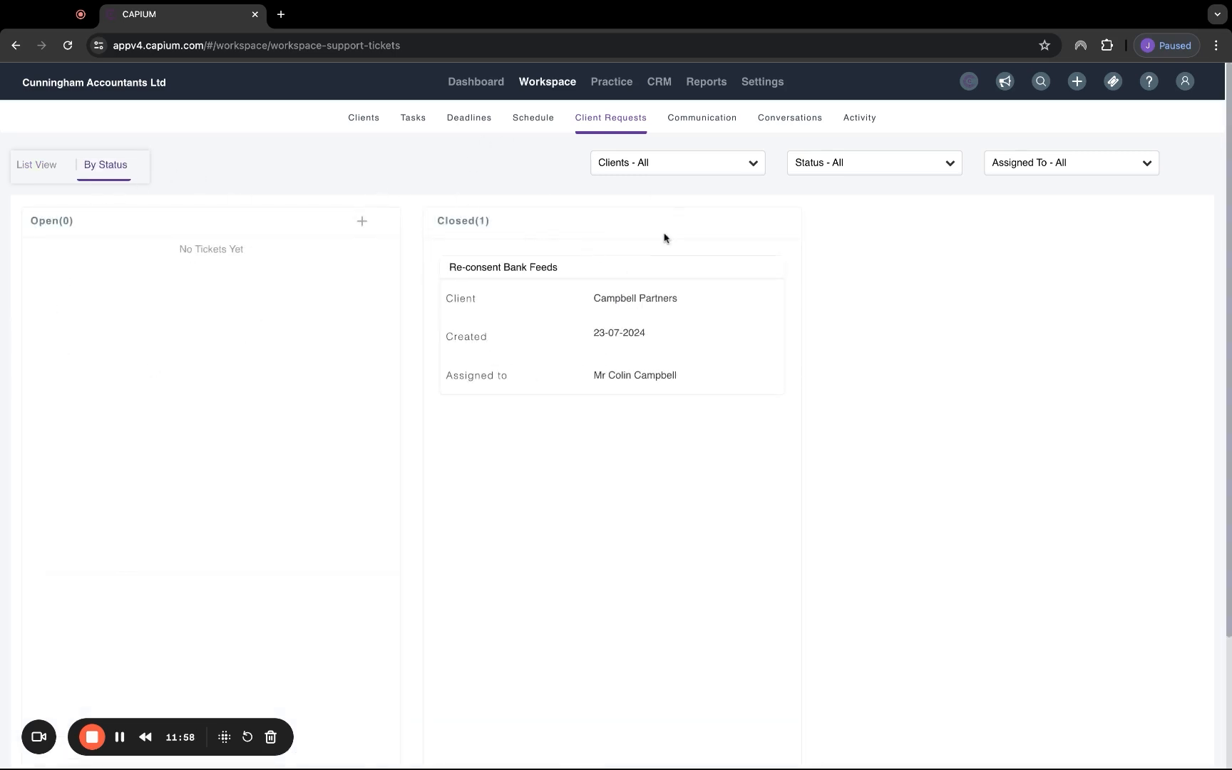
- Browse the Communication page's Scheduled SMS and Schedule E-mail lists, then move on to the Conversations inbox
{"action": "left_click", "coordinate": [701, 117]}
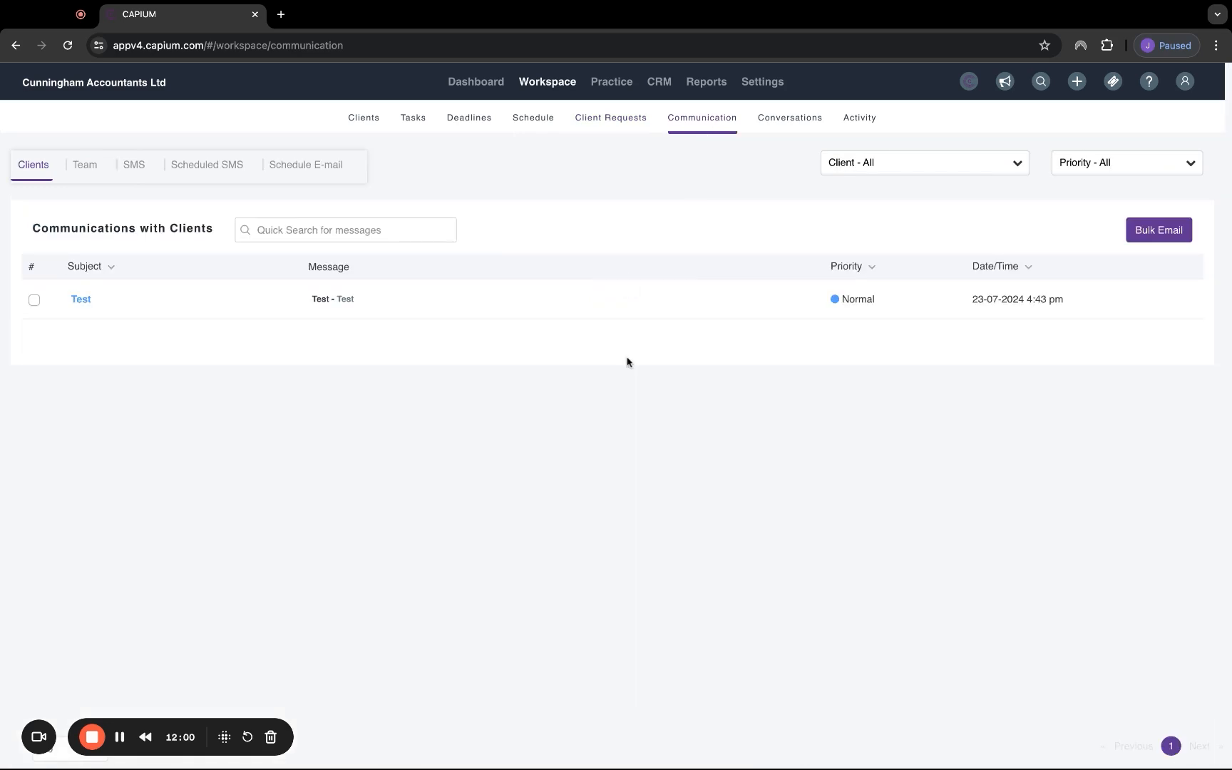
{"action": "left_click", "coordinate": [208, 164]}
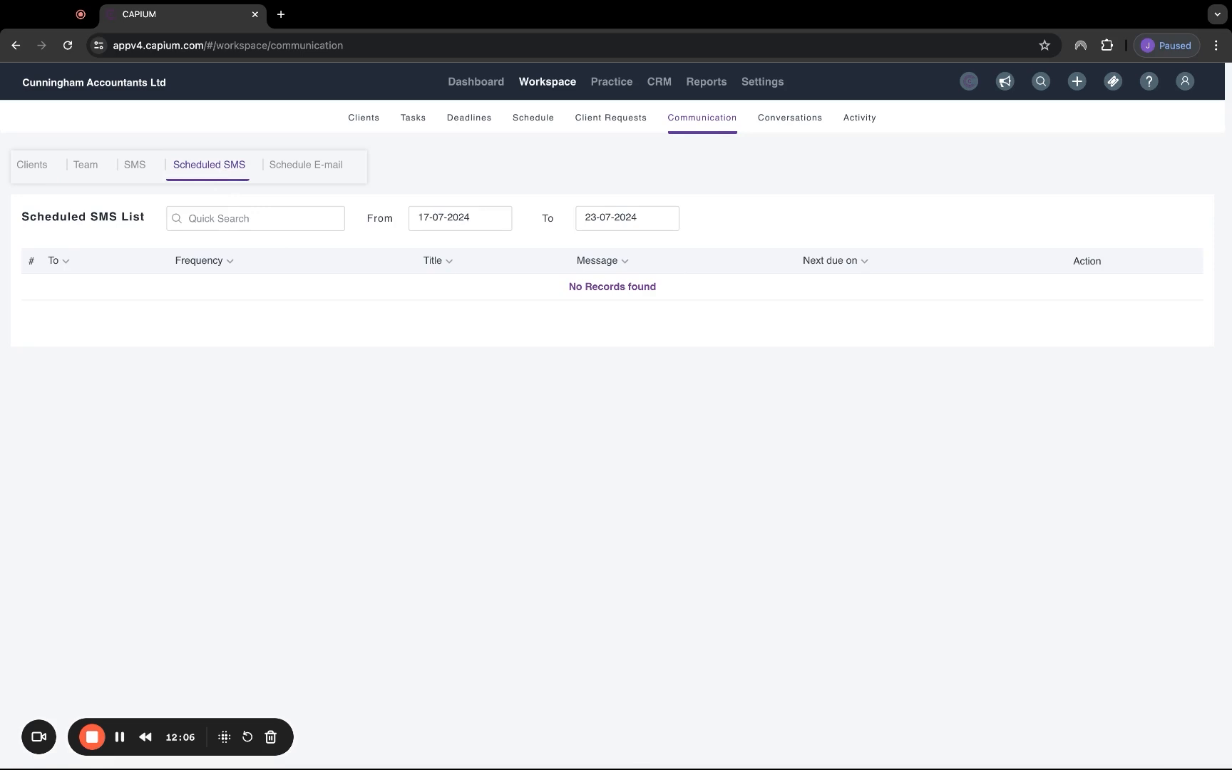
{"action": "left_click", "coordinate": [306, 165]}
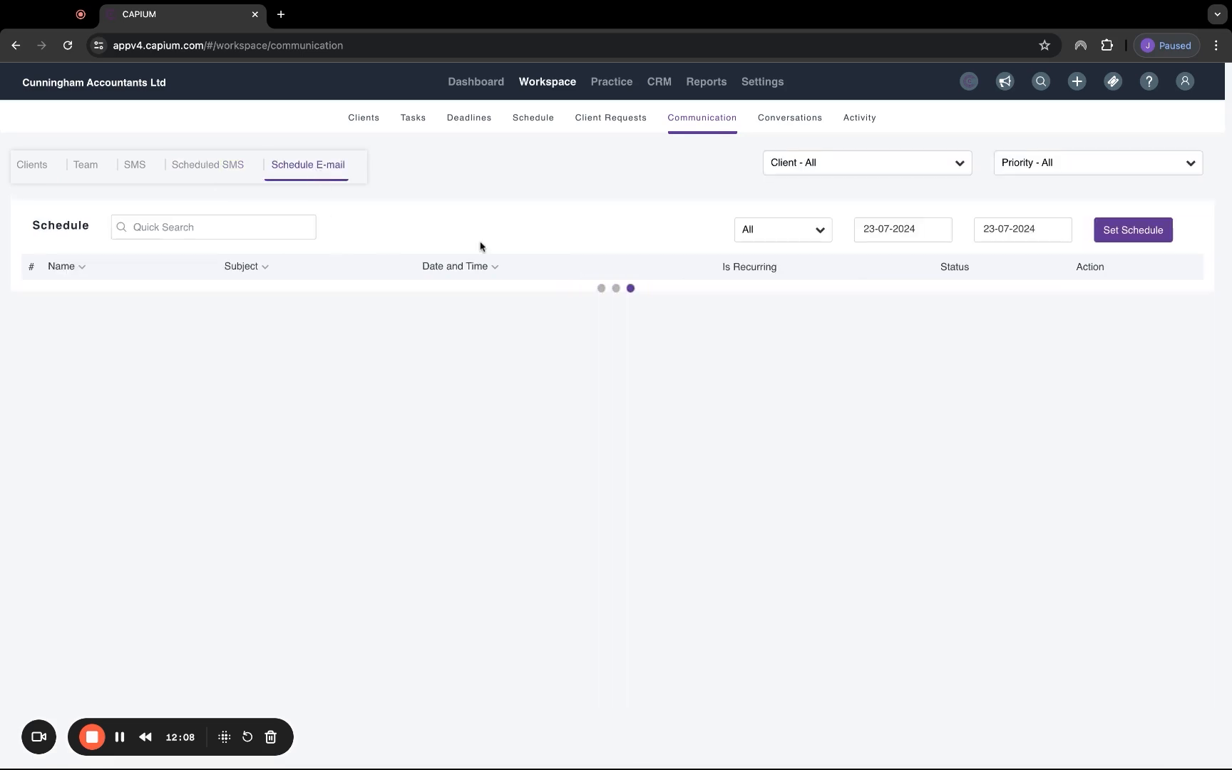
{"action": "left_click", "coordinate": [806, 118]}
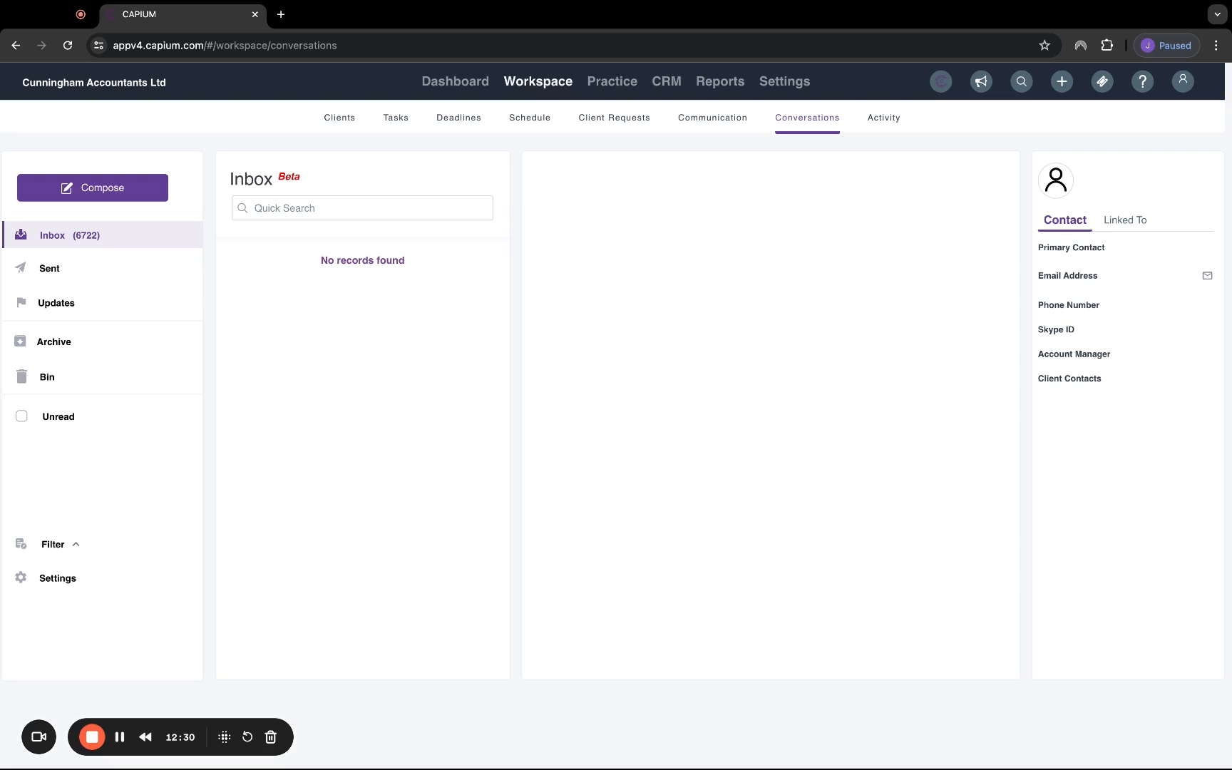
{"action": "mouse_move", "coordinate": [1114, 218]}
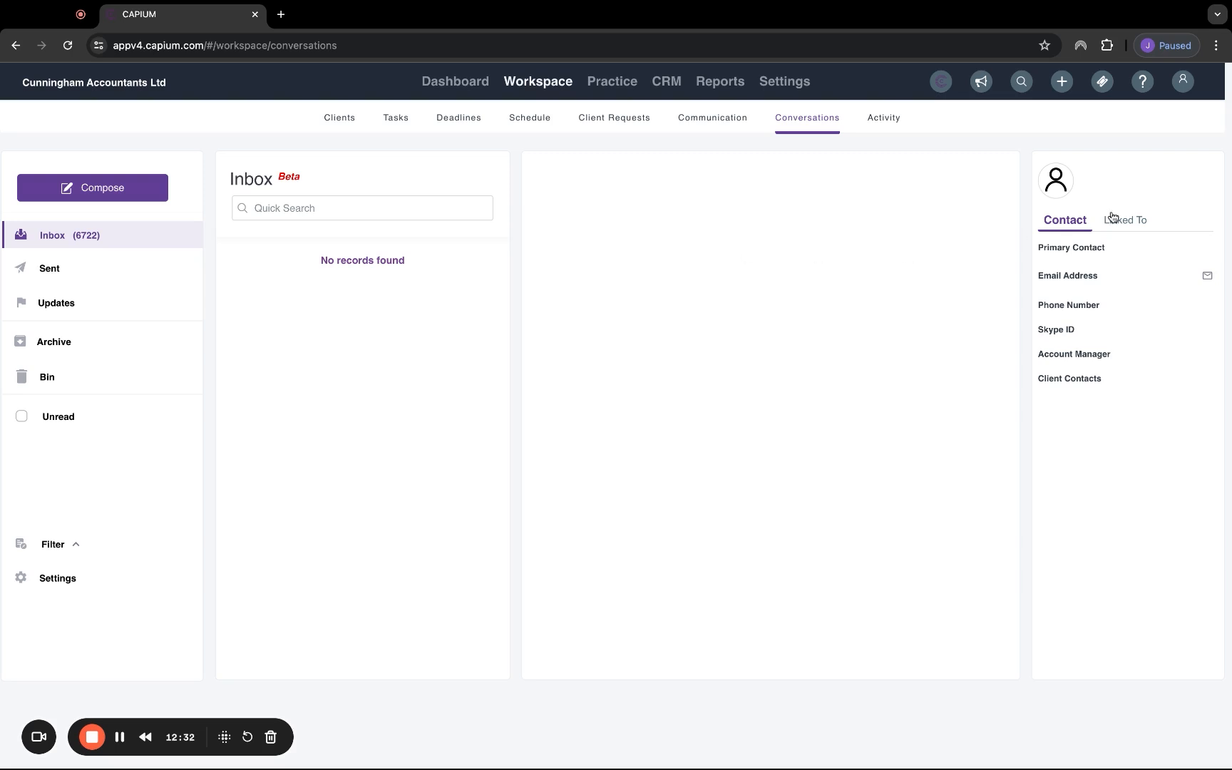
- Show the conversation's Linked To panel and bring up the client search listing John Smith Ltd and Jane Doe Ltd
{"action": "left_click", "coordinate": [1123, 221]}
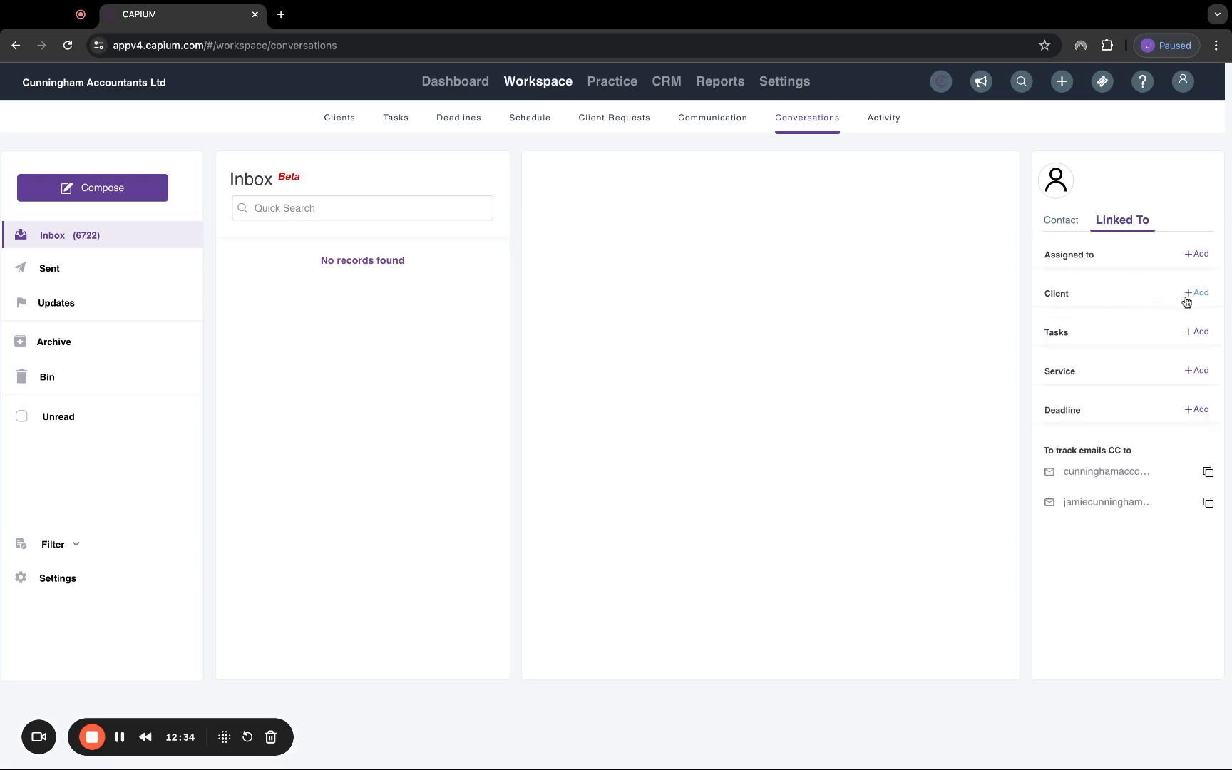
{"action": "left_click", "coordinate": [1195, 293]}
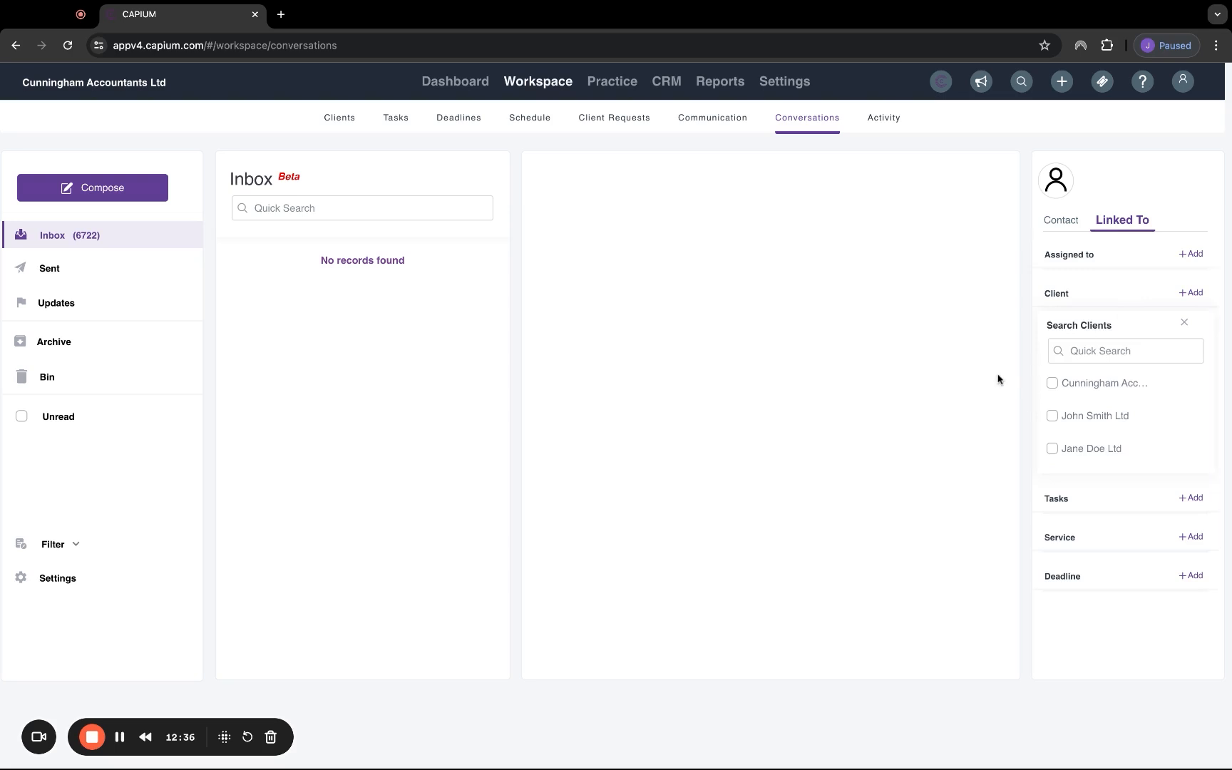
{"action": "mouse_move", "coordinate": [716, 307]}
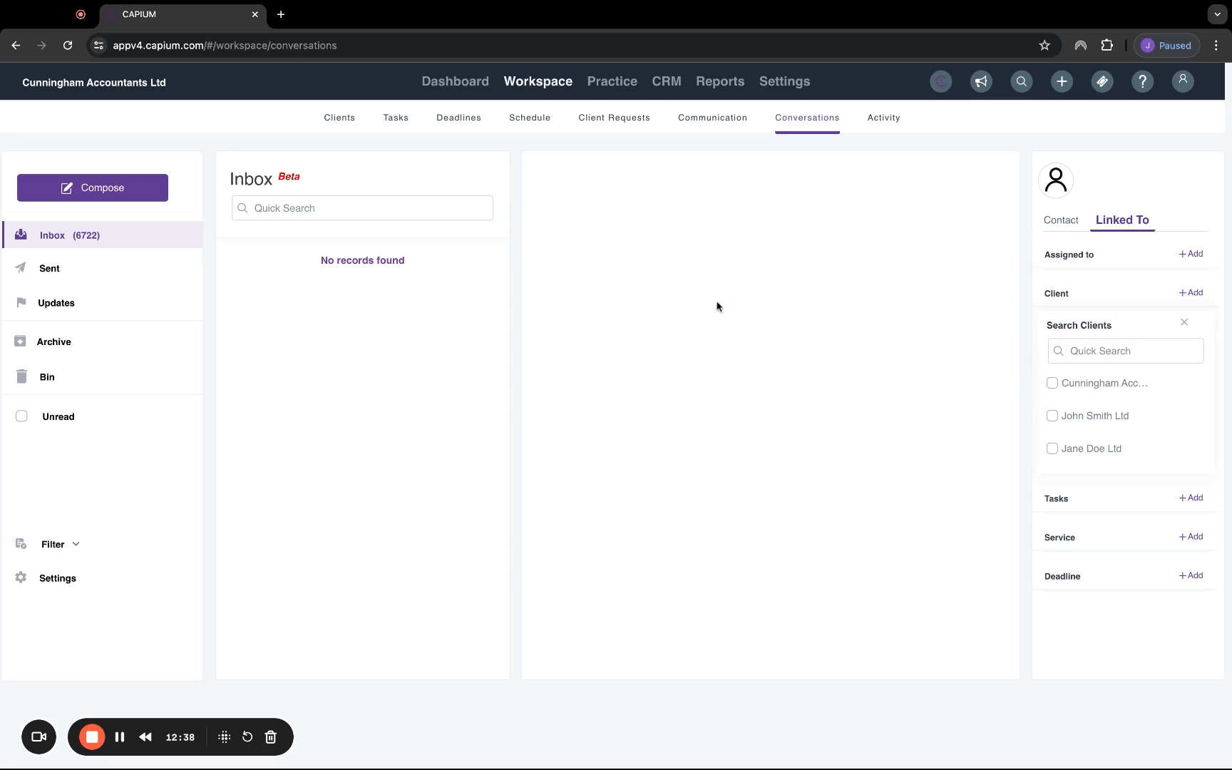
- Review the workspace Activity log, then view the Practice Team list of Jamie Cunningham, Rishi Sunak and Jose Mourinho
{"action": "left_click", "coordinate": [884, 118]}
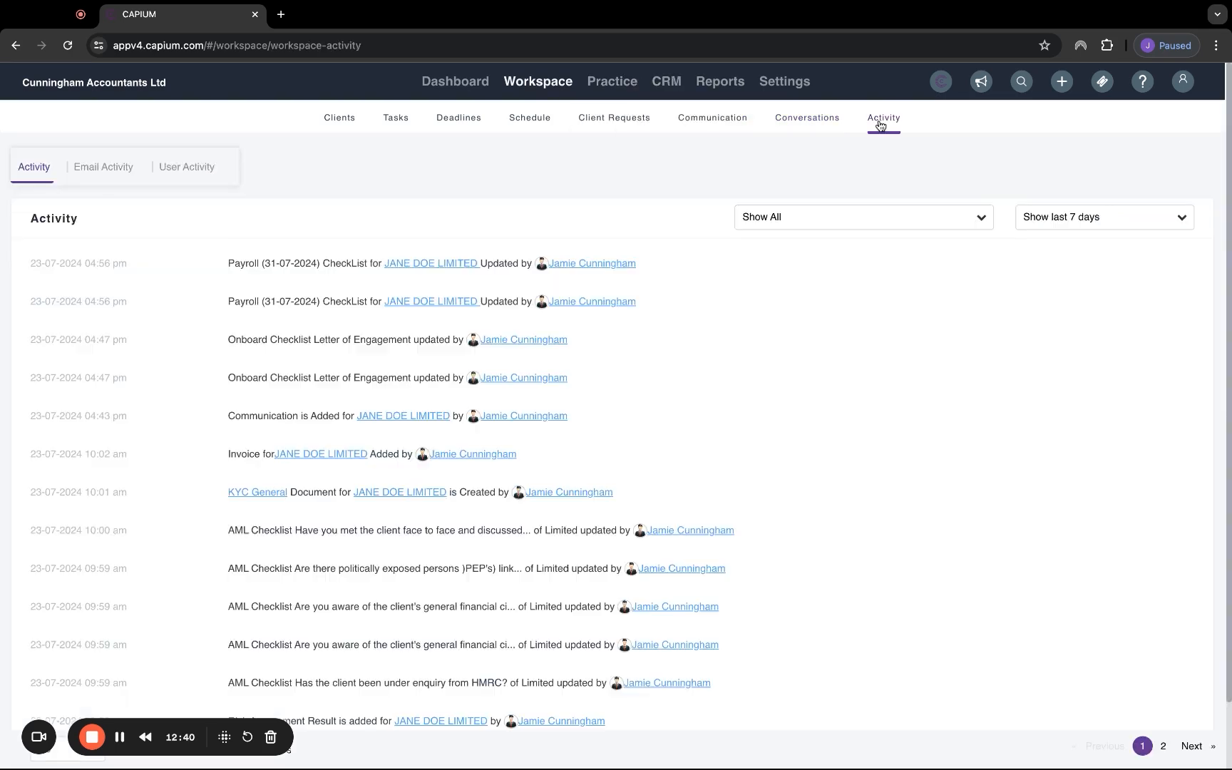
{"action": "mouse_move", "coordinate": [649, 401]}
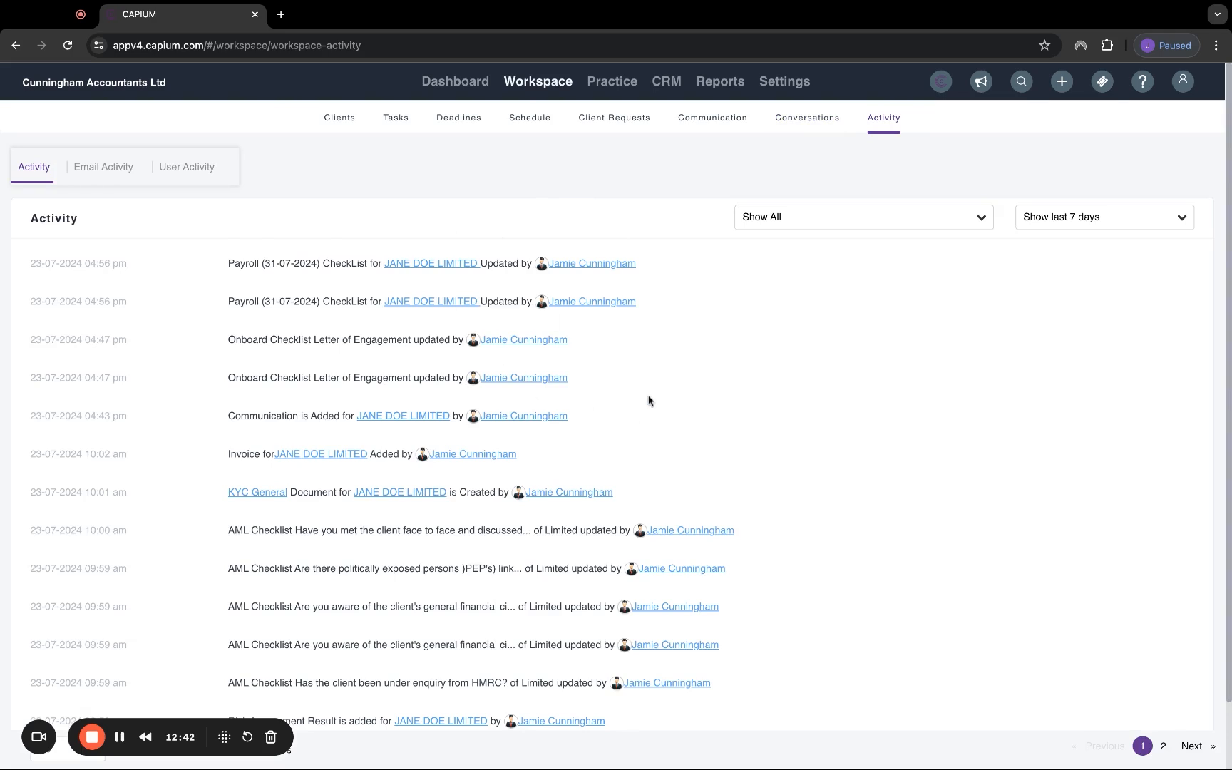
{"action": "mouse_move", "coordinate": [1095, 228]}
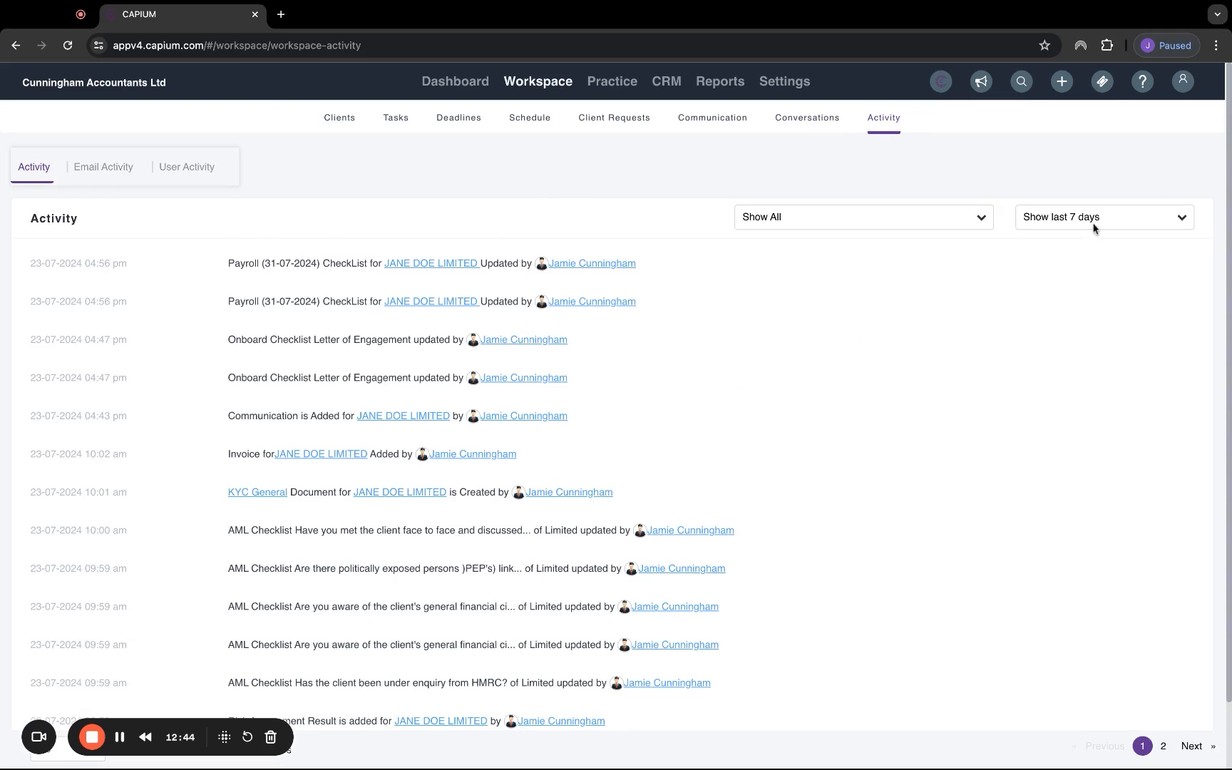
{"action": "left_click", "coordinate": [1103, 217]}
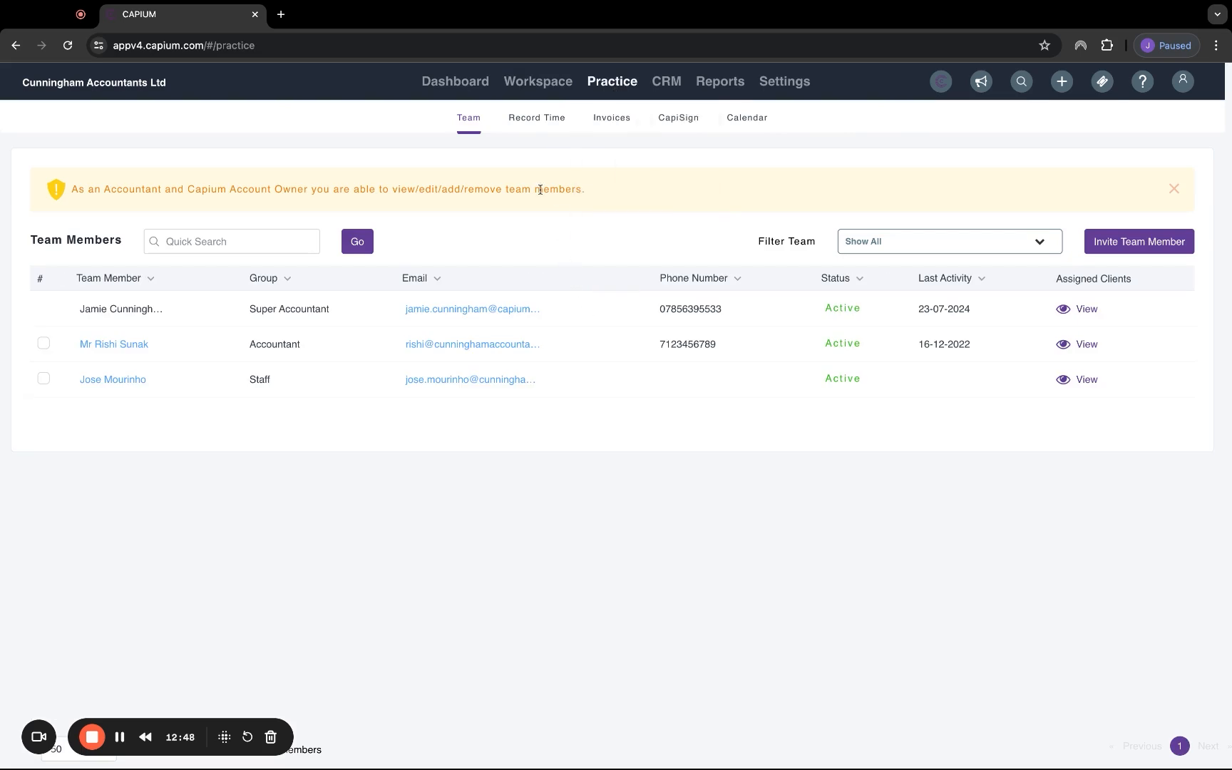
{"action": "mouse_move", "coordinate": [477, 256]}
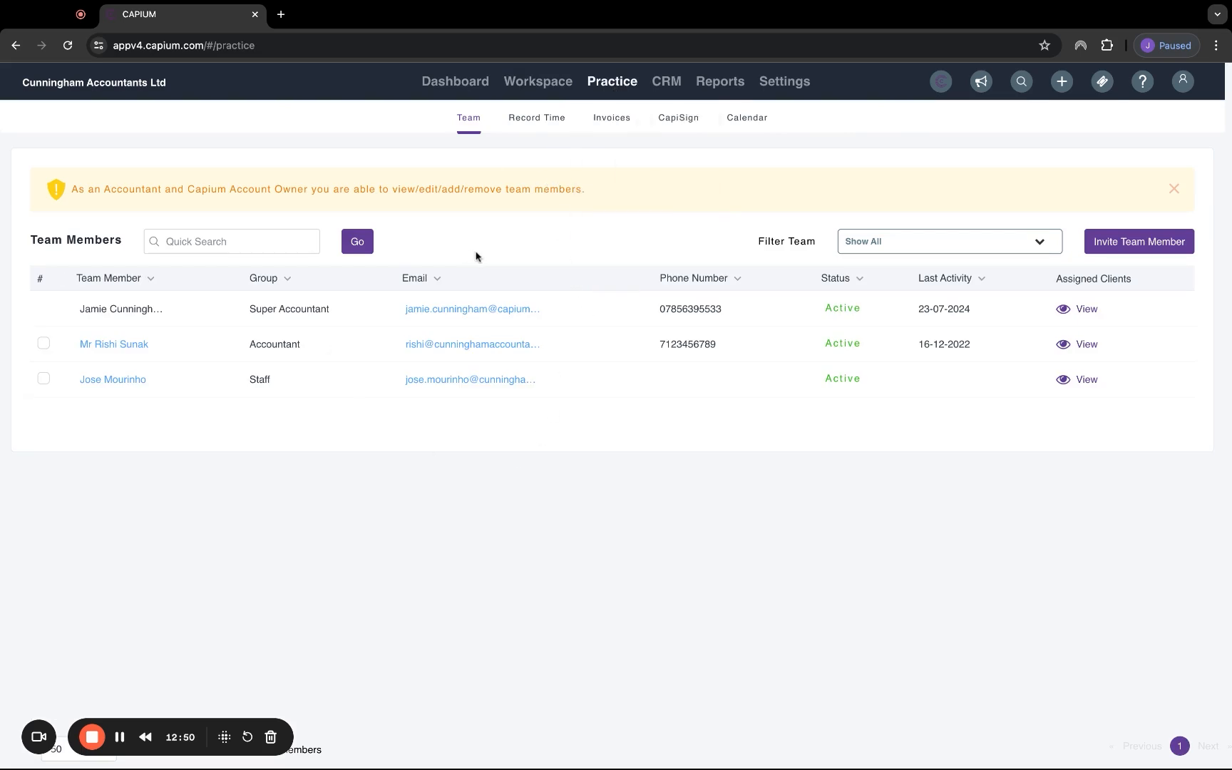
- Look over Record Time, then list Practice Invoices for Period - All, showing drafts INV-161 back through INV-151
{"action": "left_click", "coordinate": [537, 117]}
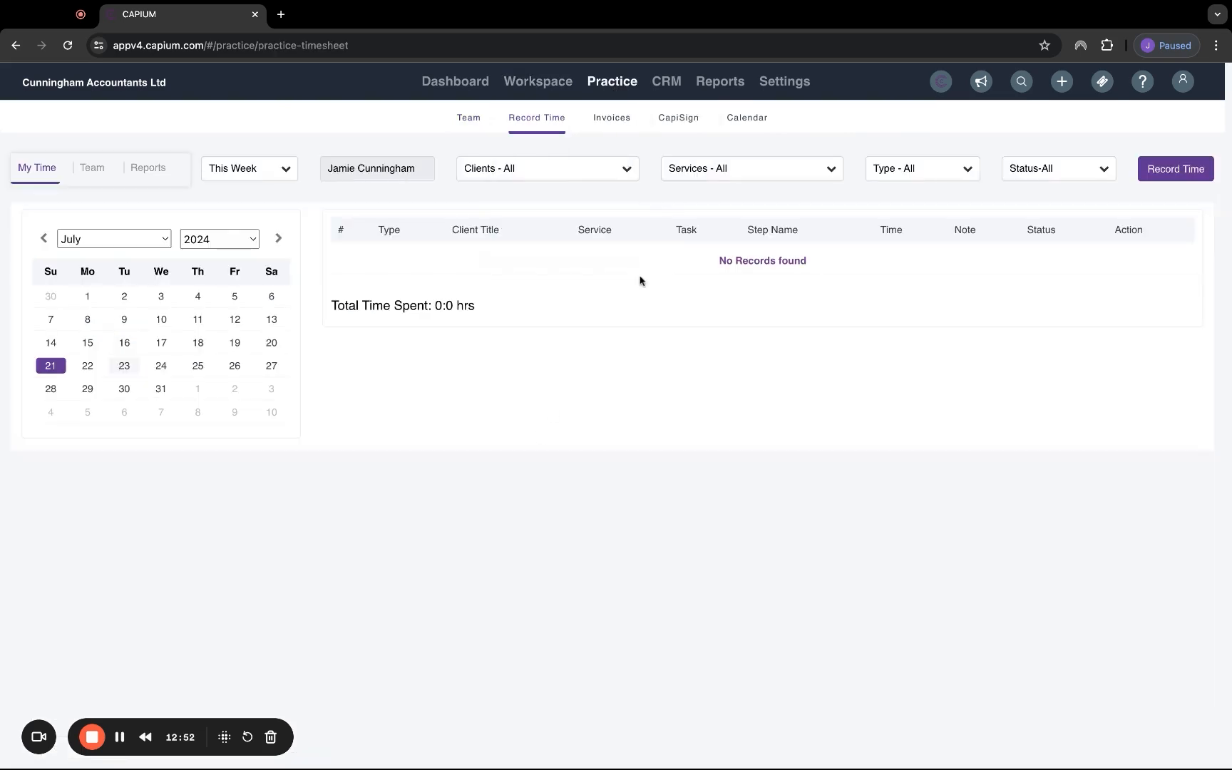
{"action": "left_click", "coordinate": [611, 117]}
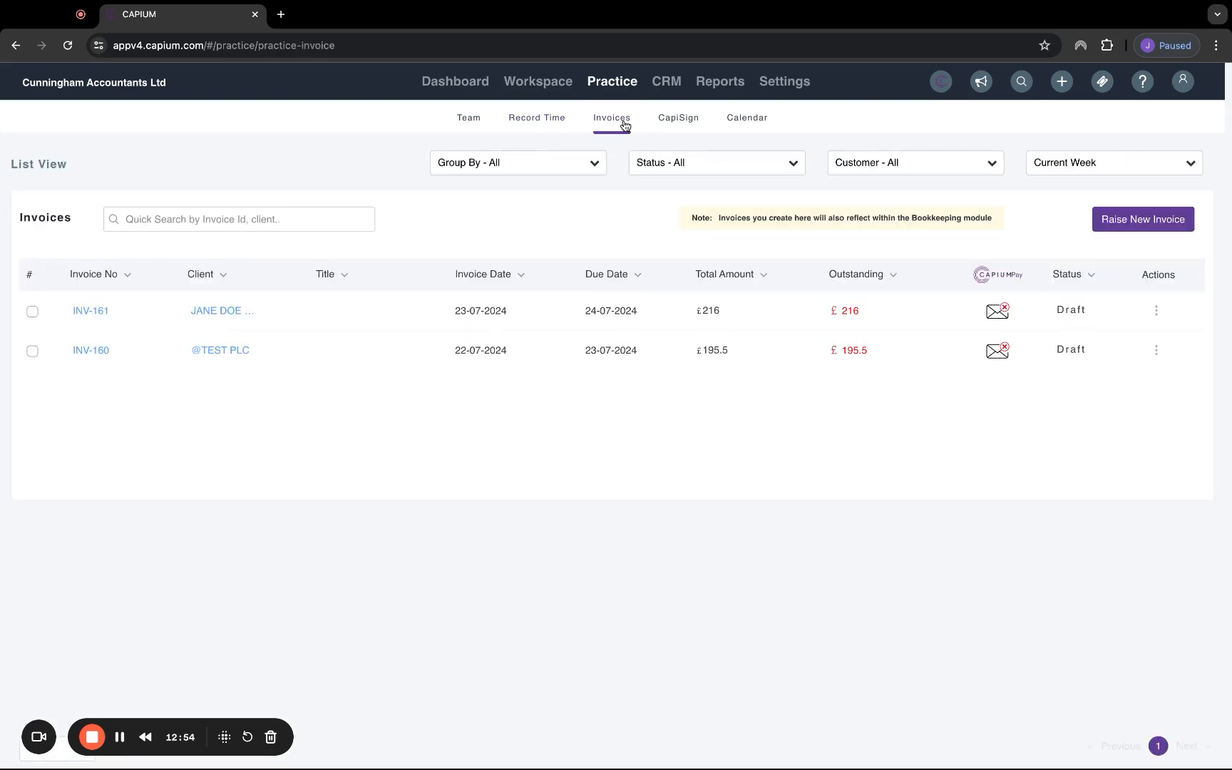
{"action": "left_click", "coordinate": [1113, 163]}
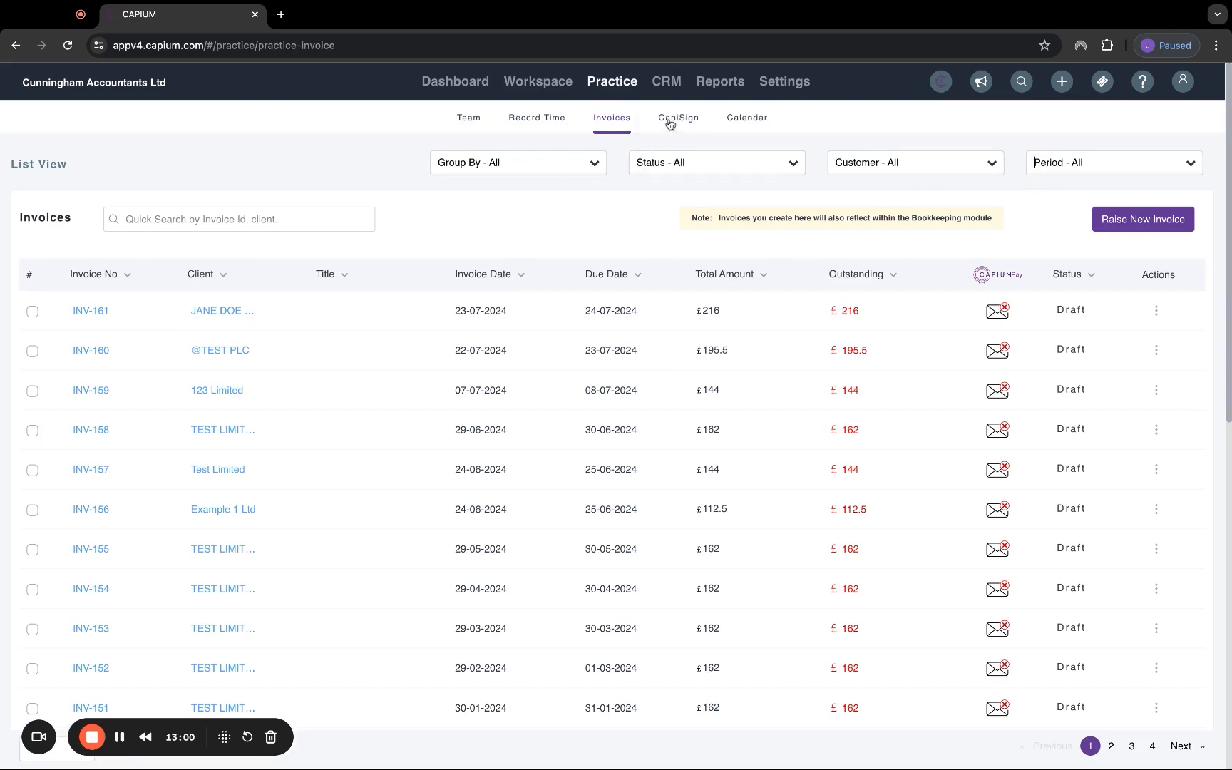
{"action": "mouse_move", "coordinate": [688, 131]}
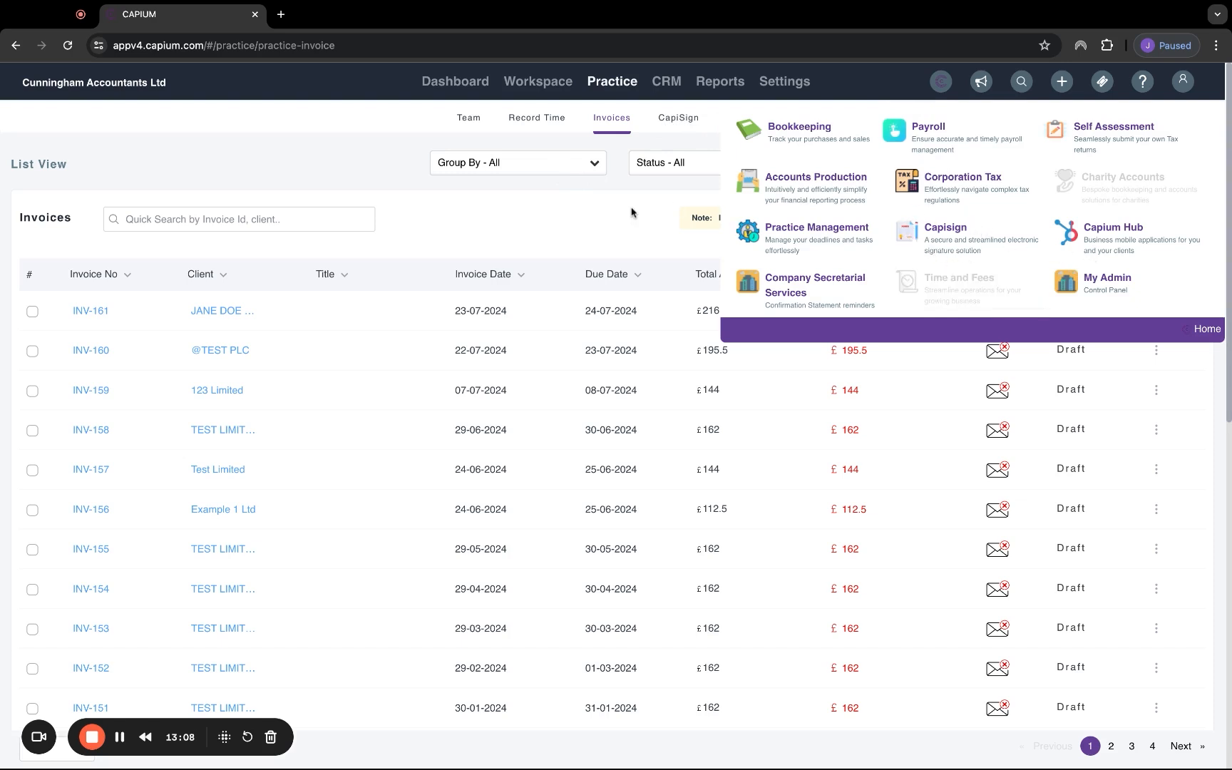
- Check the Practice Calendar setup, then view the CRM dashboard's sales pipeline, lead source and business type charts
{"action": "left_click", "coordinate": [746, 118]}
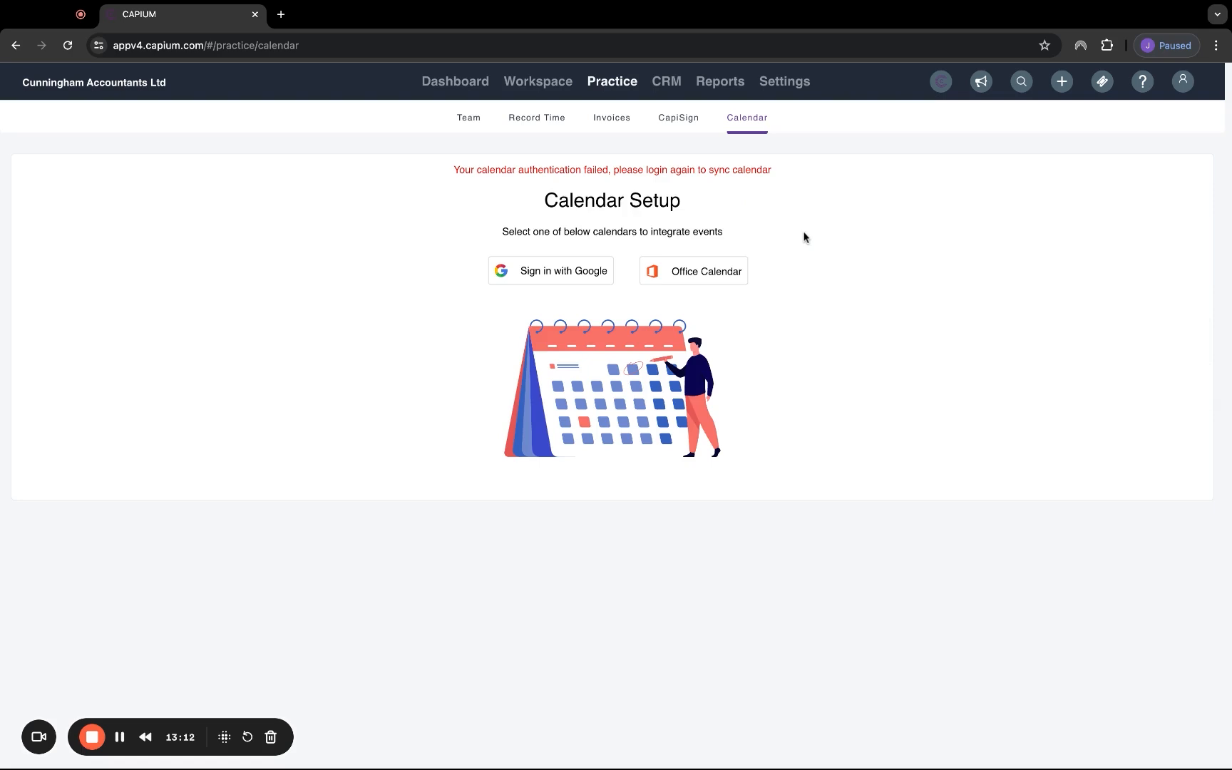
{"action": "mouse_move", "coordinate": [581, 300]}
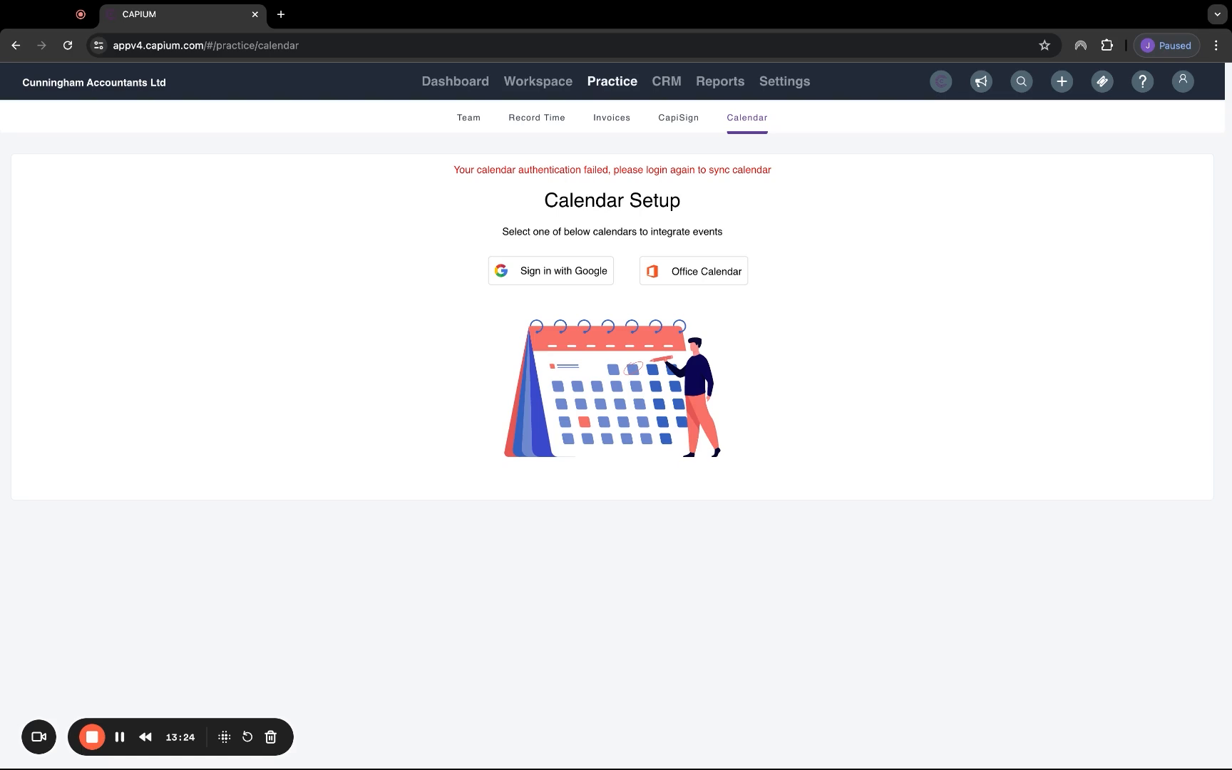
{"action": "left_click", "coordinate": [665, 81]}
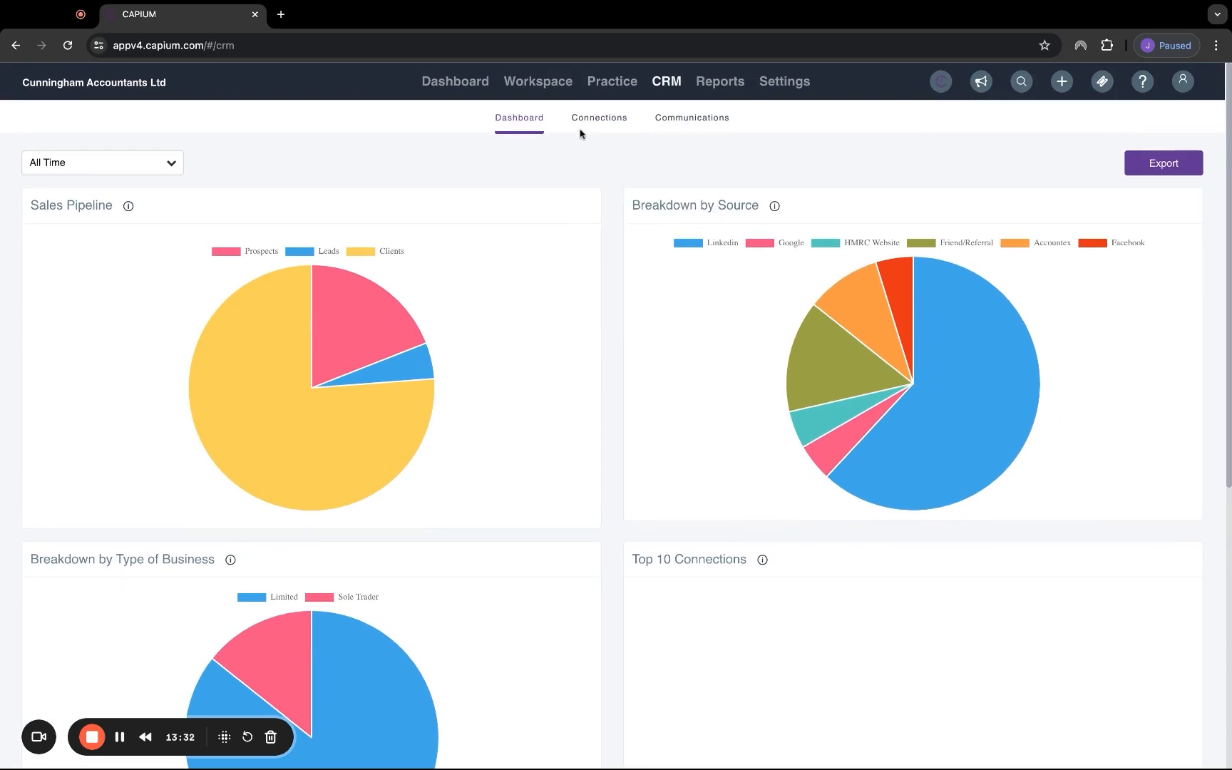
- Browse the CRM Connections list, then view CRM Communications showing no records for last week
{"action": "left_click", "coordinate": [599, 117]}
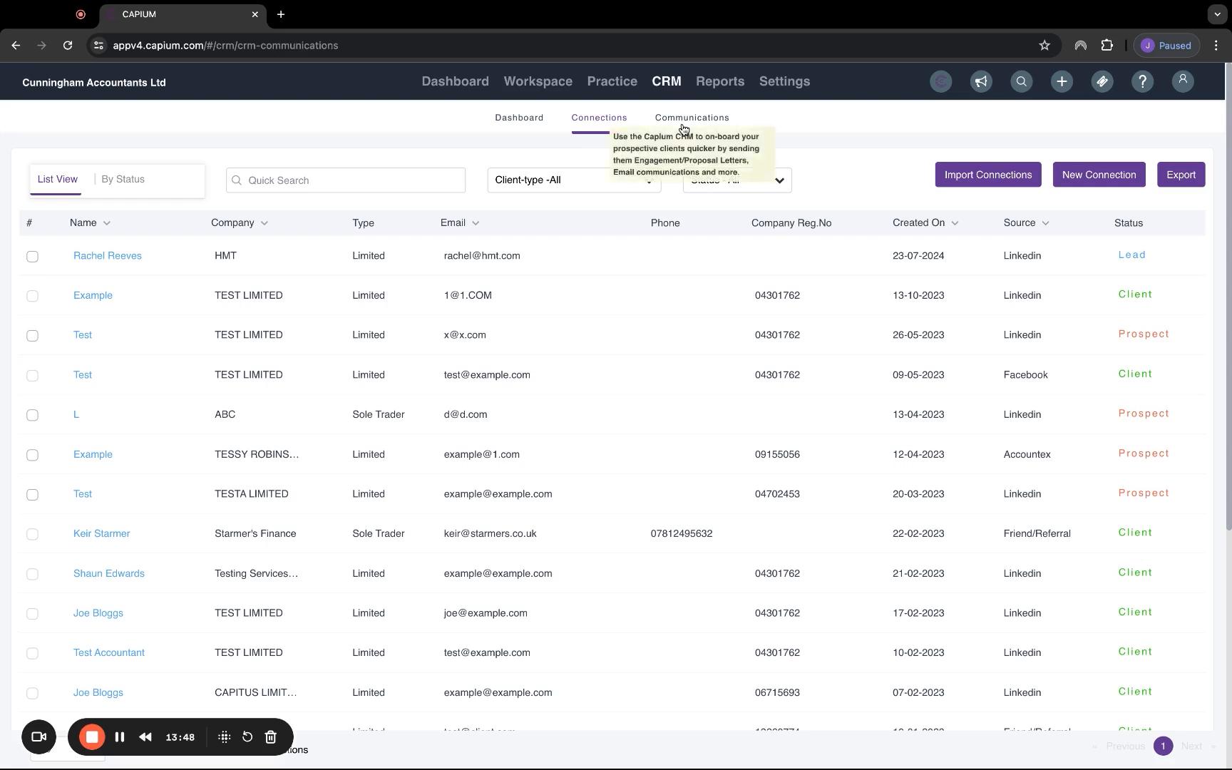
{"action": "left_click", "coordinate": [691, 118]}
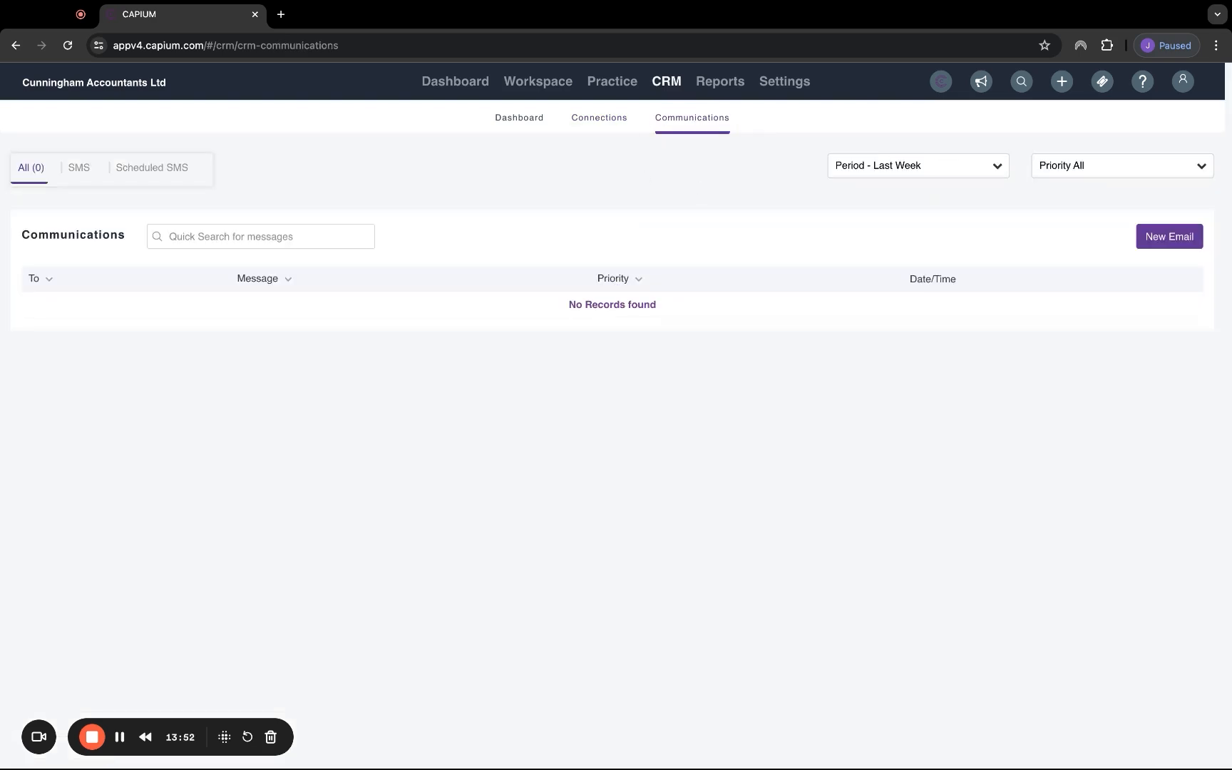
{"action": "mouse_move", "coordinate": [718, 81]}
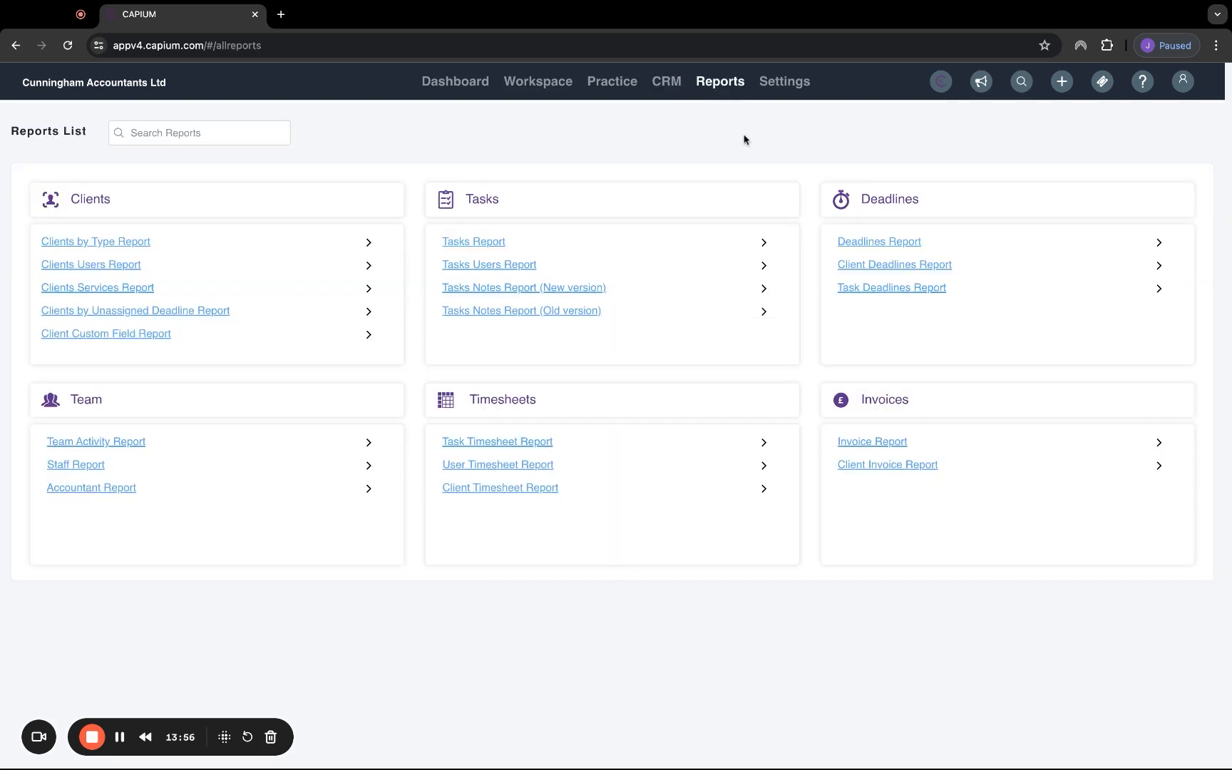
{"action": "mouse_move", "coordinate": [700, 658]}
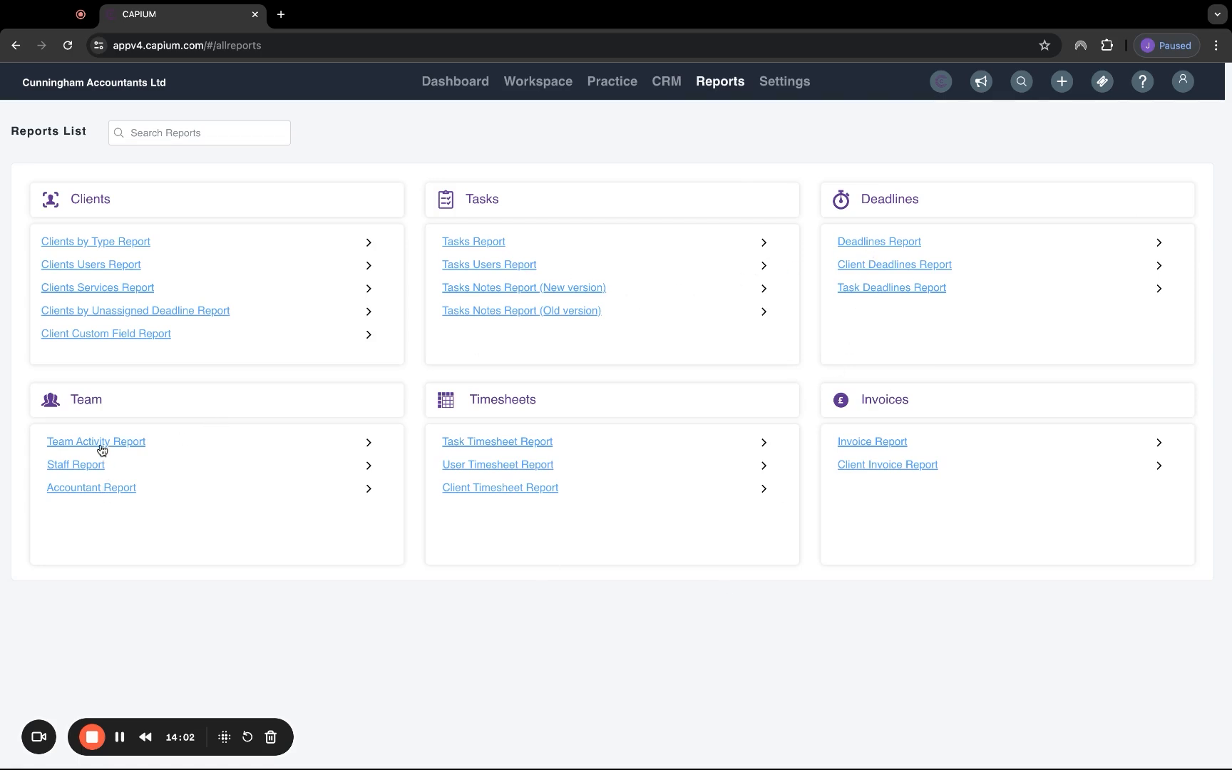
{"action": "mouse_move", "coordinate": [637, 624]}
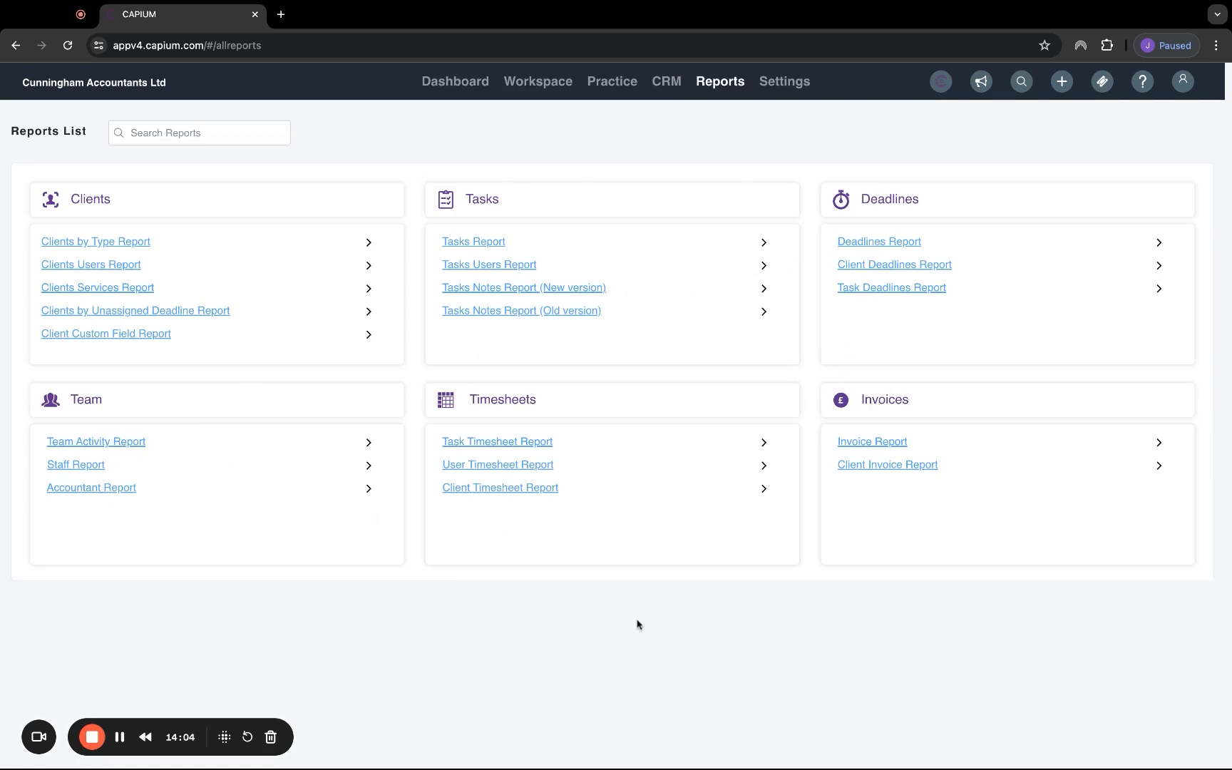
{"action": "mouse_move", "coordinate": [604, 129]}
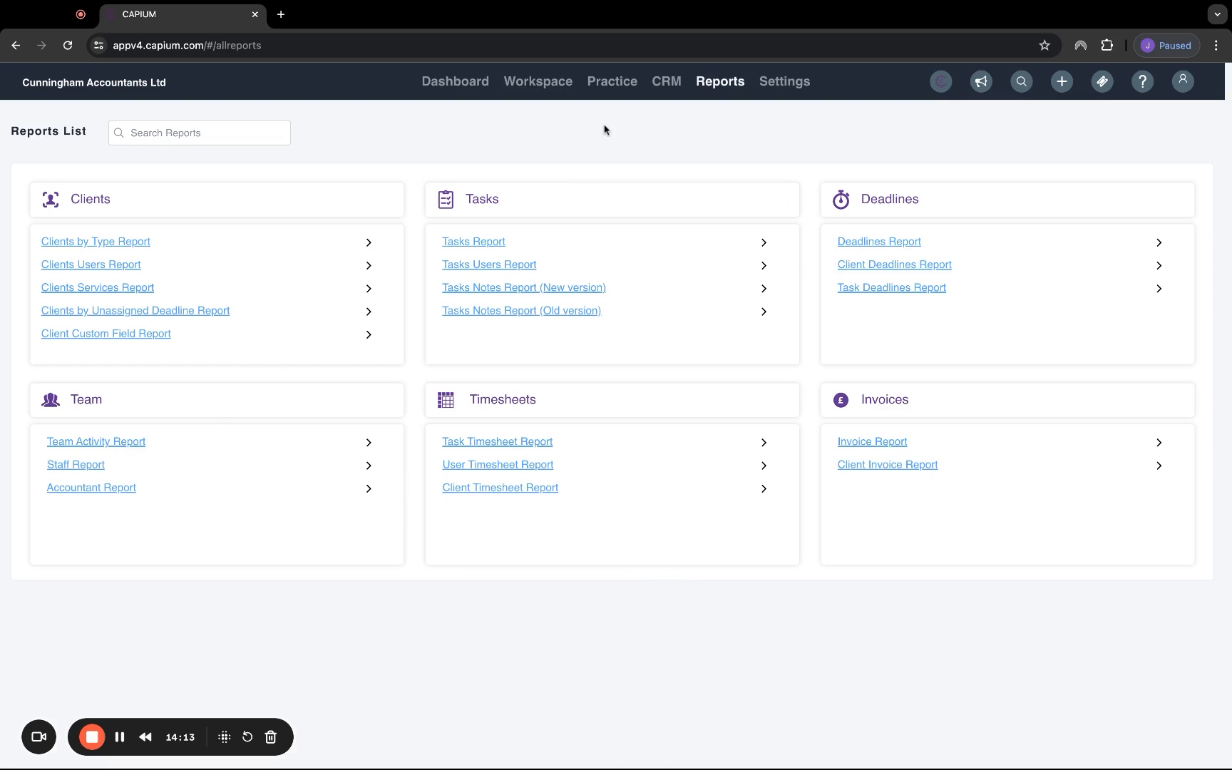